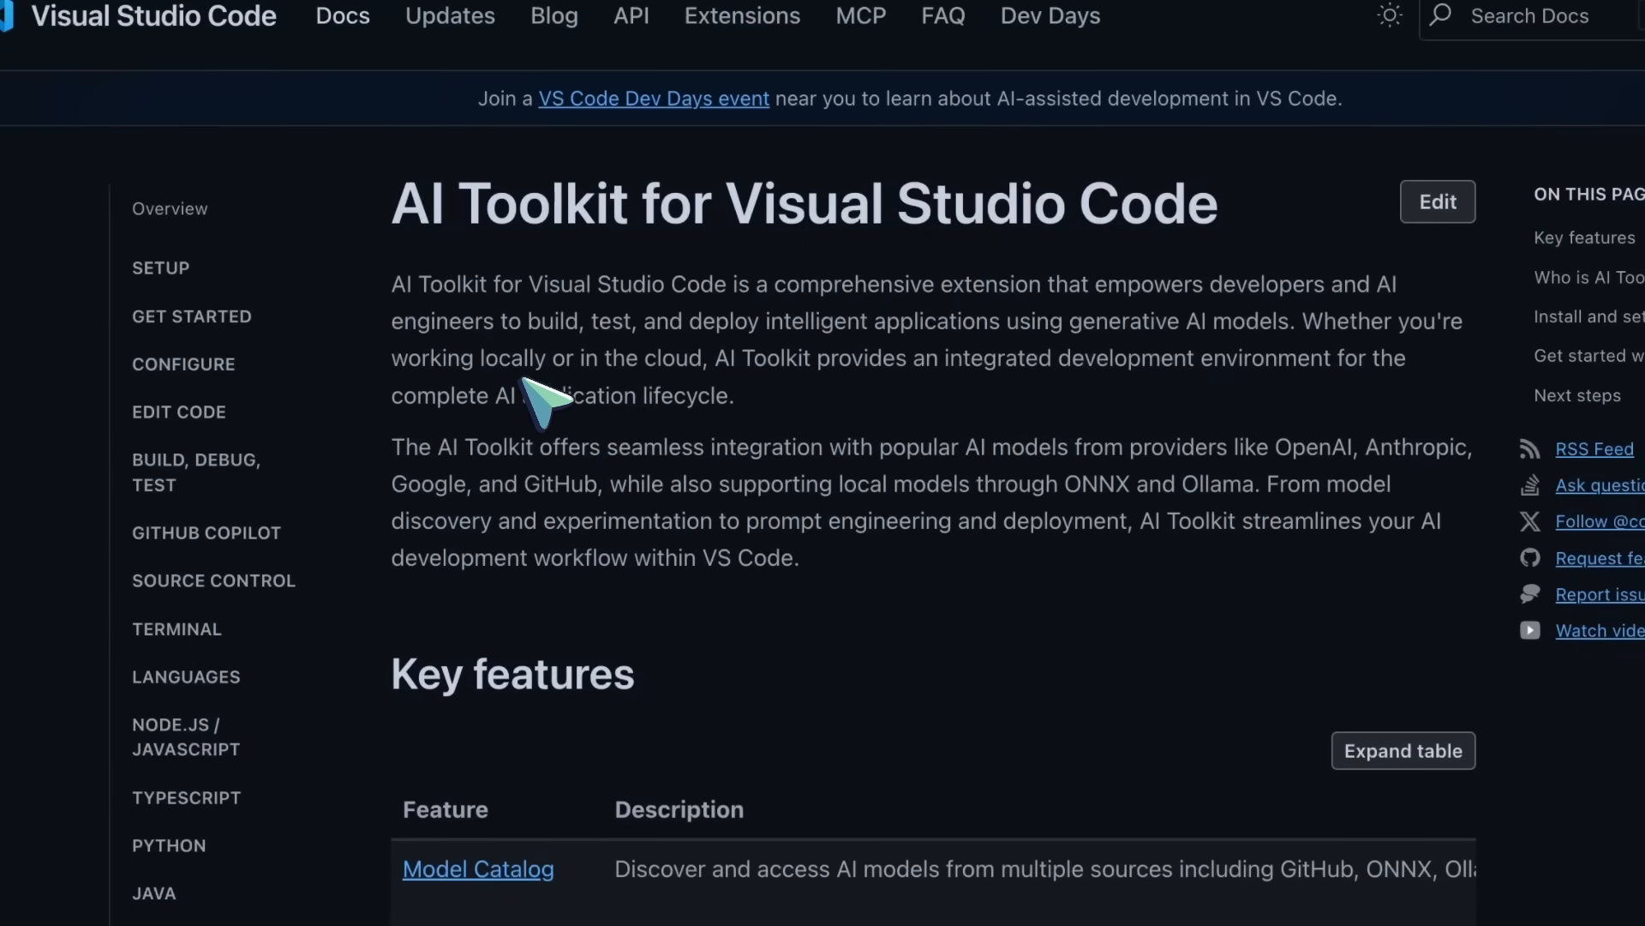
mouse_move(409, 221)
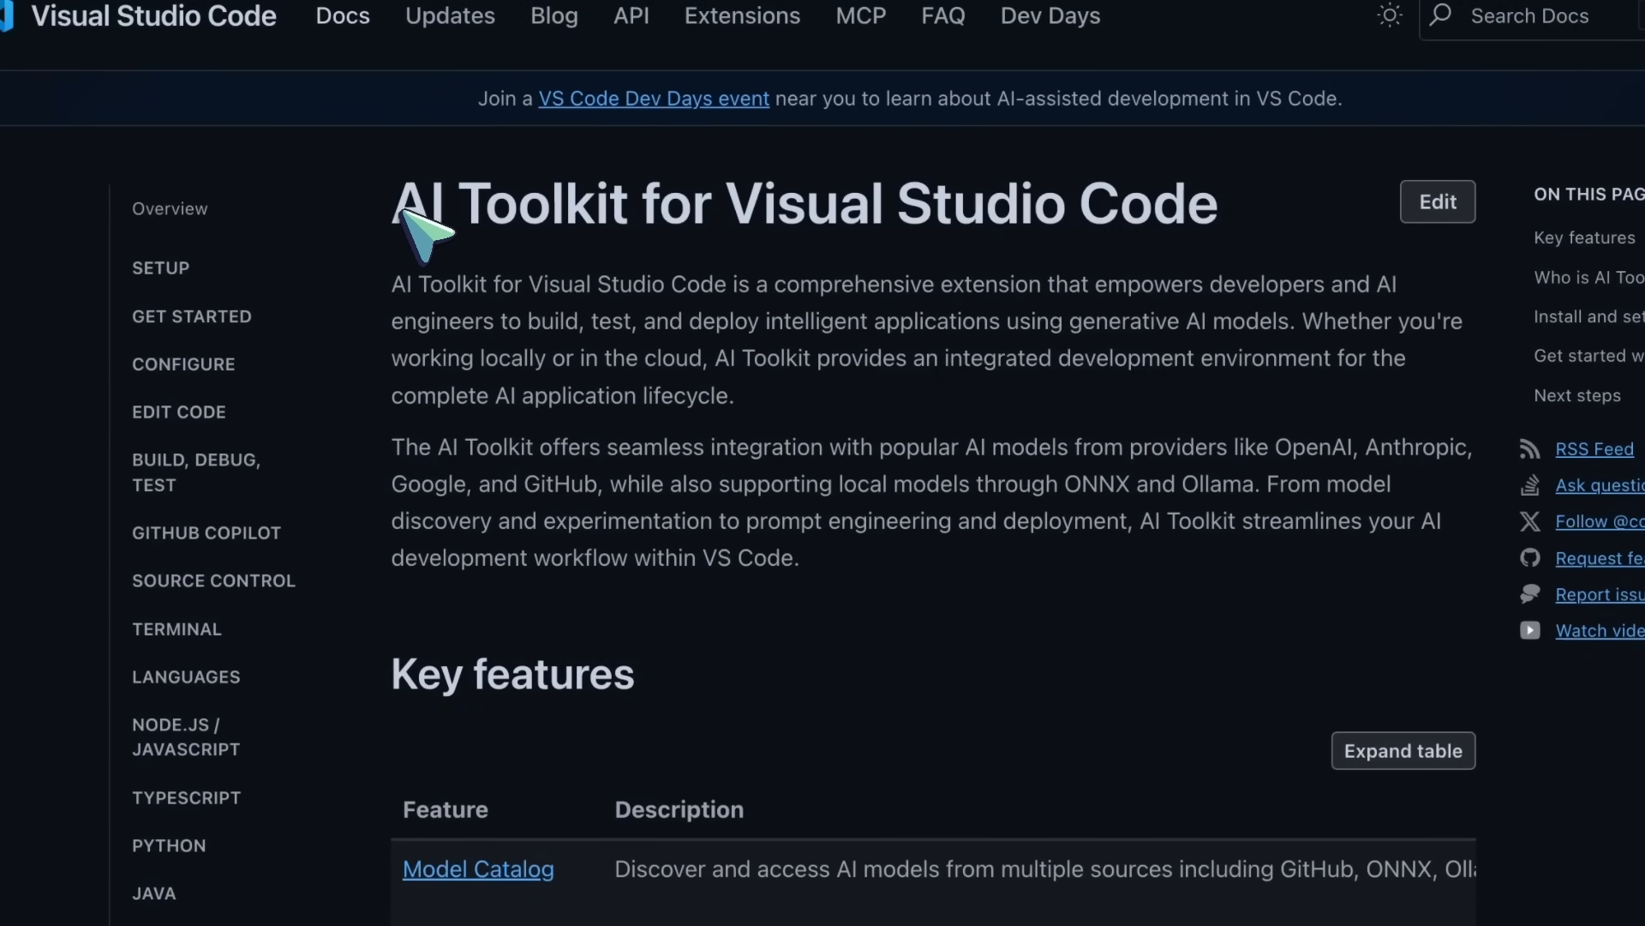
Step: Check the playground's model list, then bring up the AI Toolkit Model Catalog from Model Tools
double_click(511, 202)
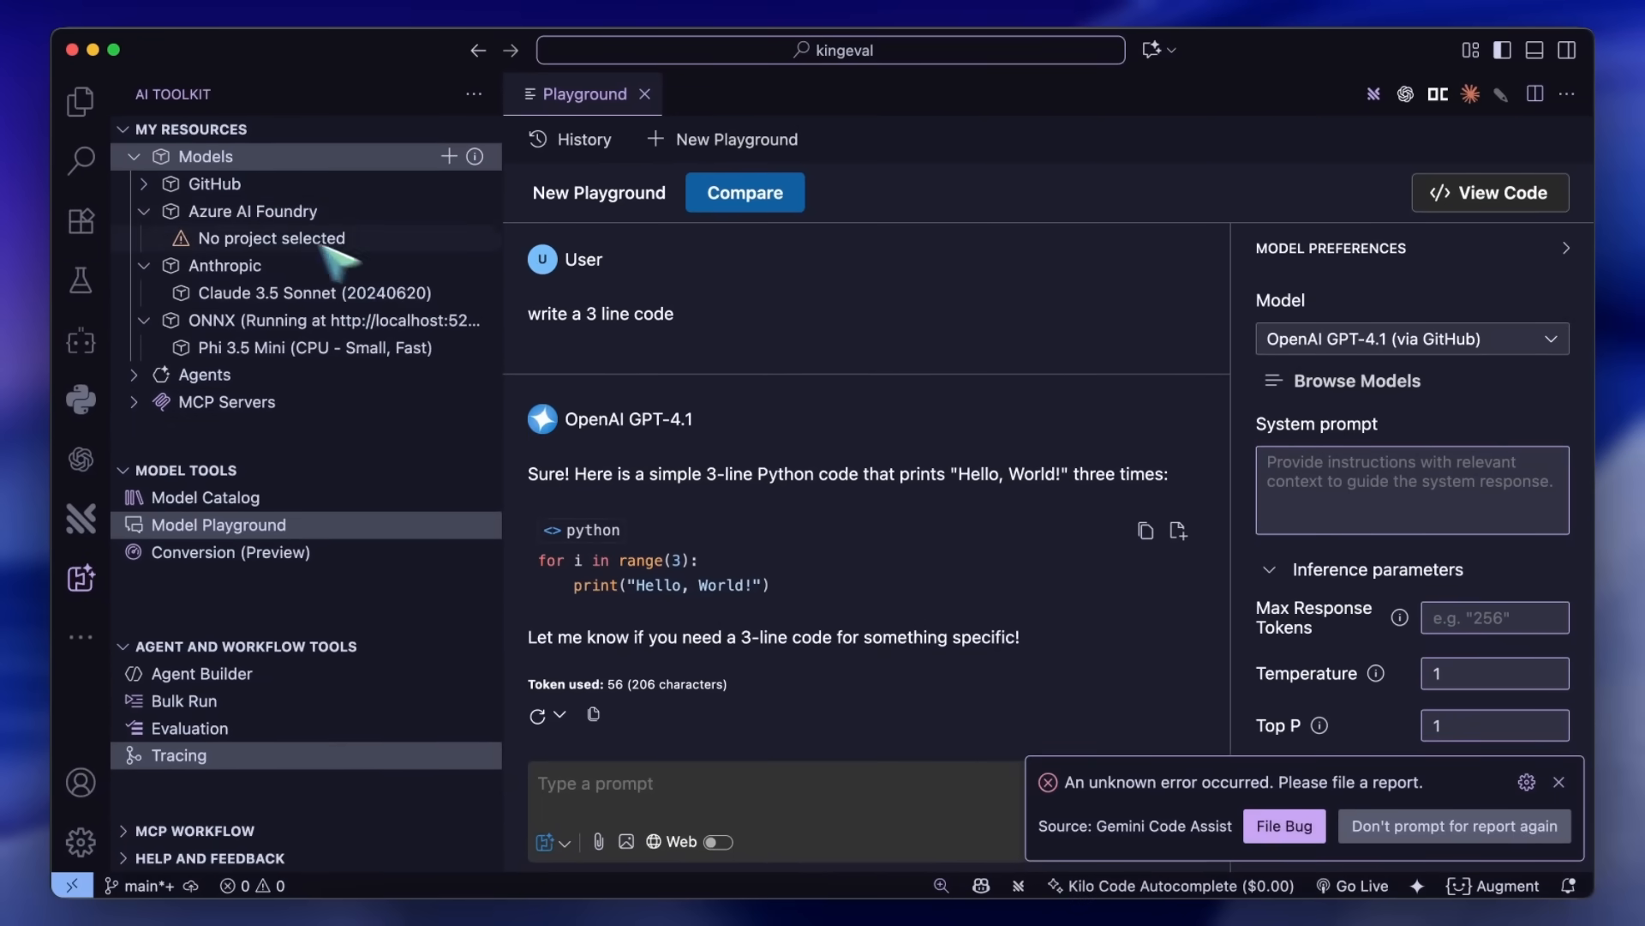
mouse_move(1032, 562)
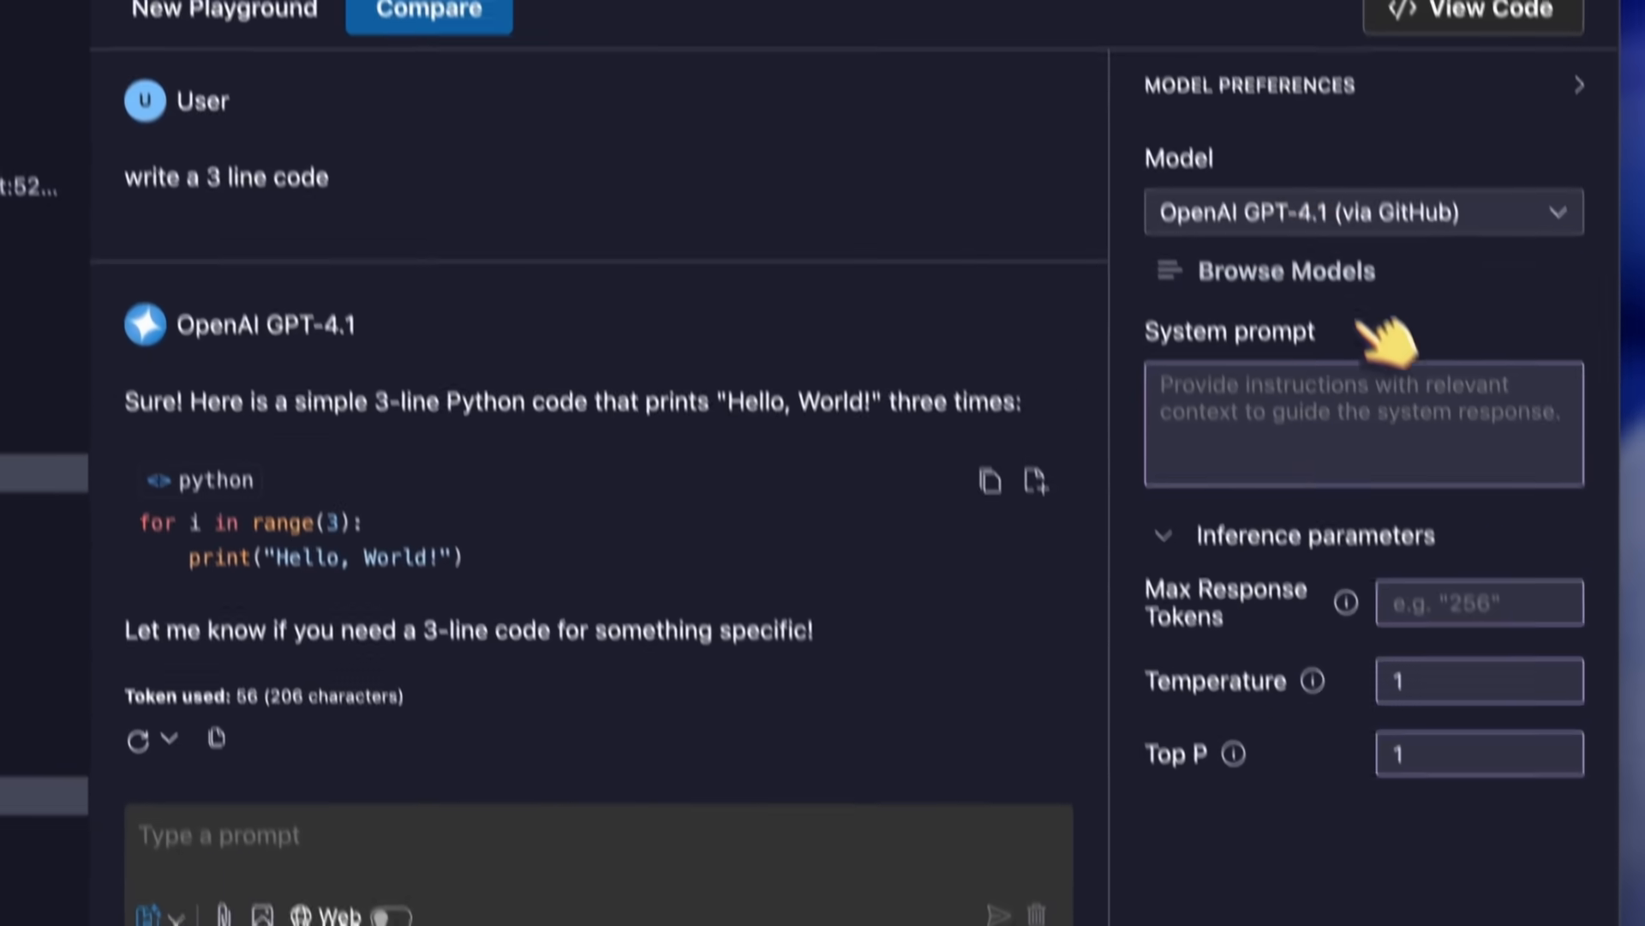
left_click(1364, 213)
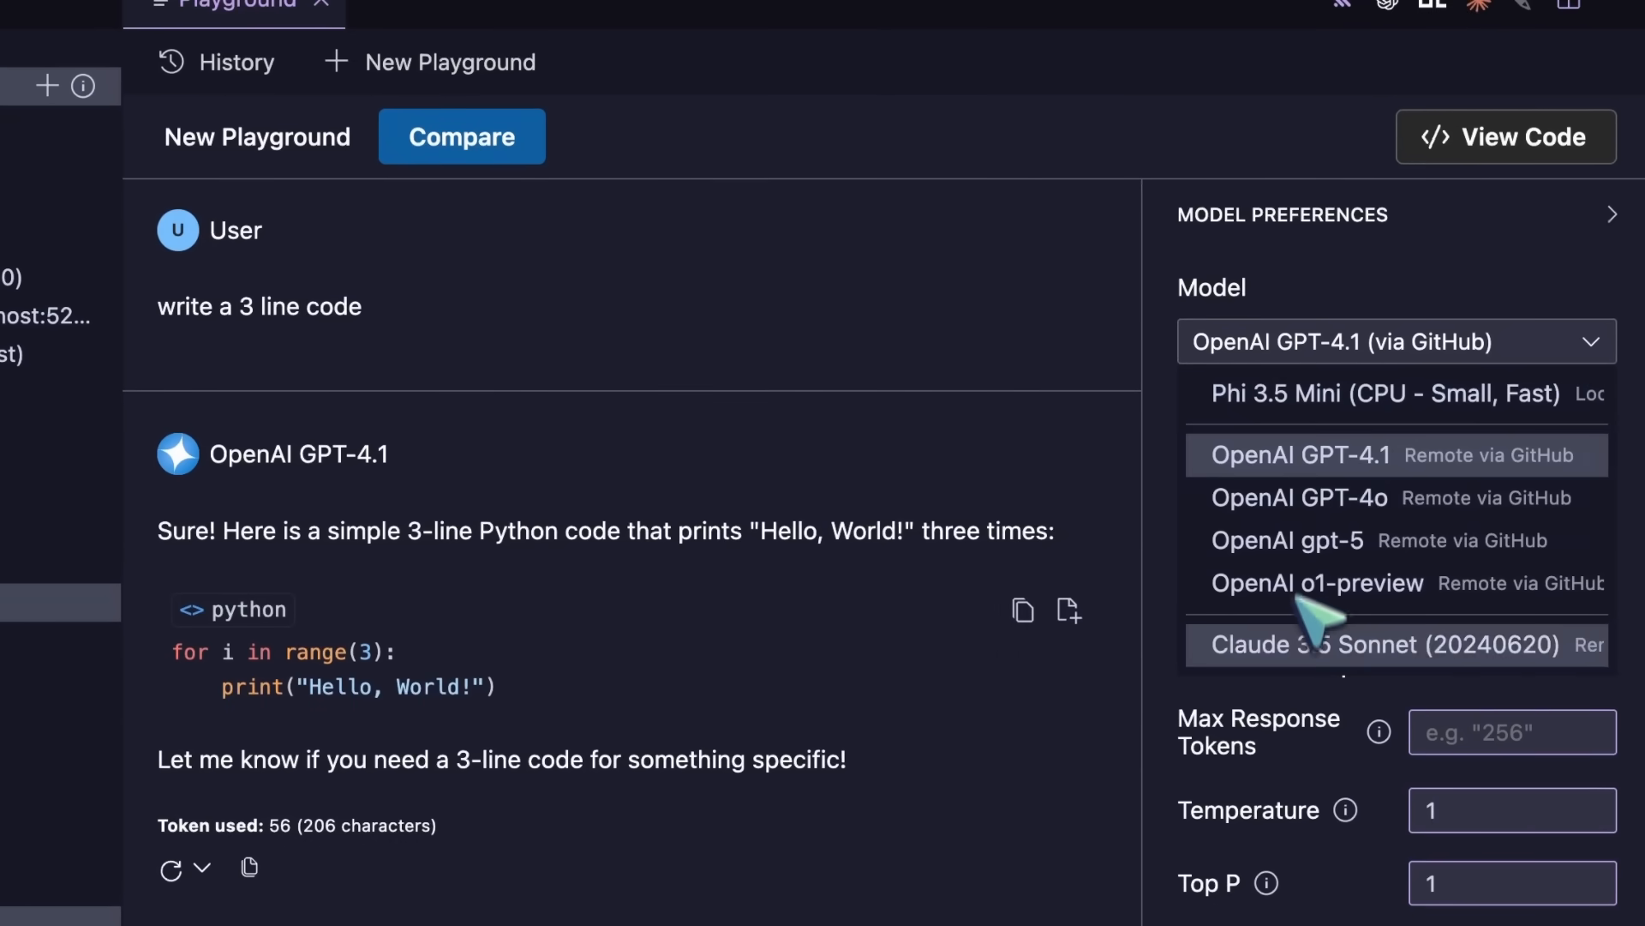
mouse_move(1330, 310)
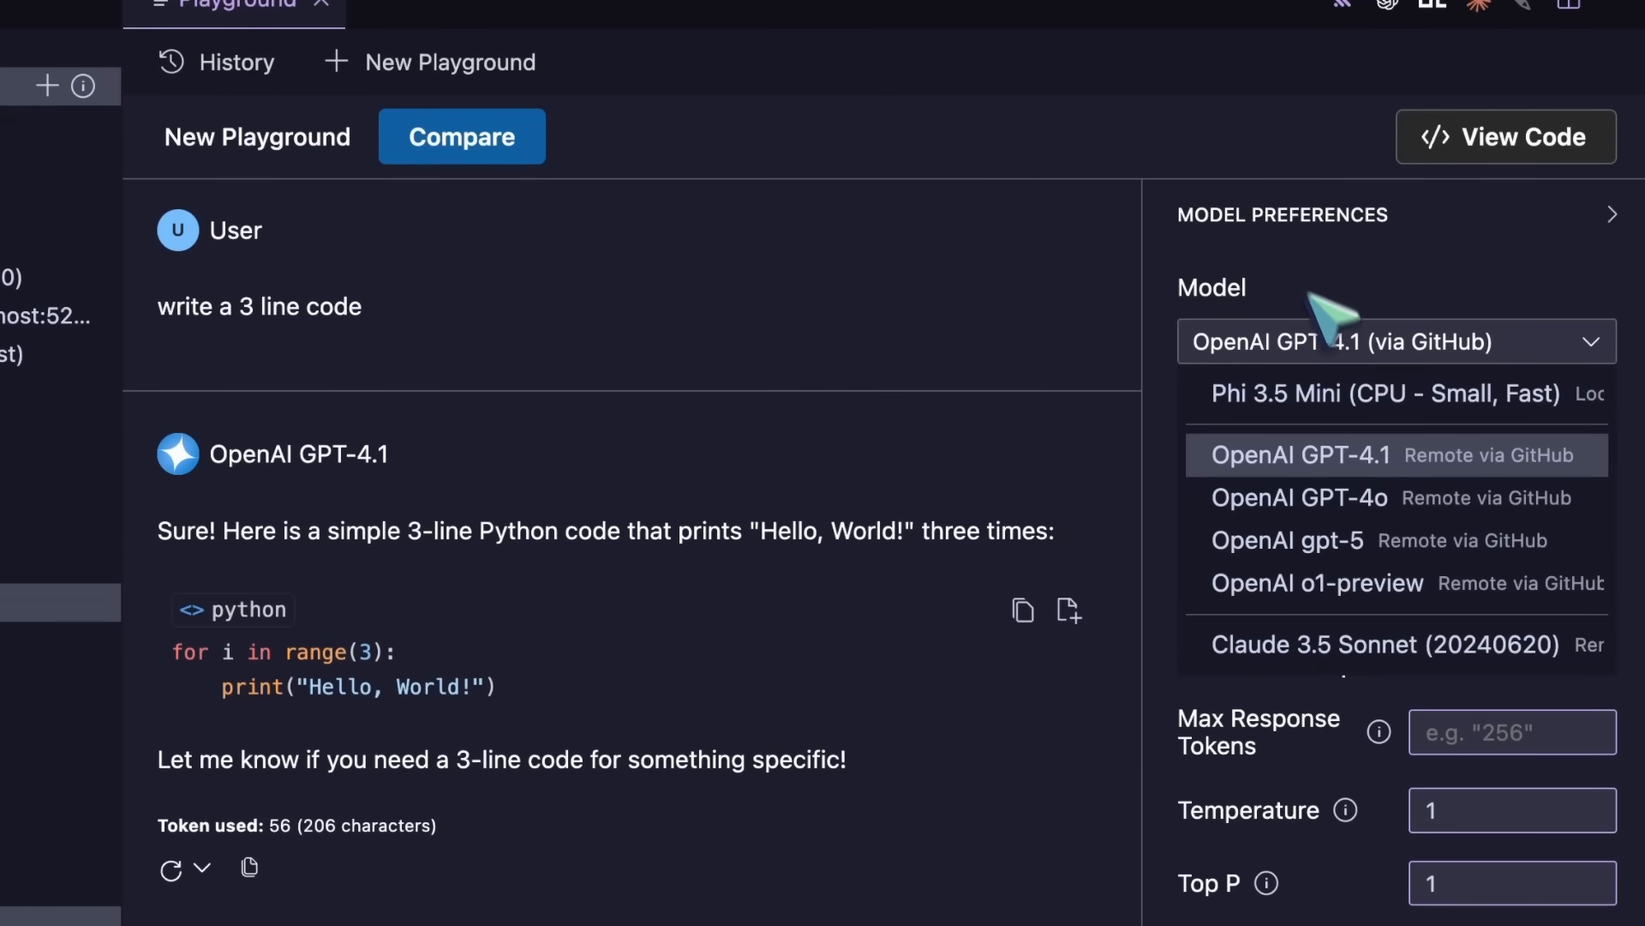
mouse_move(1245, 367)
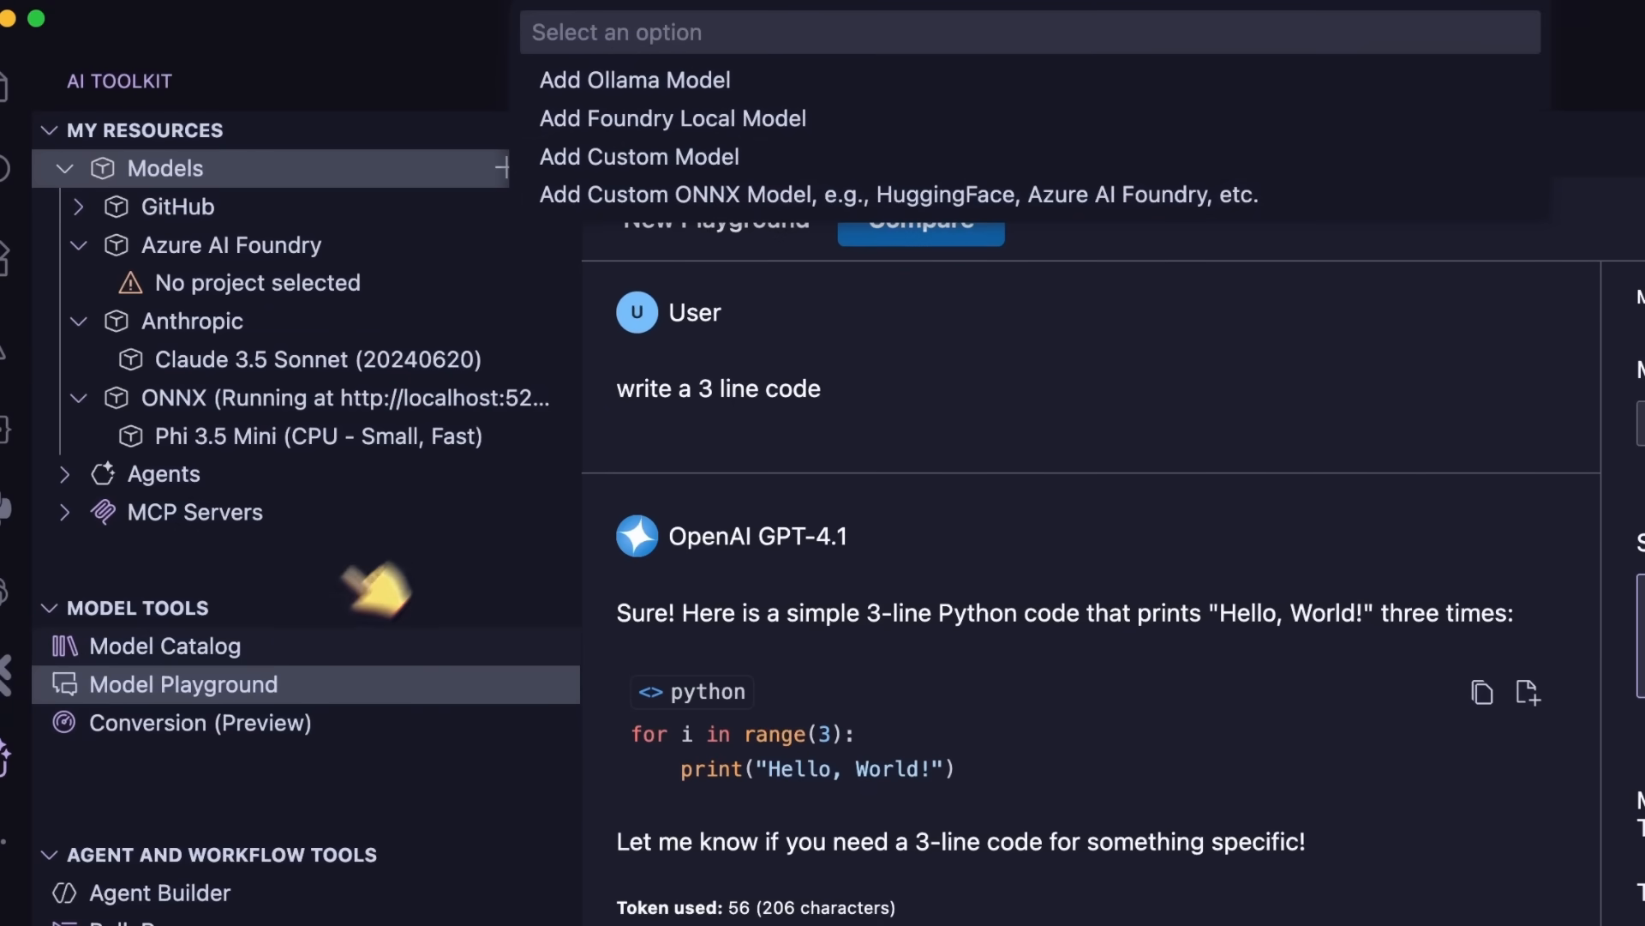
left_click(182, 644)
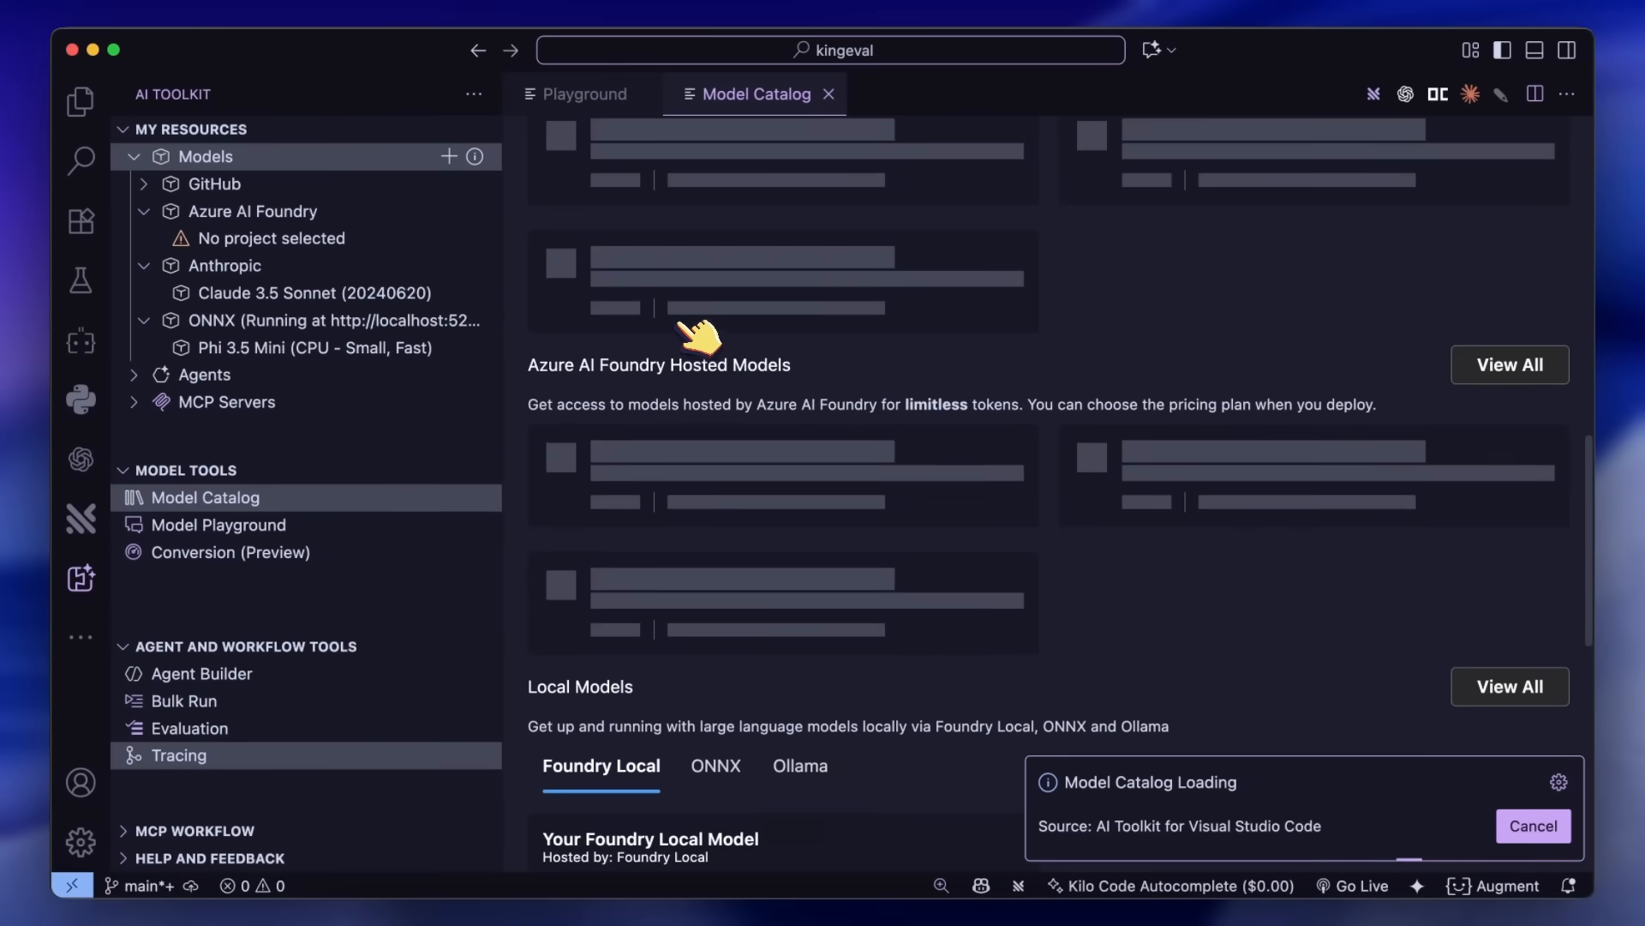
scroll("down", 3)
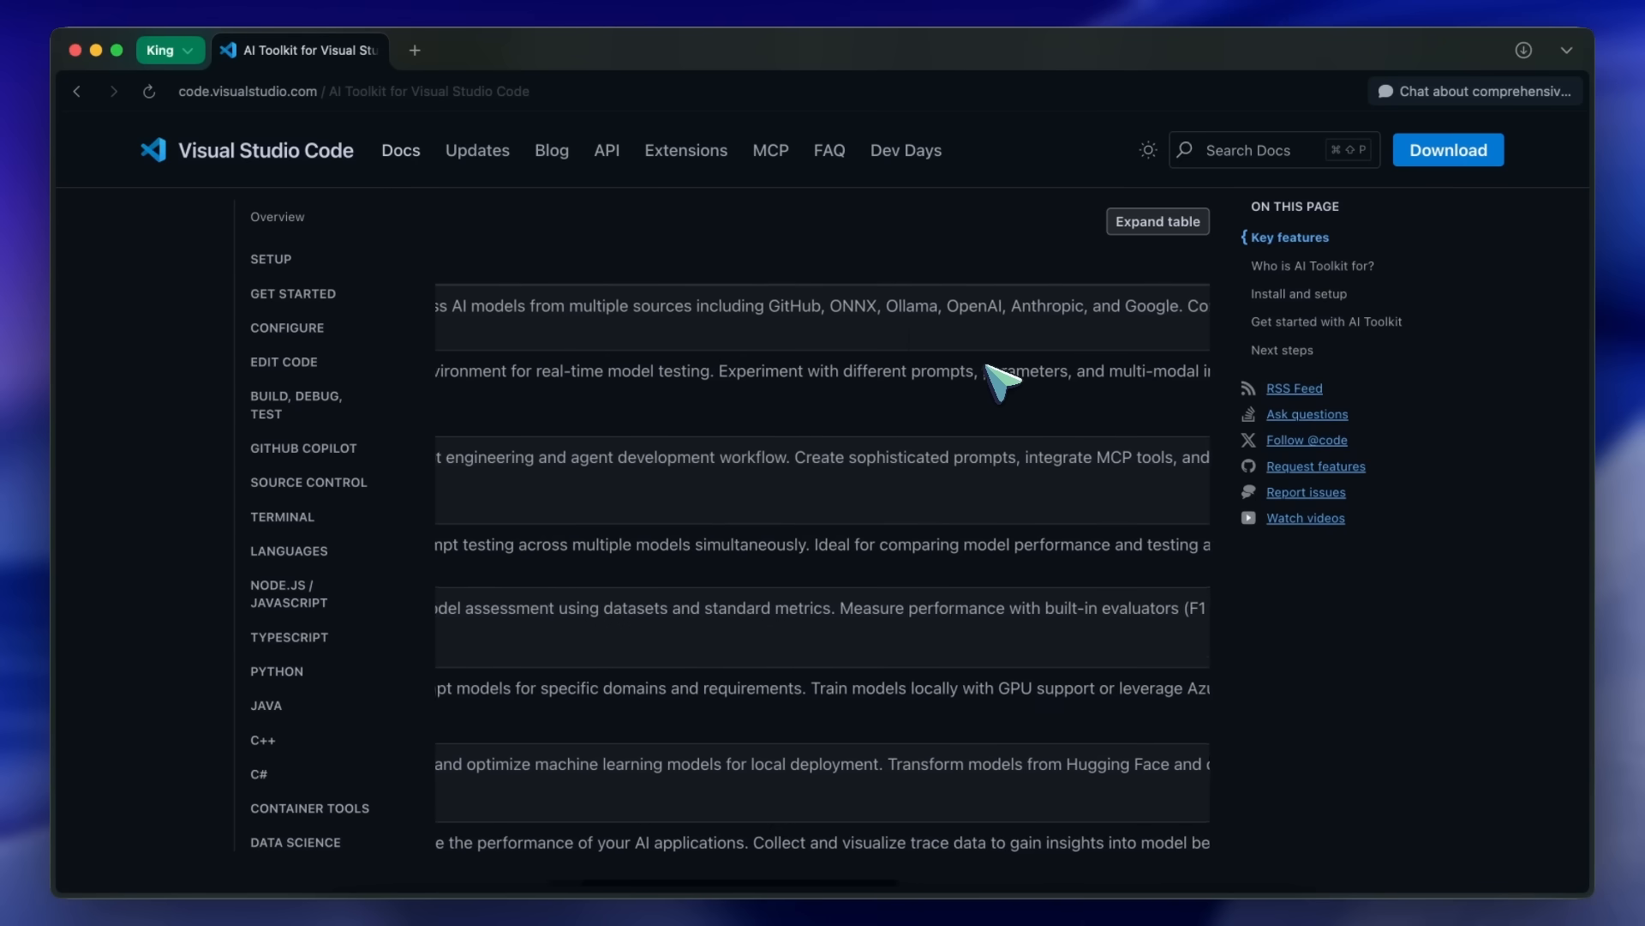
left_click(1157, 221)
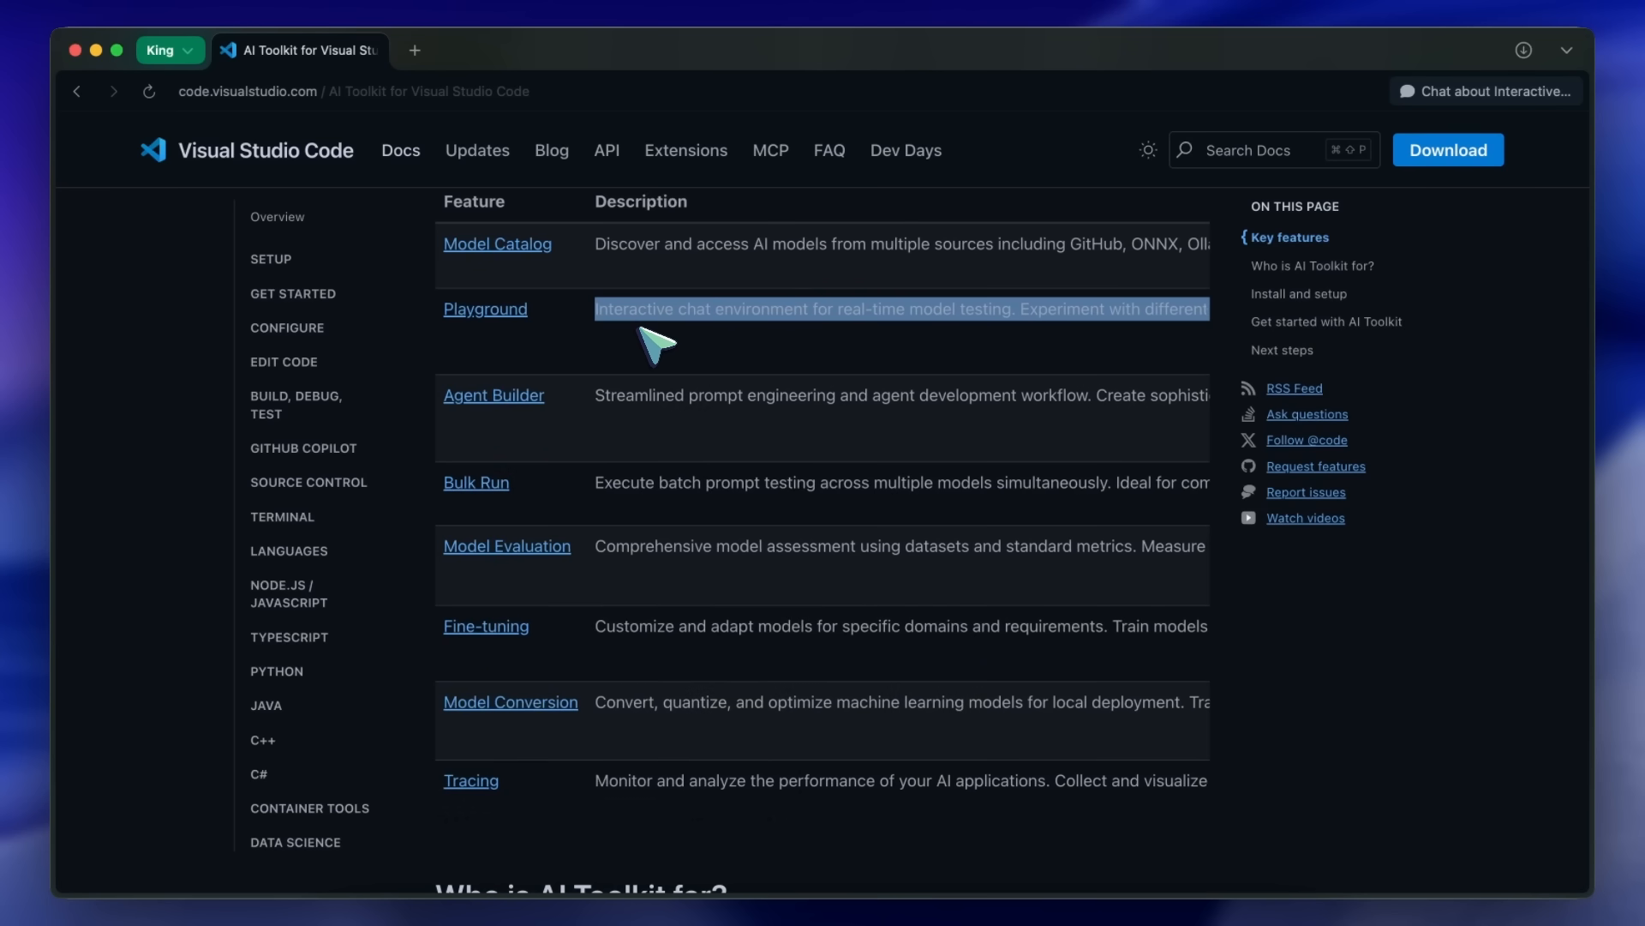
scroll("down", 3)
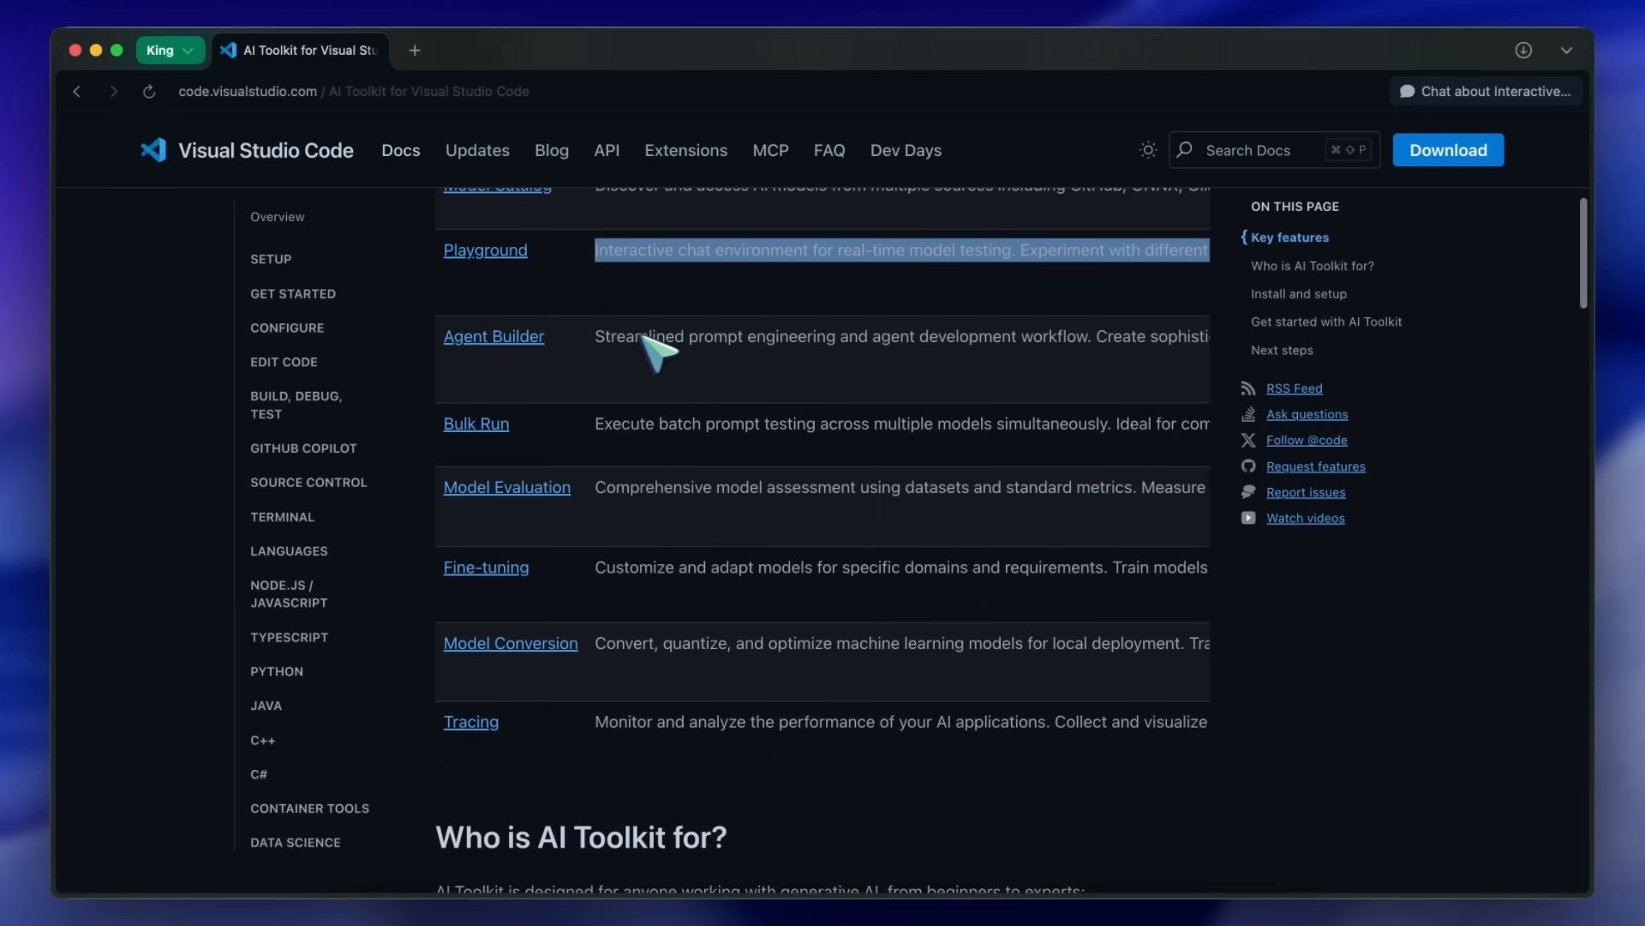
mouse_move(629, 298)
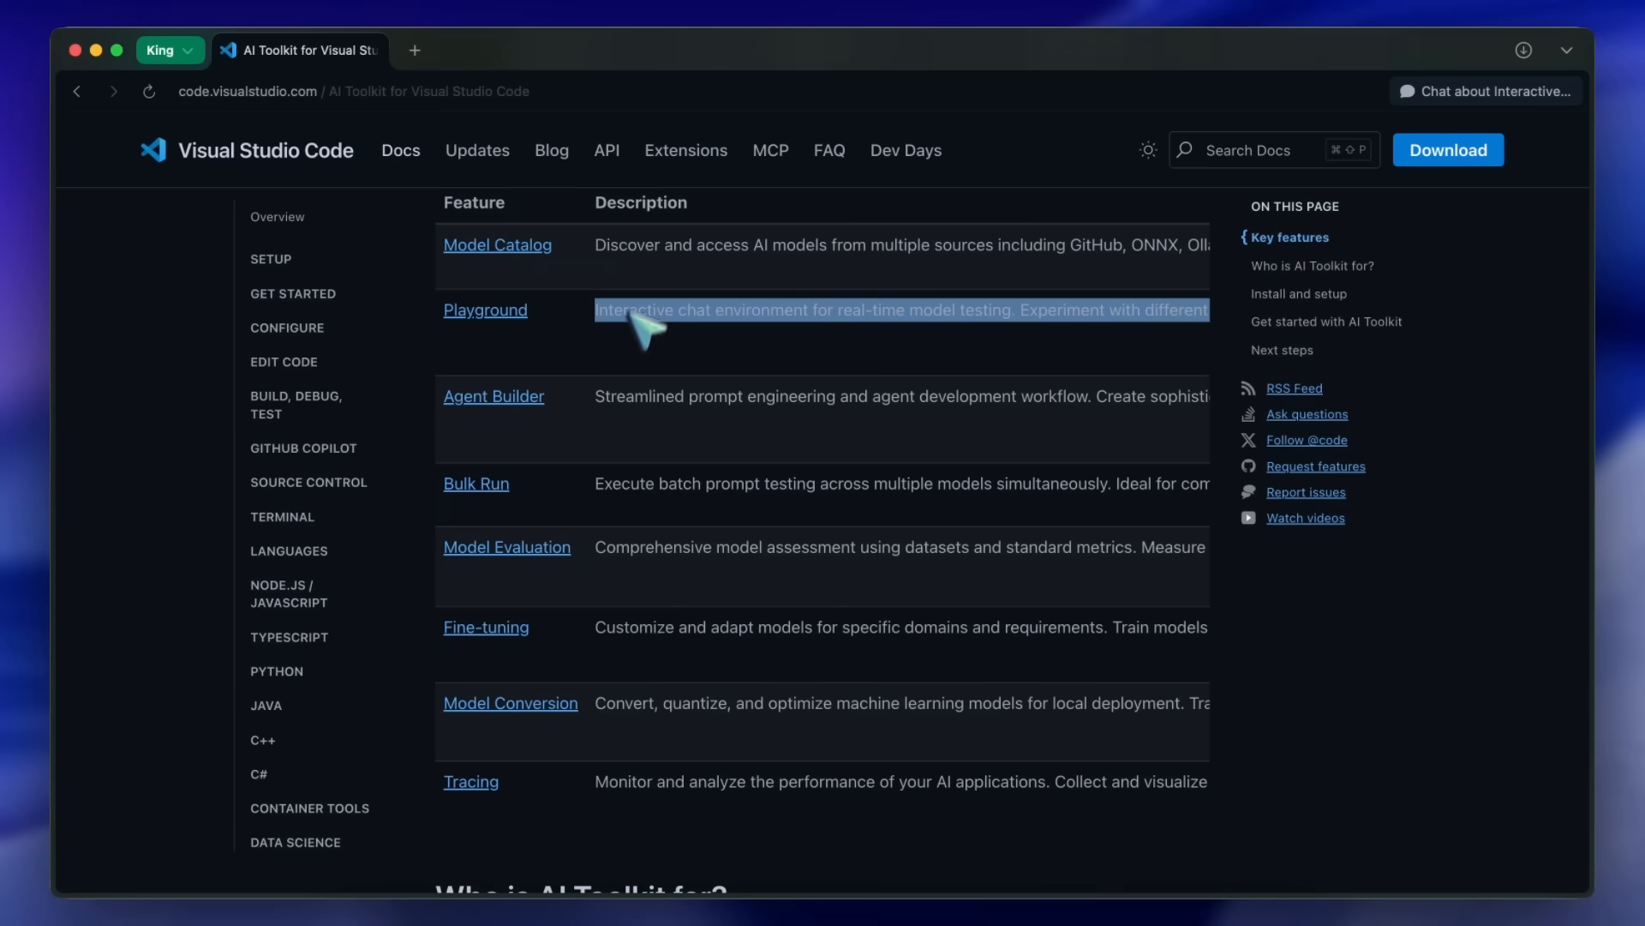
scroll("down", 3)
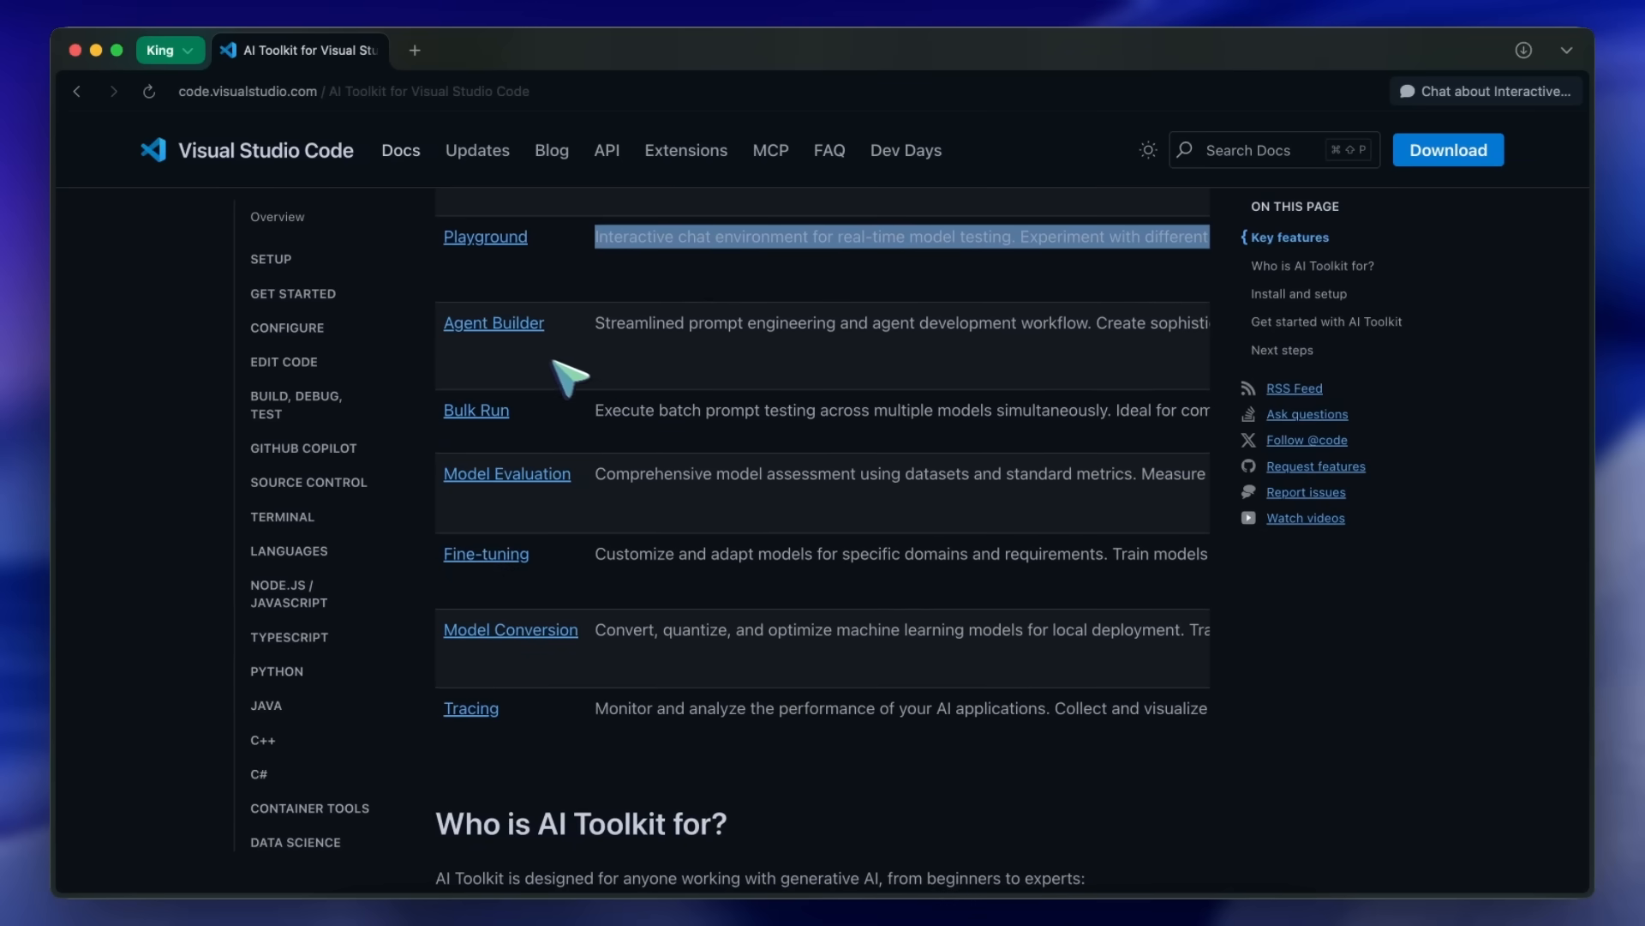
mouse_move(493, 322)
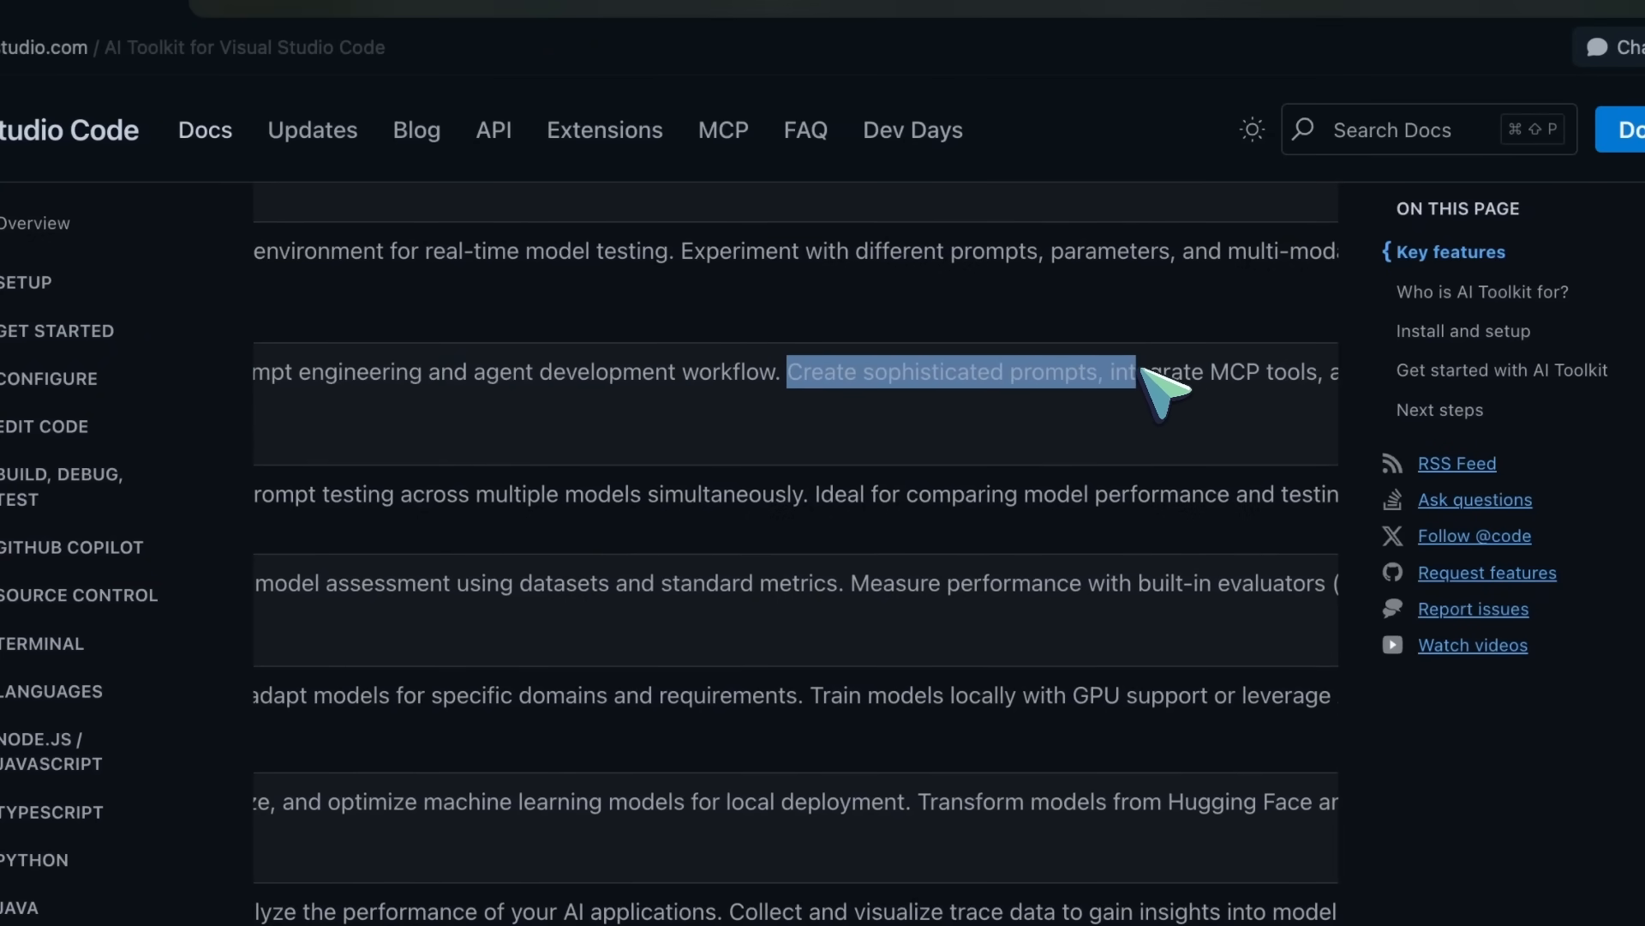
scroll("right", 3)
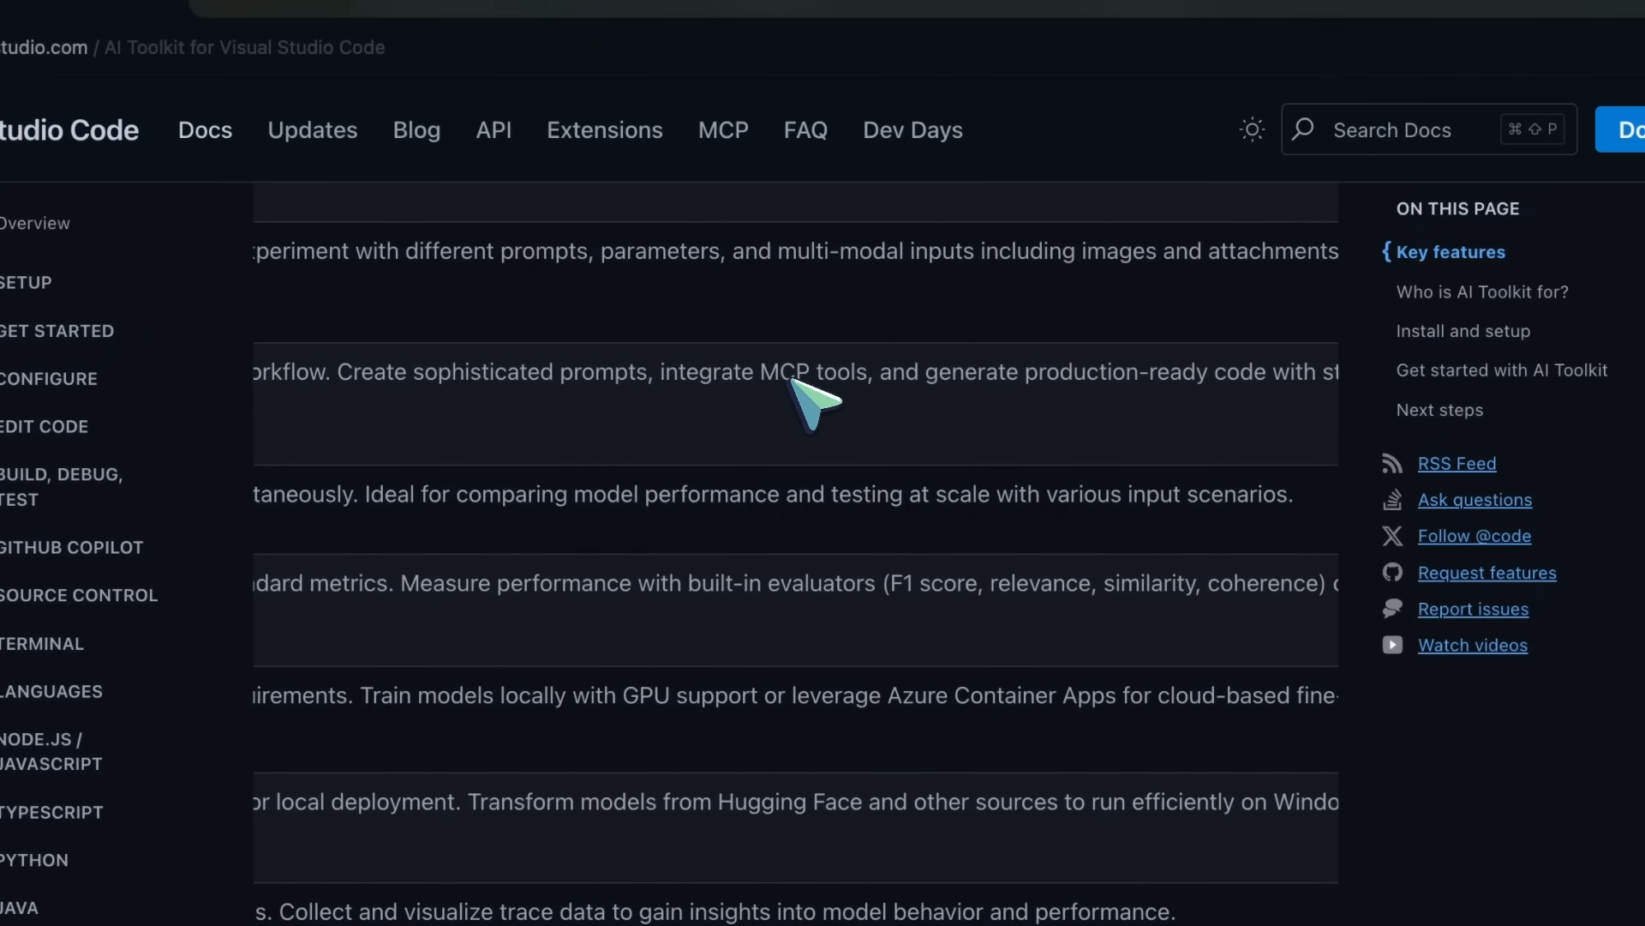
double_click(813, 372)
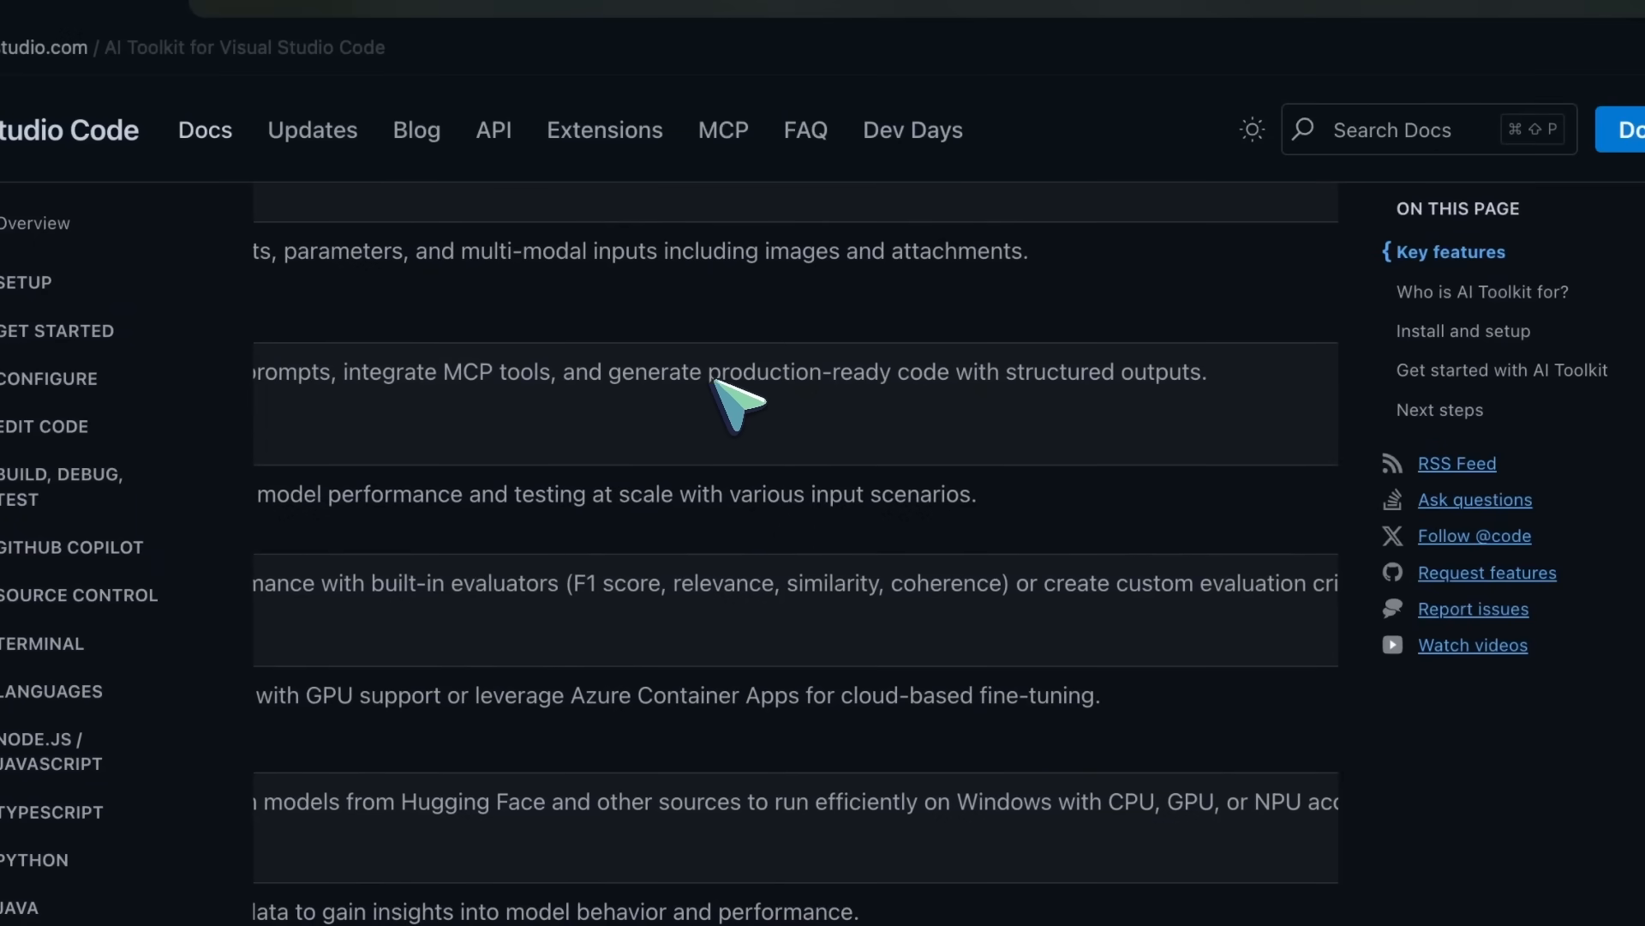
left_click_drag(713, 372, 1207, 372)
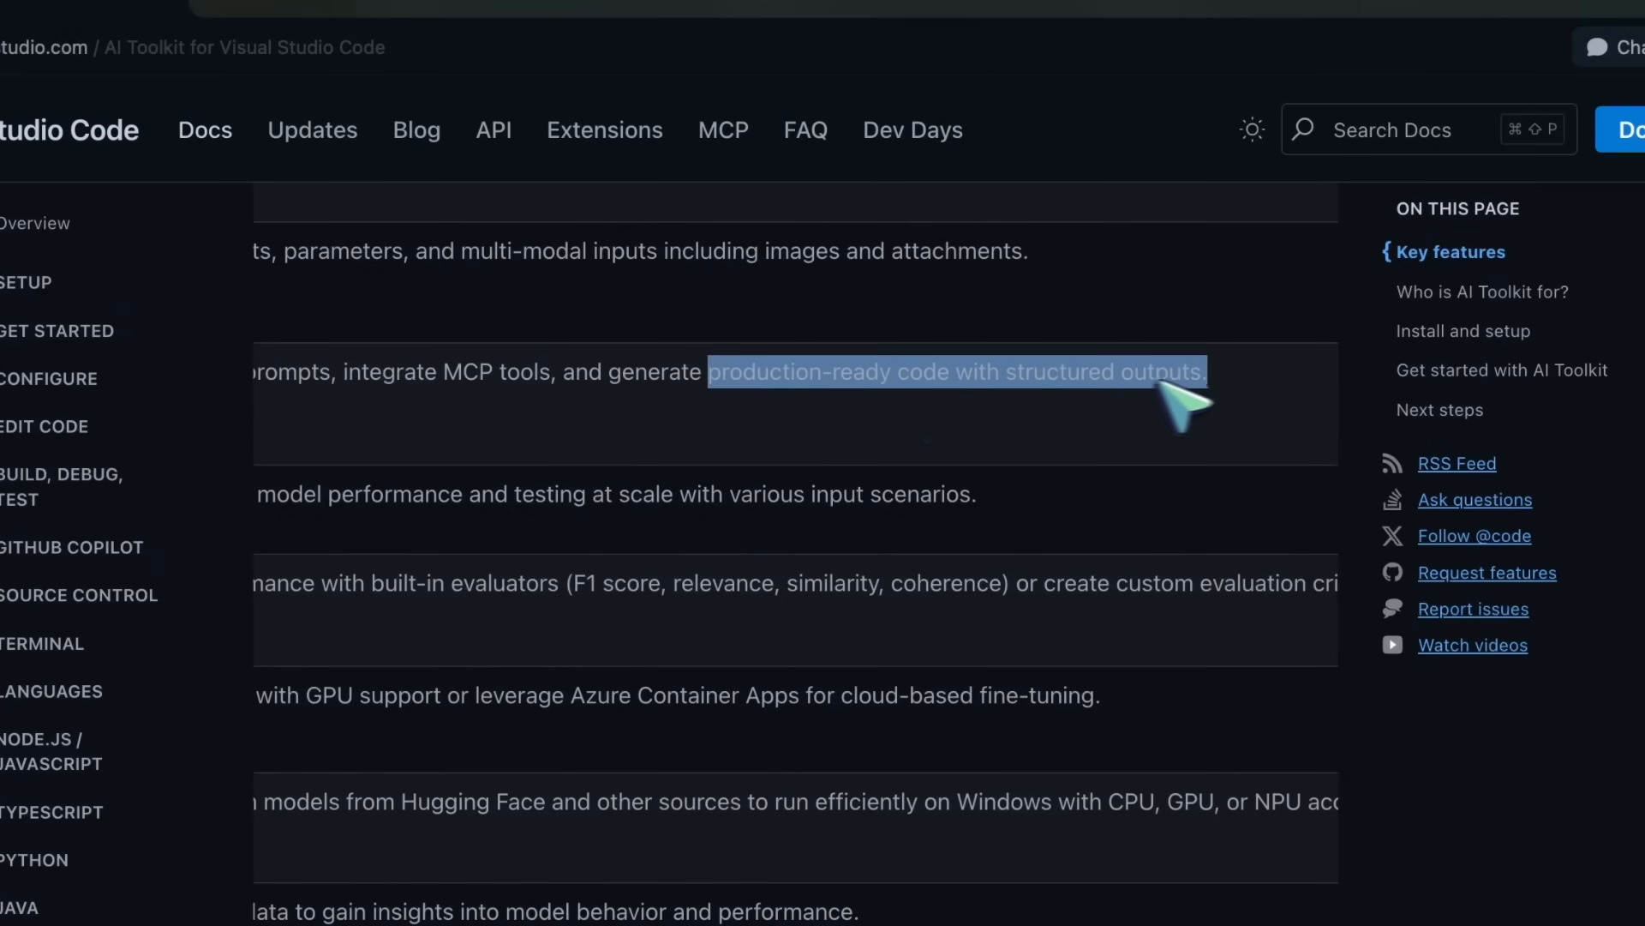
mouse_move(976, 394)
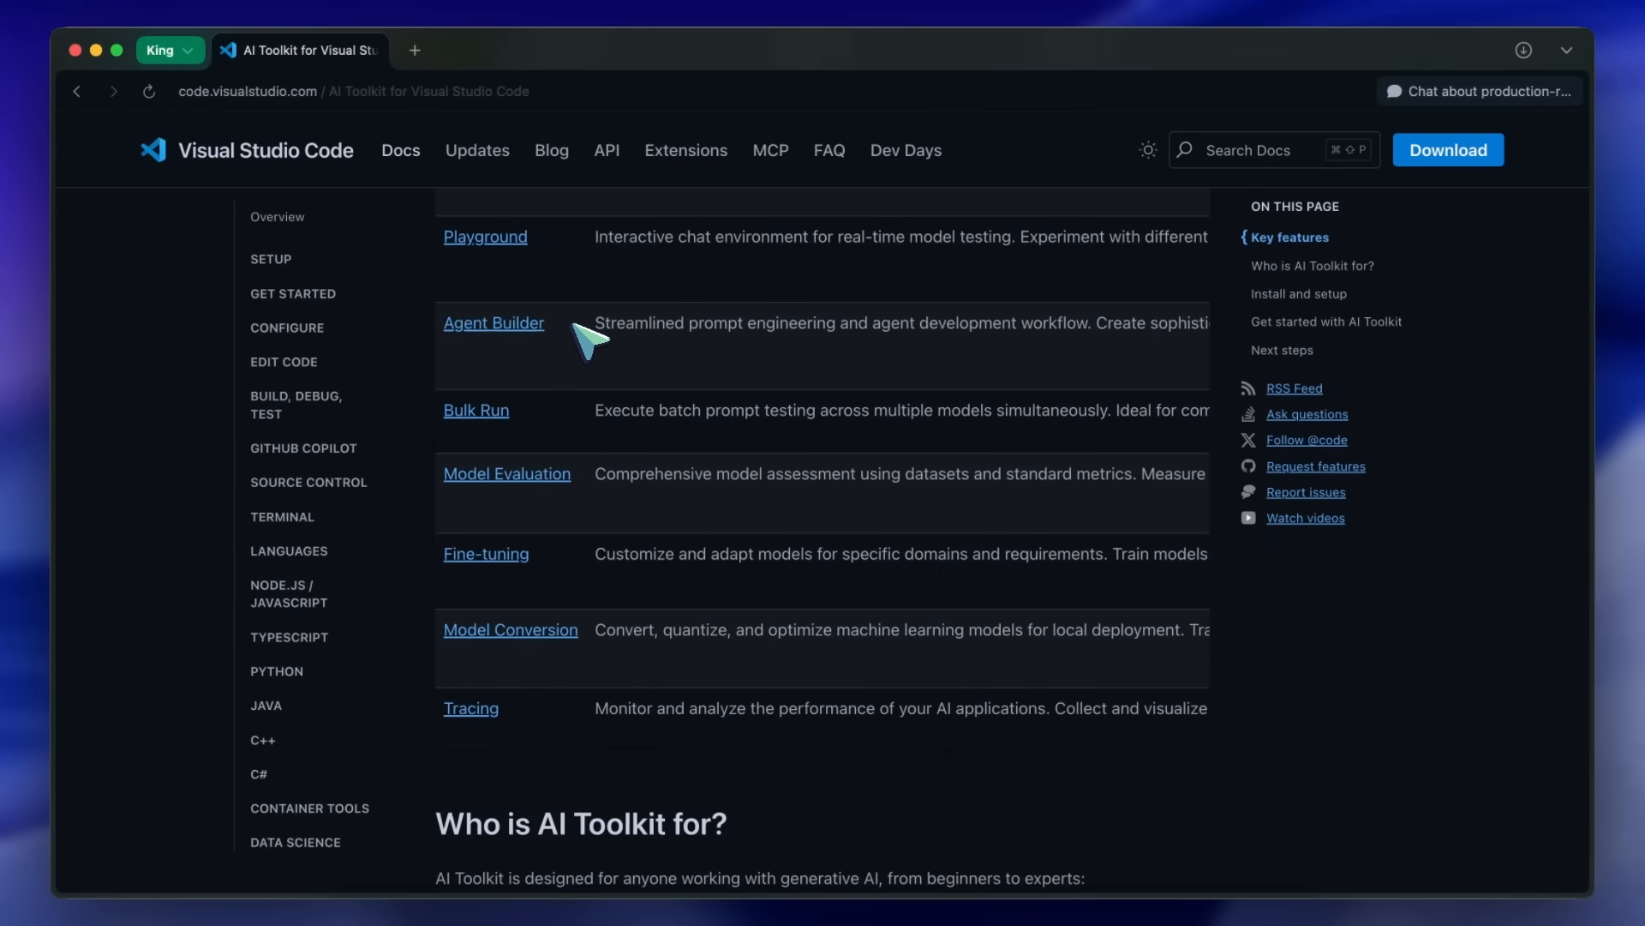
Step: Open the Agent Builder docs link in a new tab and highlight the Bulk Run description
right_click(494, 322)
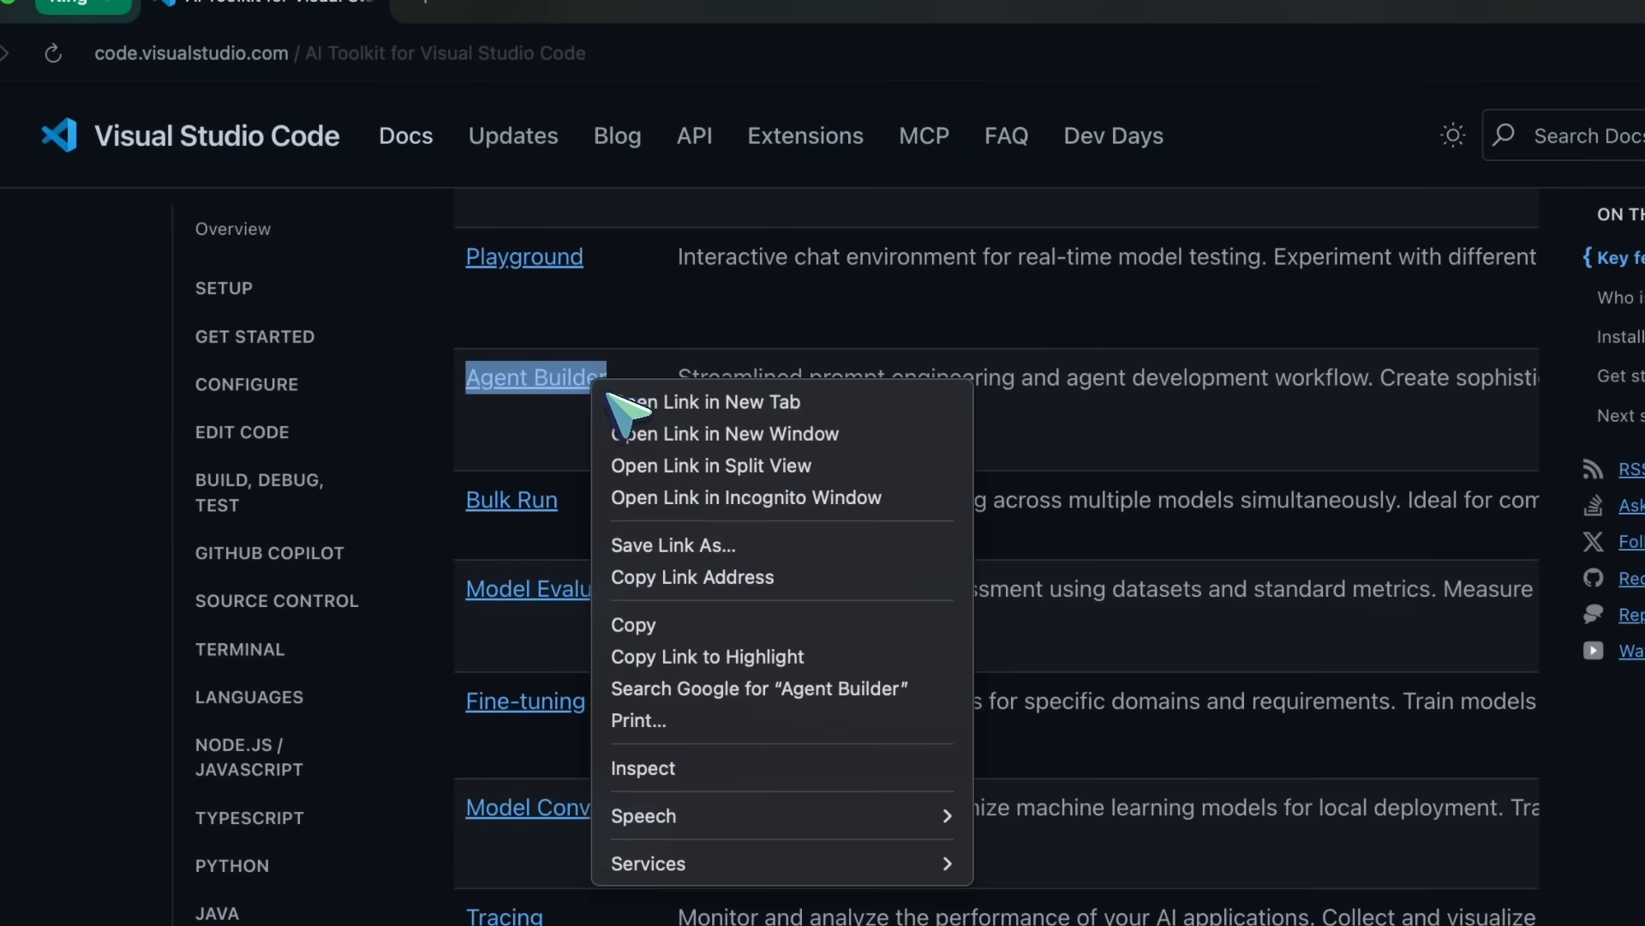
left_click(756, 409)
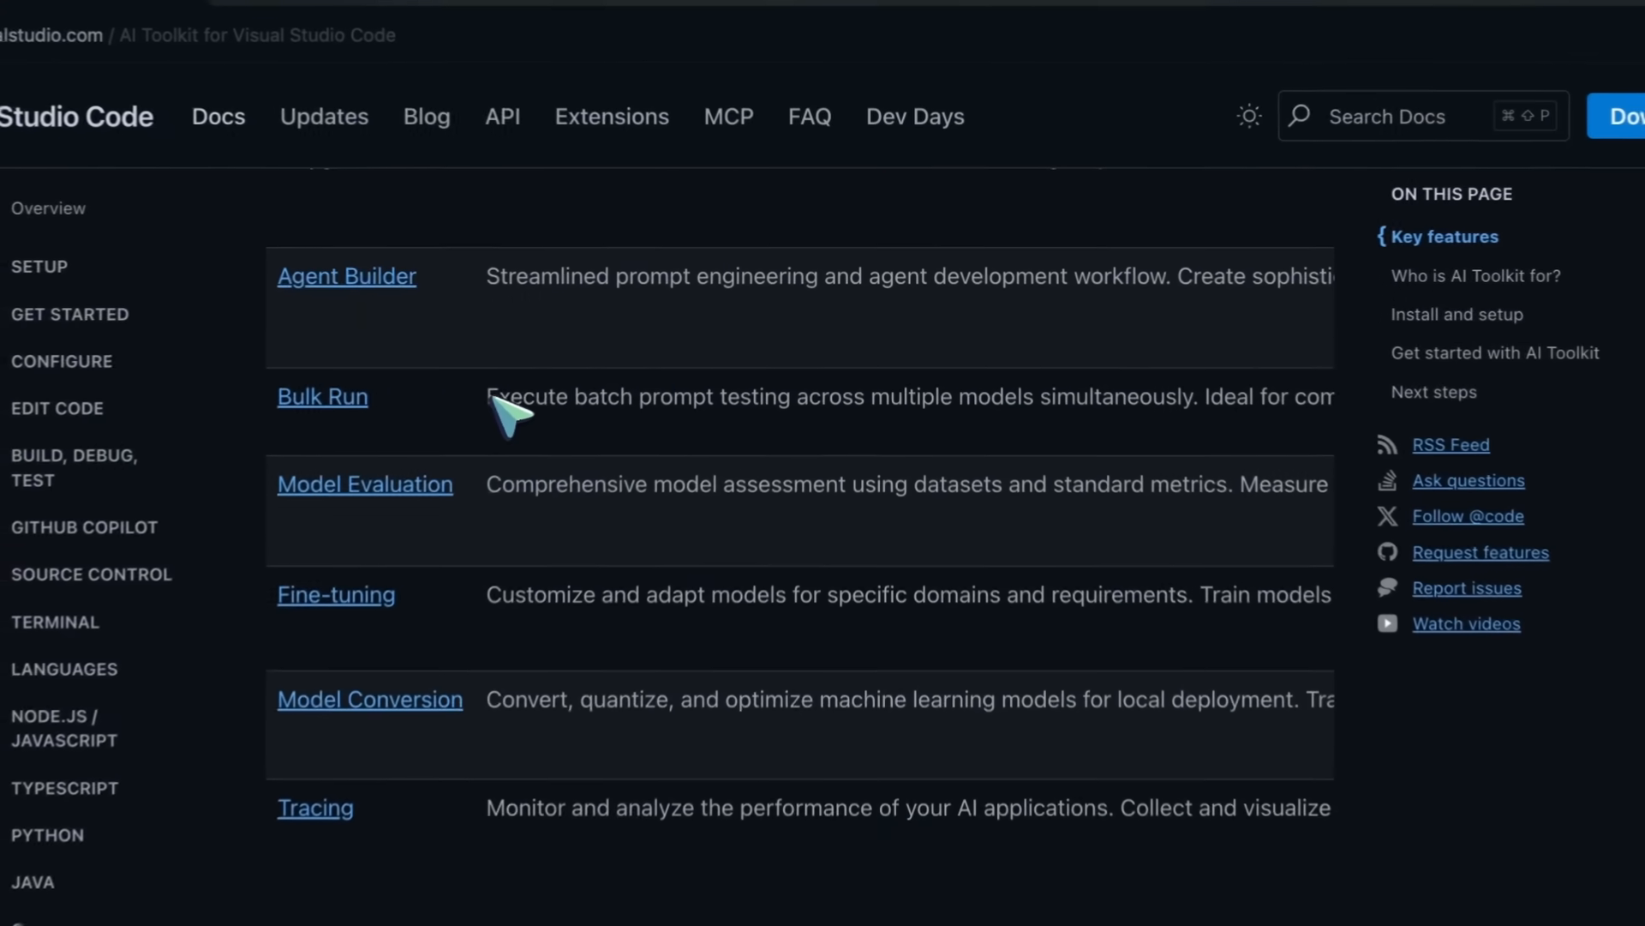
left_click_drag(479, 397, 1139, 398)
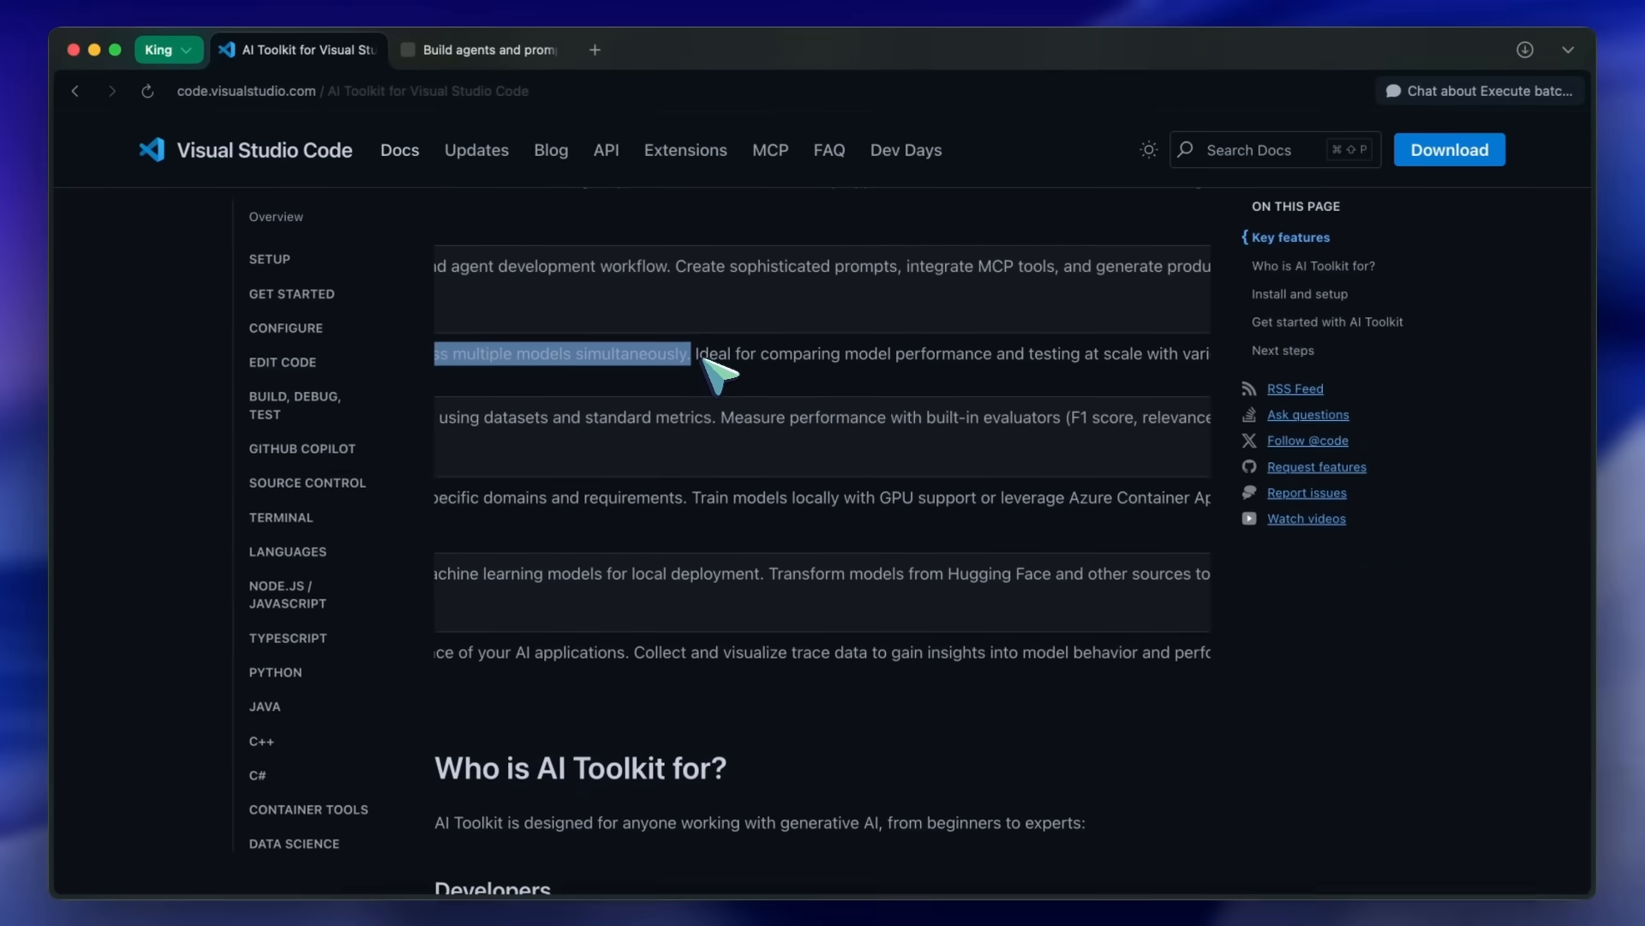
scroll("right", 3)
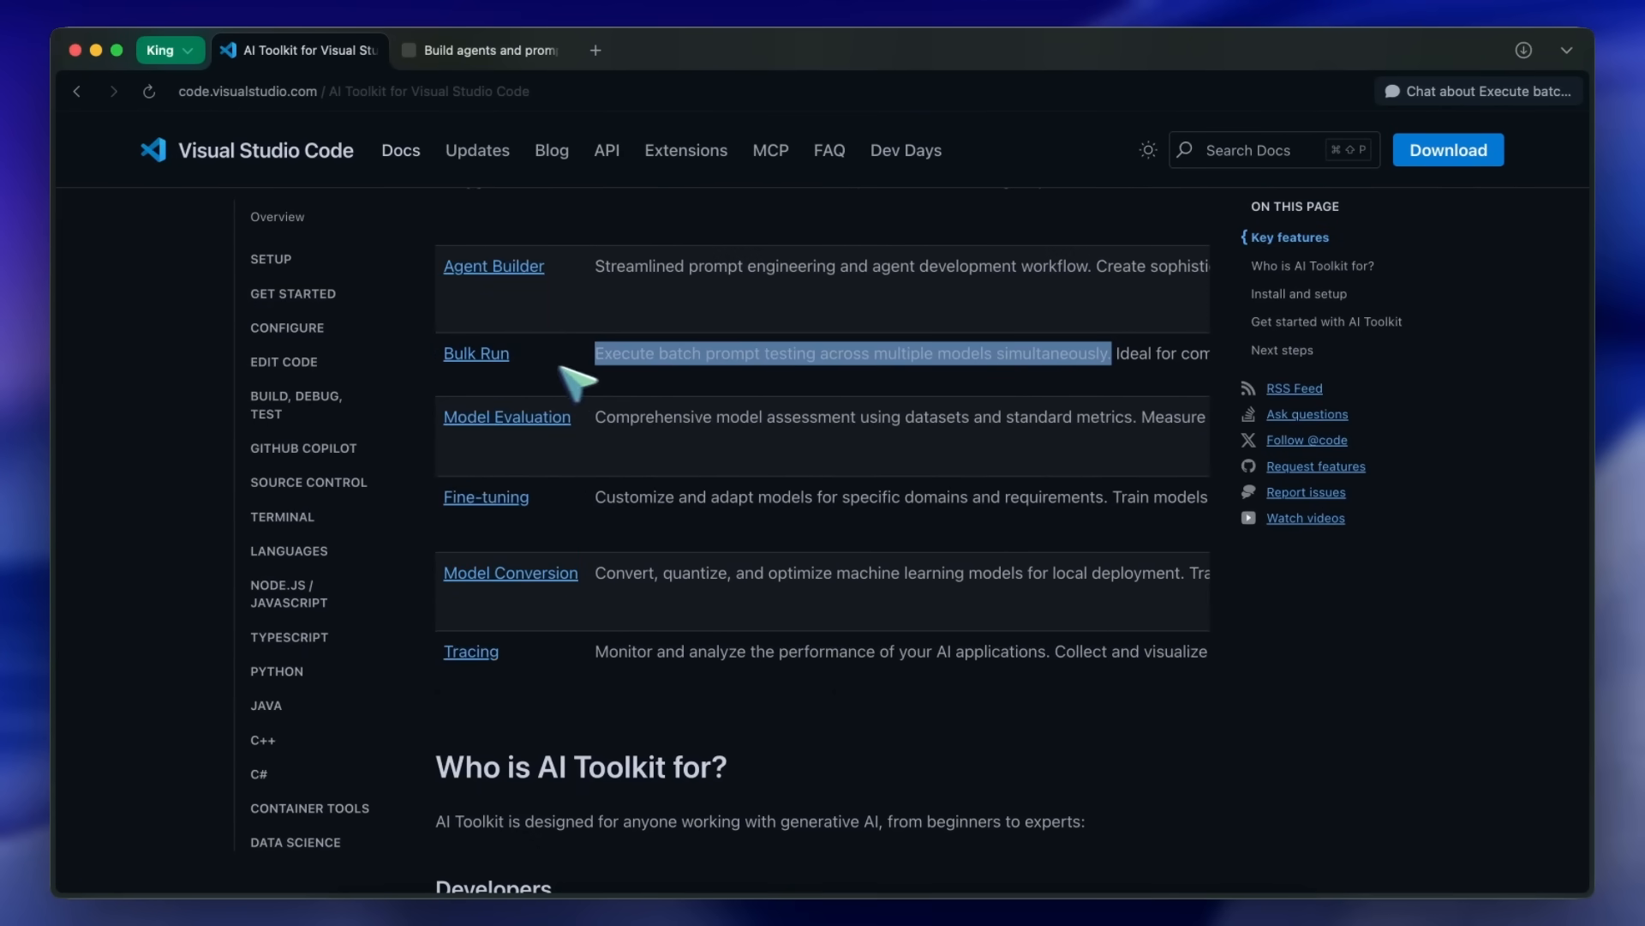
mouse_move(504, 370)
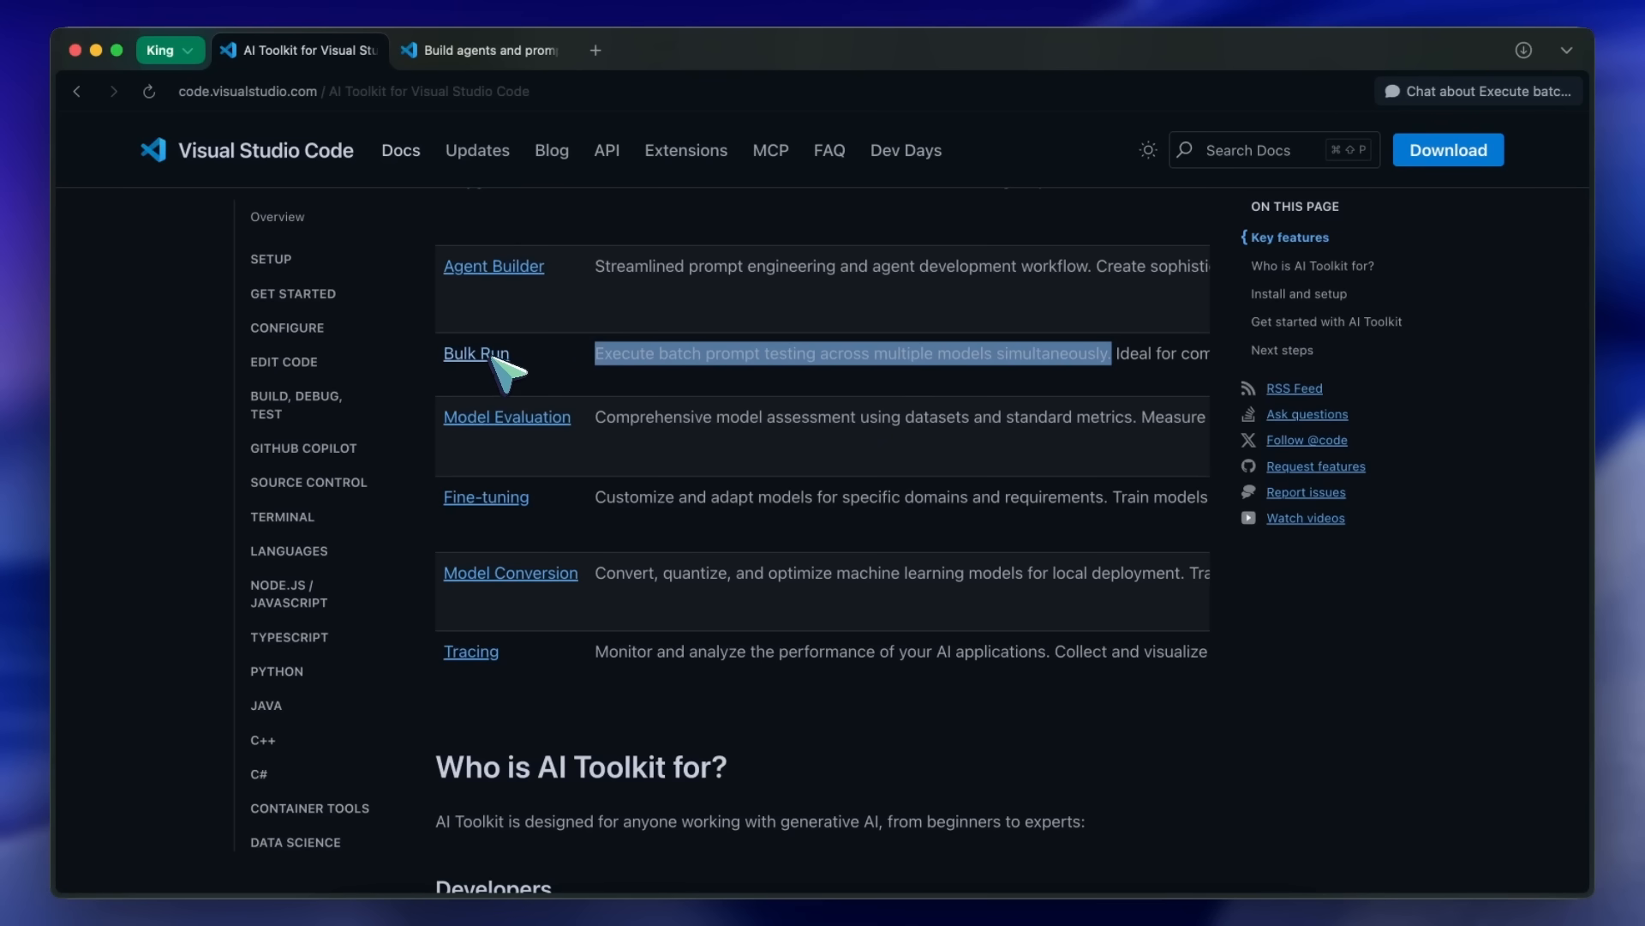
mouse_move(643, 409)
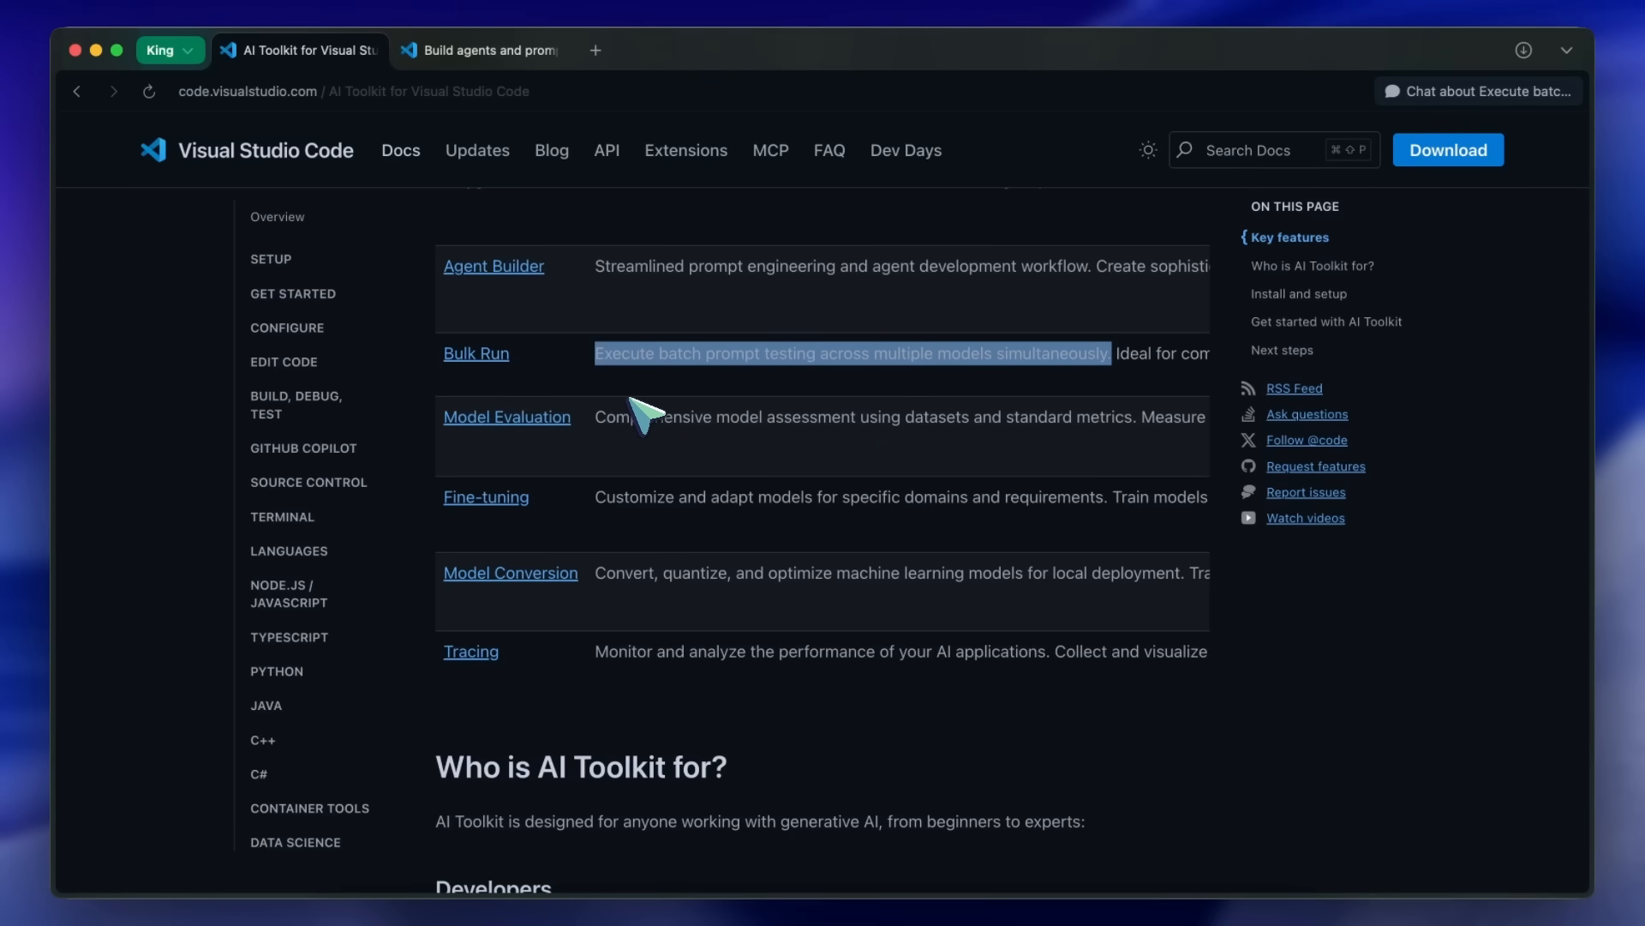
Step: Highlight the Model Evaluation description and its list of built-in evaluator metrics
scroll("down", 3)
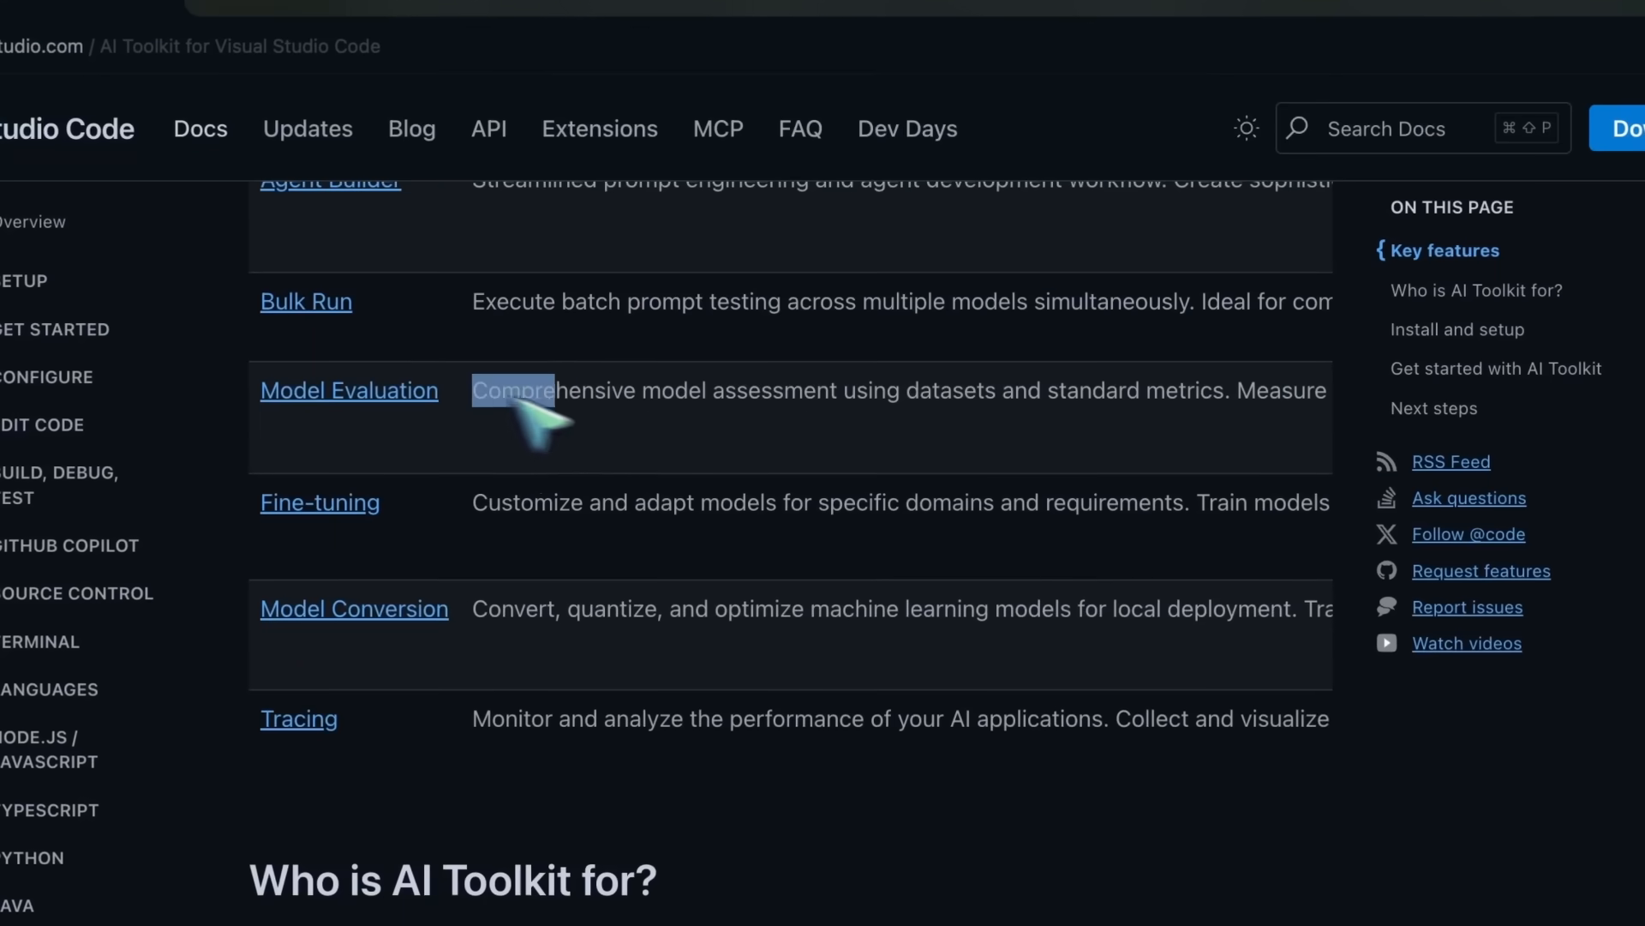
left_click_drag(514, 391, 924, 391)
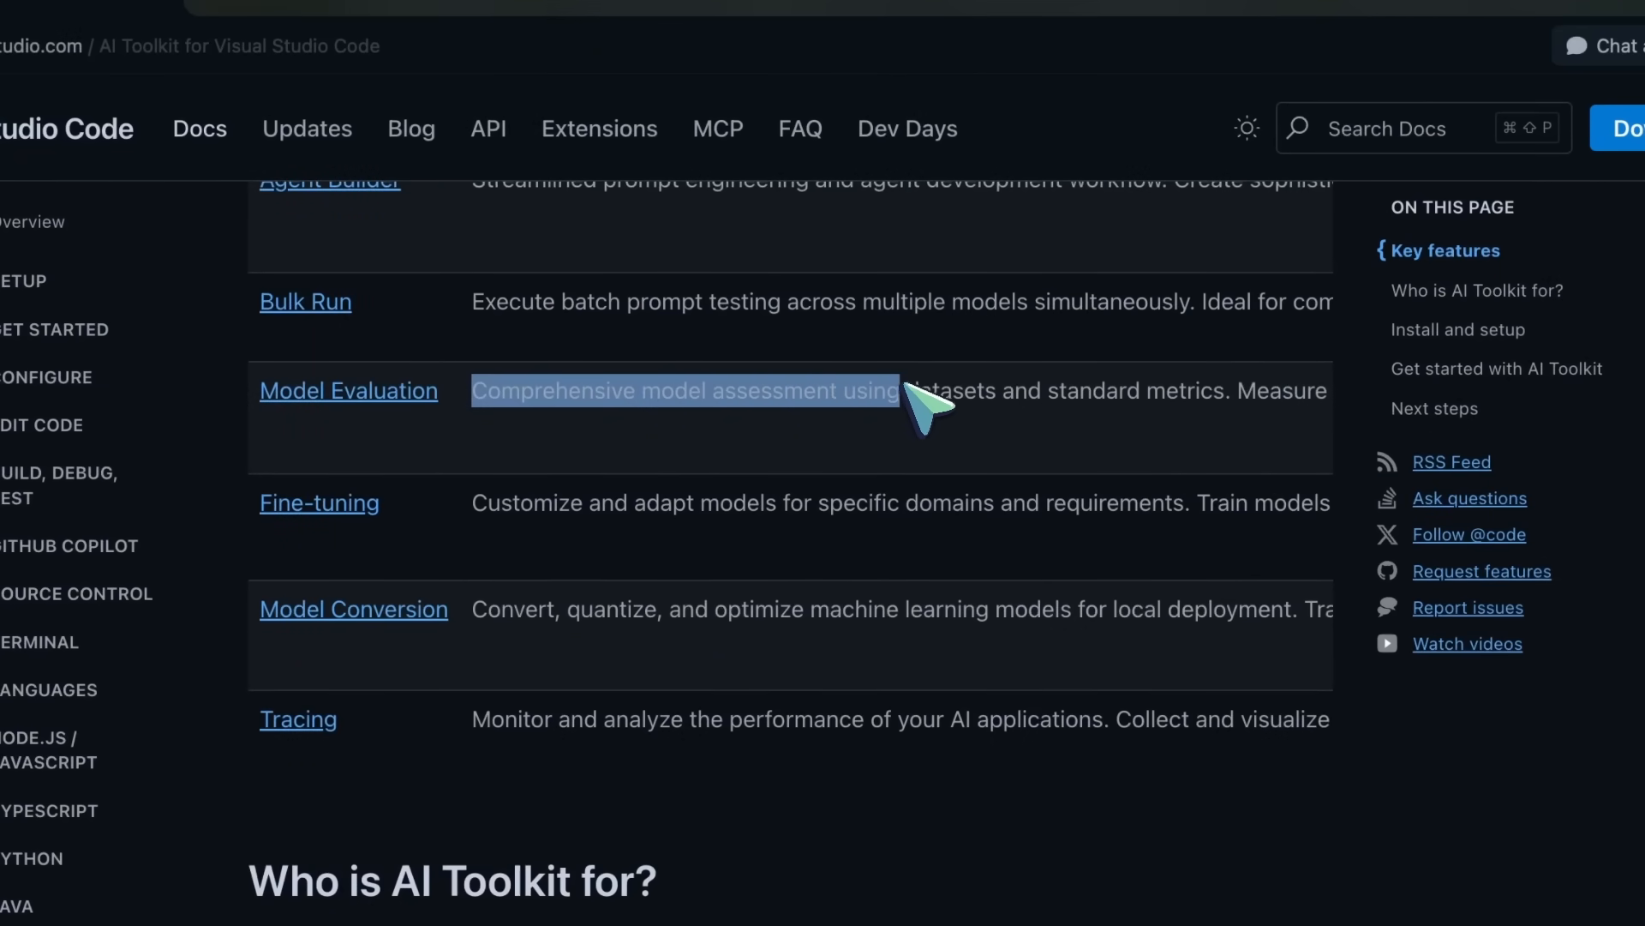
left_click_drag(924, 391, 1118, 391)
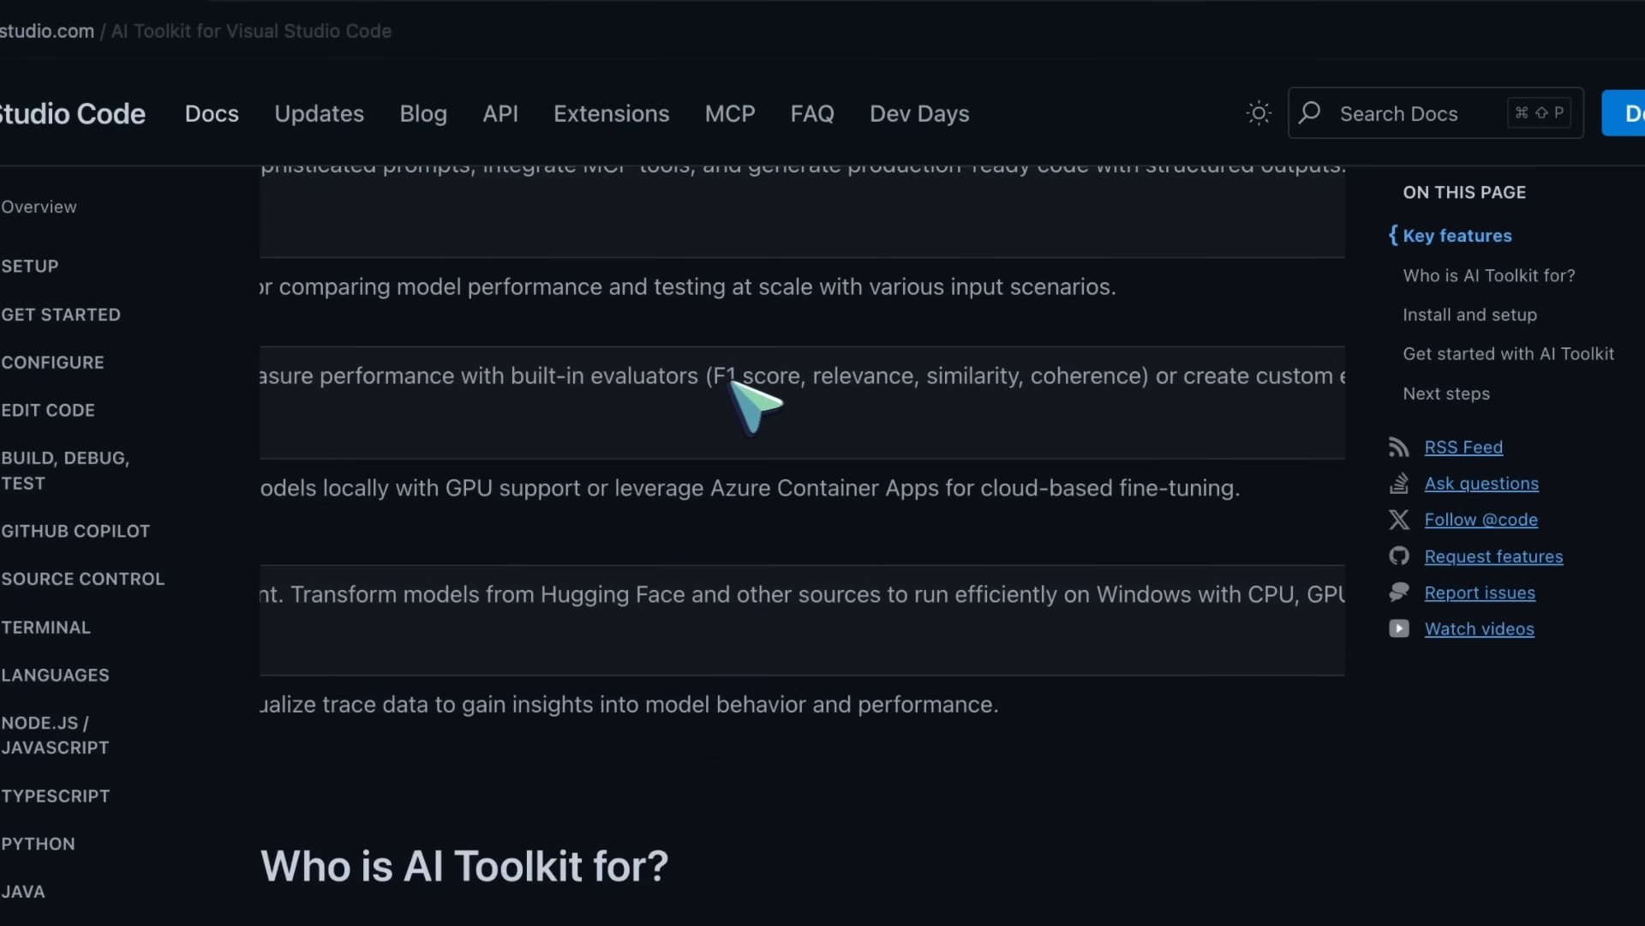
left_click_drag(713, 376, 1007, 375)
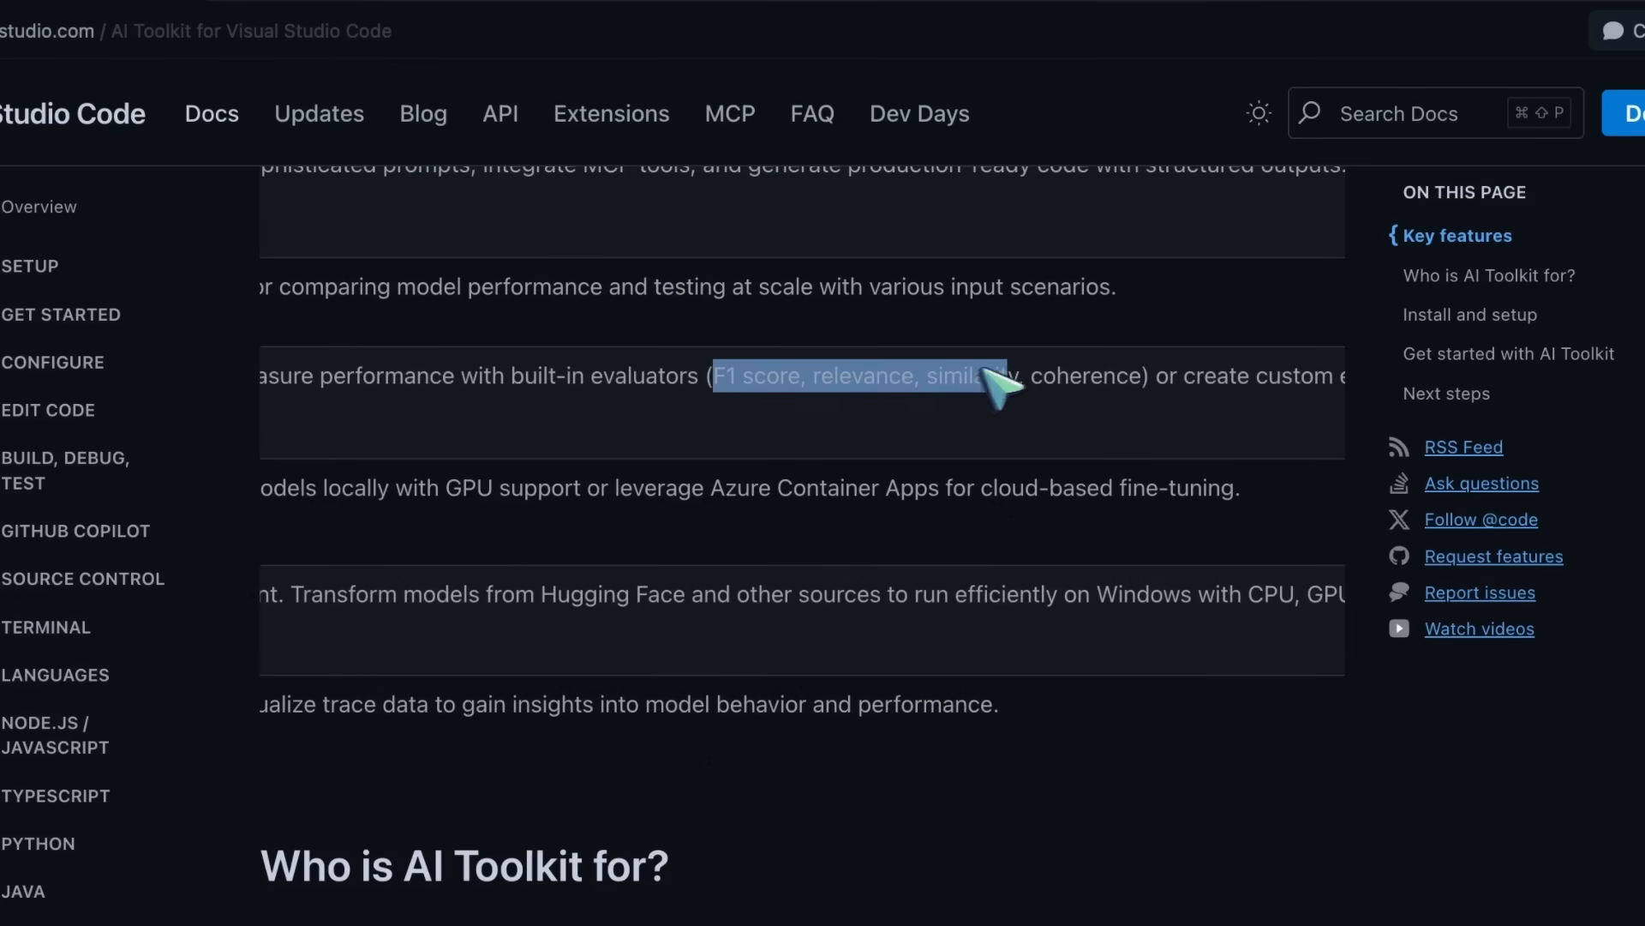
Step: Scroll the key features table down to the 'Who is AI Toolkit for?' heading
scroll("right", 3)
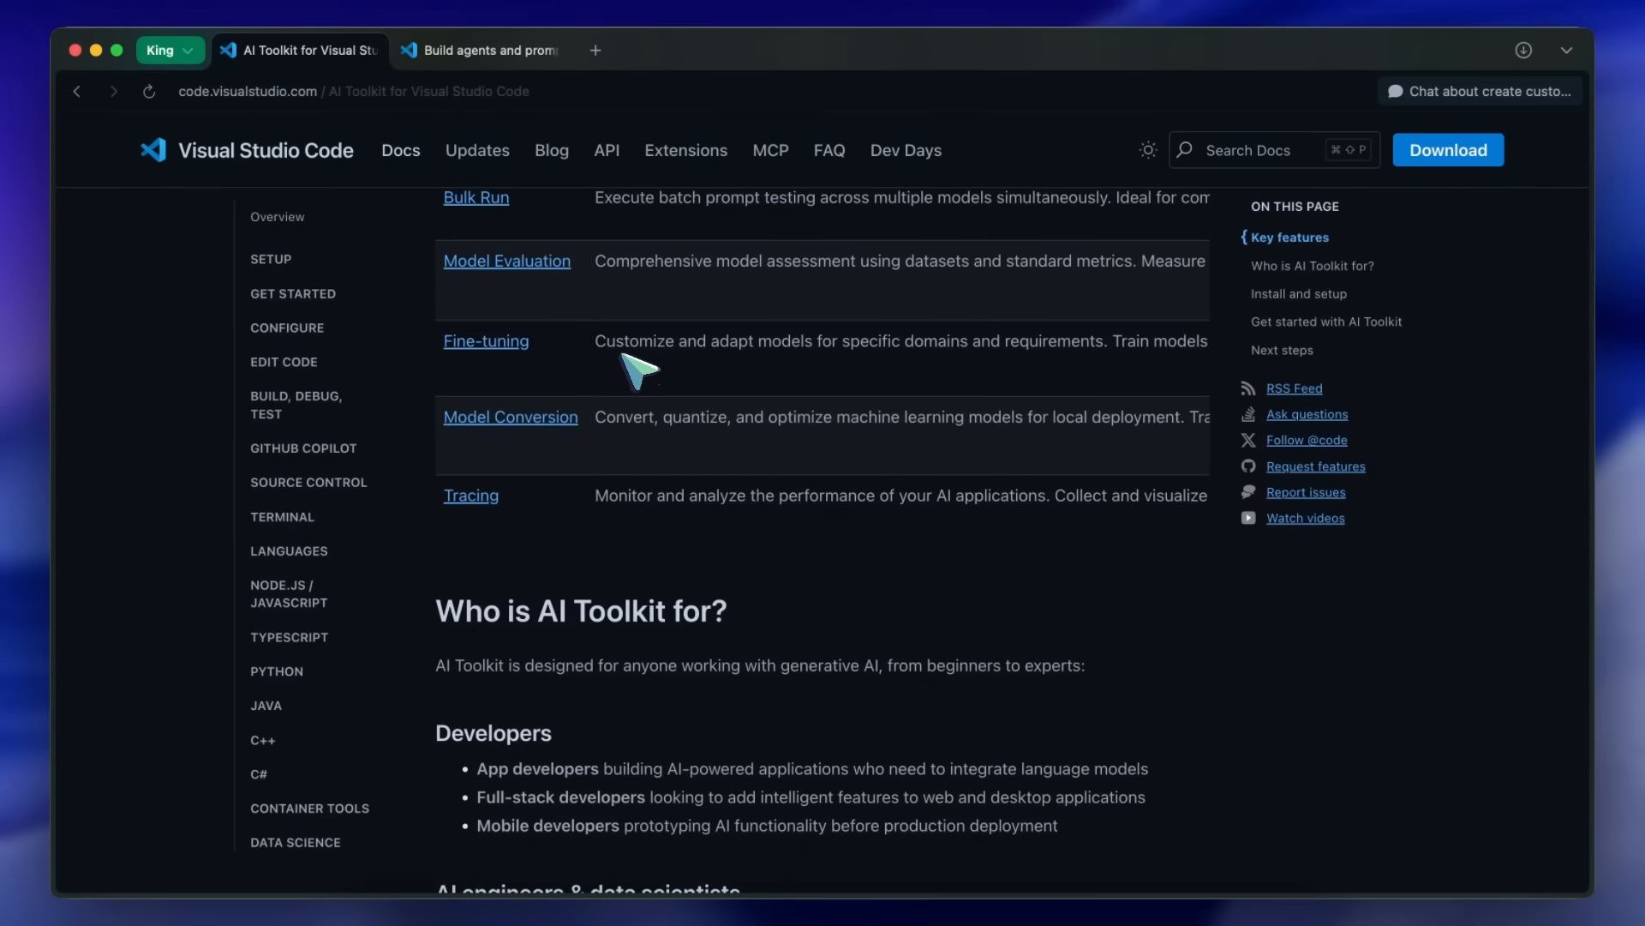
scroll("right", 3)
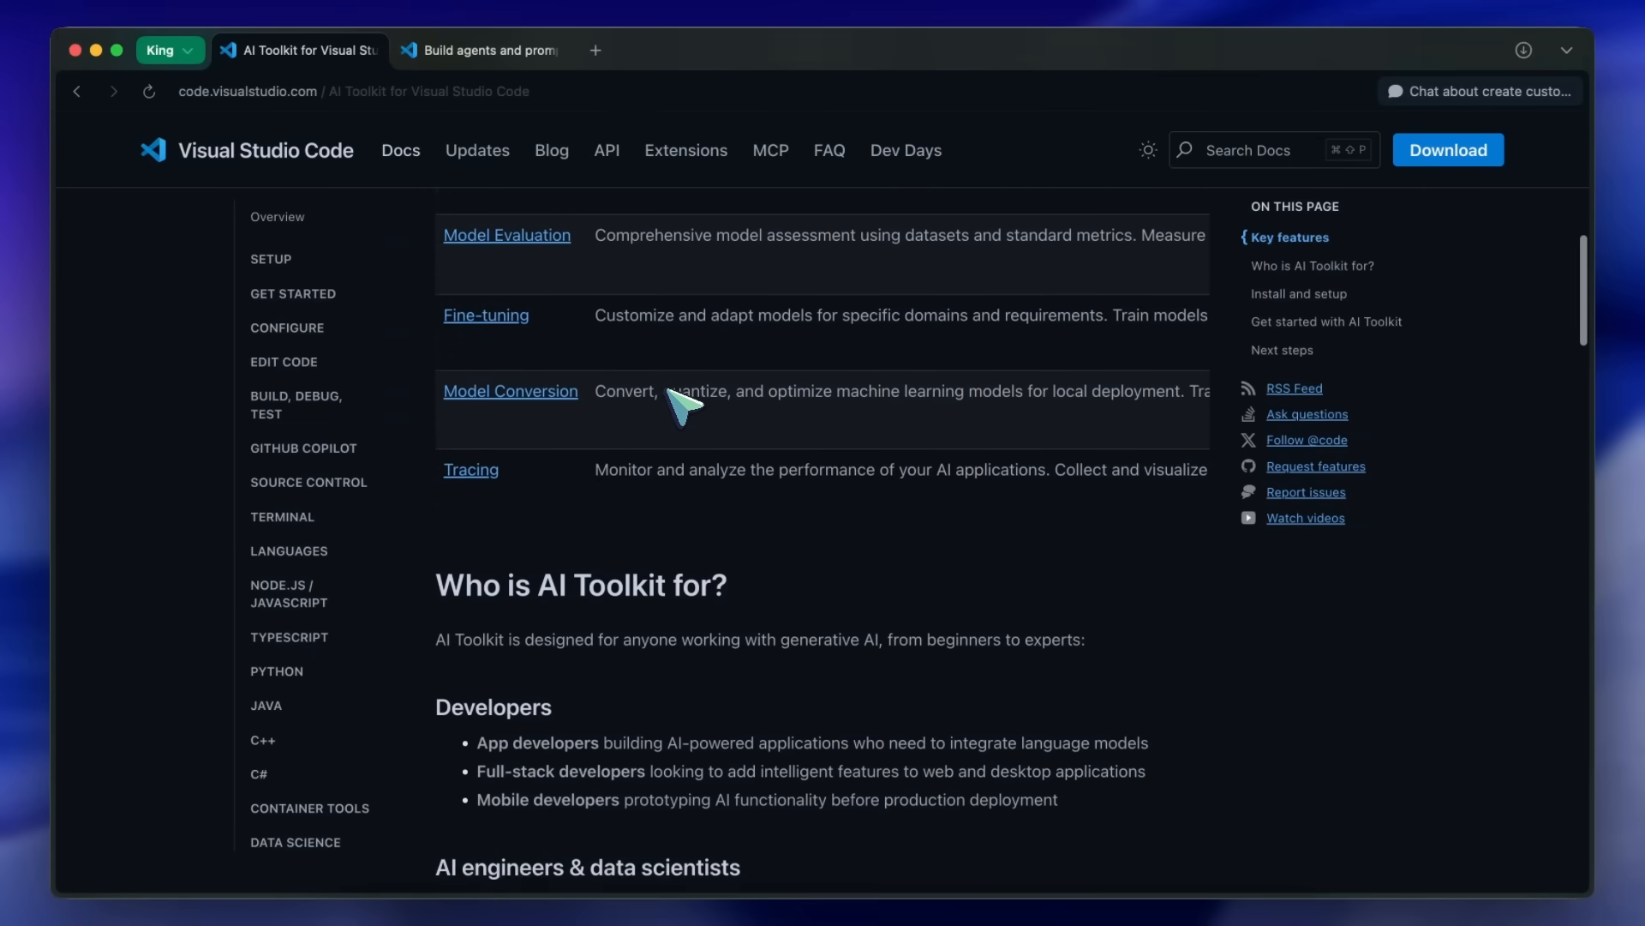
scroll("down", 3)
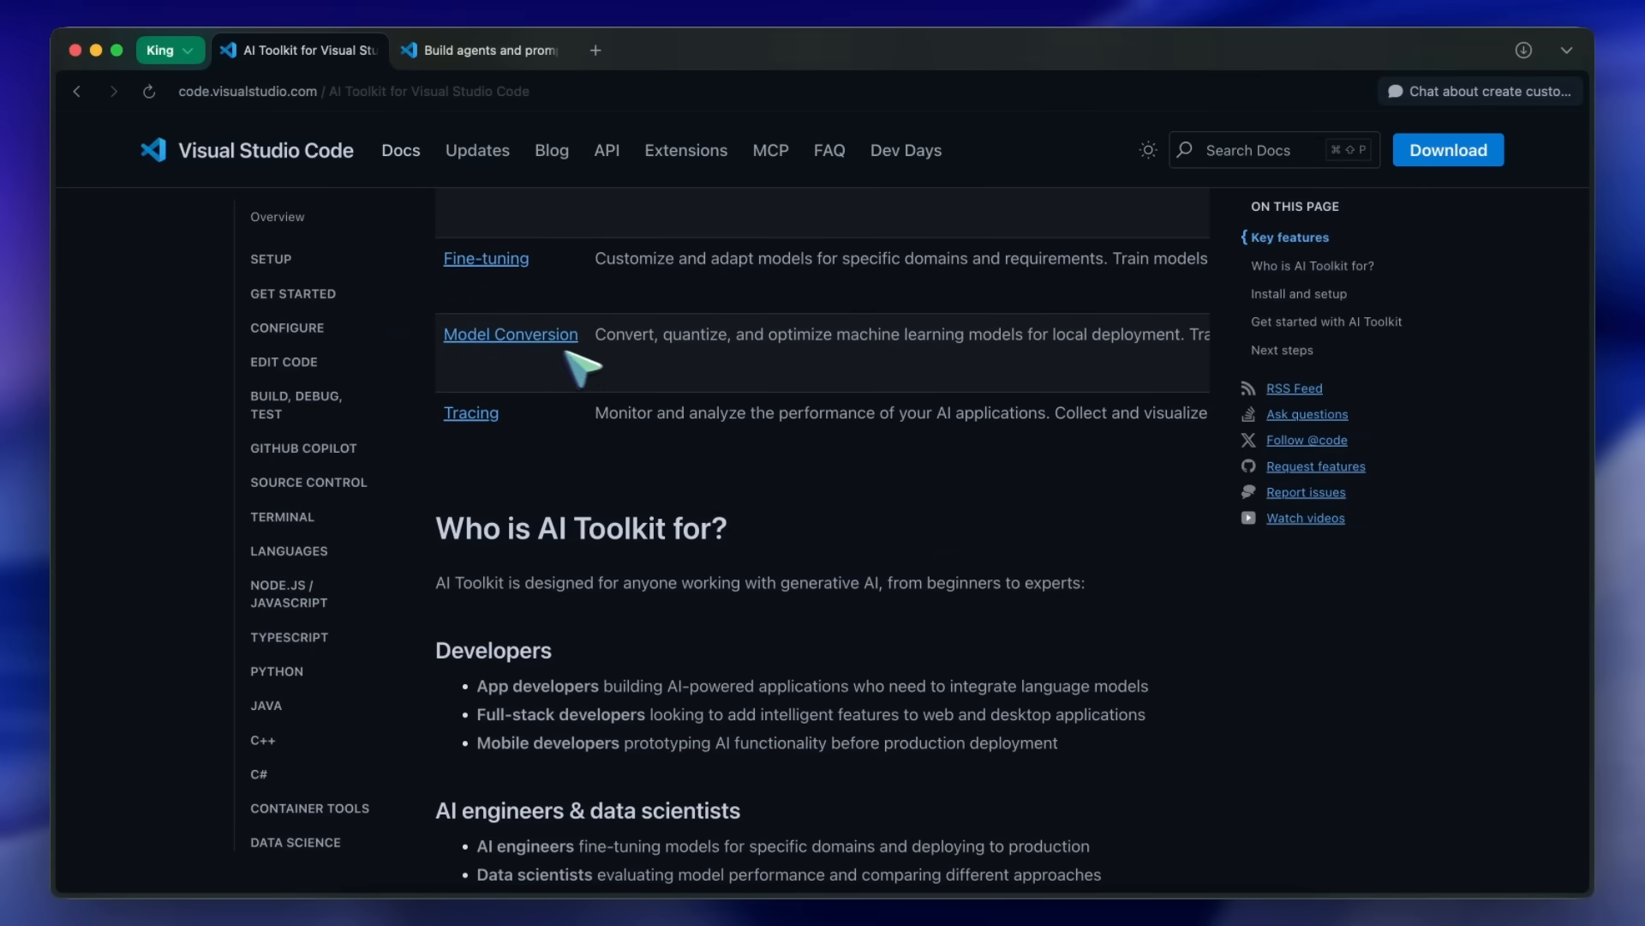
scroll("down", 3)
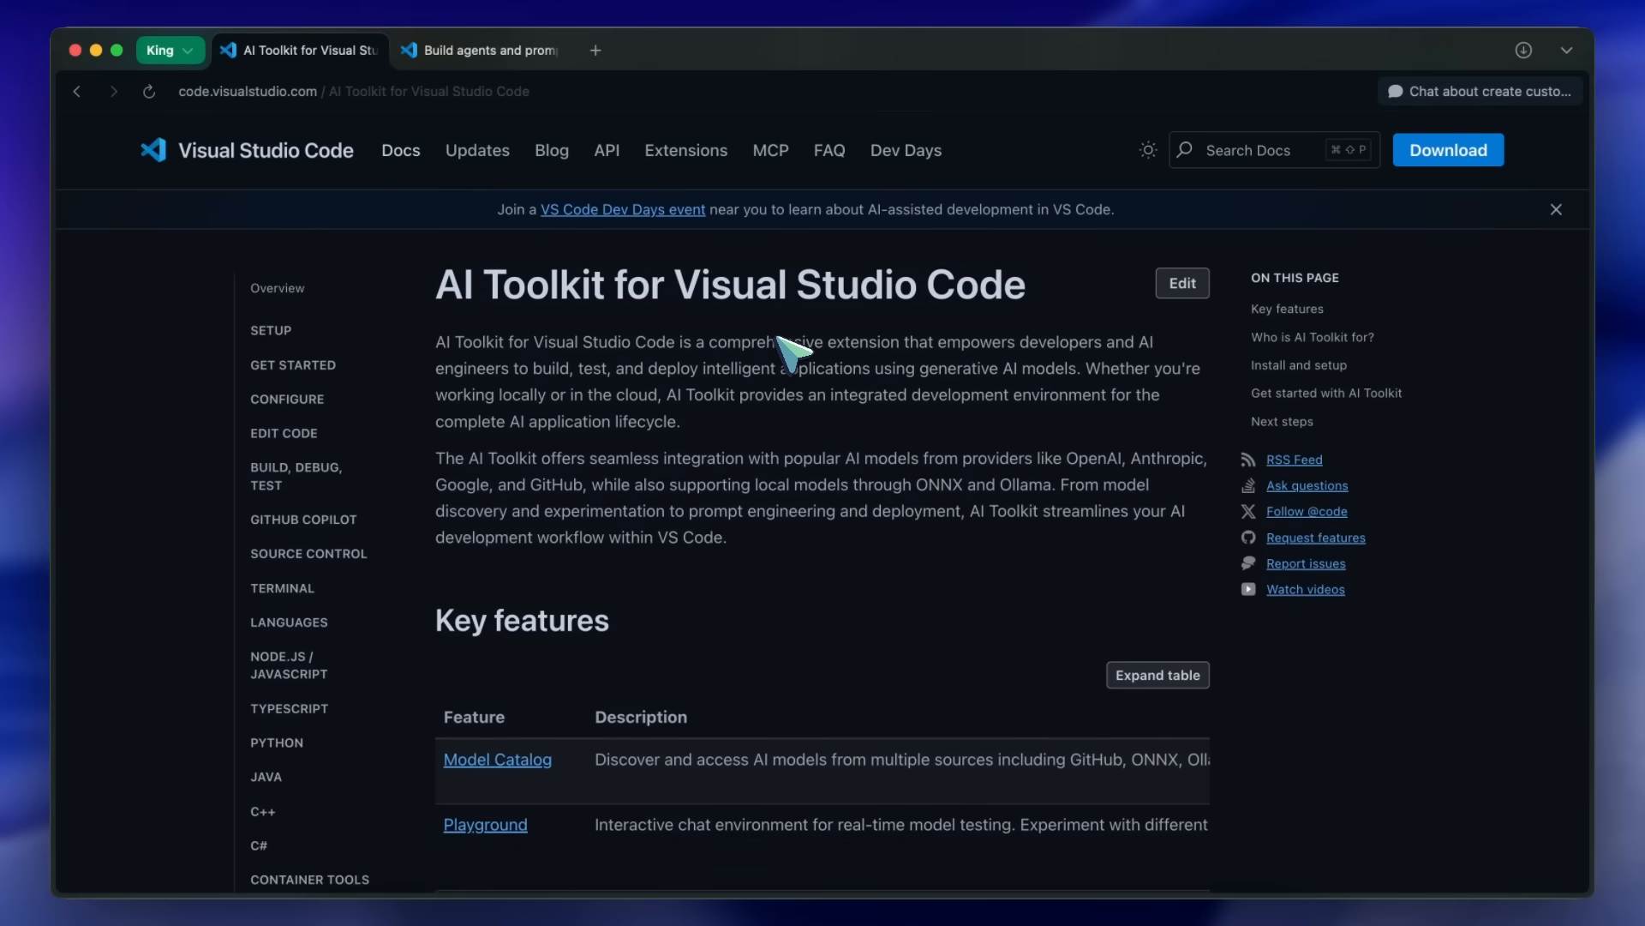
mouse_move(1212, 756)
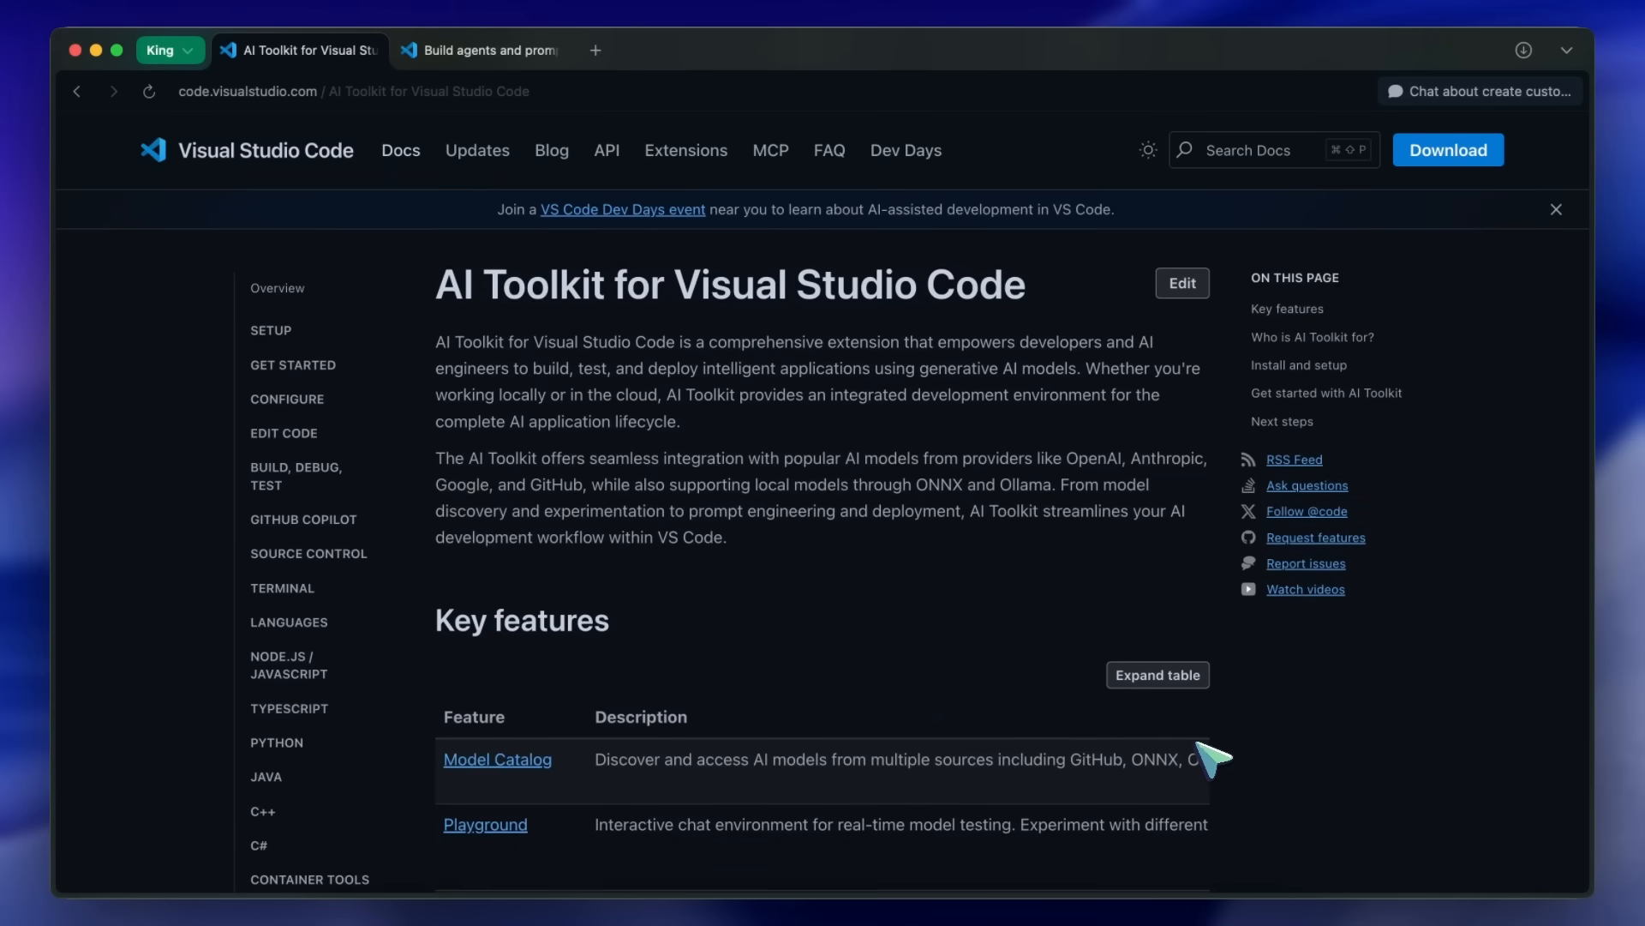
mouse_move(965, 704)
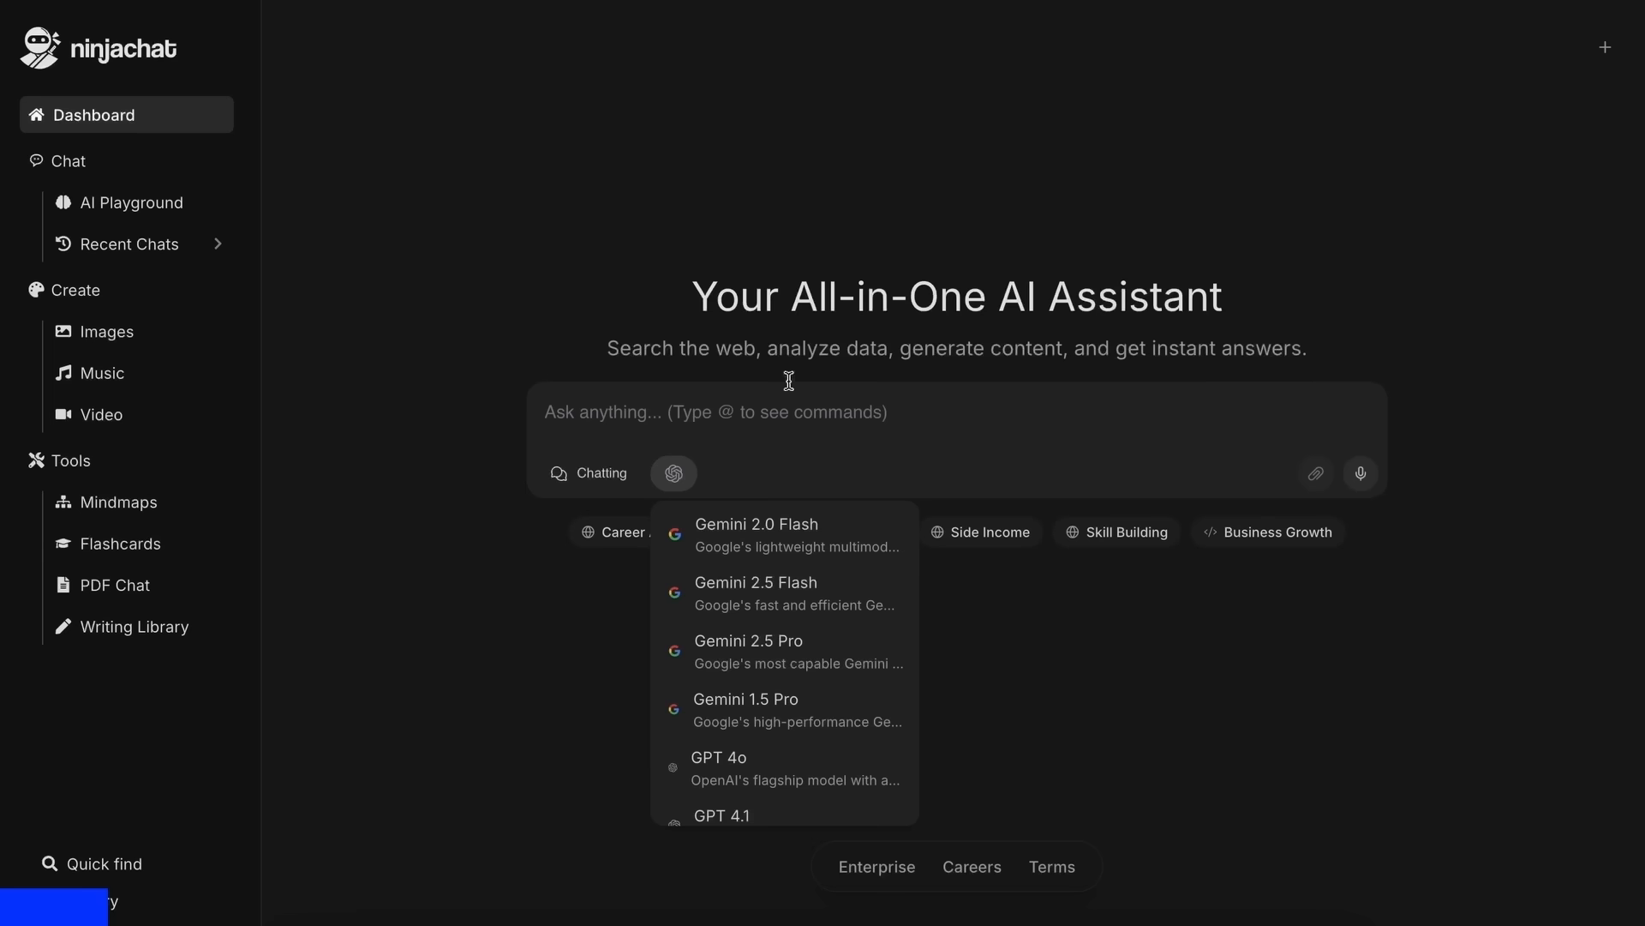
Step: Review NinjaChat's AI model list and four-model playground, then go to the Pricing page
left_click(672, 473)
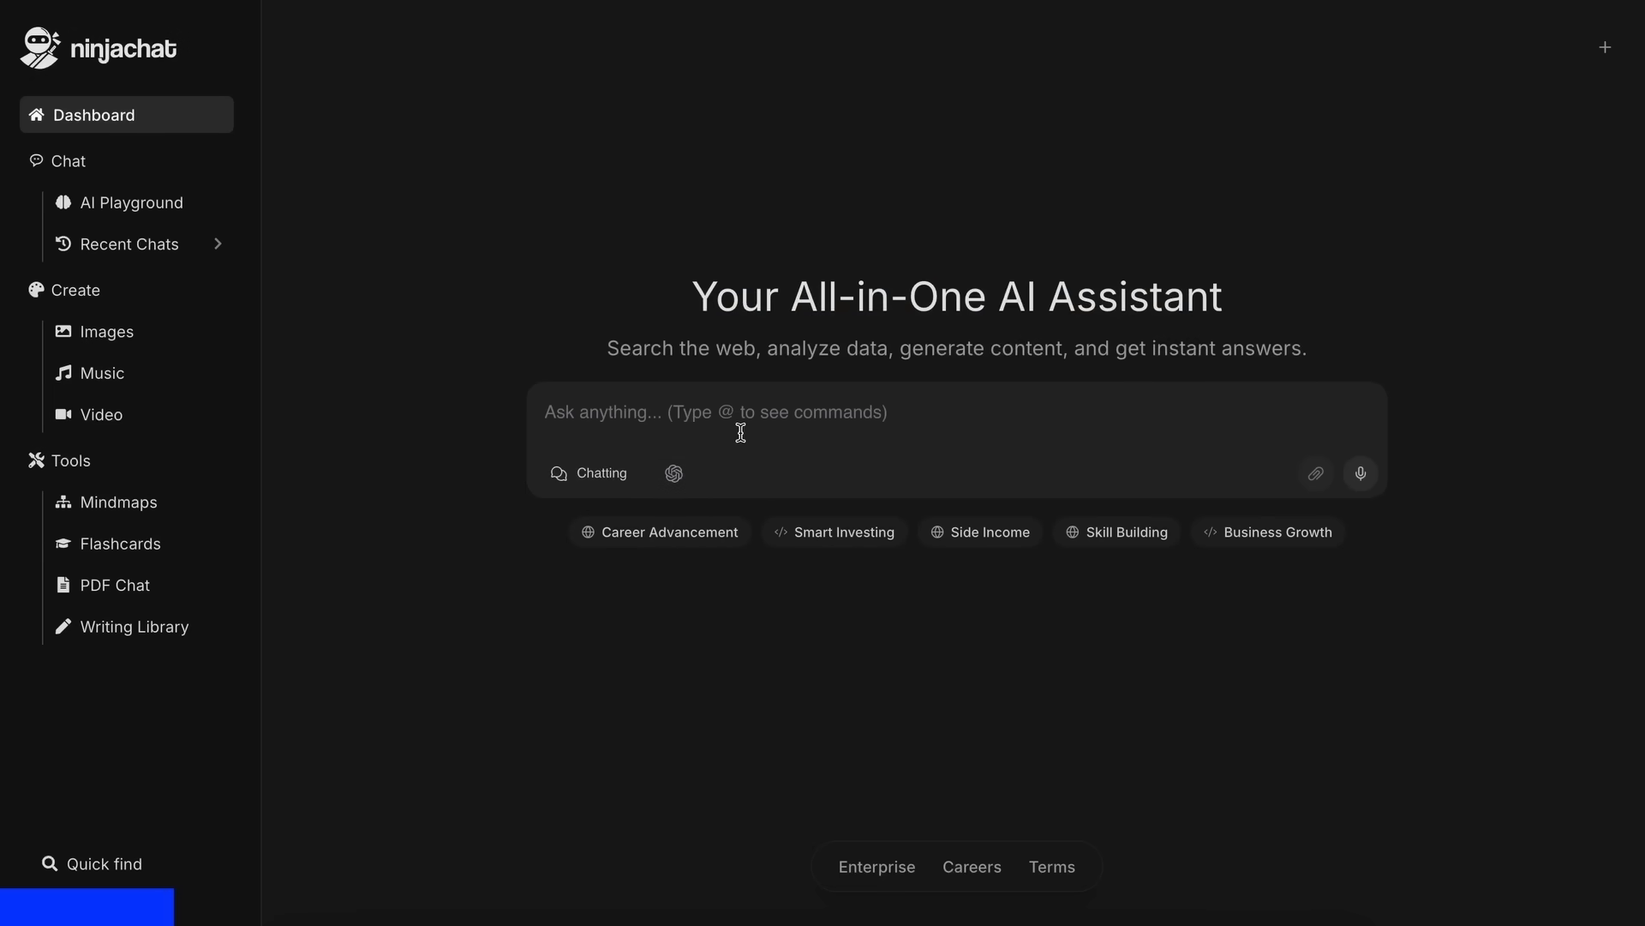
left_click(674, 473)
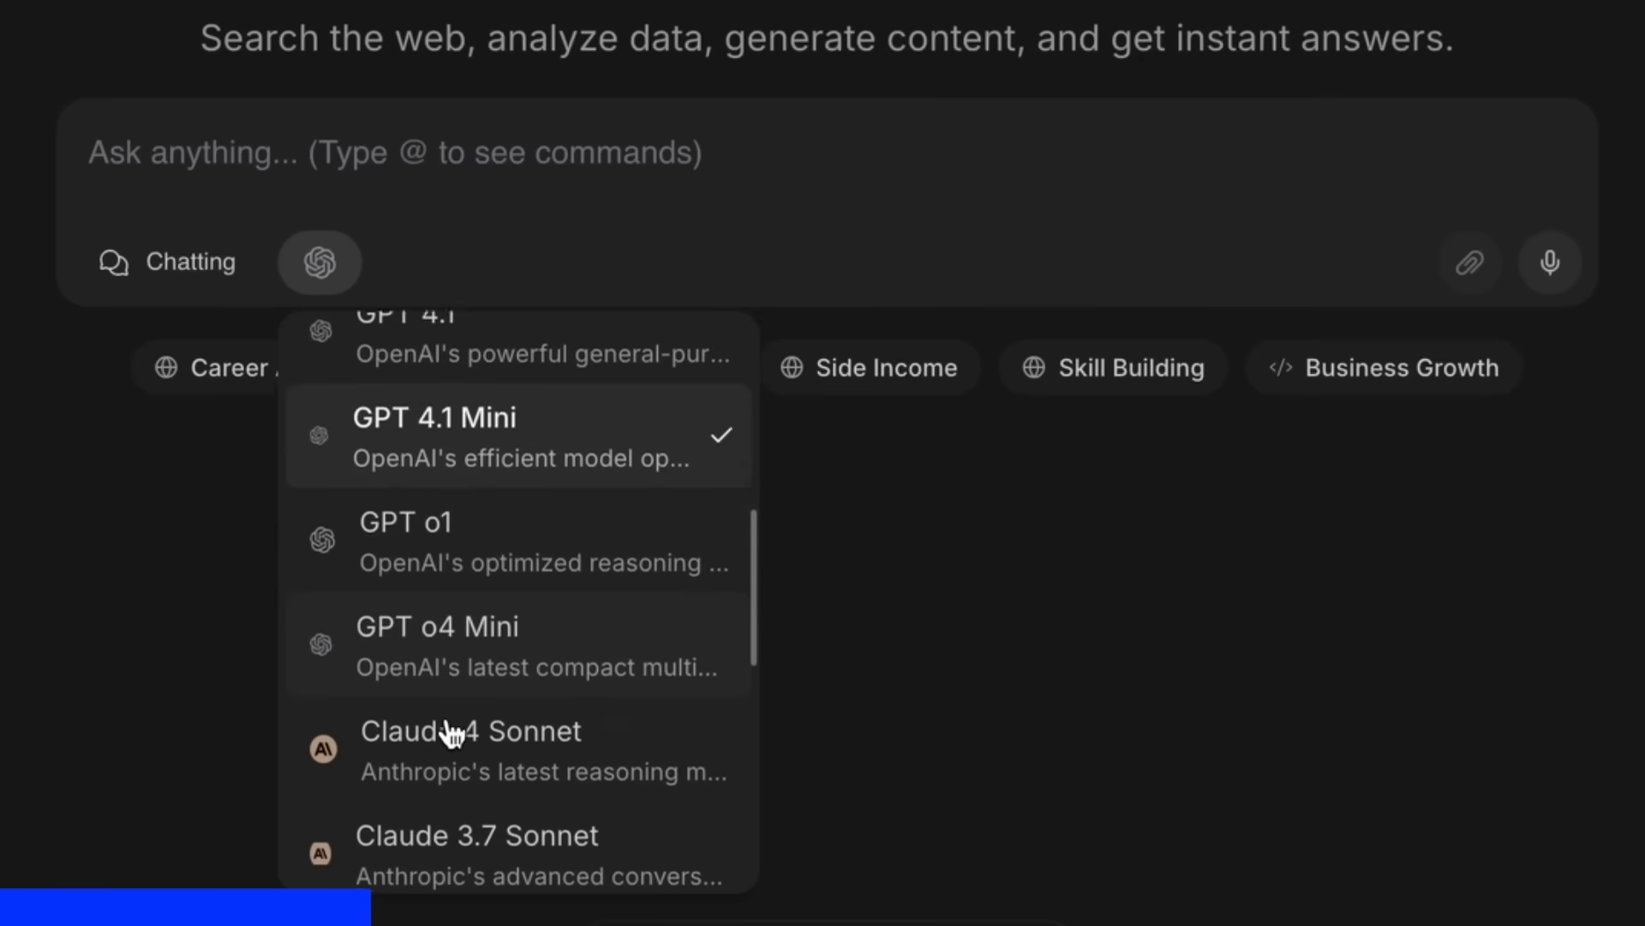
scroll("down", 3)
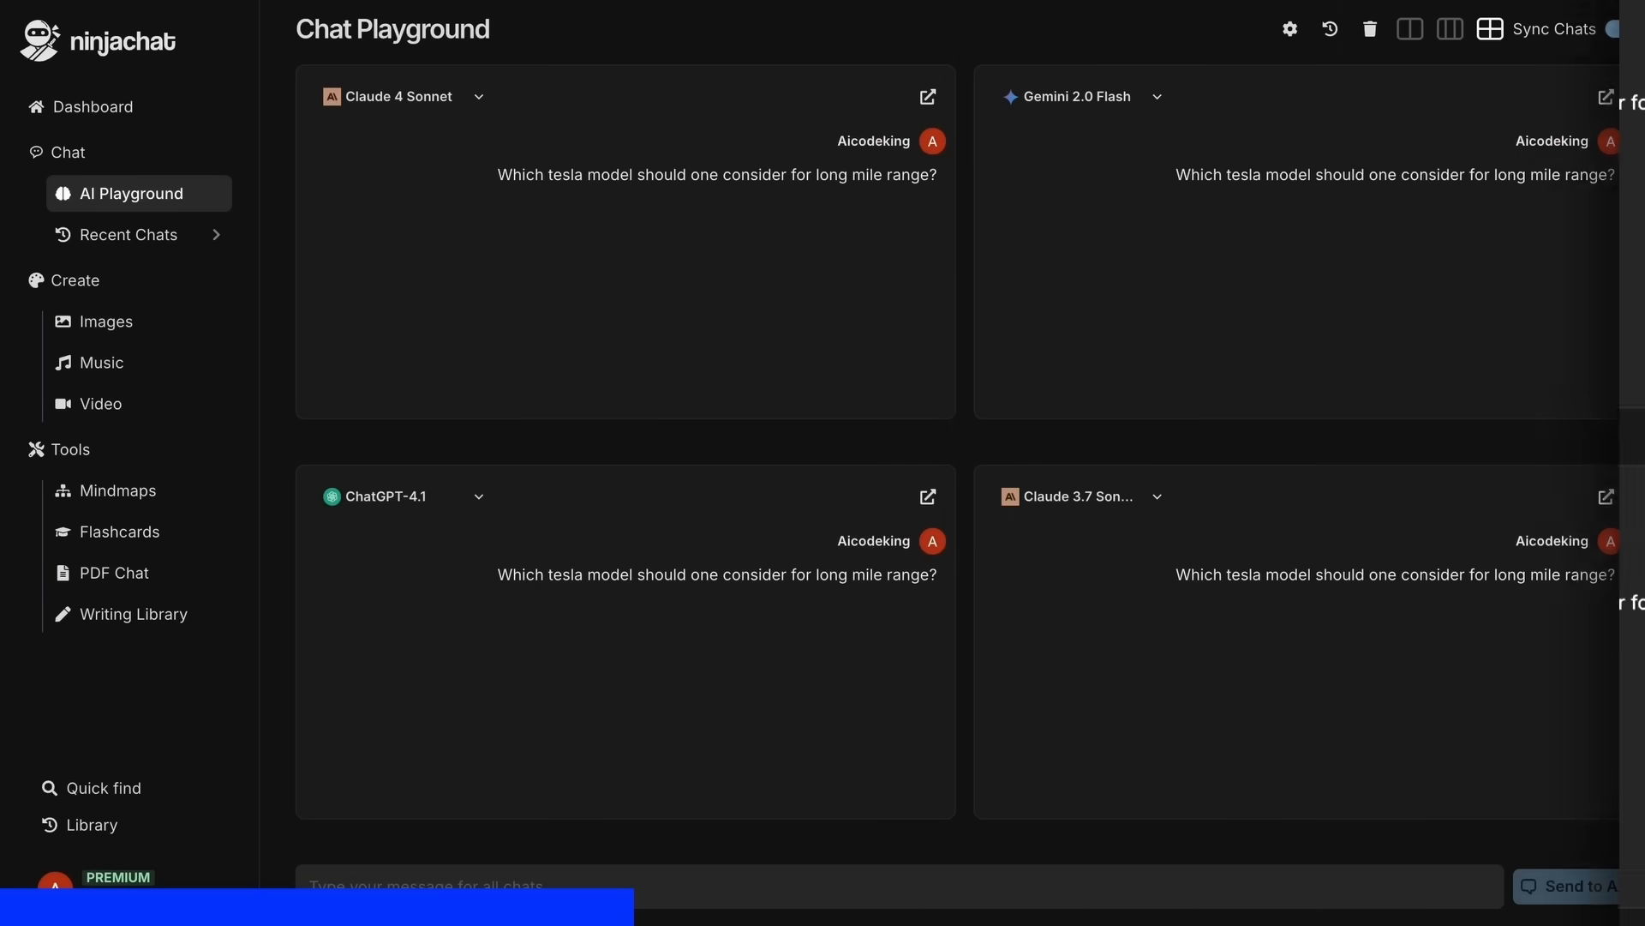
left_click(1576, 886)
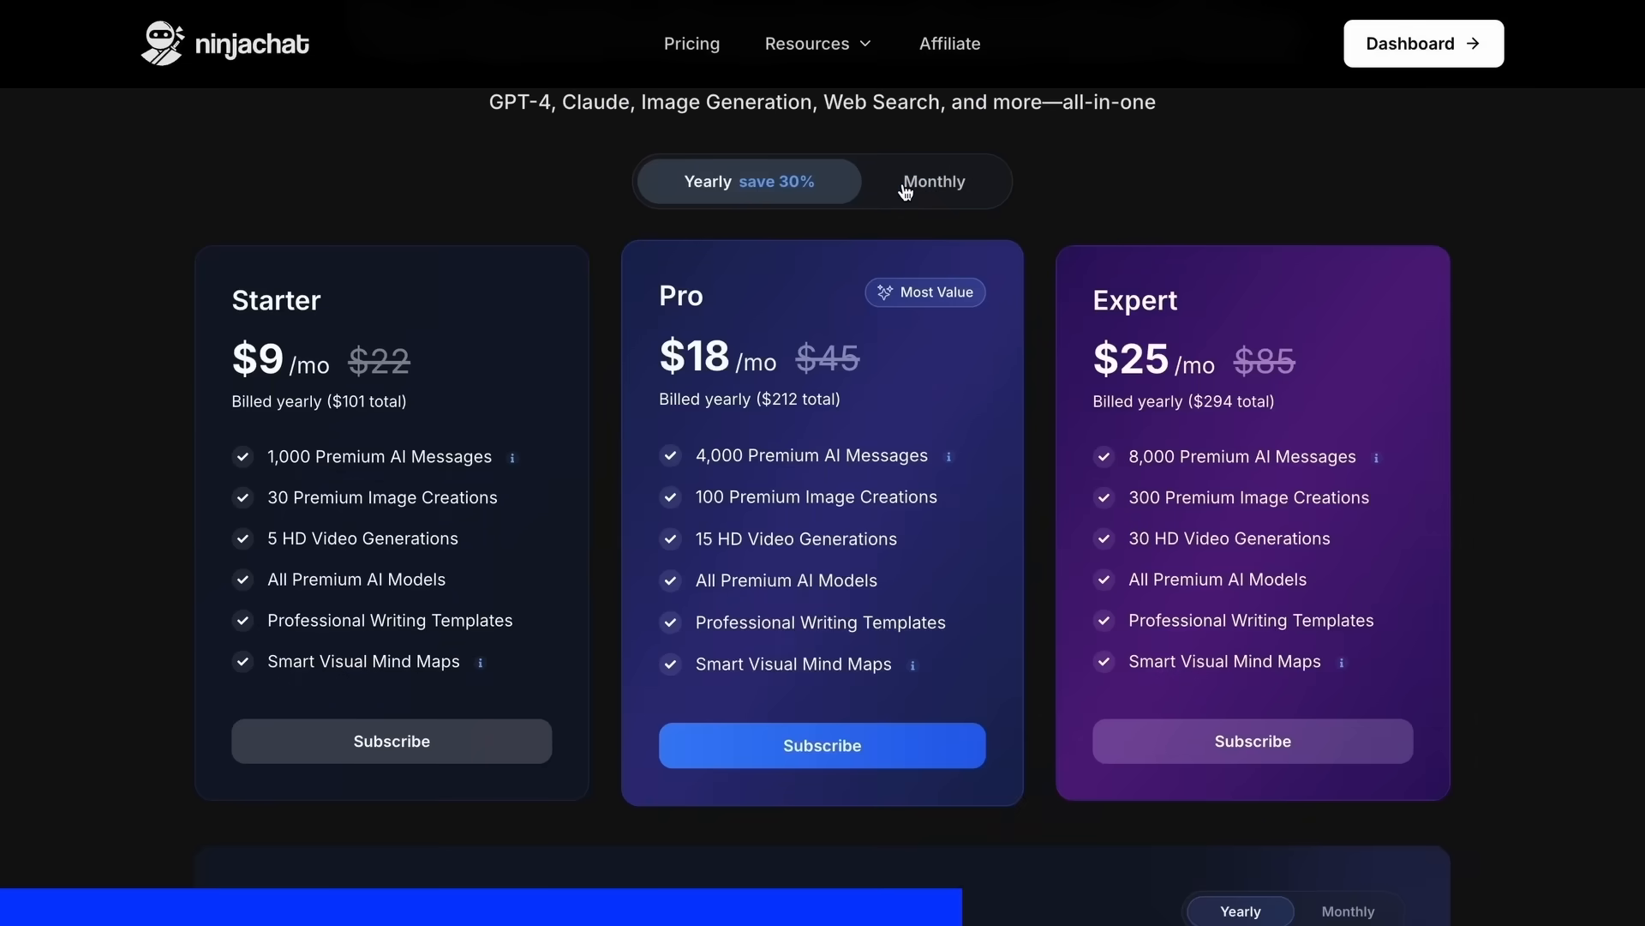
Step: Switch the Starter, Pro and Expert plan prices to monthly billing and look them over
left_click(932, 180)
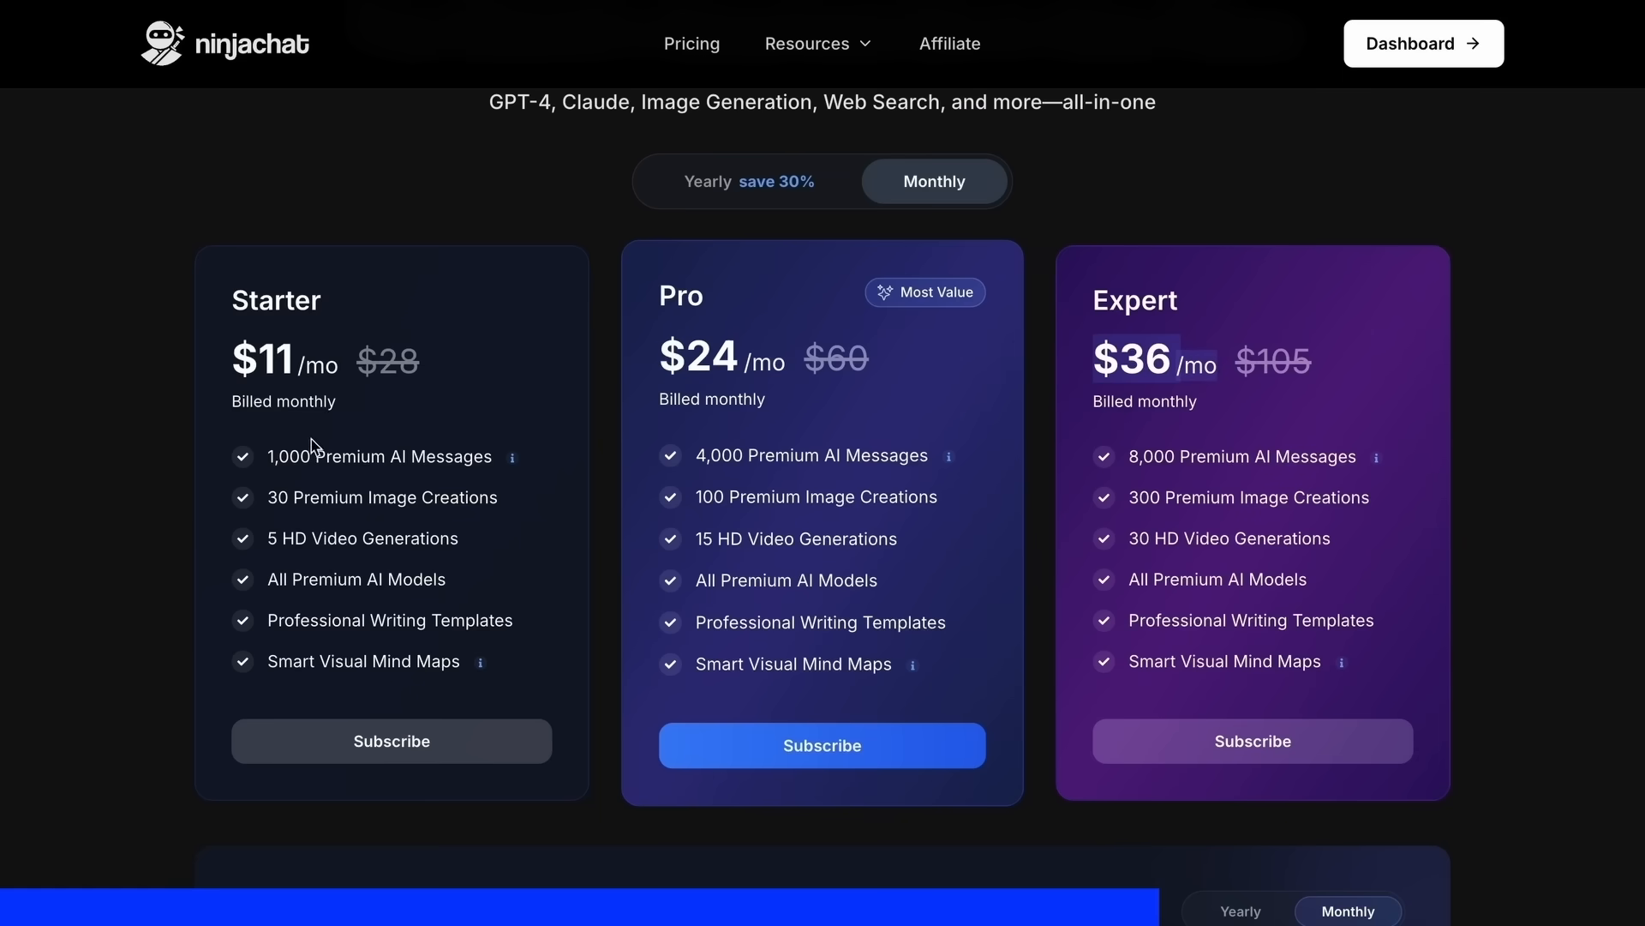
left_click_drag(316, 445, 514, 619)
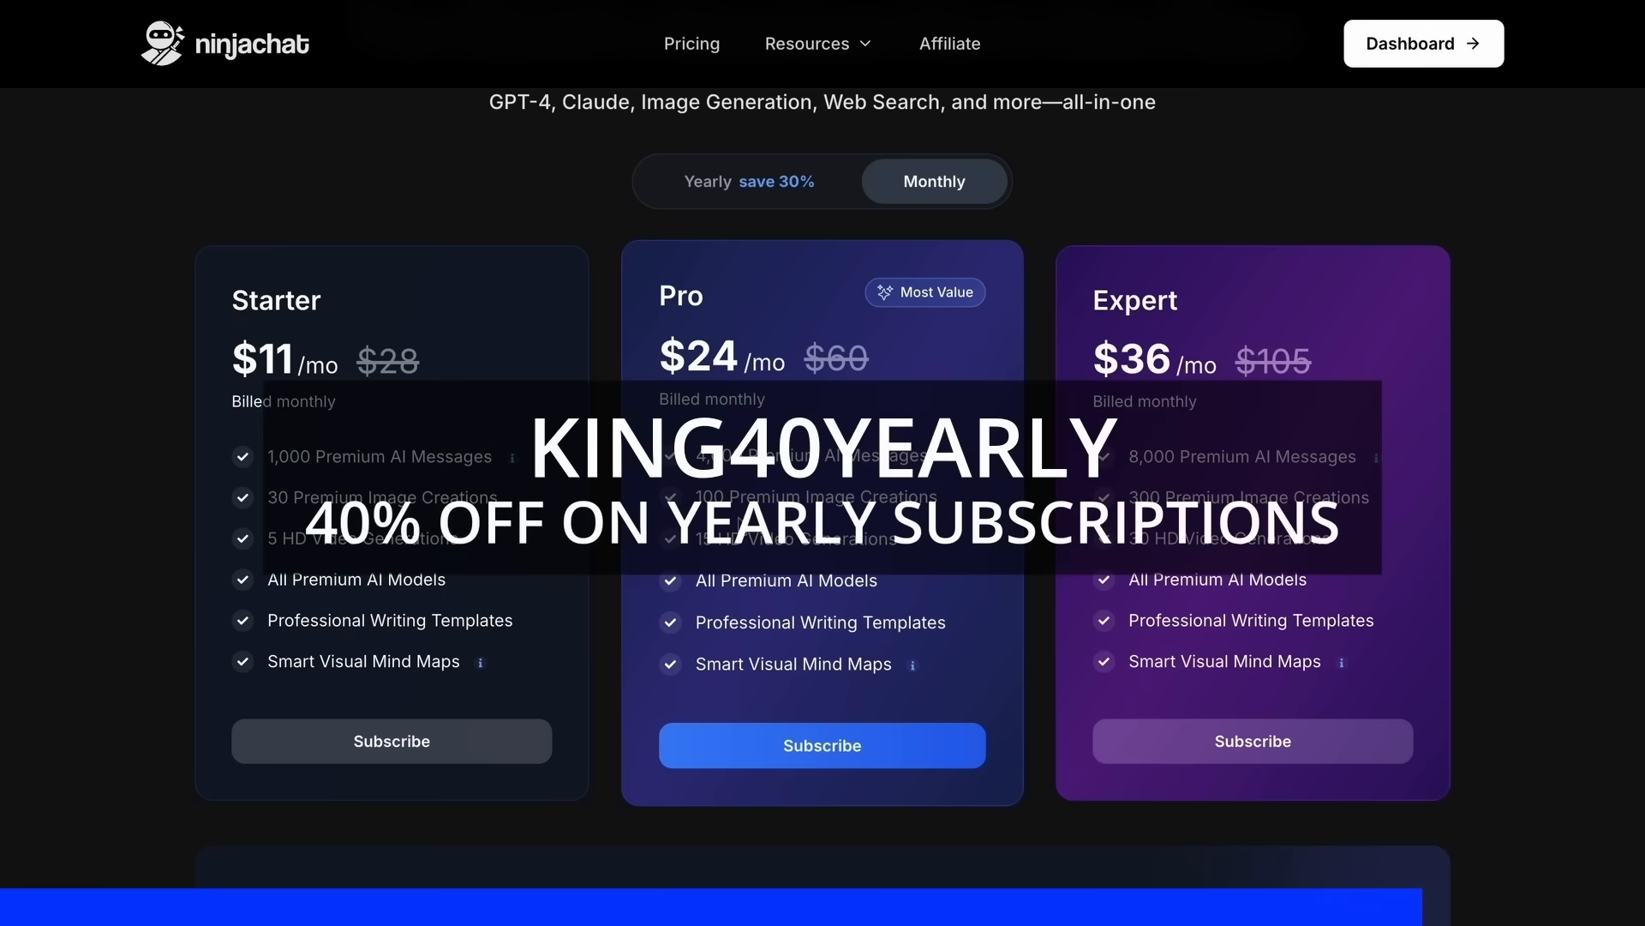
scroll("down", 3)
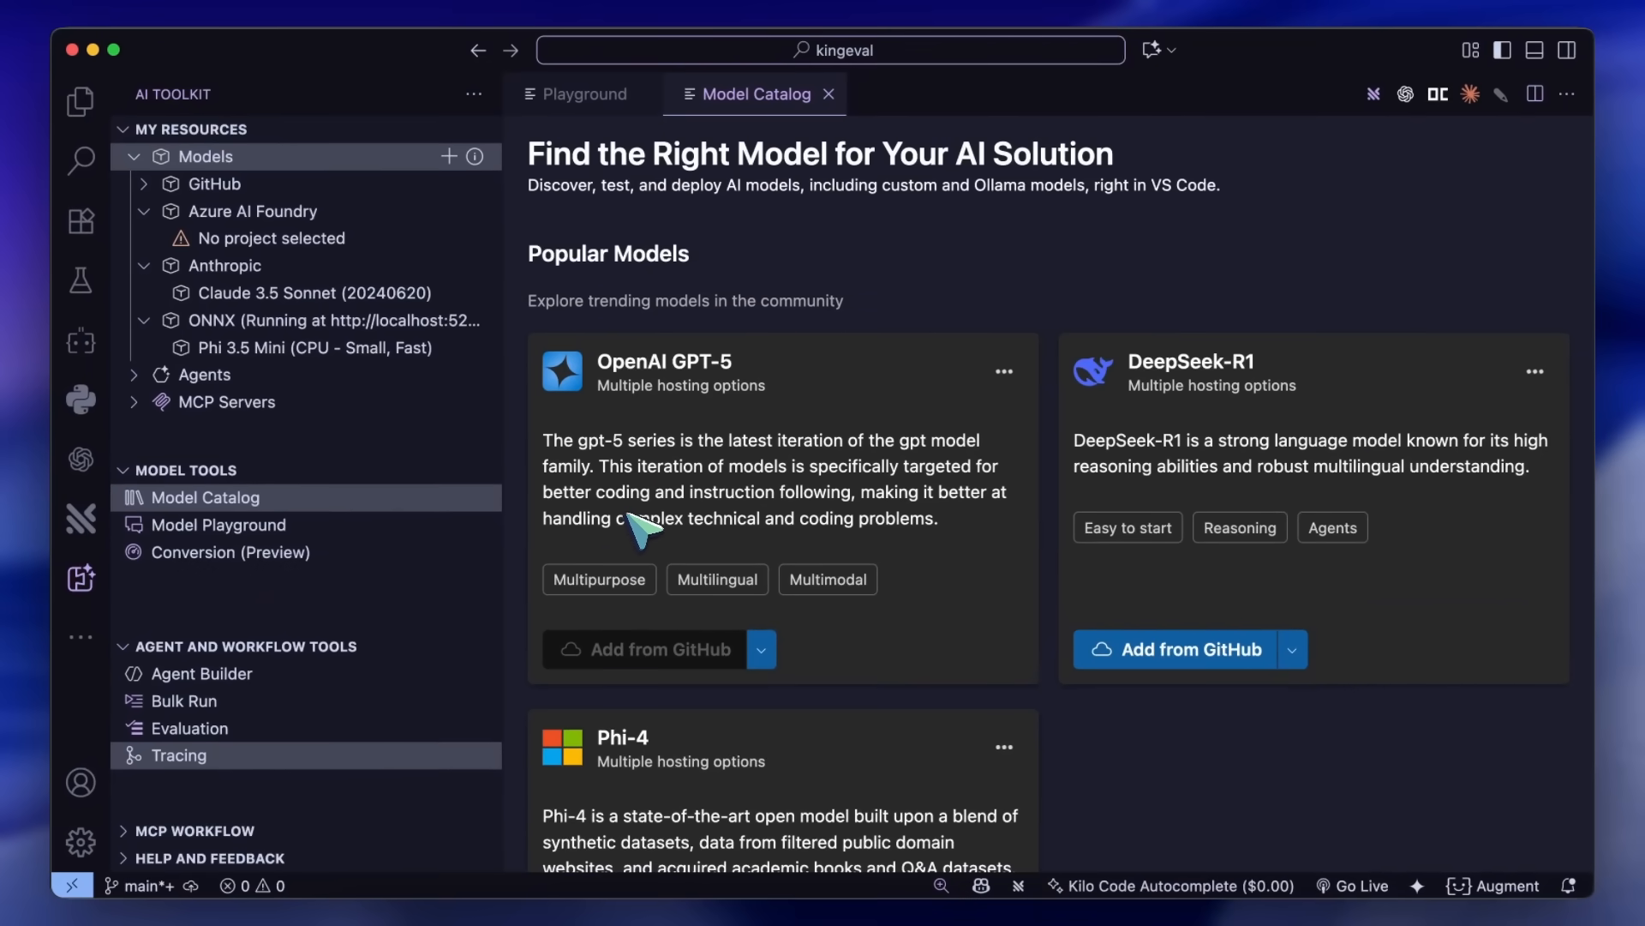
mouse_move(657, 502)
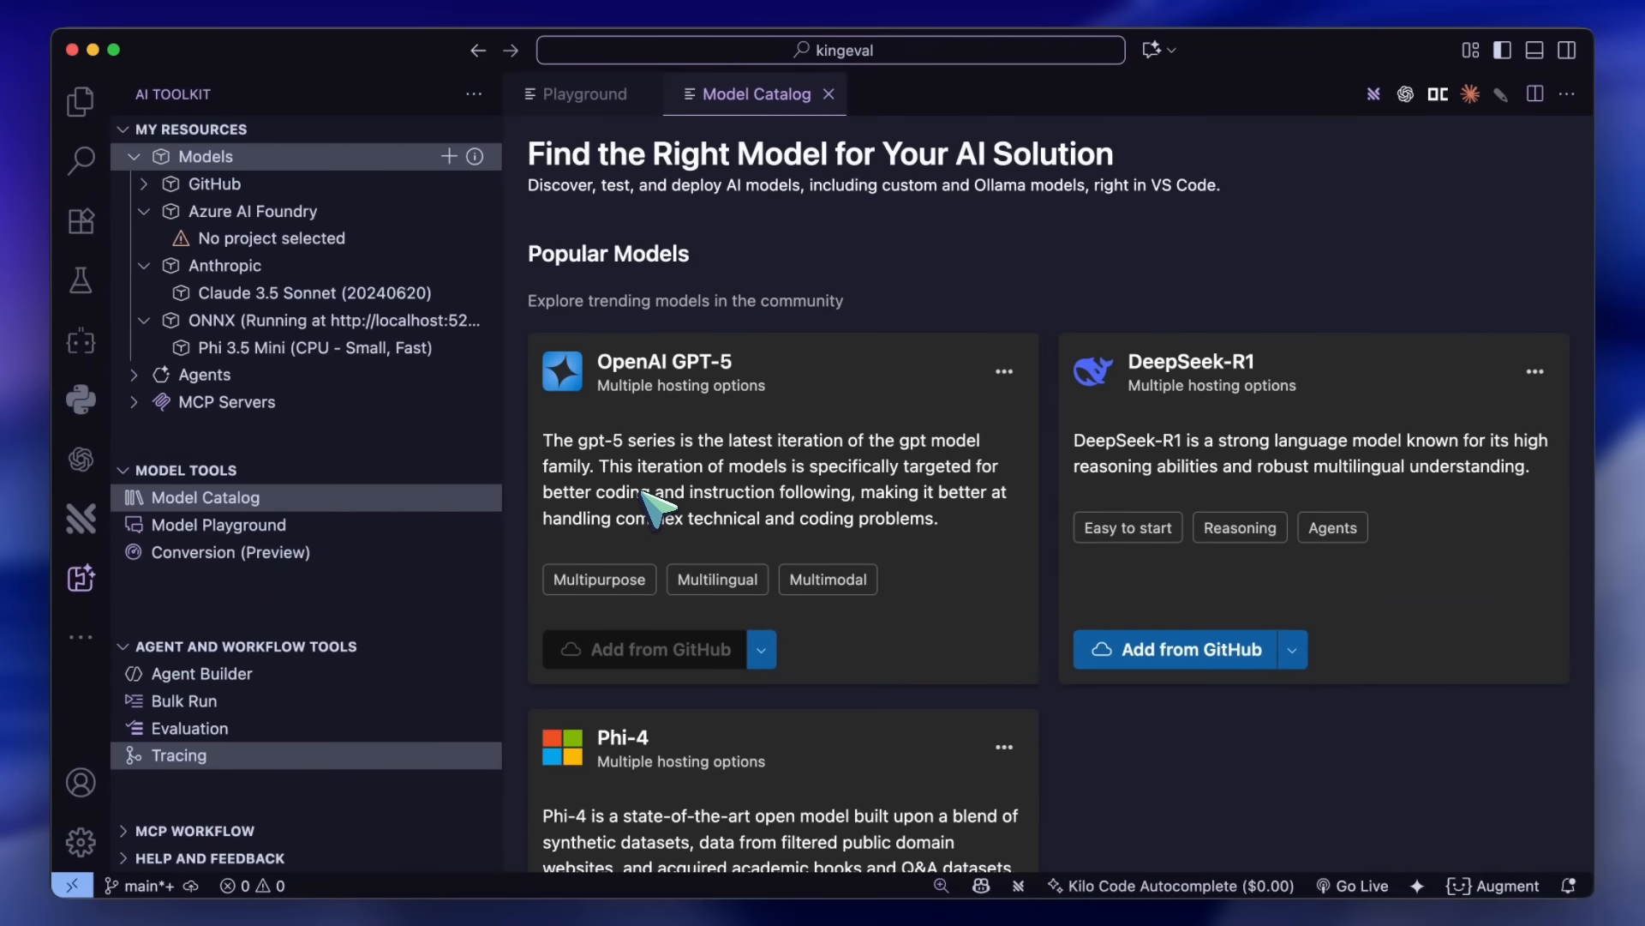
Step: Scroll the Model Catalog through Popular, GitHub, Azure AI Foundry, Local and More Models
scroll("down", 3)
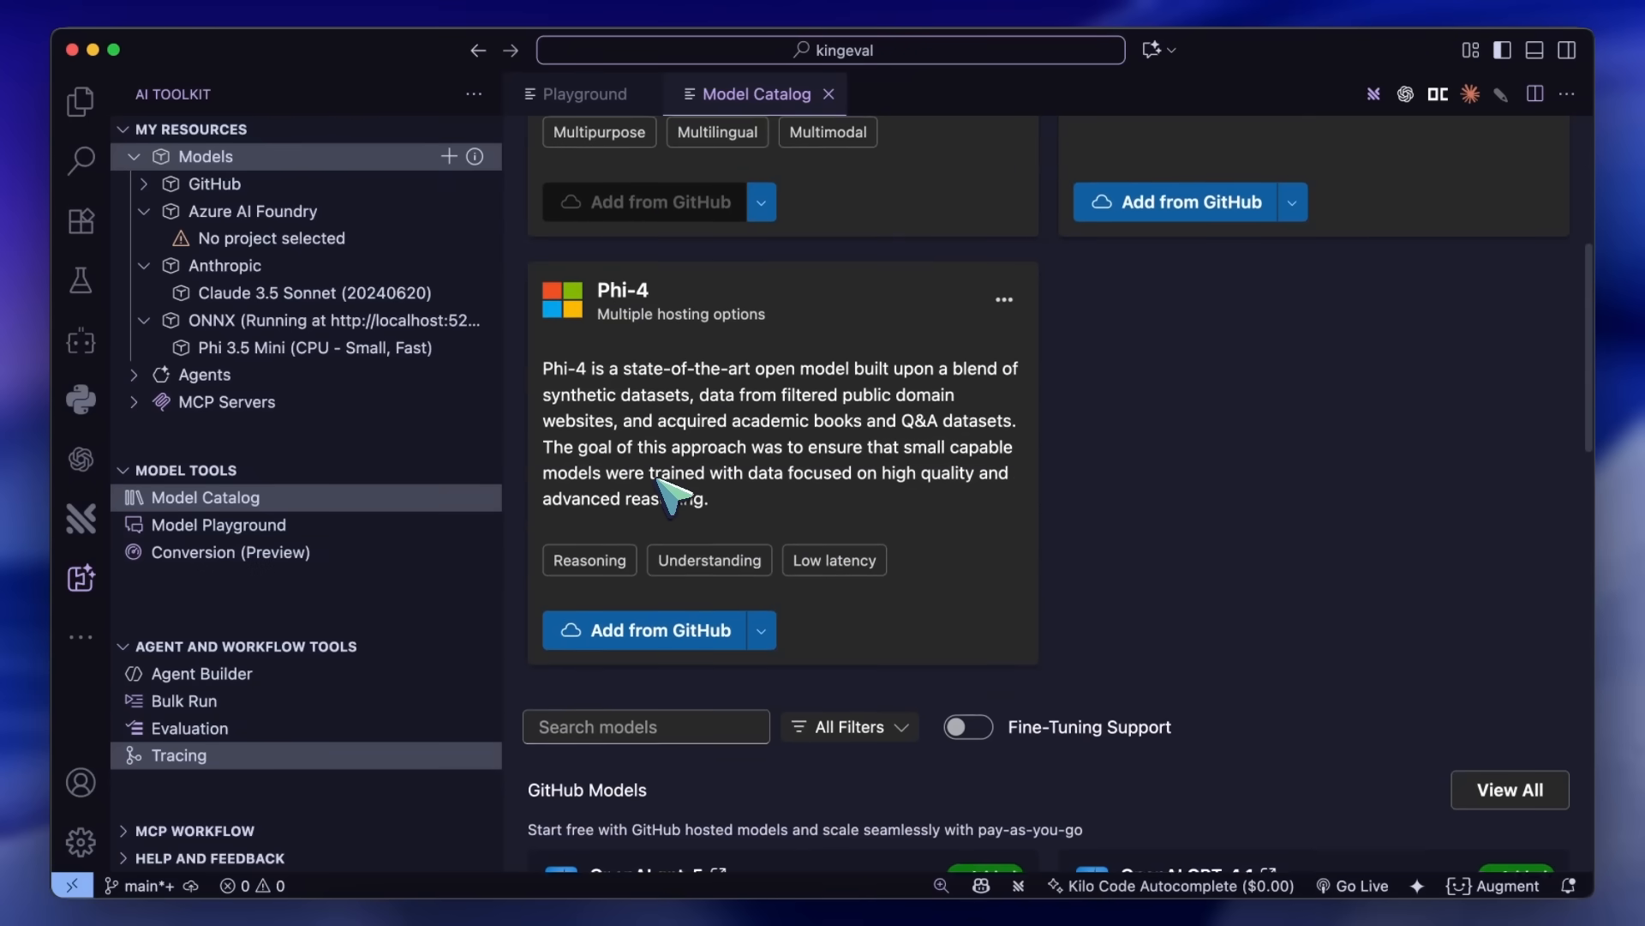
scroll("down", 3)
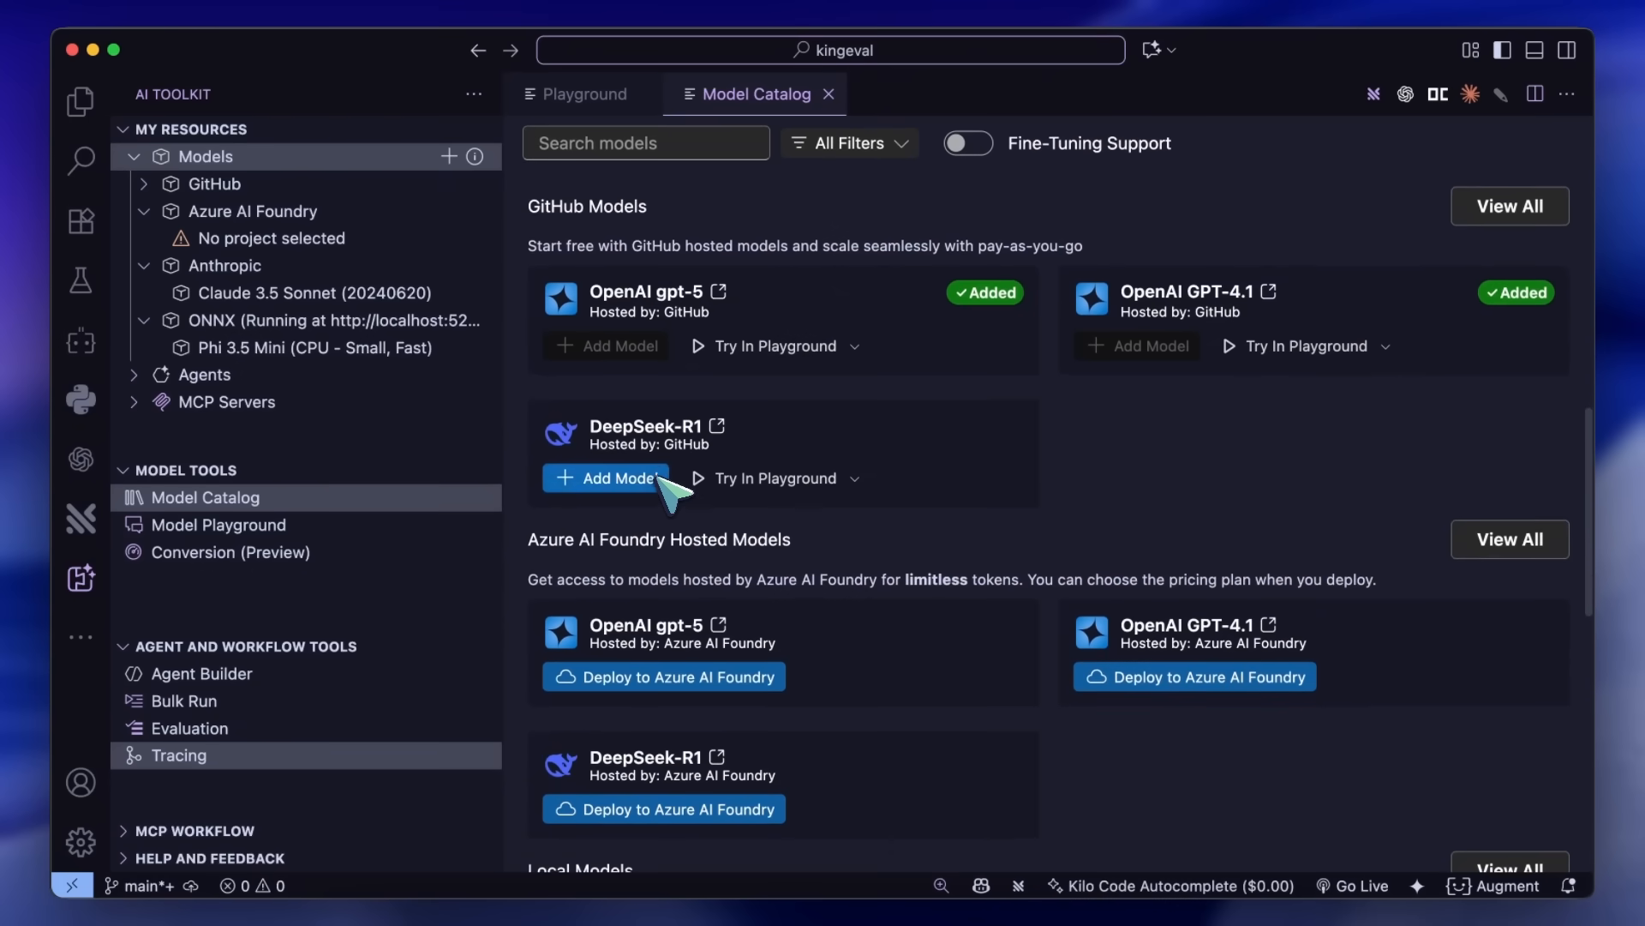
scroll("down", 3)
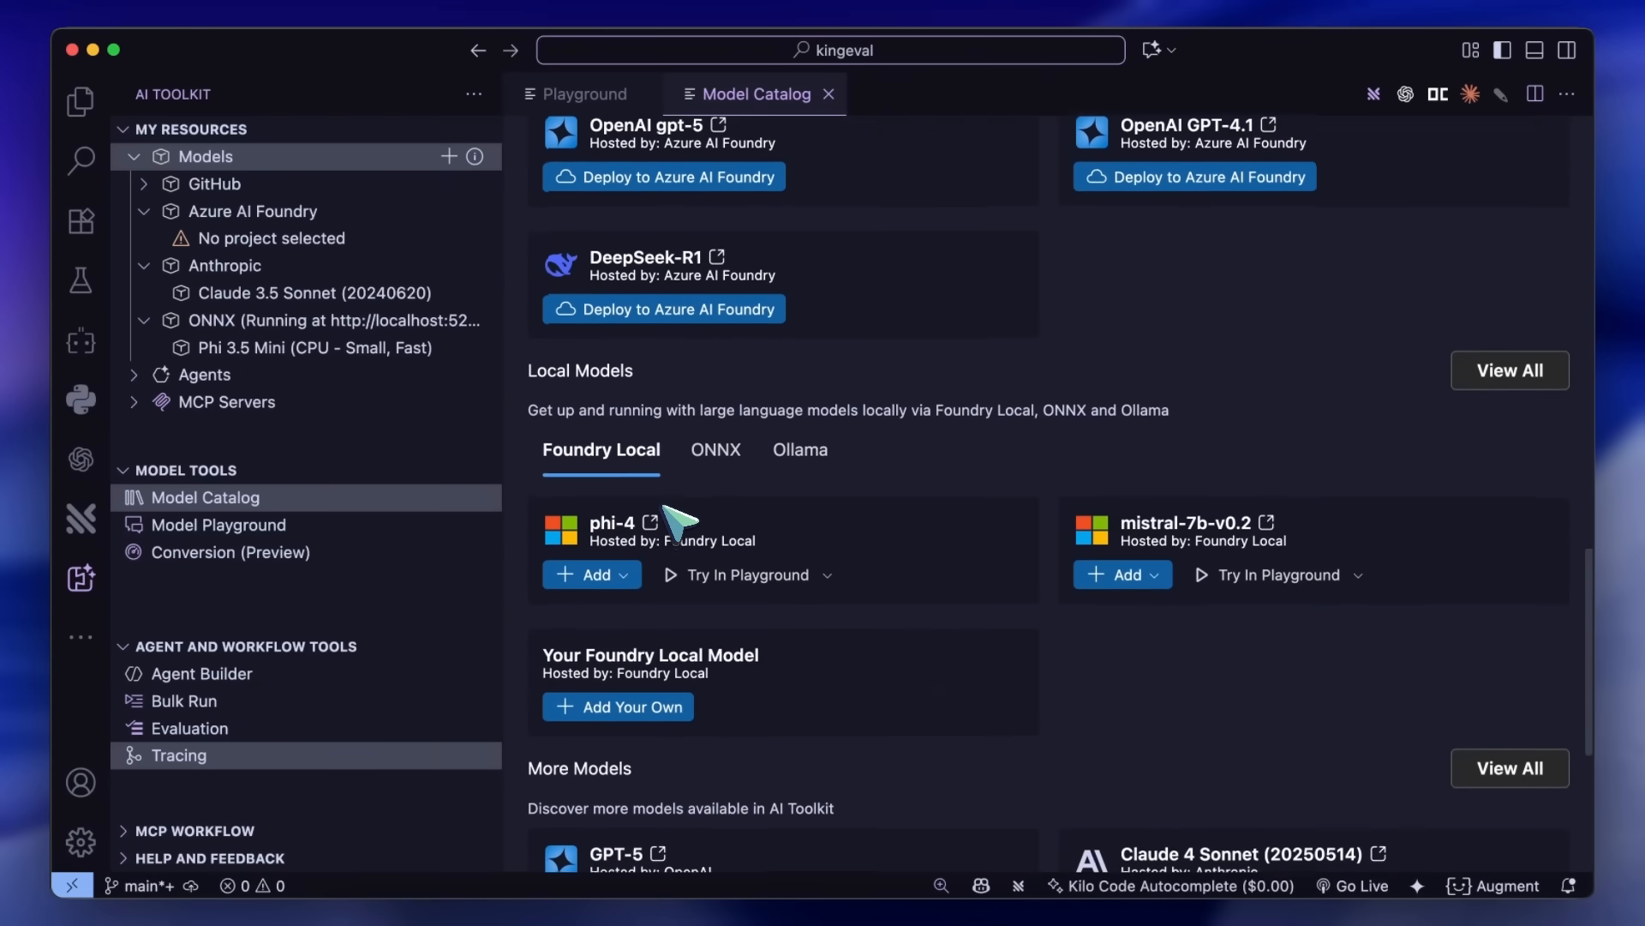
scroll("down", 3)
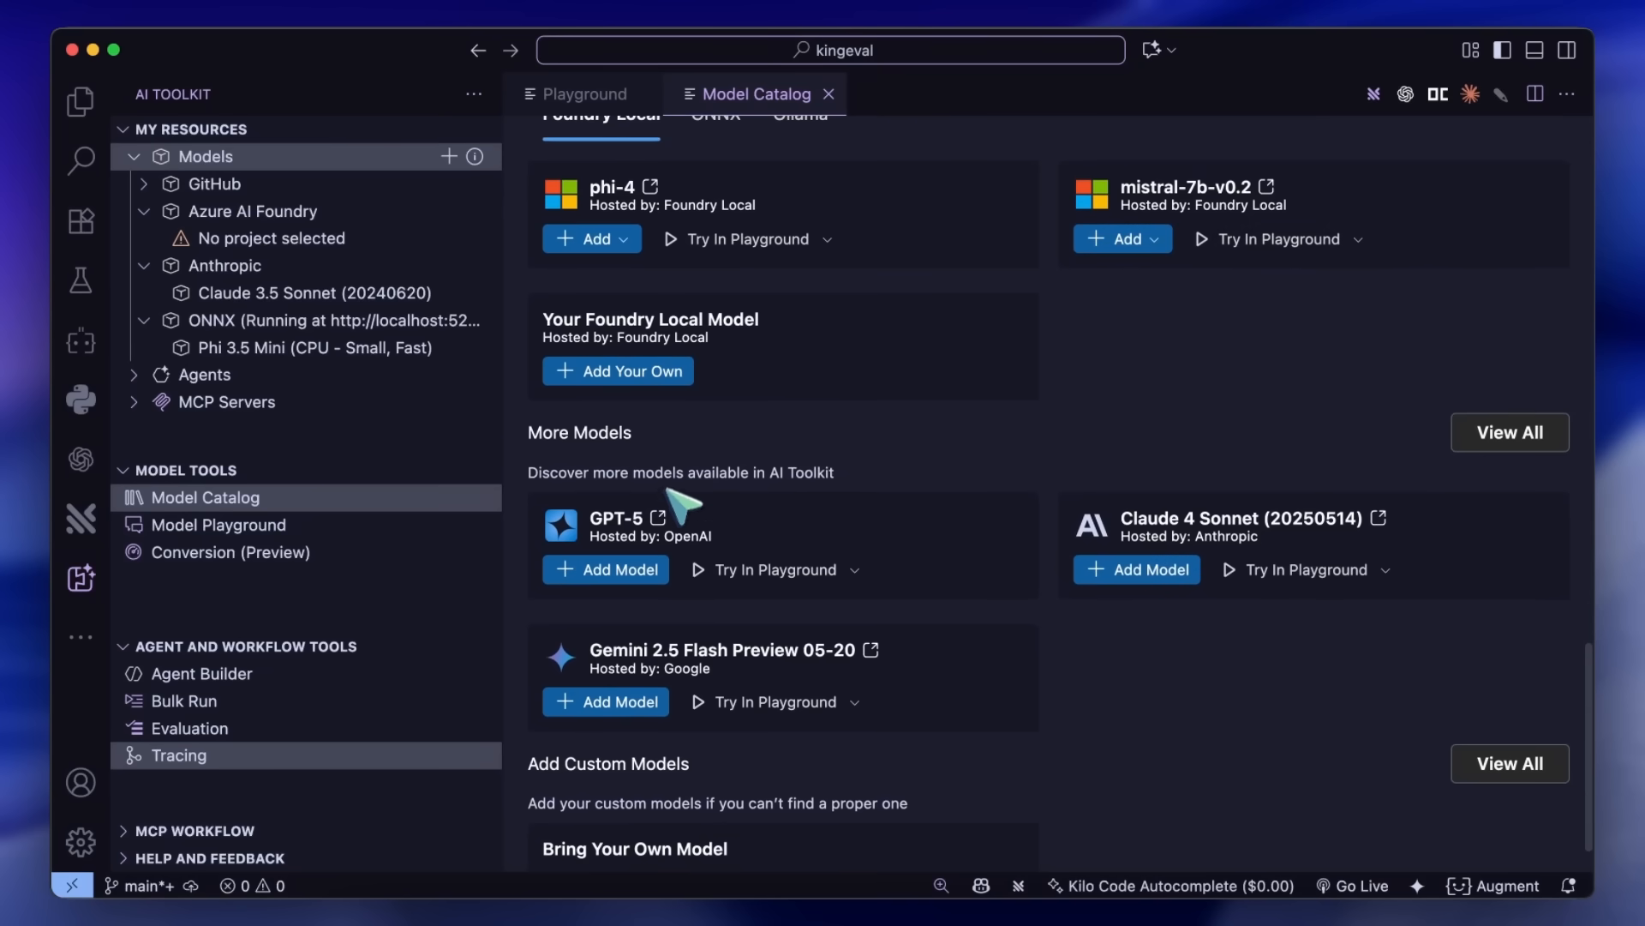
mouse_move(688, 507)
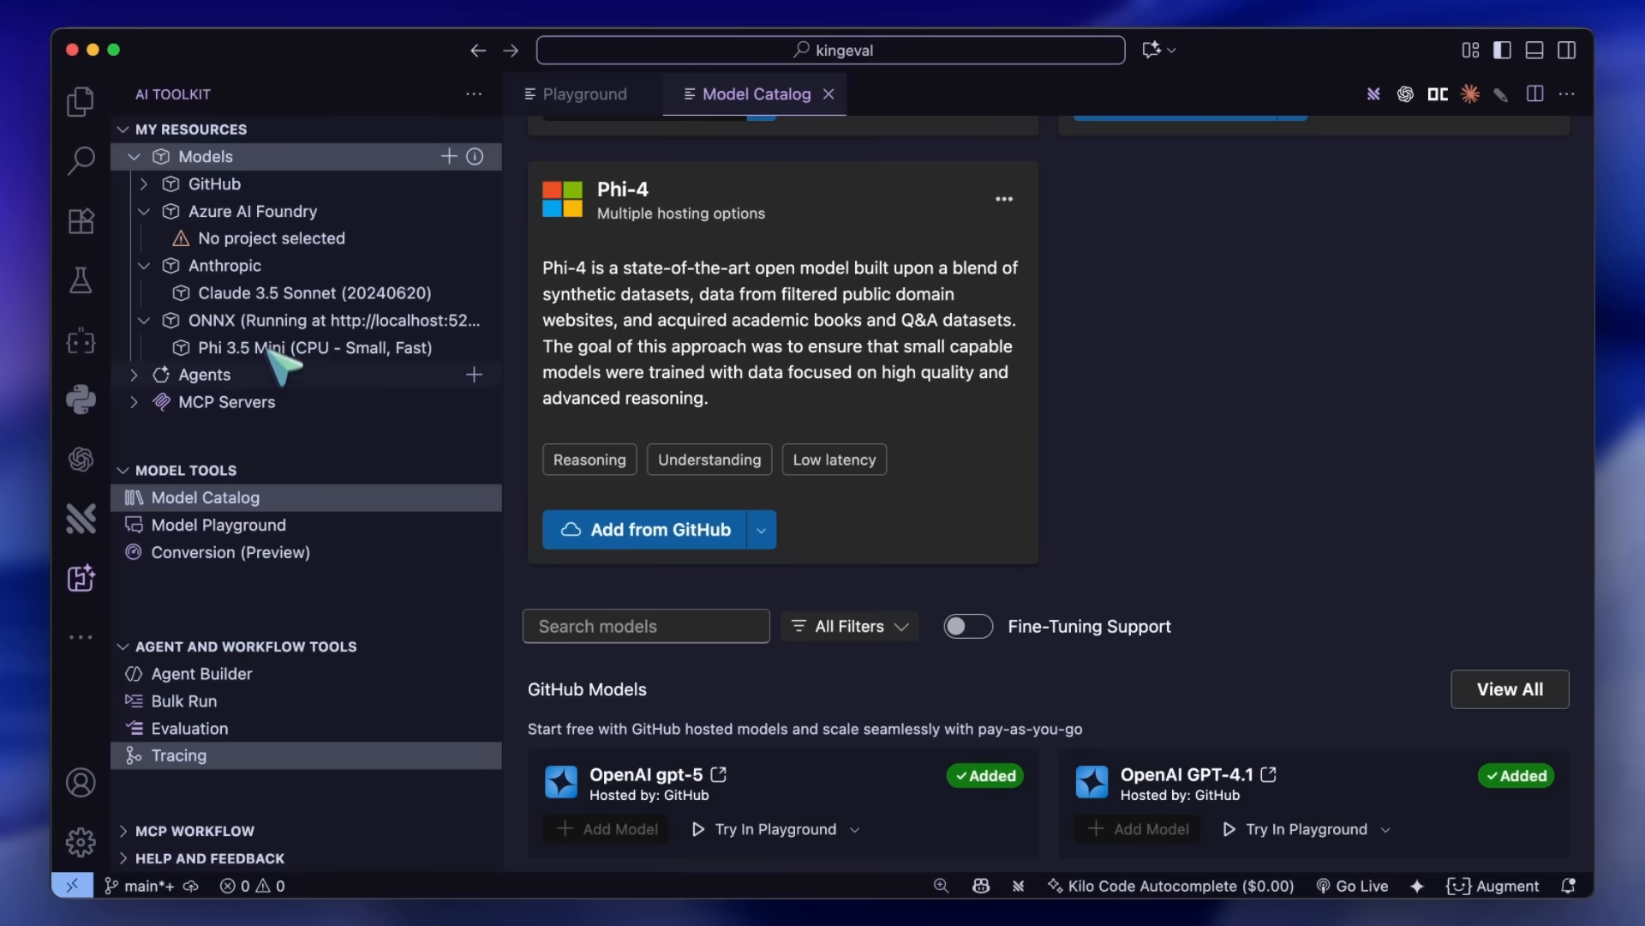
mouse_move(331, 401)
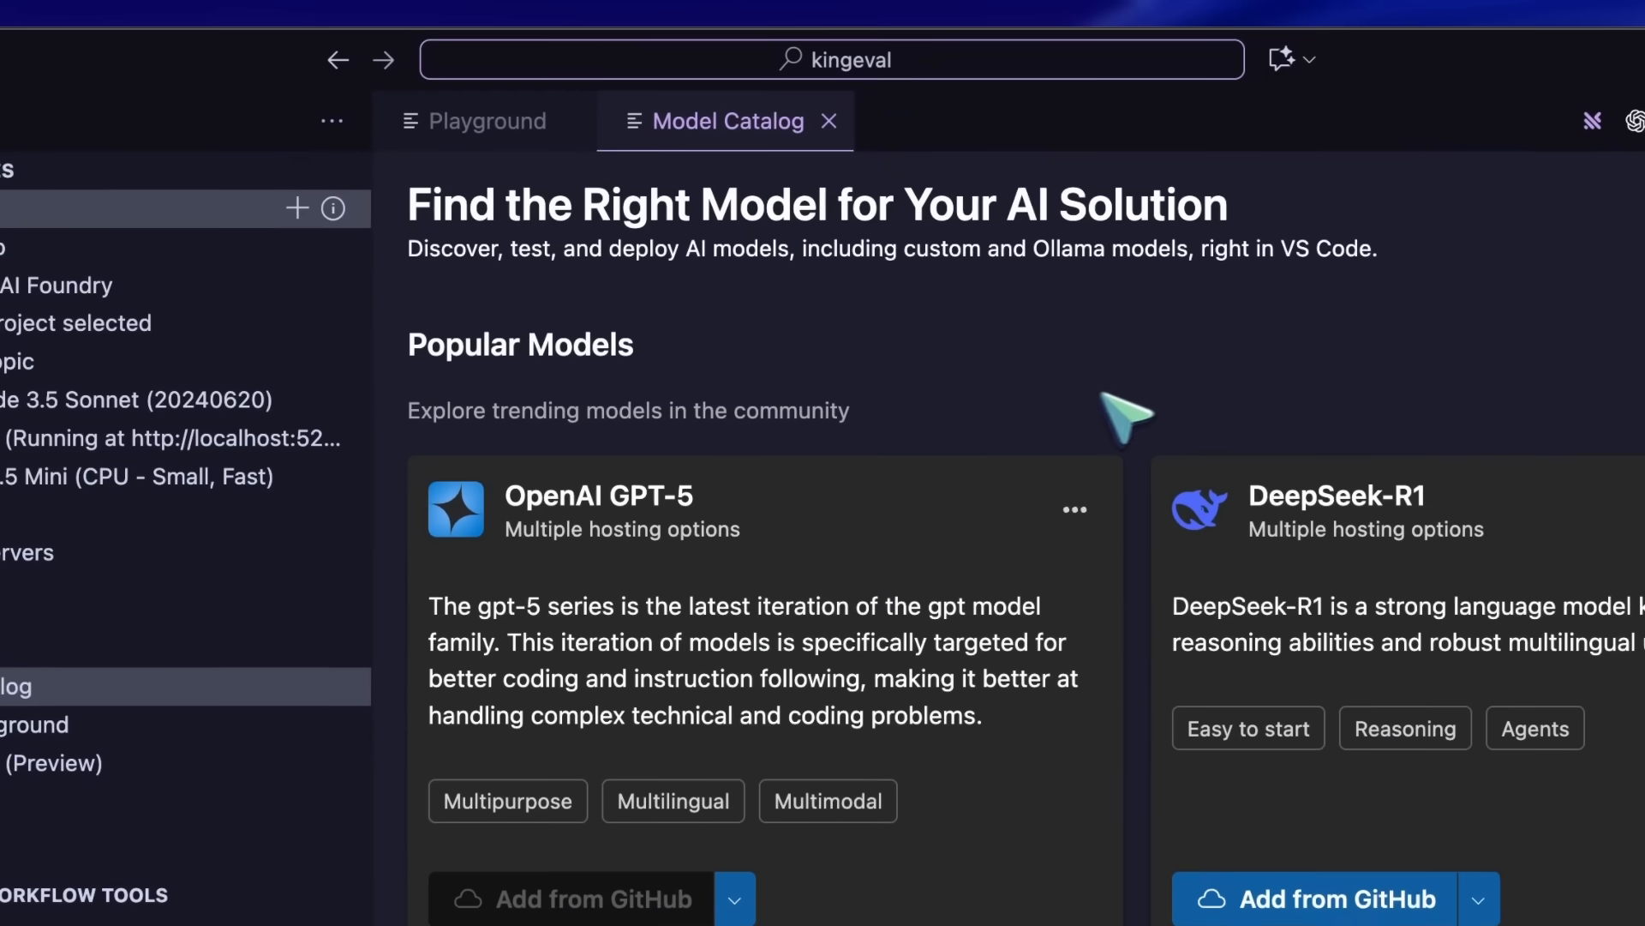
mouse_move(840, 158)
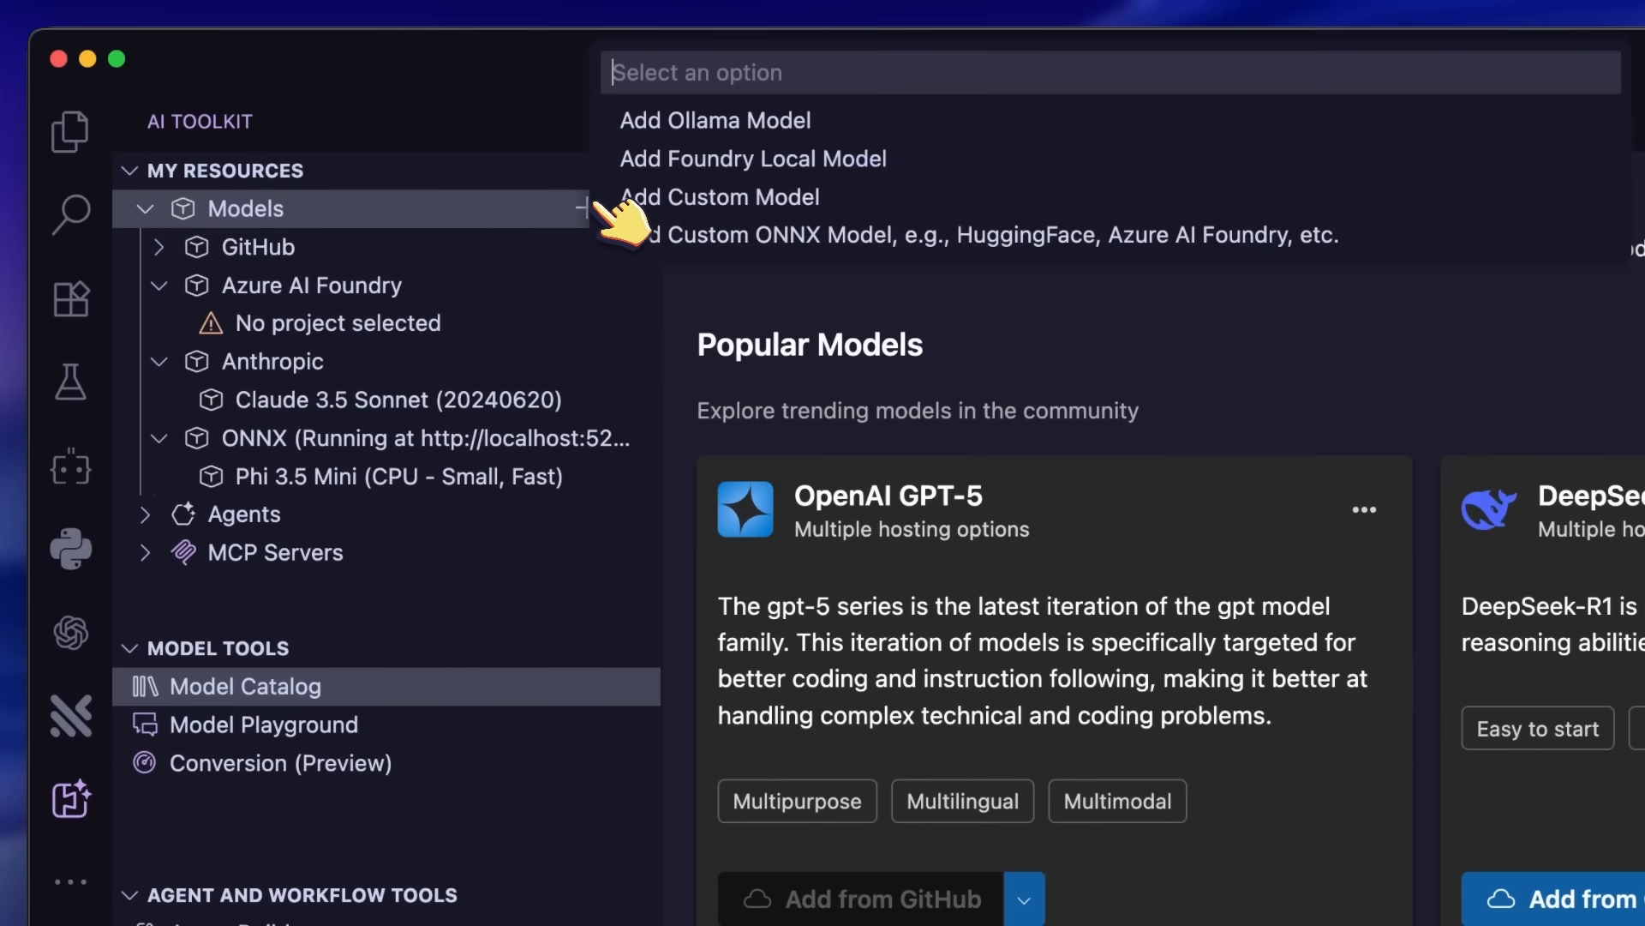
mouse_move(751, 157)
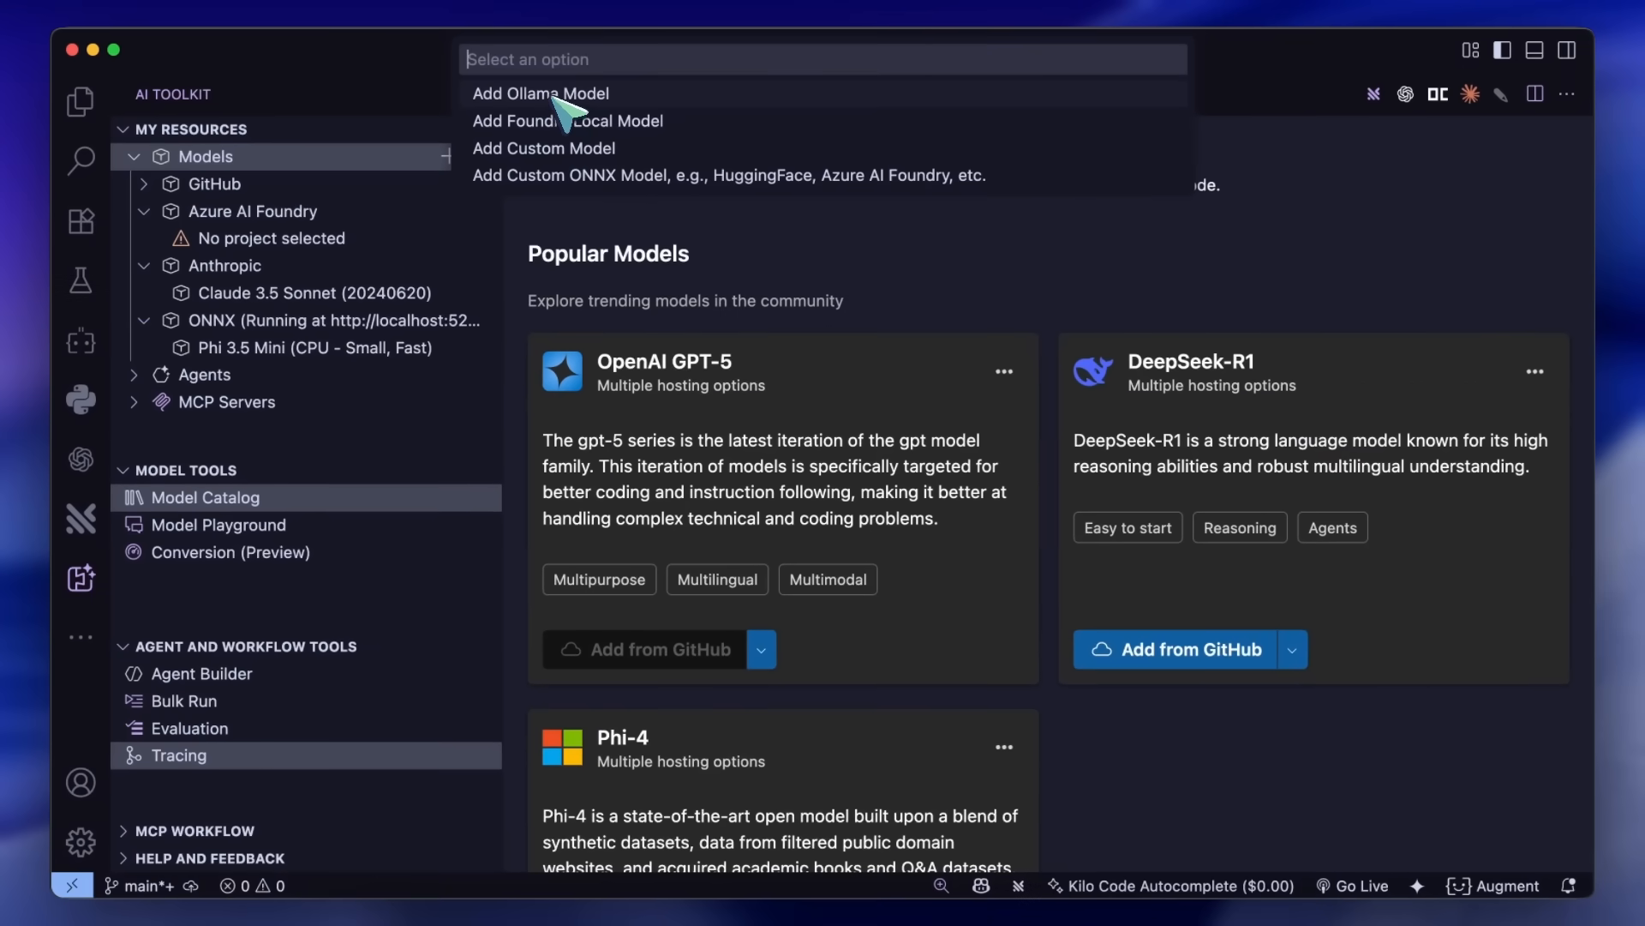
mouse_move(593, 175)
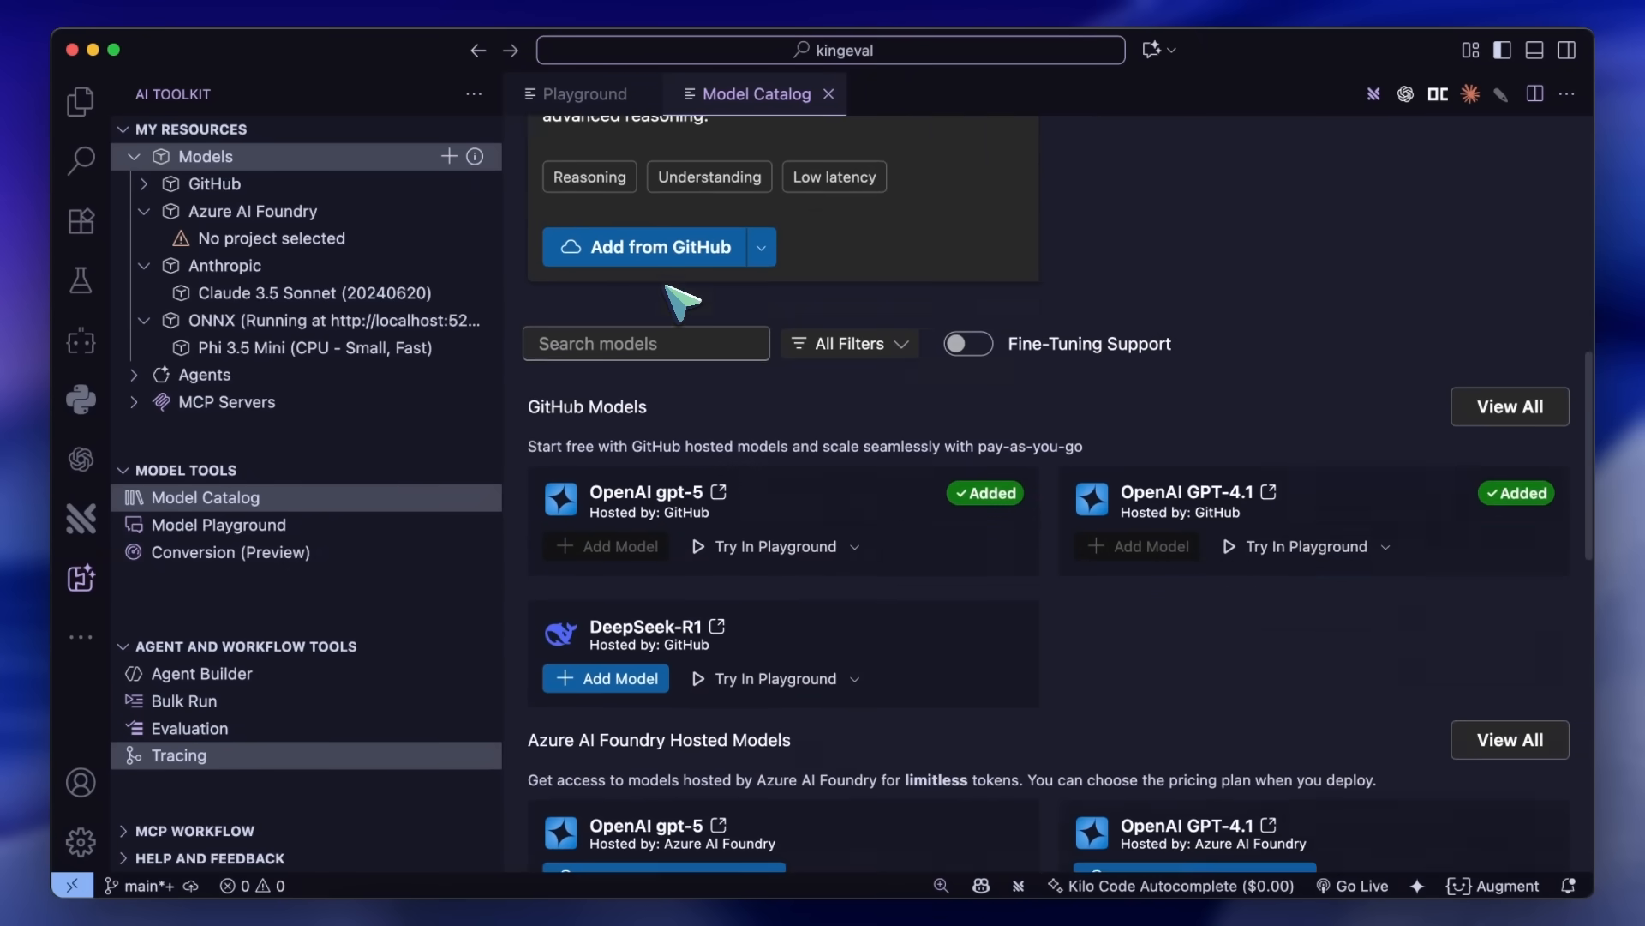
Step: Browse the Popular Models cards, glance at the add-model options, and return to the GPT-4.1 playground chat
scroll("down", 3)
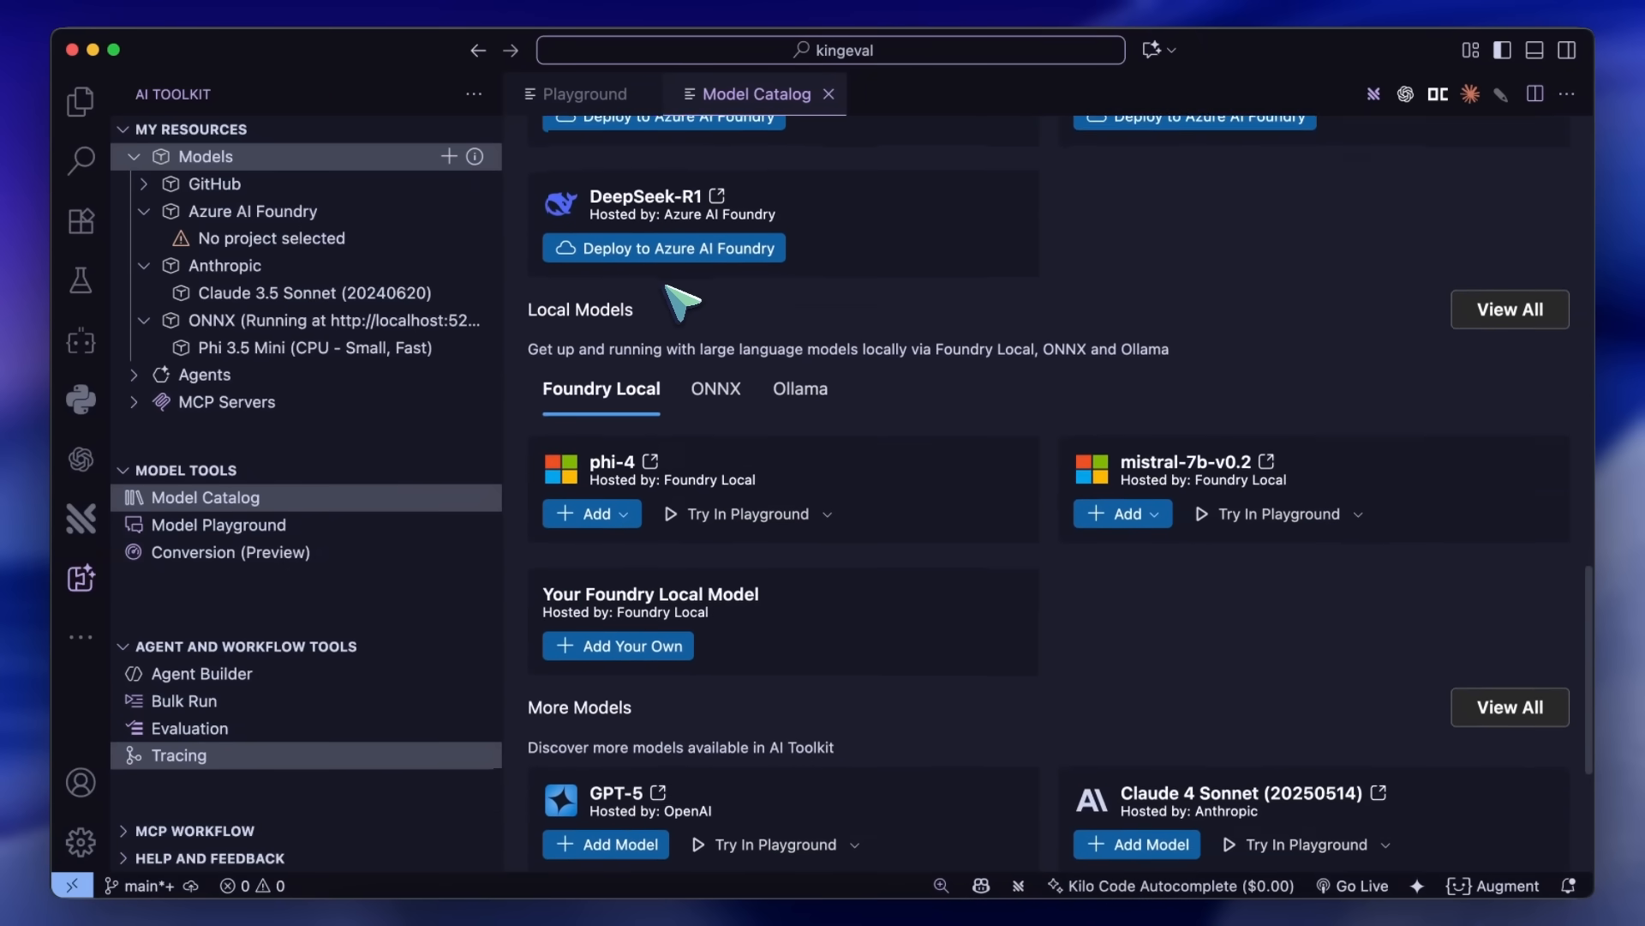
scroll("down", 3)
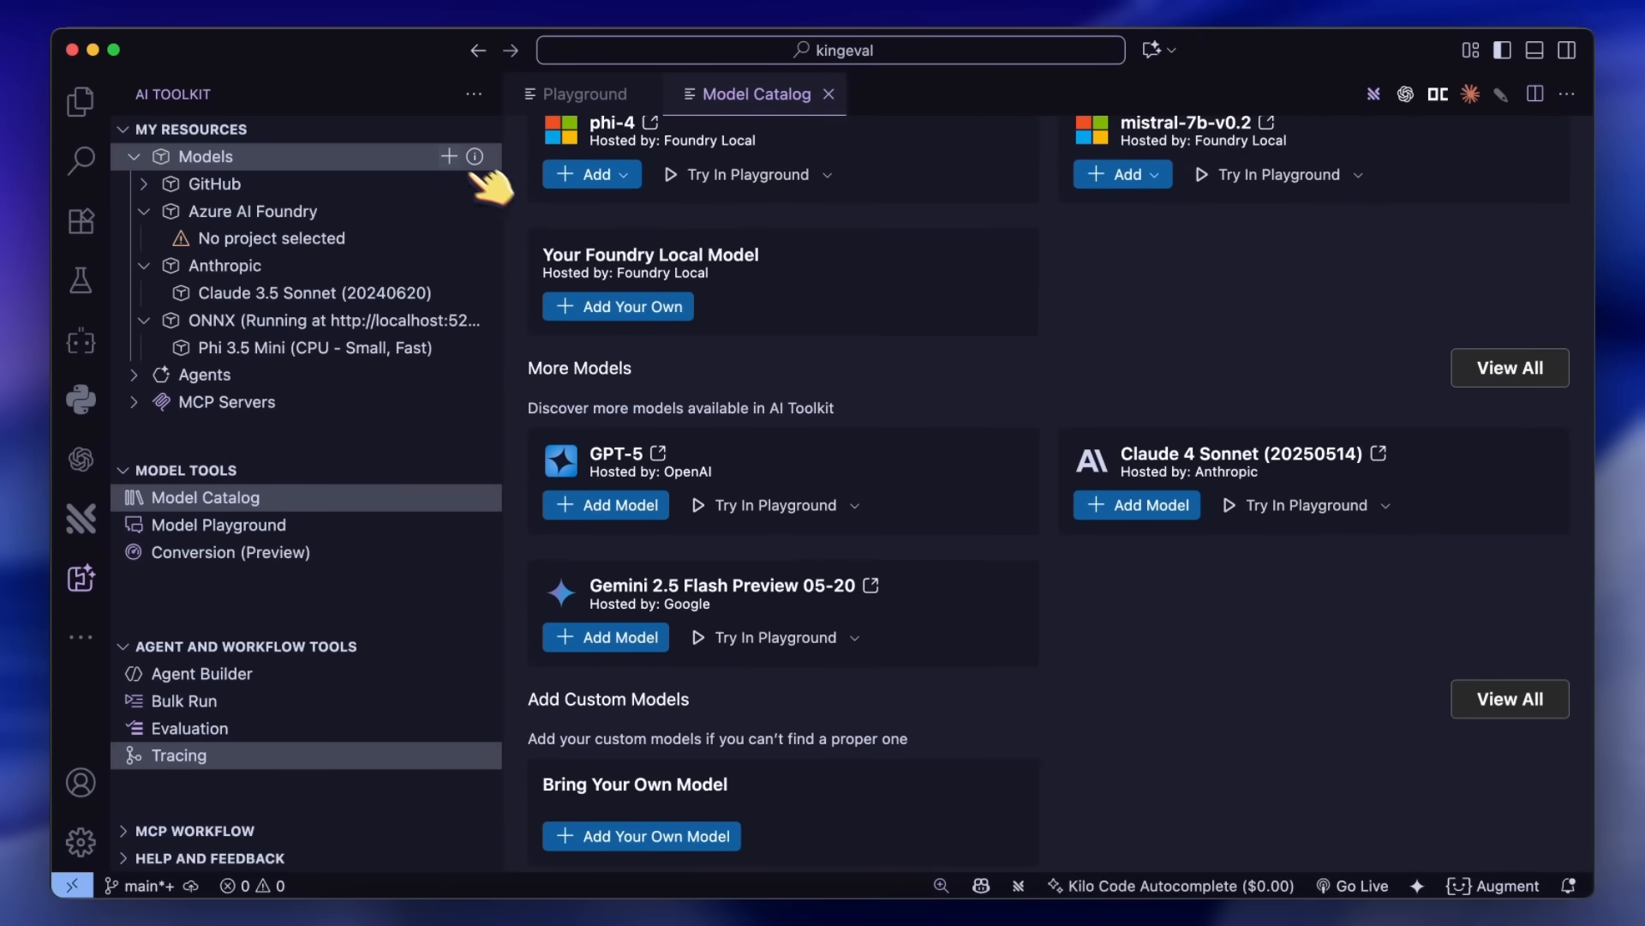
left_click(449, 156)
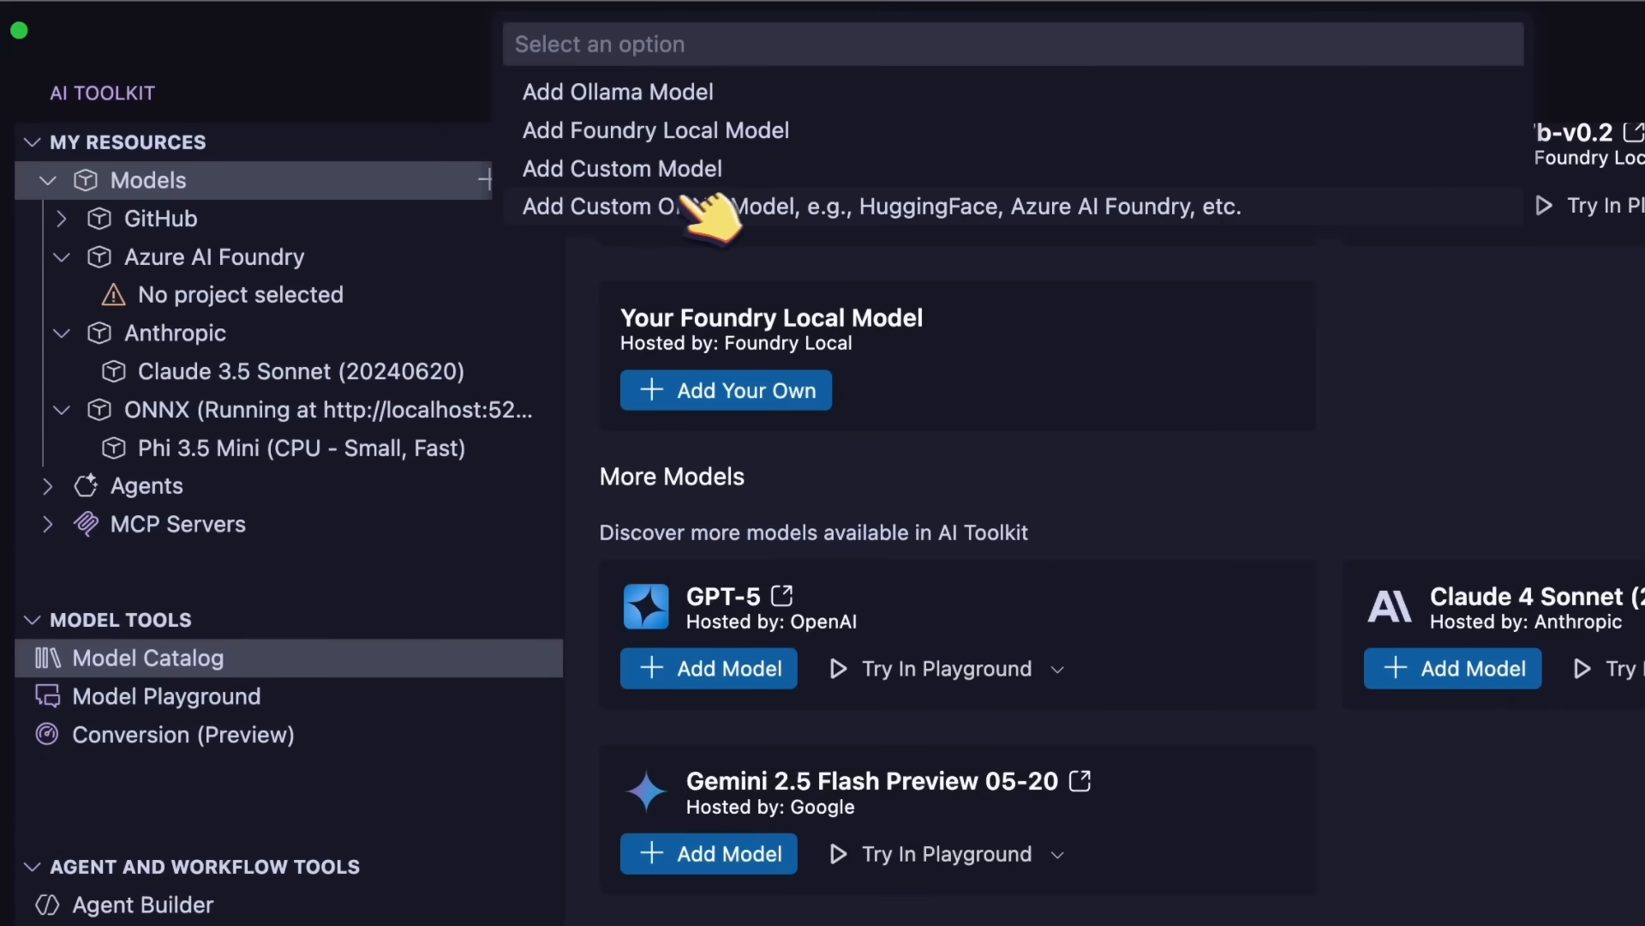
left_click(869, 206)
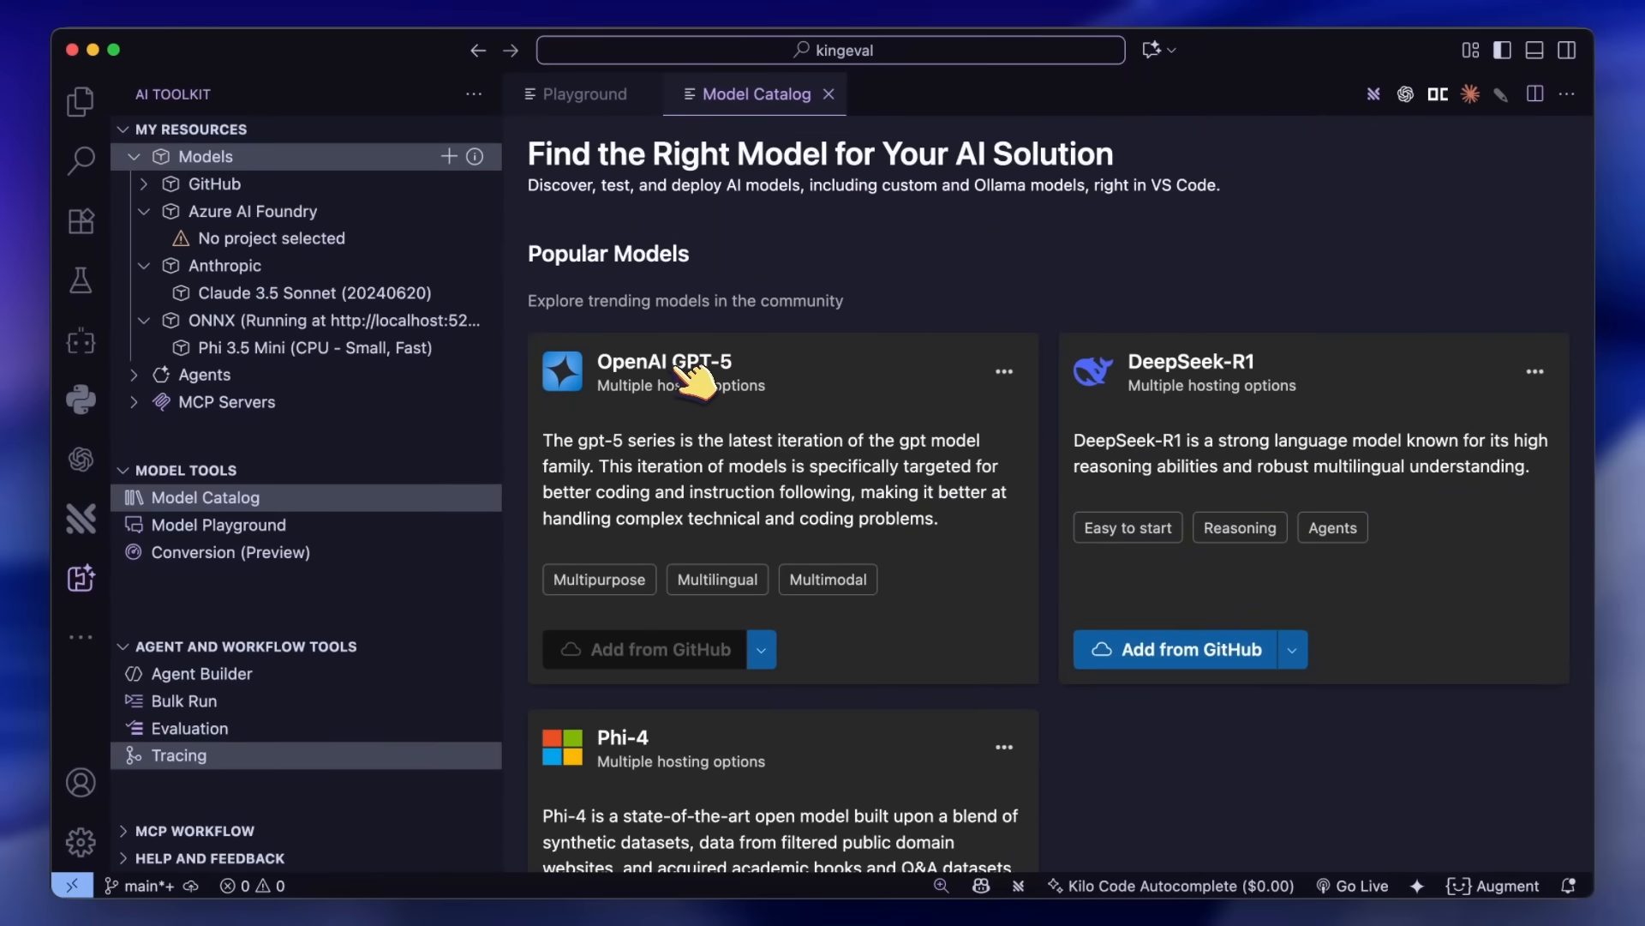
left_click(665, 362)
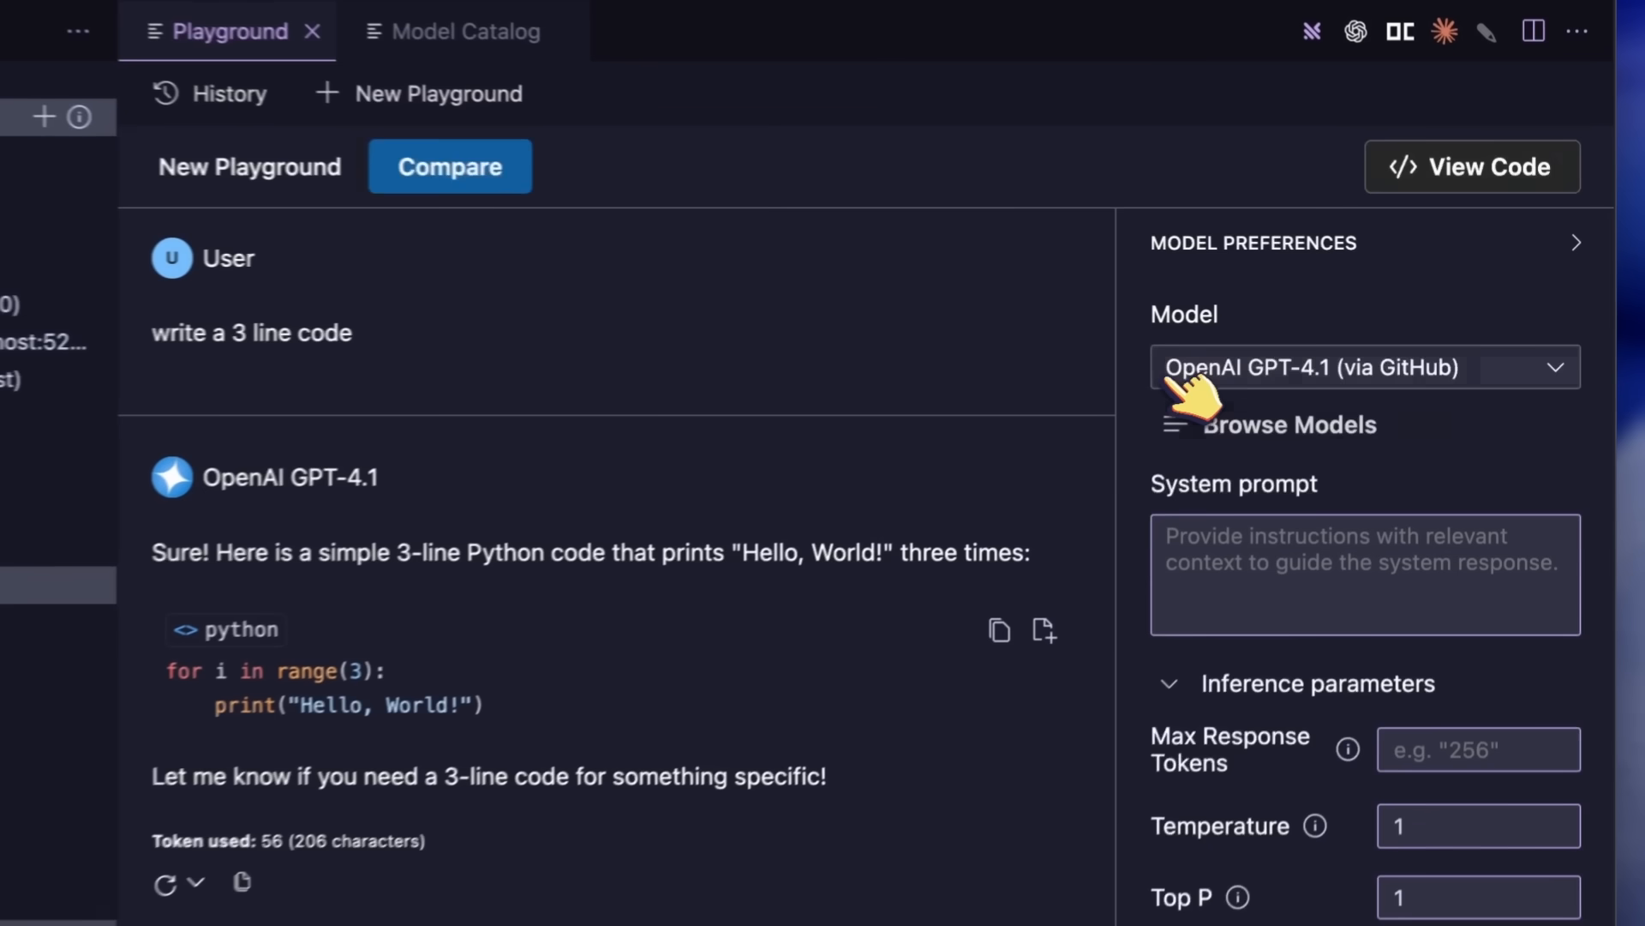
Step: Try enabling Web search for GPT-4.1 and dismiss the unsupported-model warning
left_click(1364, 367)
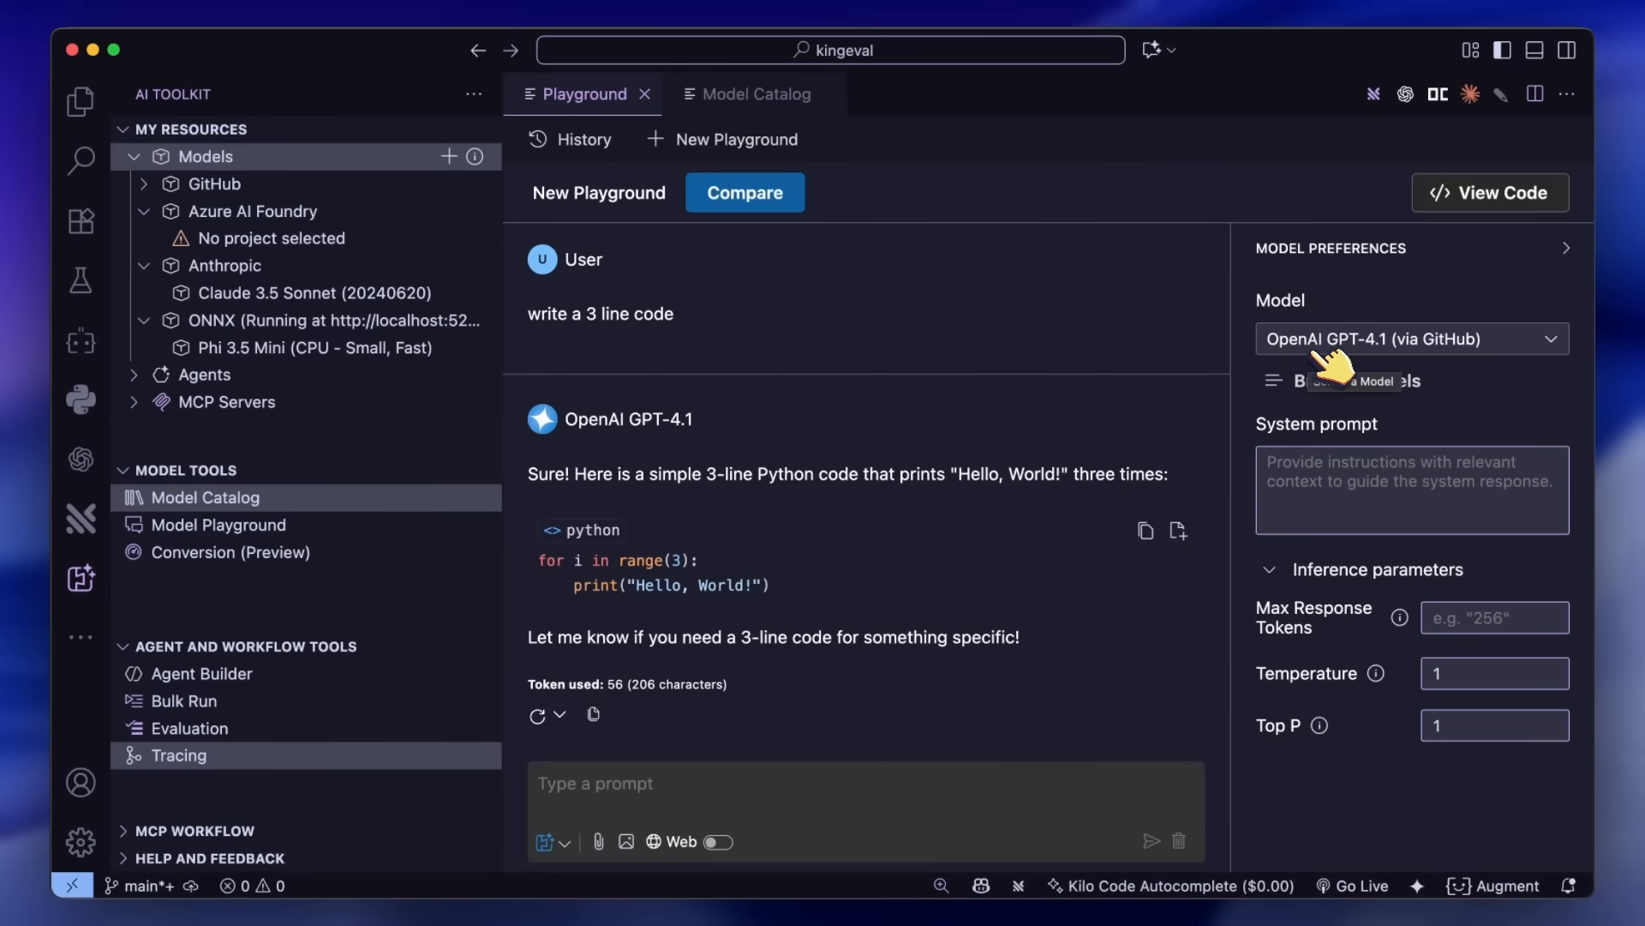
mouse_move(1105, 401)
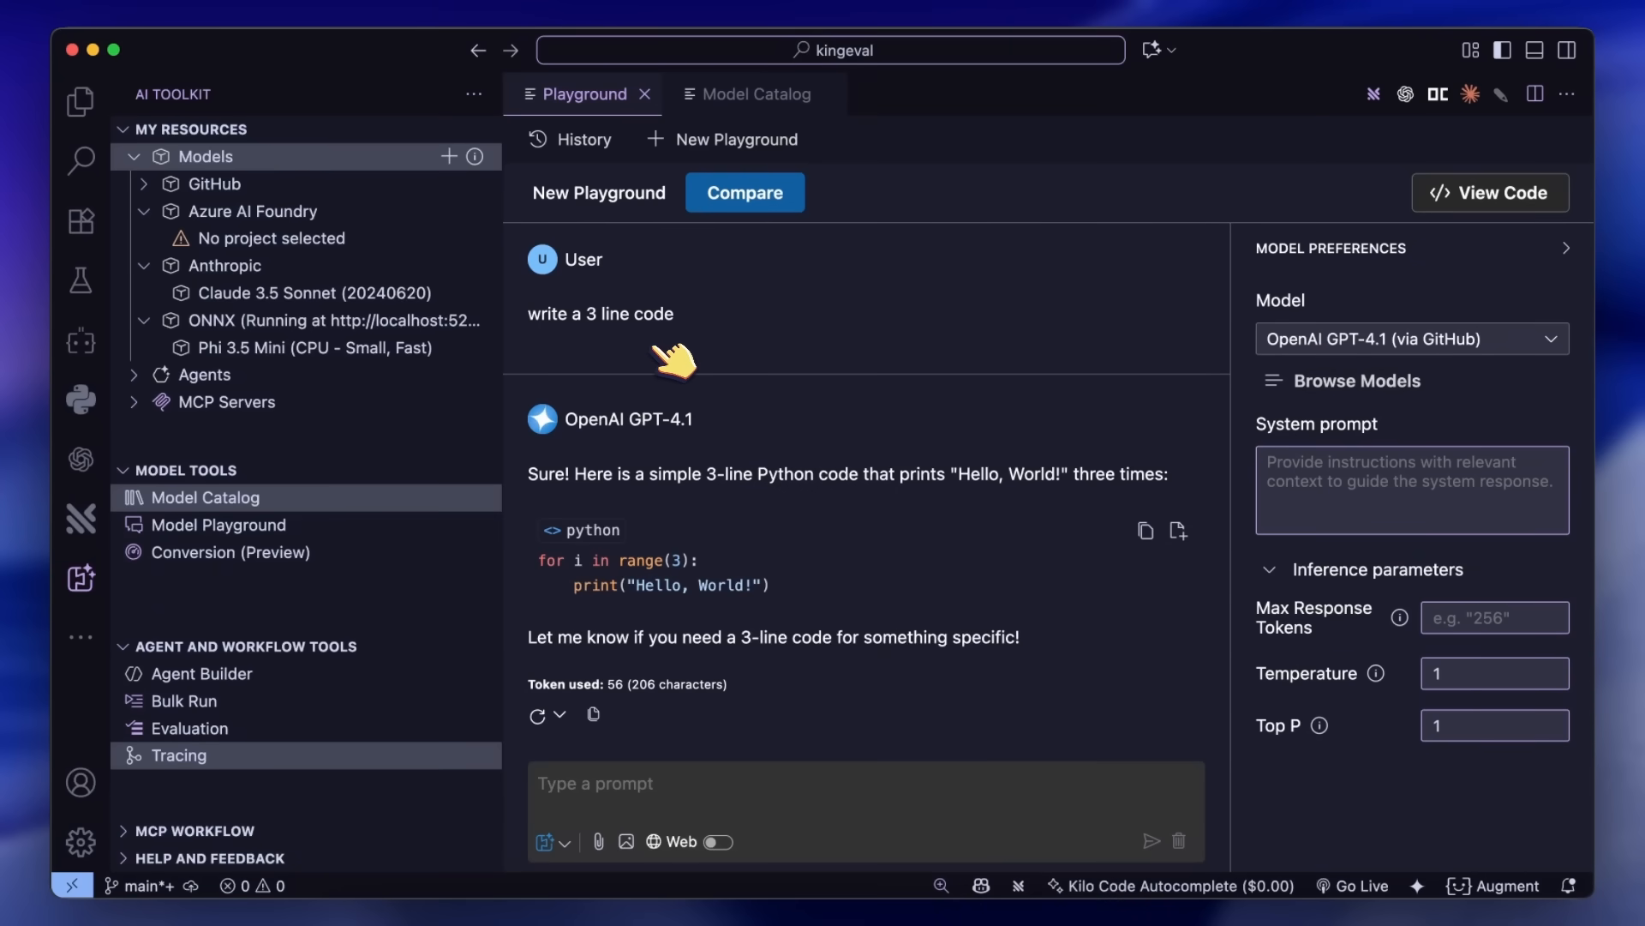
mouse_move(672, 598)
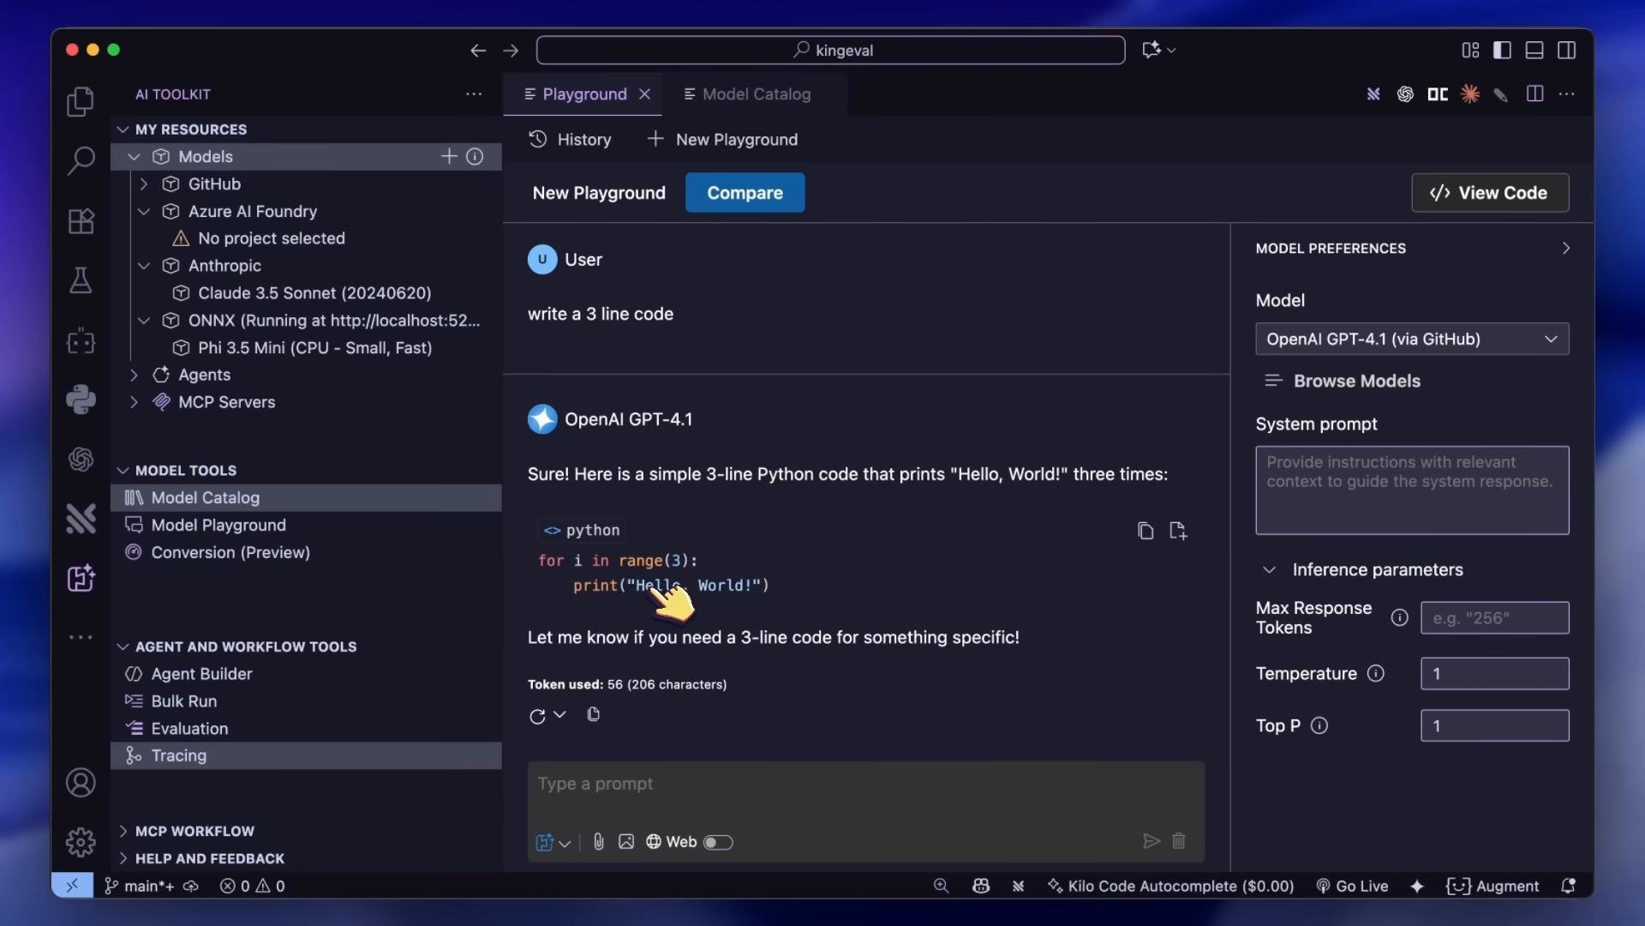
mouse_move(1237, 667)
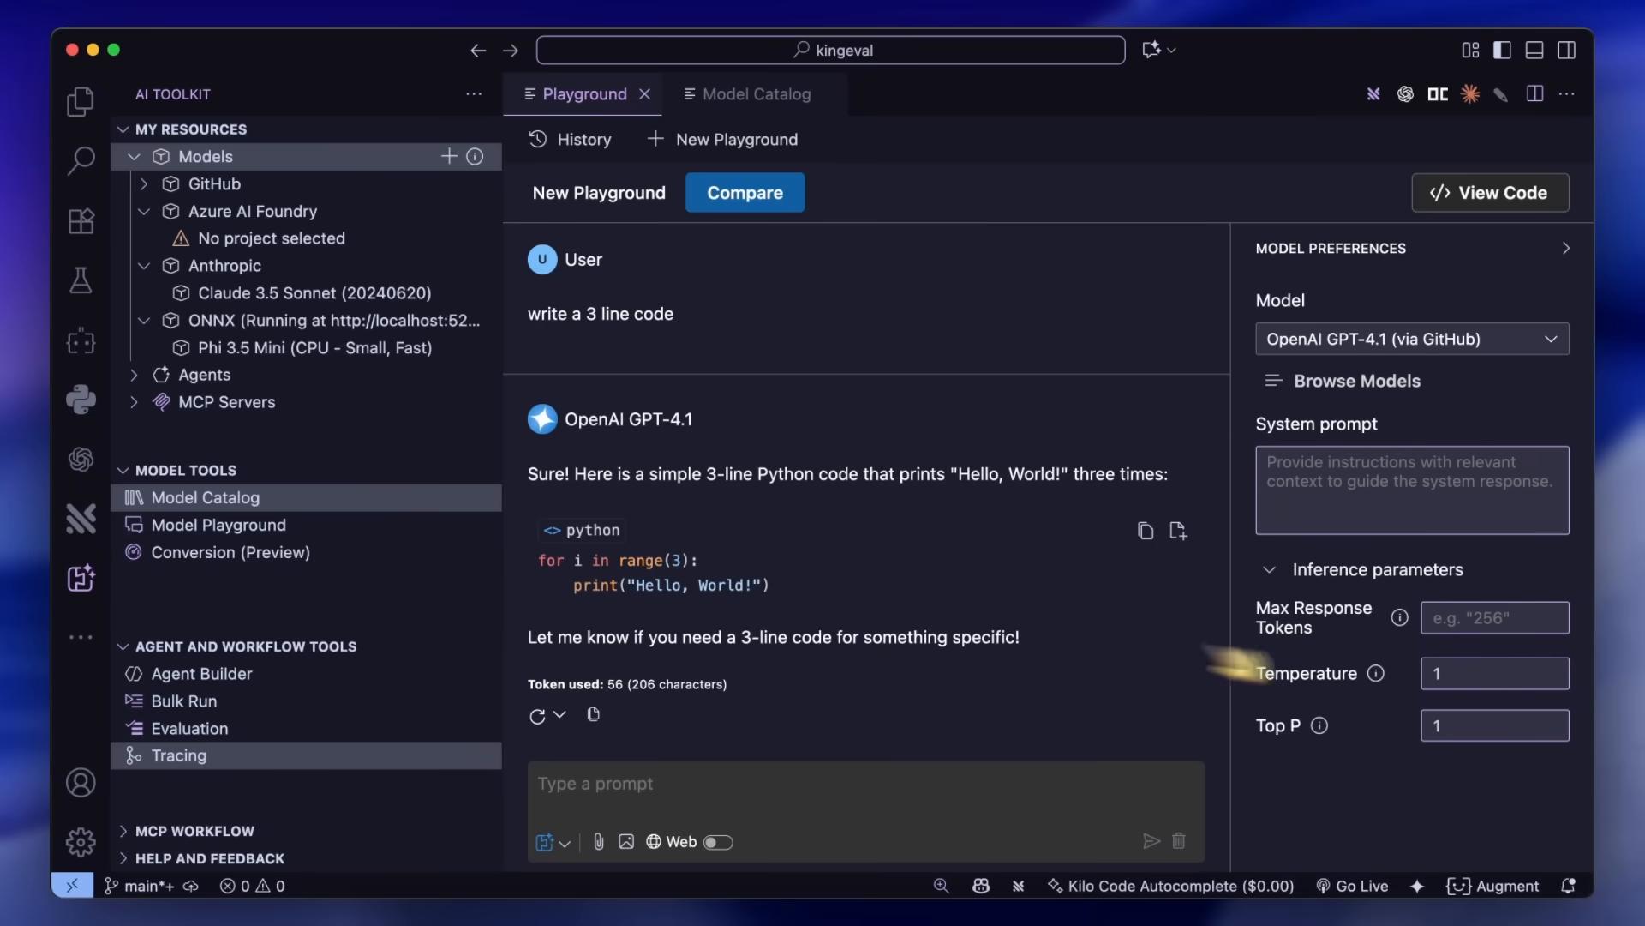
mouse_move(619, 845)
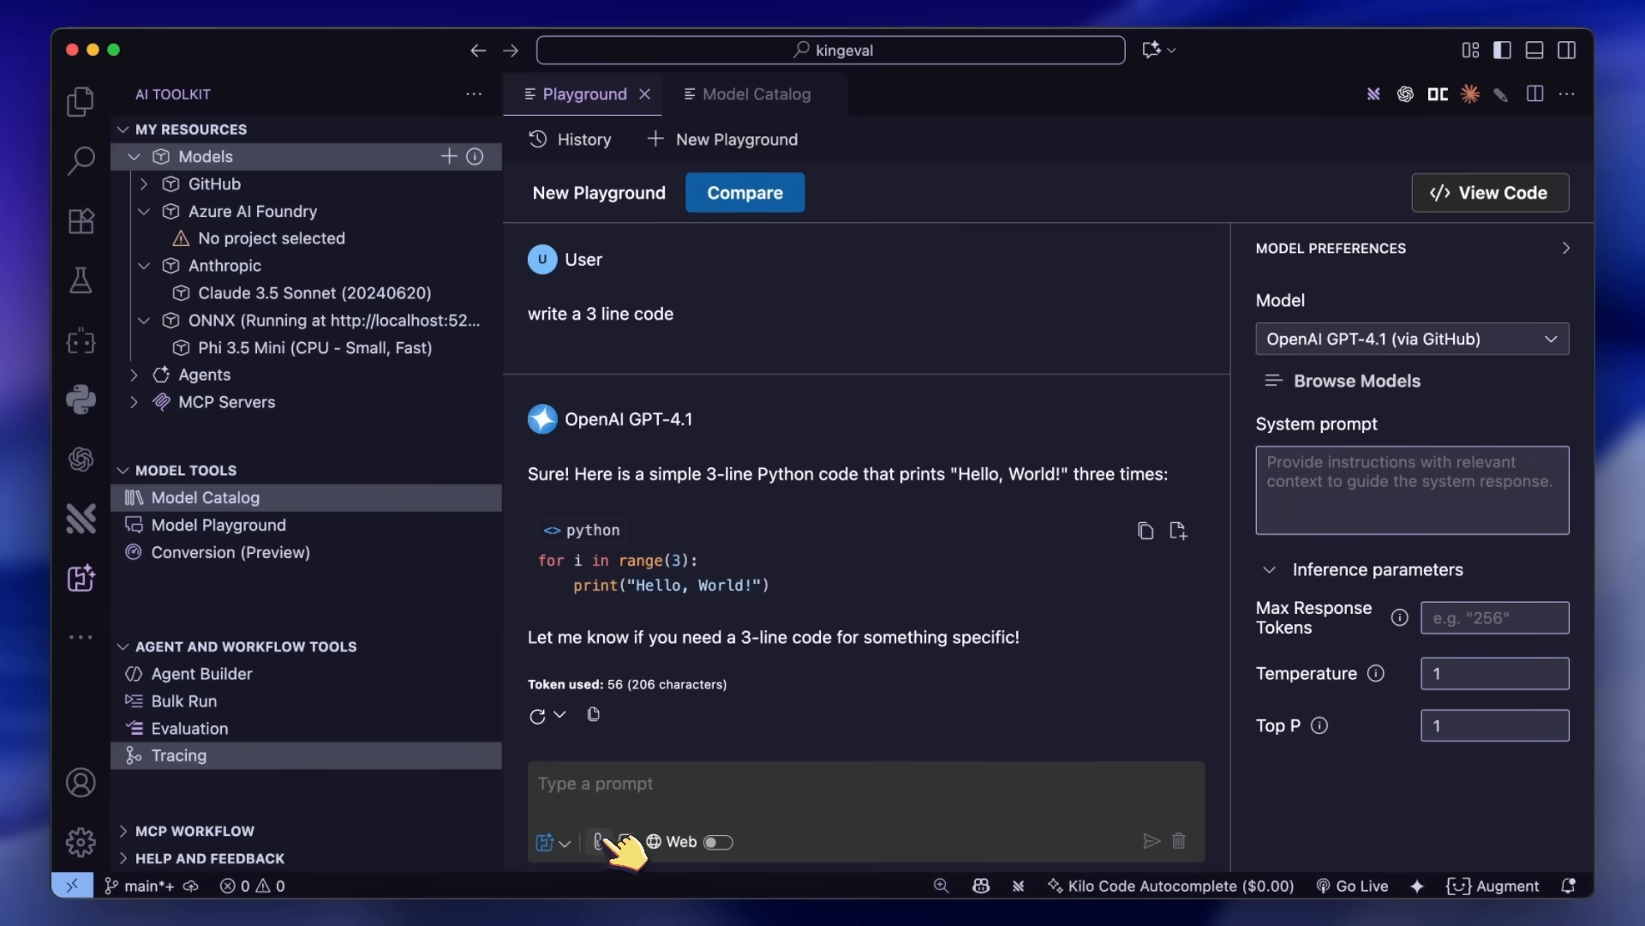
mouse_move(693, 865)
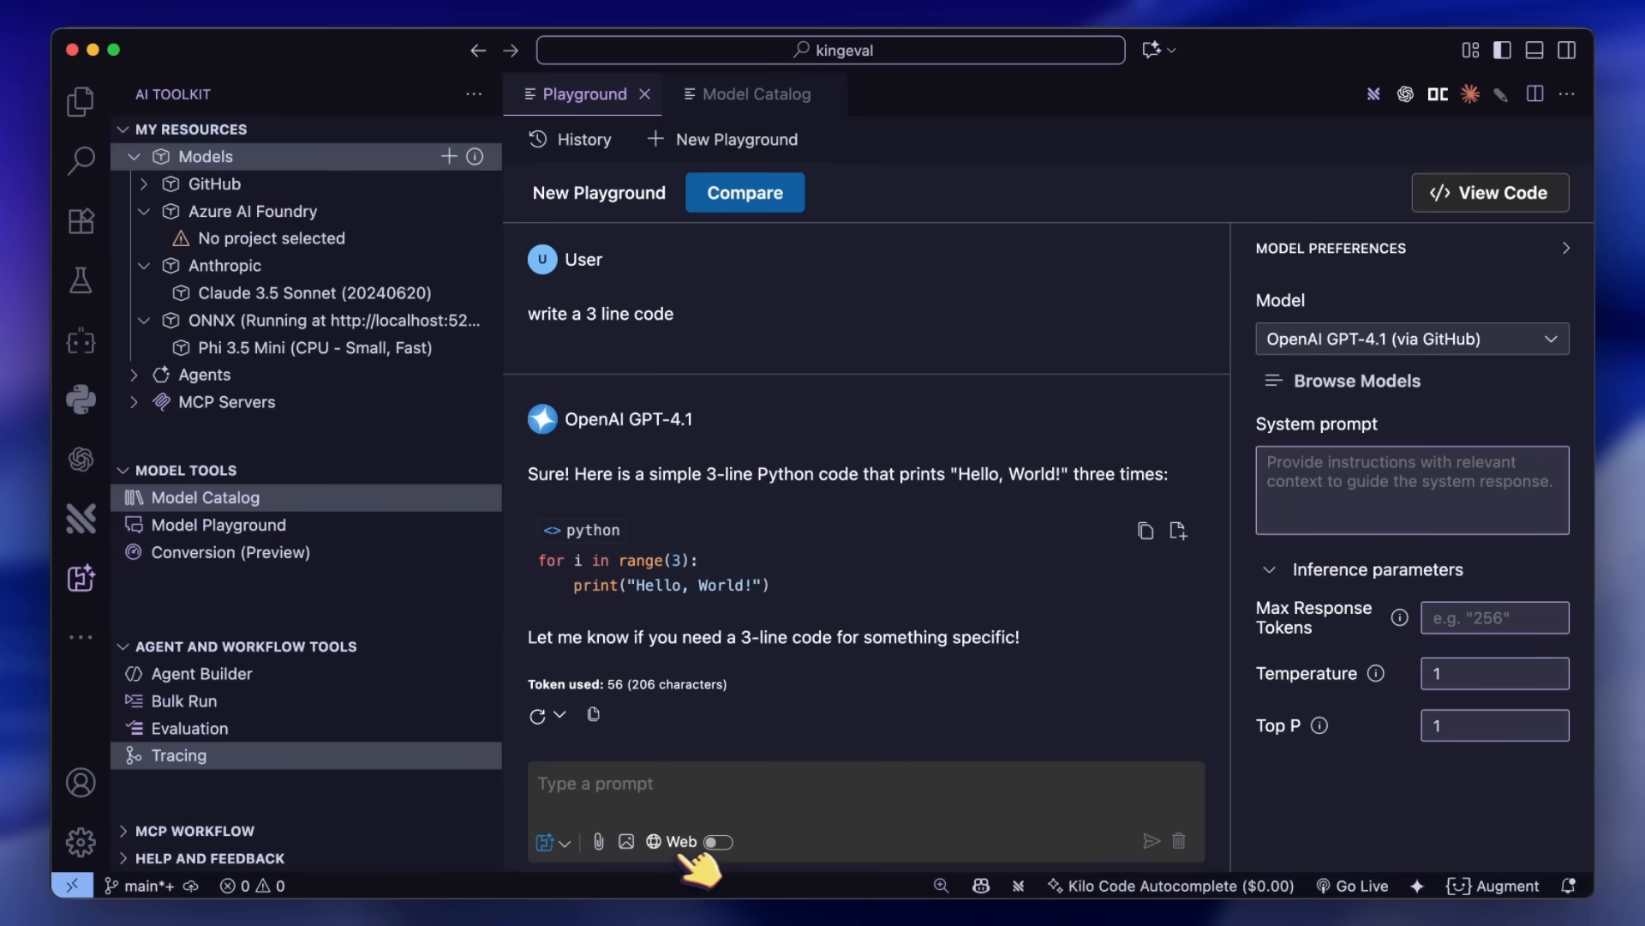
left_click(719, 840)
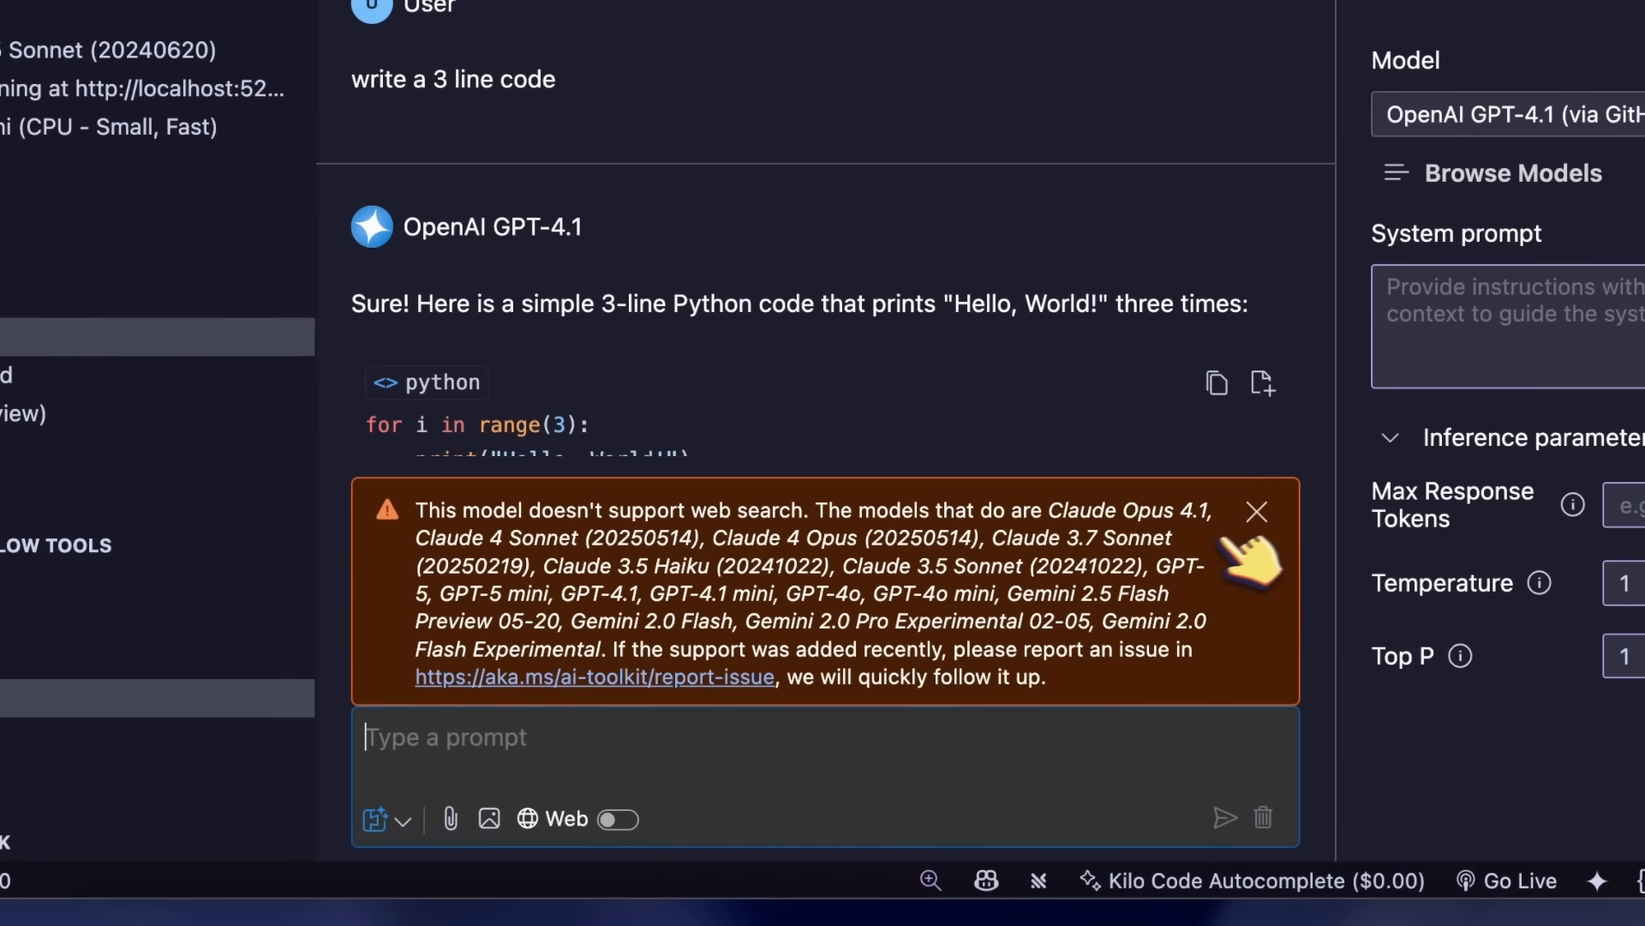
left_click(1256, 512)
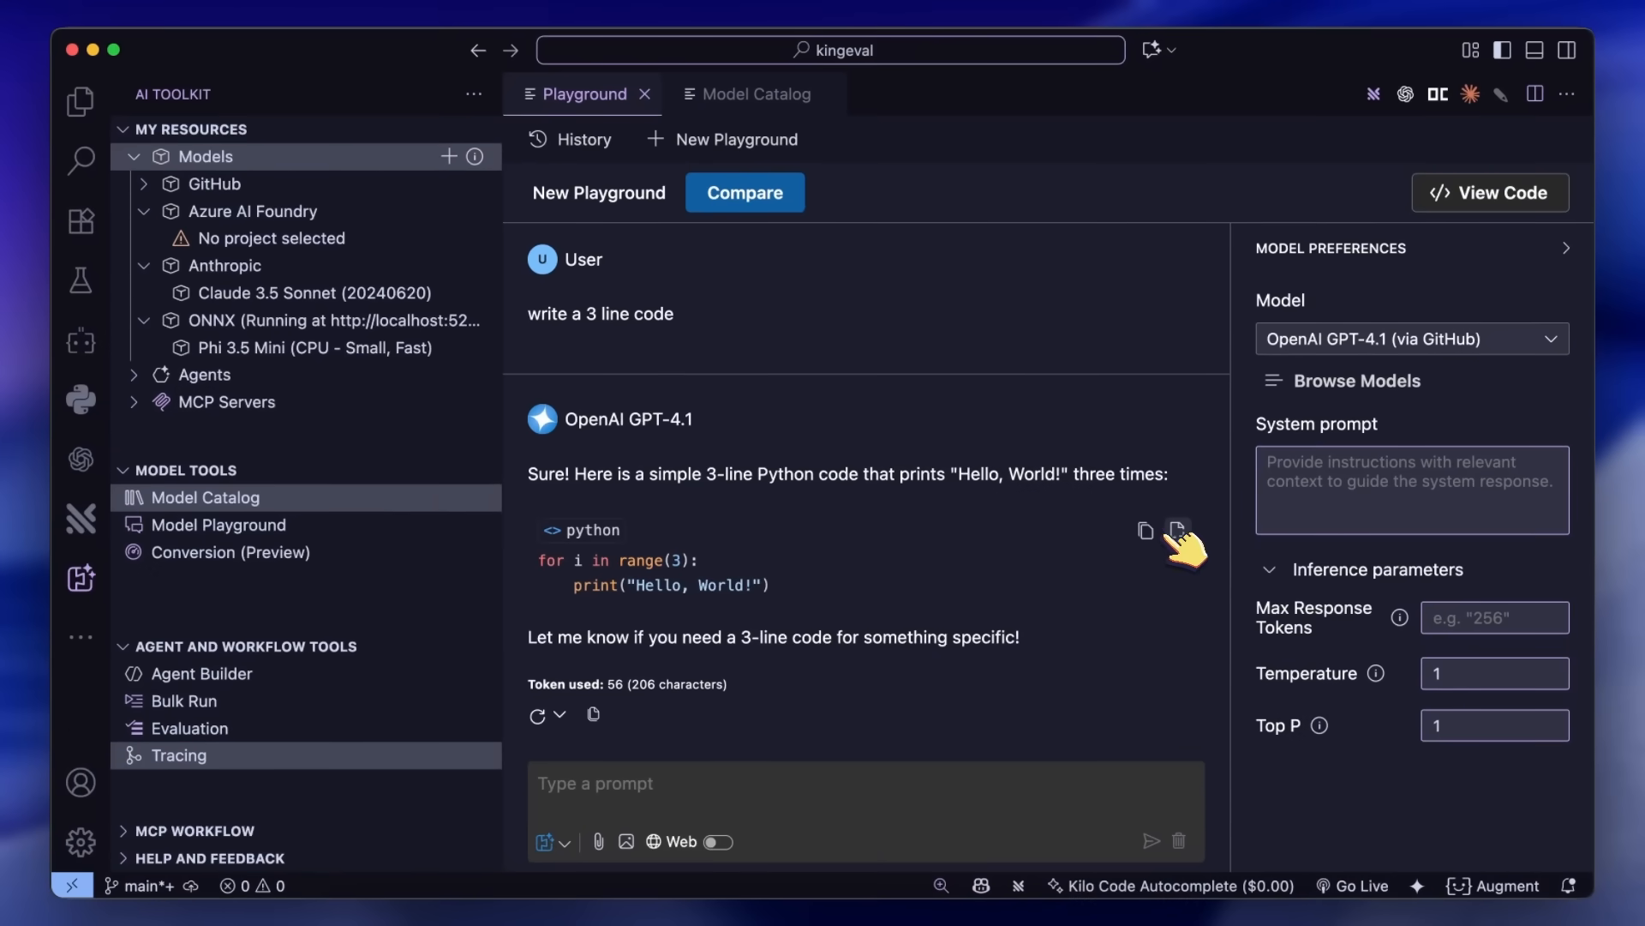
left_click(1176, 529)
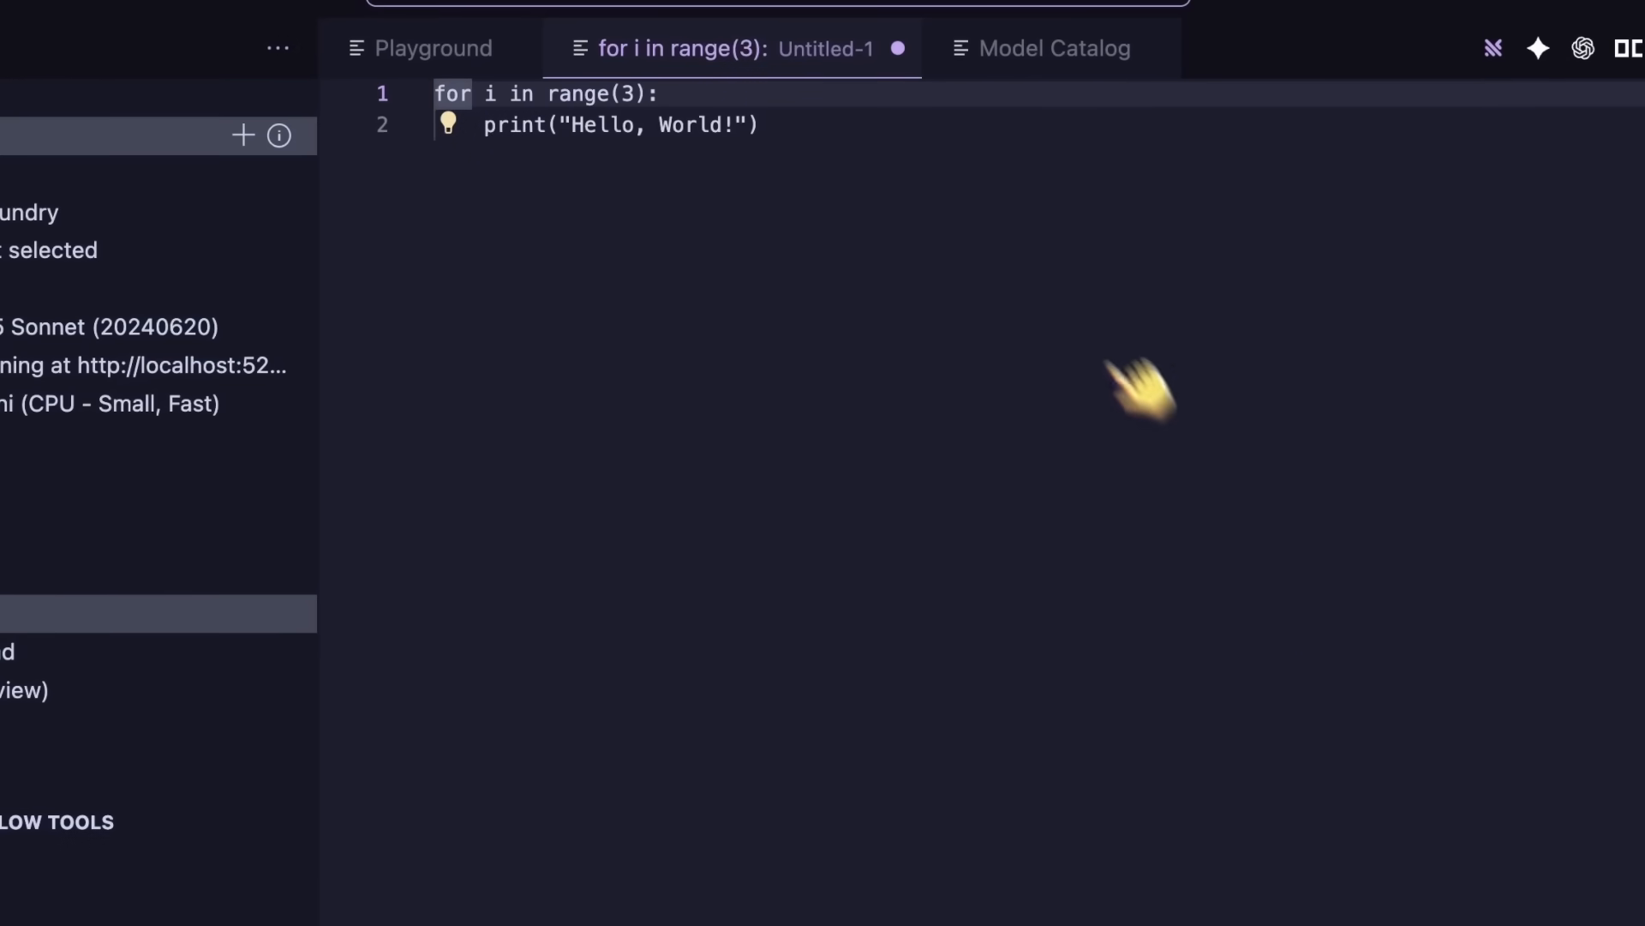
mouse_move(534, 142)
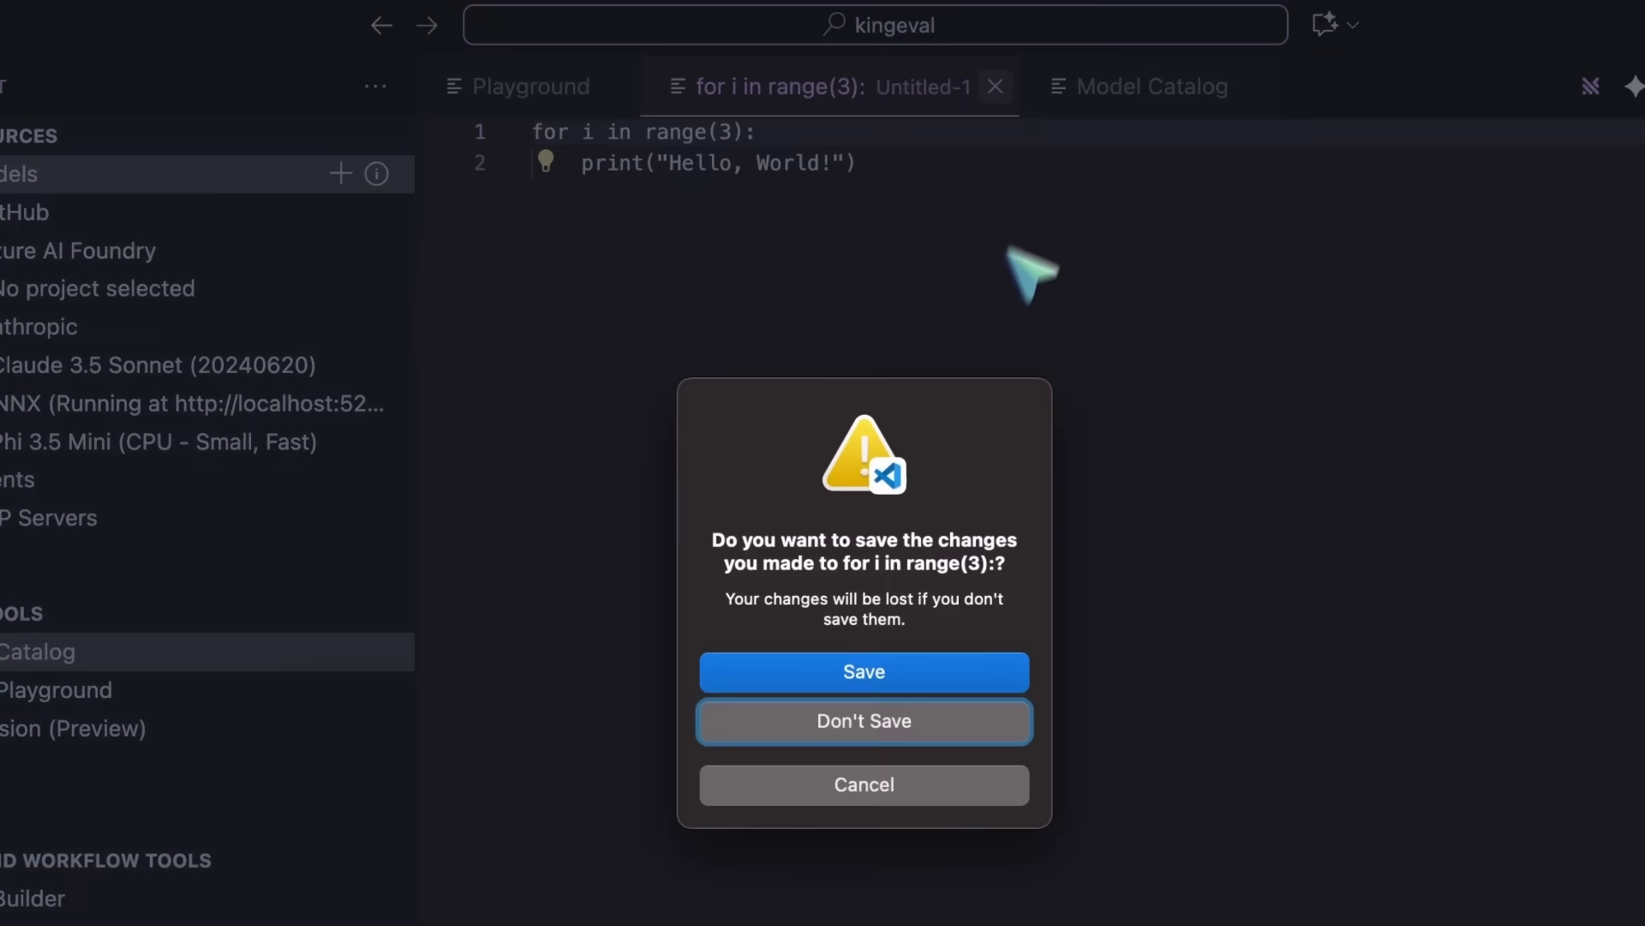
left_click(864, 722)
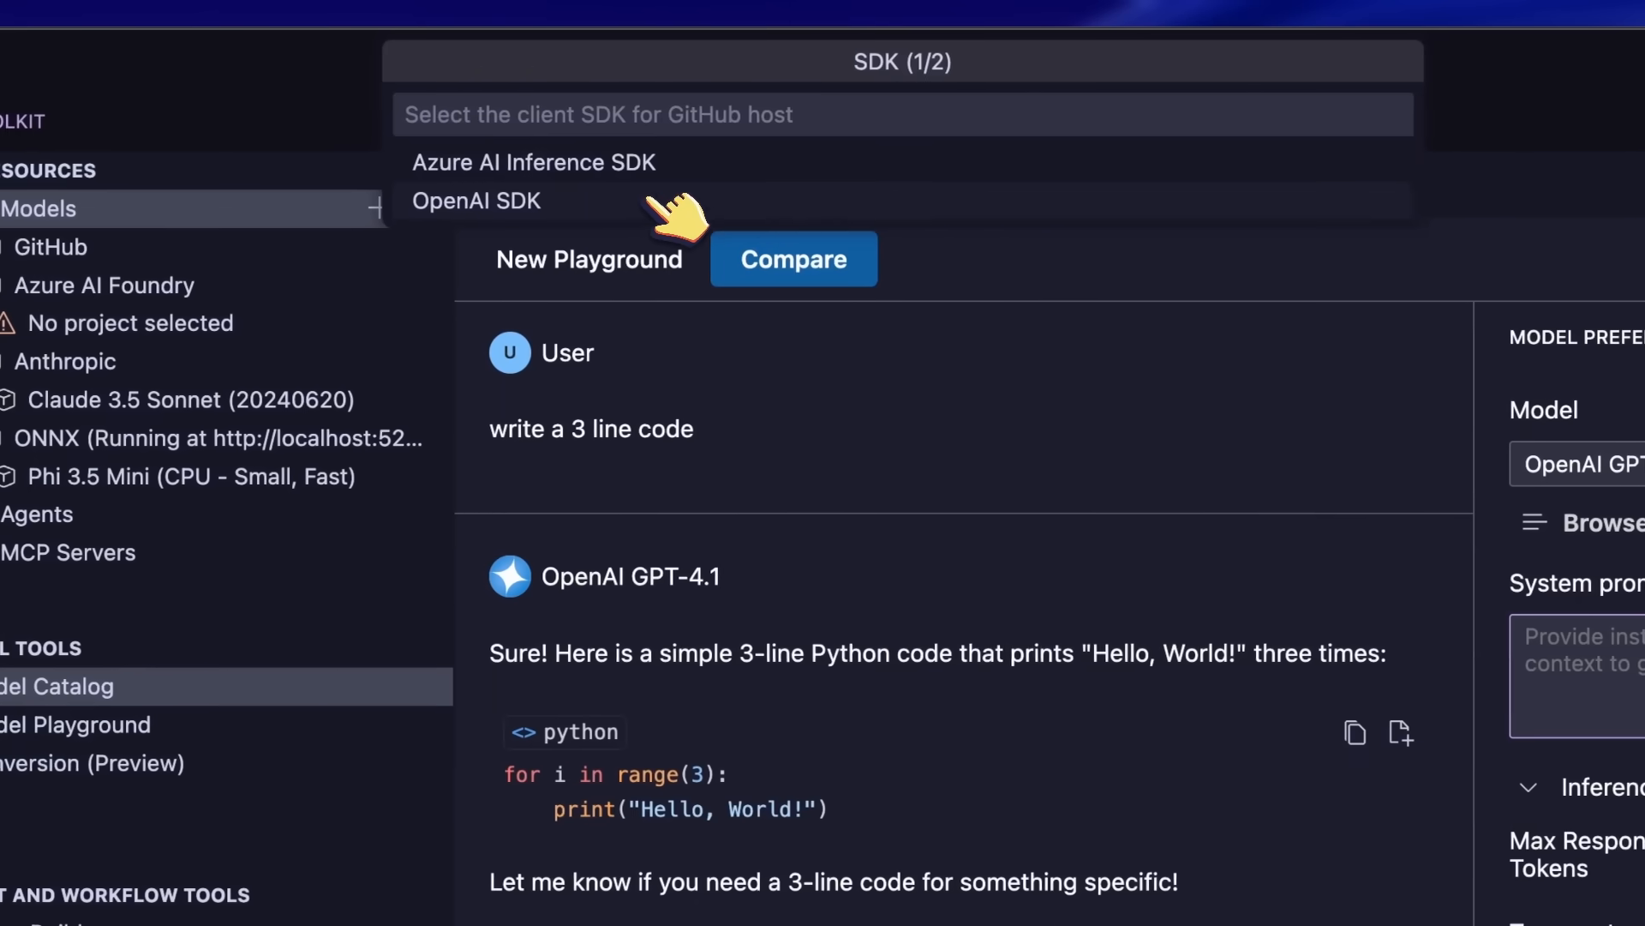
Step: Generate the Node.js OpenAI SDK sample for GPT-4.1 and return to the playground
left_click(475, 200)
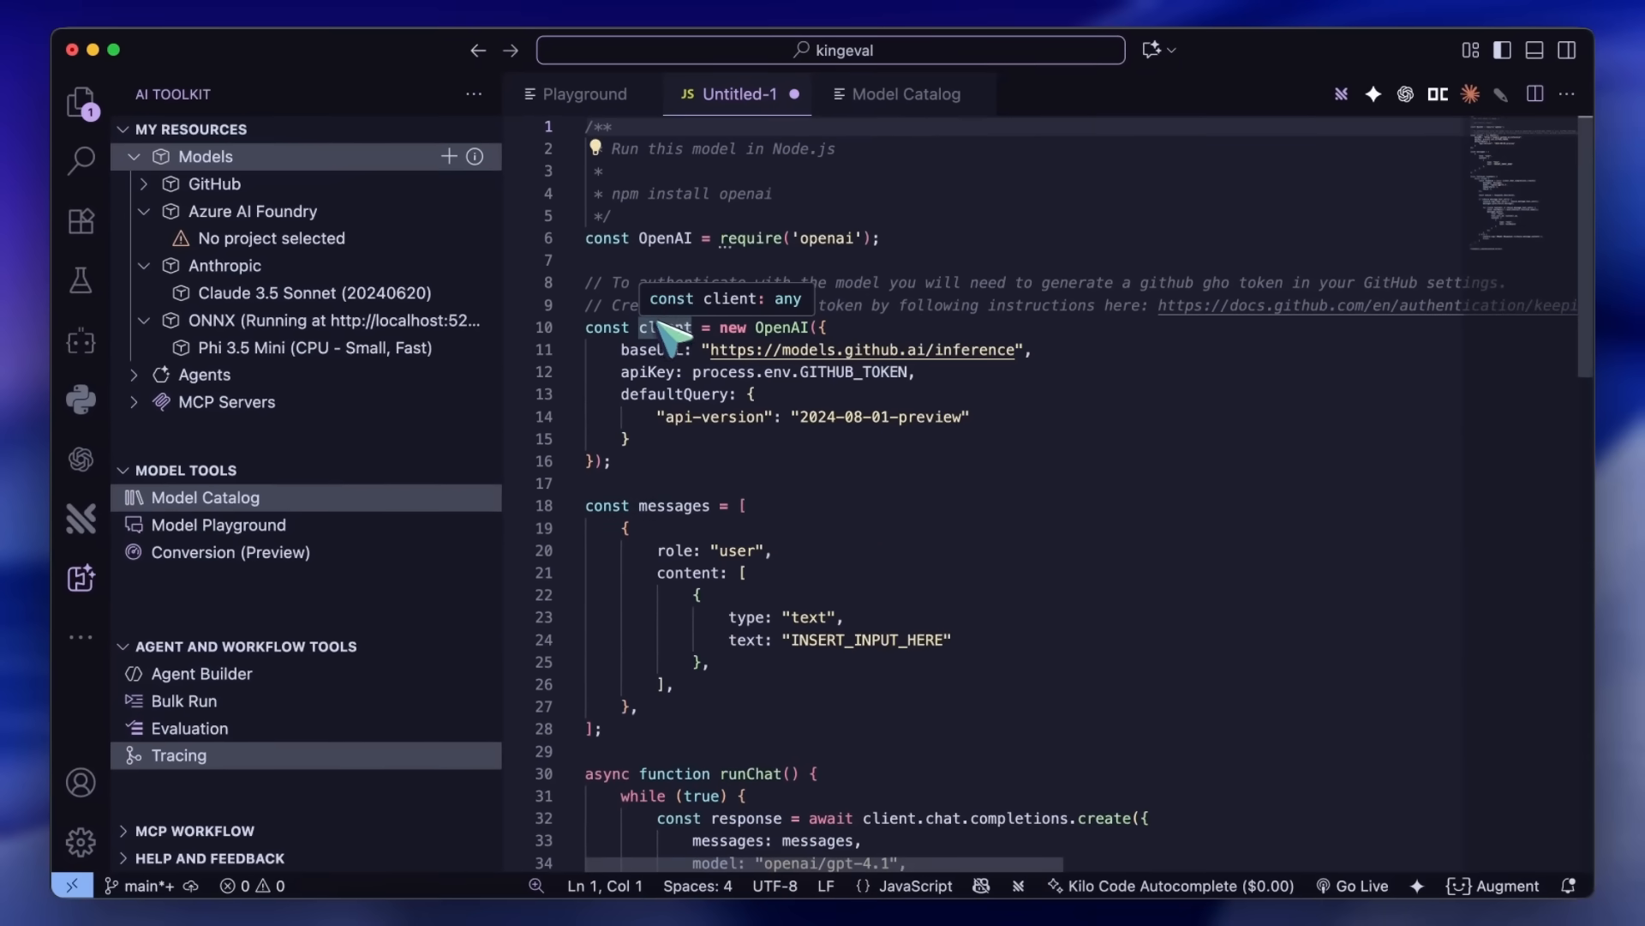
left_click(766, 94)
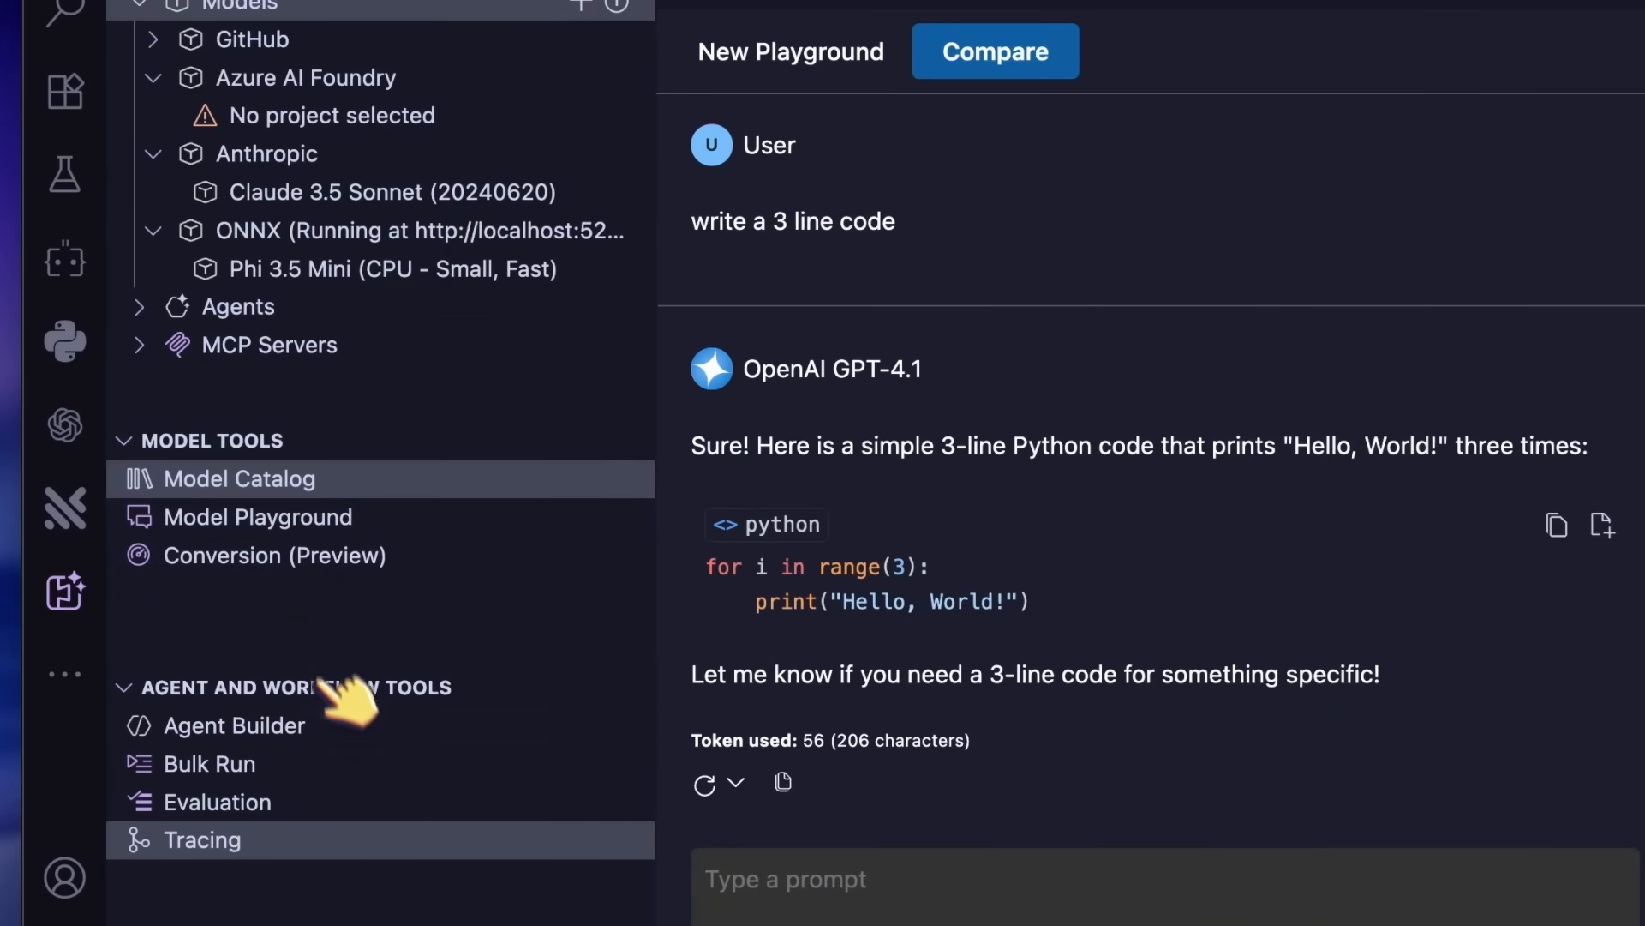
Step: Start a new GPT-4.1 agent in Agent Builder with {{dynamic_var}} in its Instructions
left_click(235, 725)
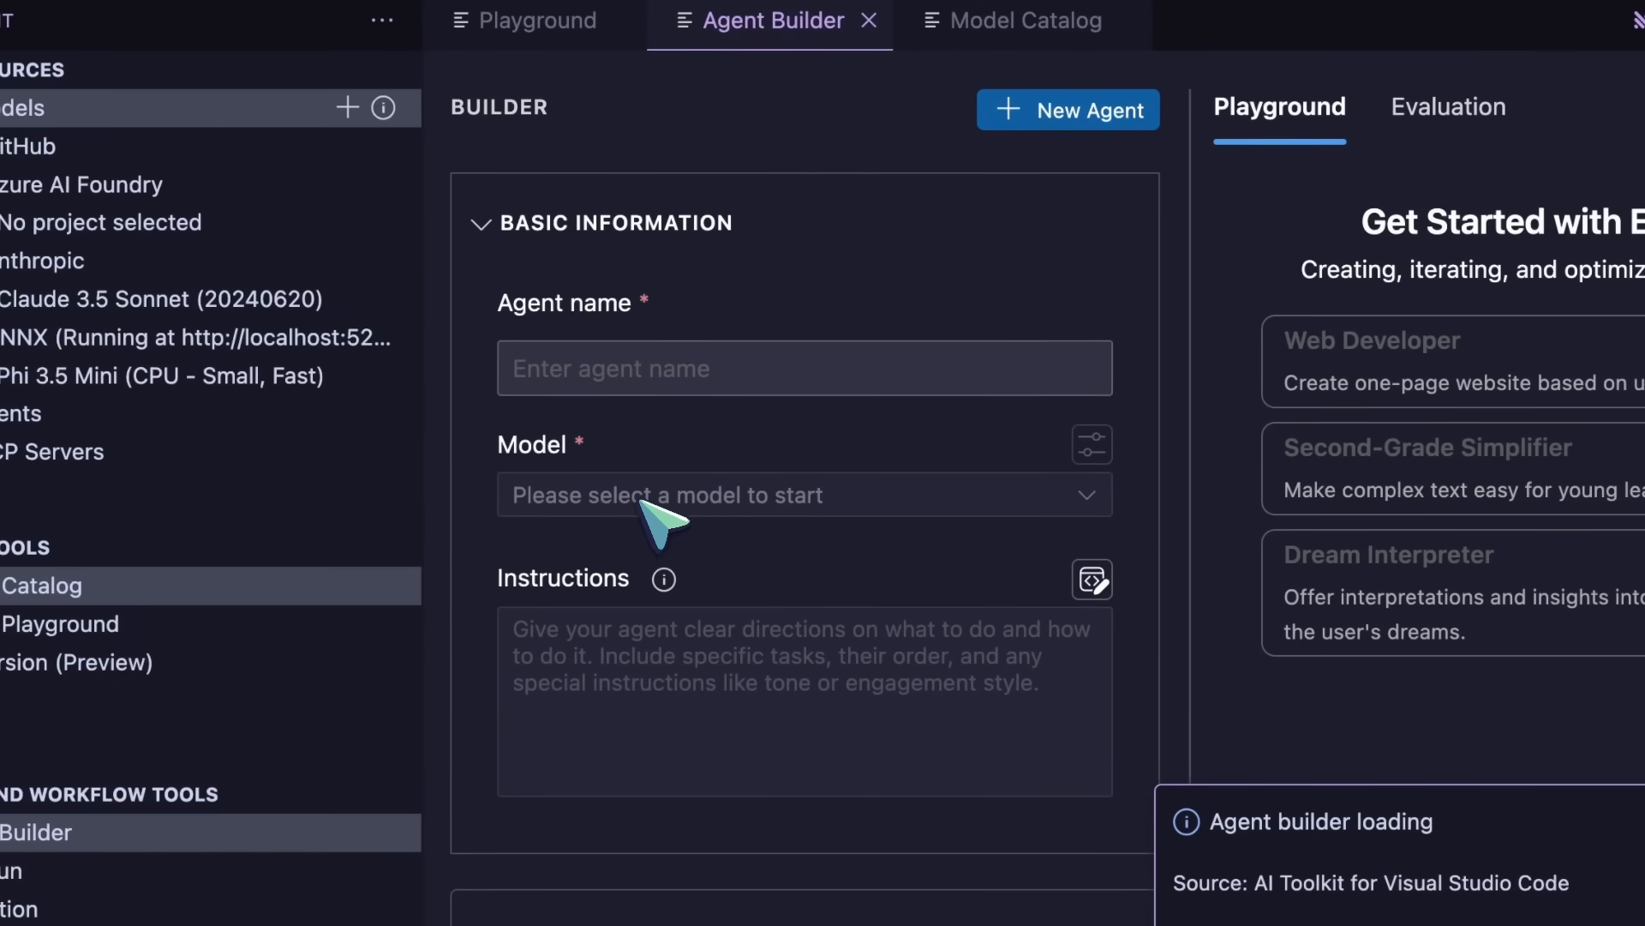
mouse_move(629, 529)
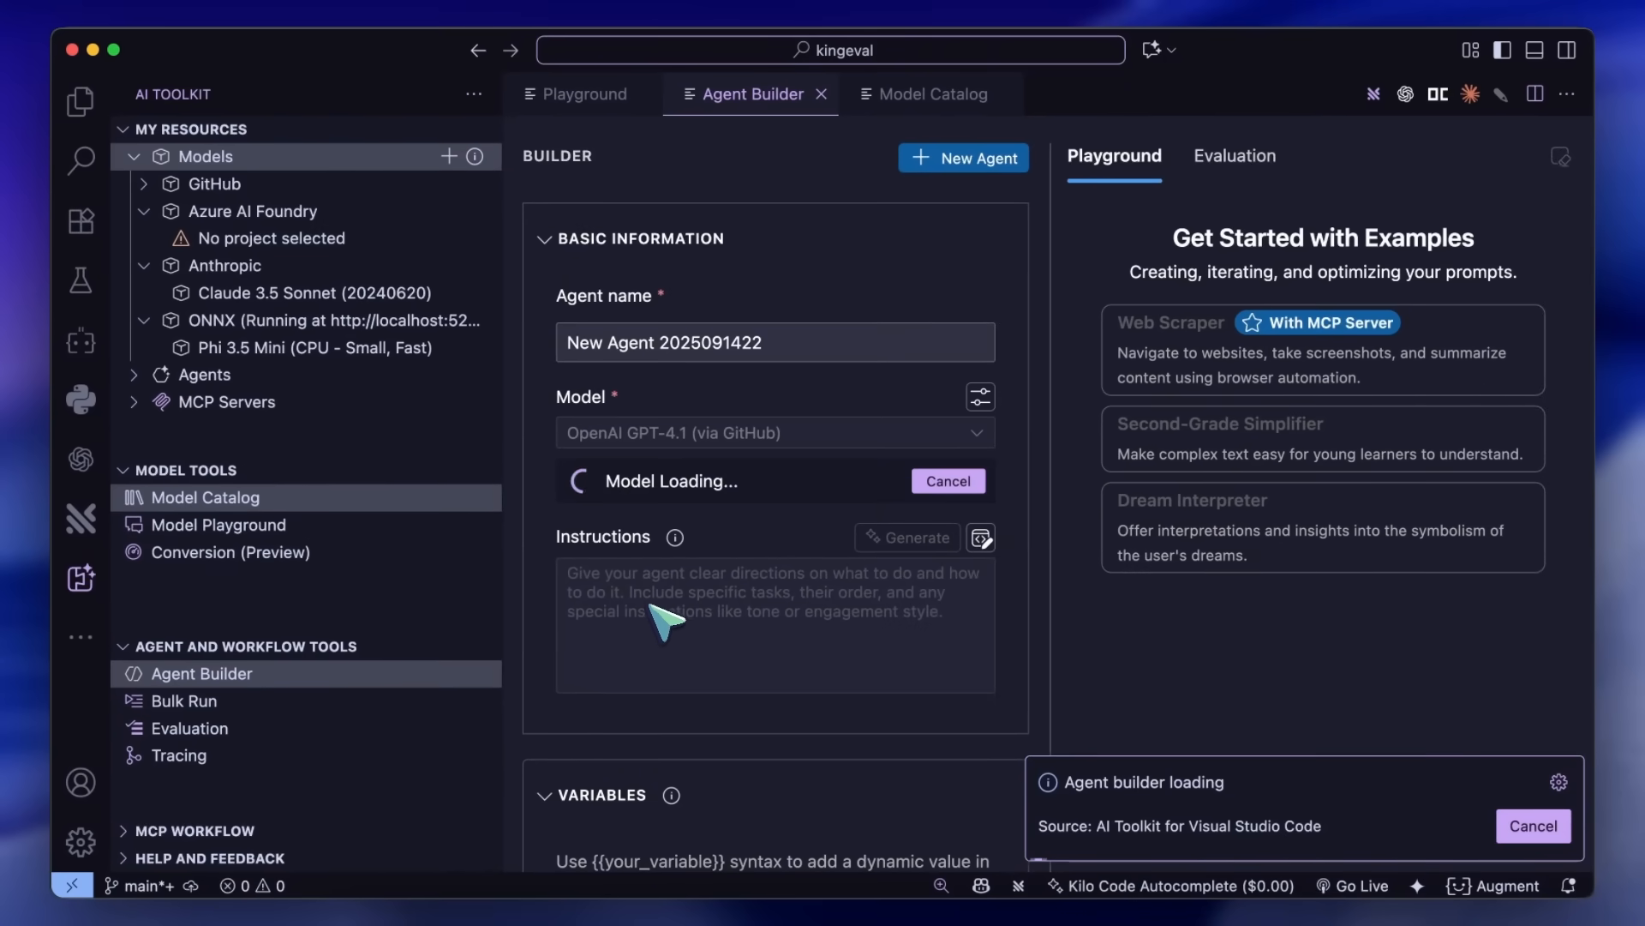
scroll("down", 3)
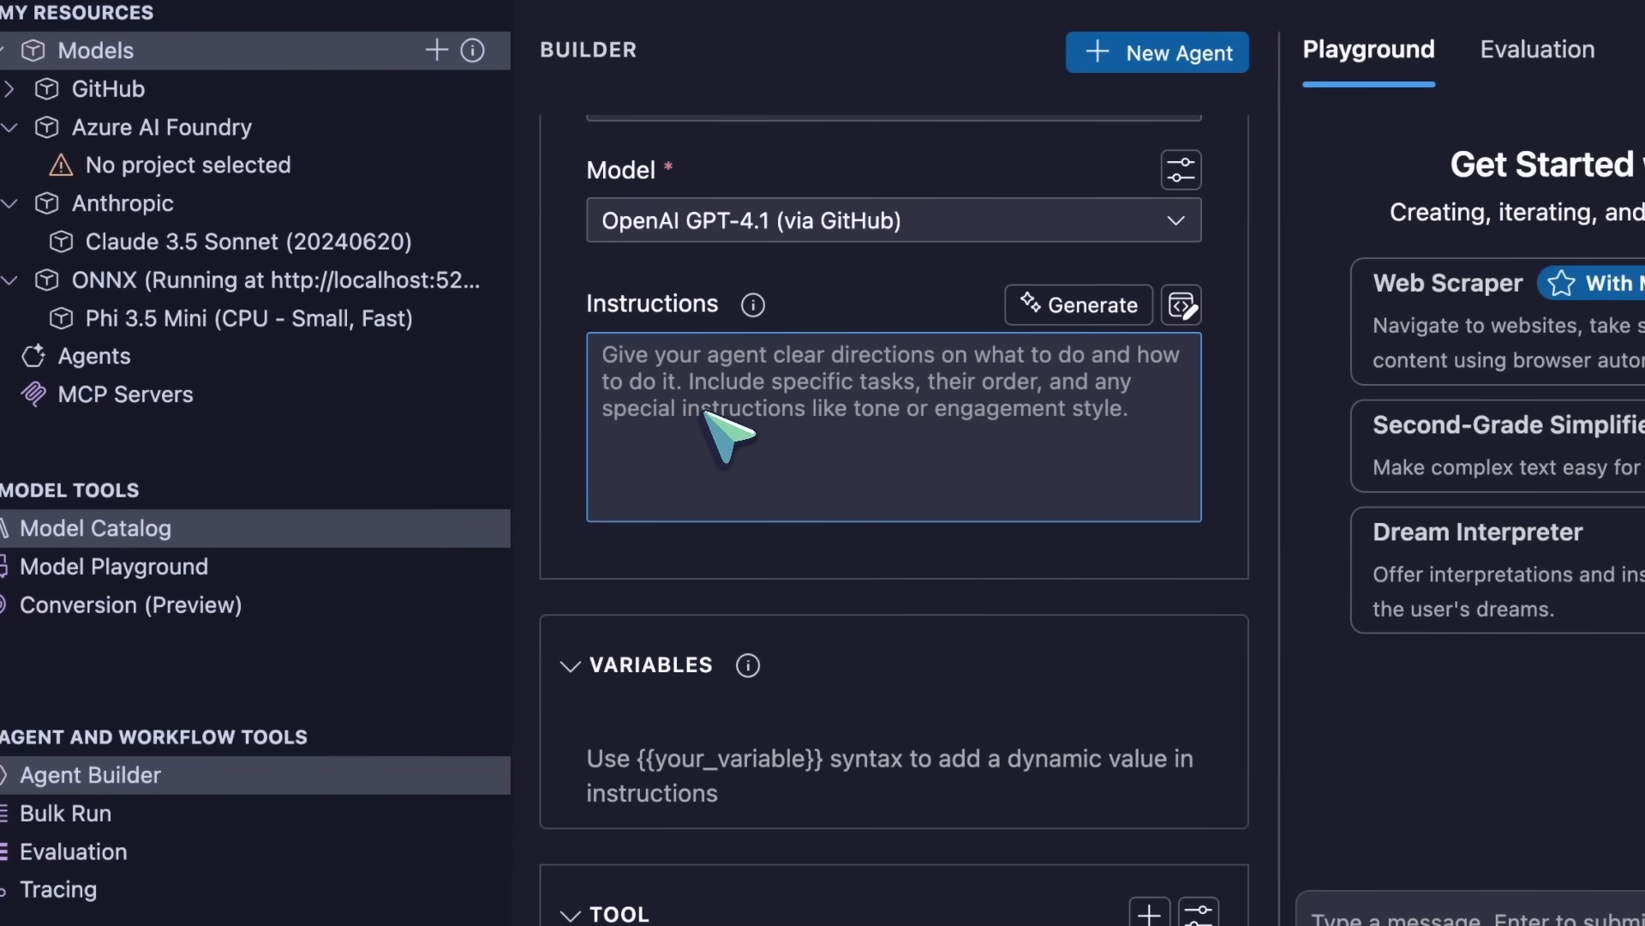
type("{{j")
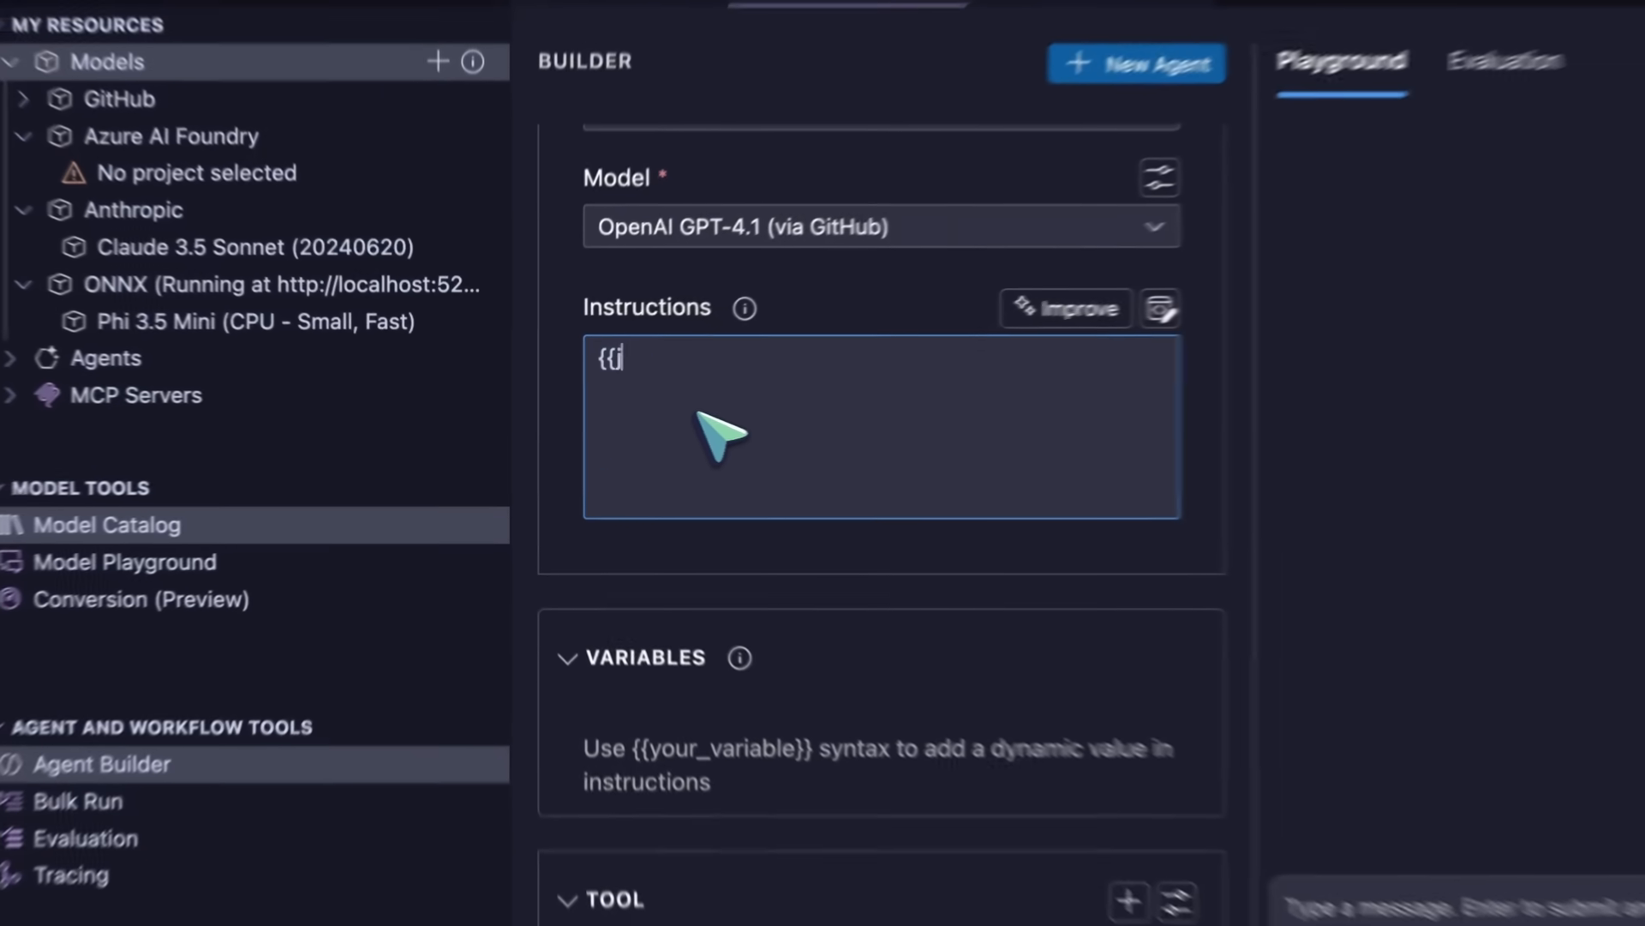
type("dynamic_")
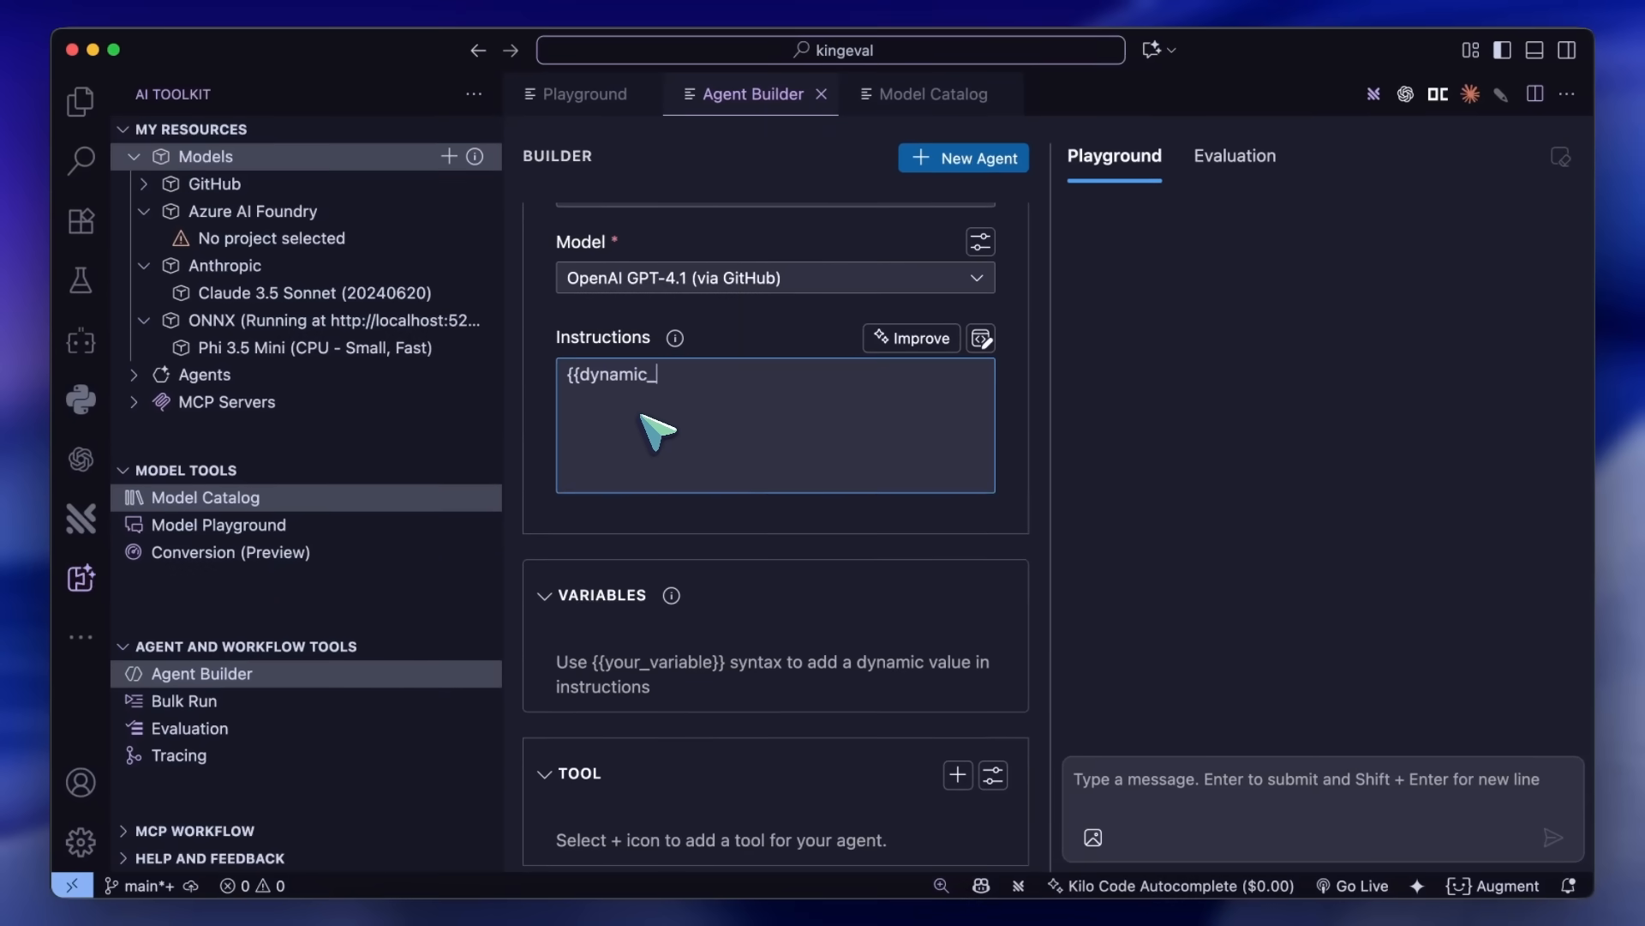
type("var}")
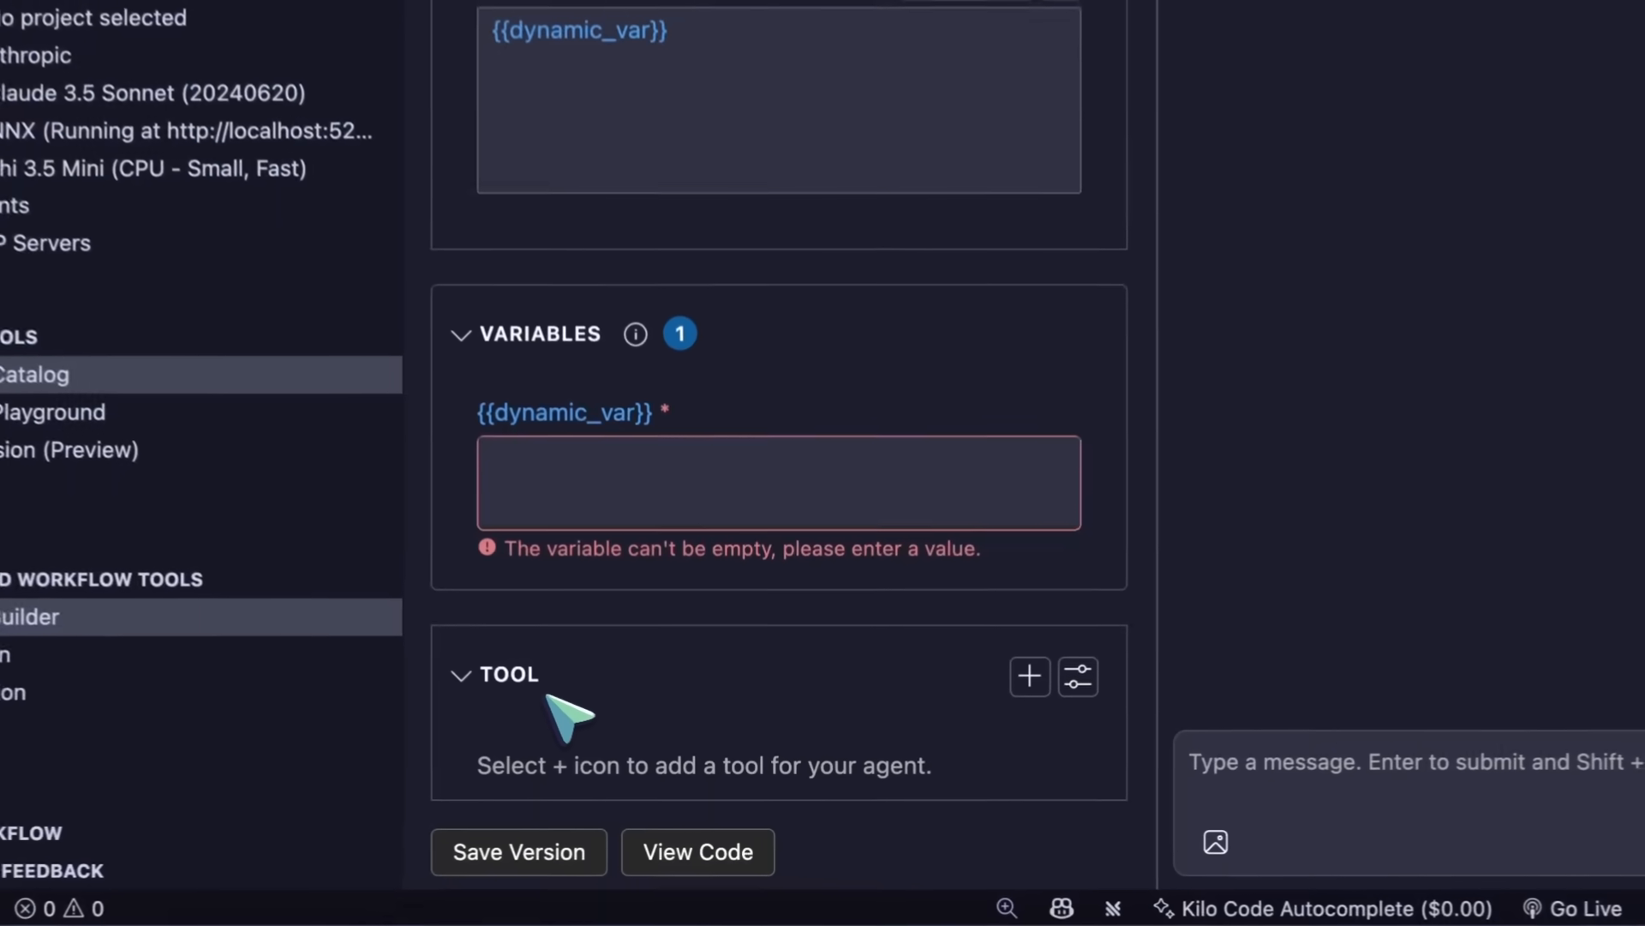
Step: Browse the agent's tool options and choose connecting an MCP server, returning to the GPT-4.1 agent form
left_click(1030, 675)
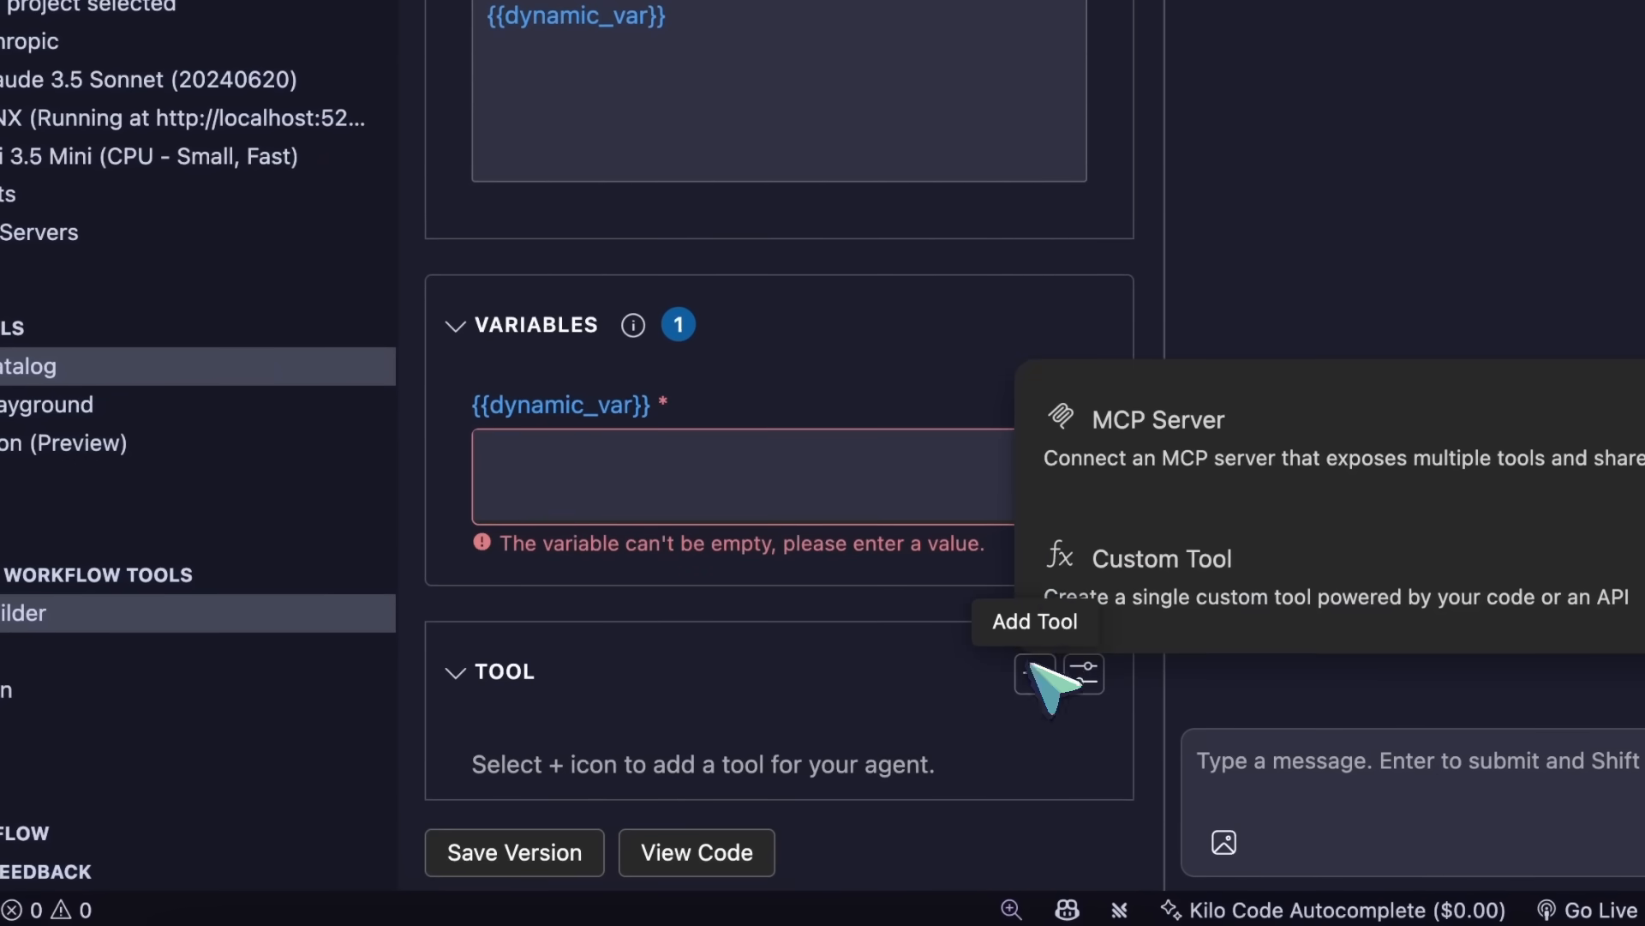
mouse_move(1153, 588)
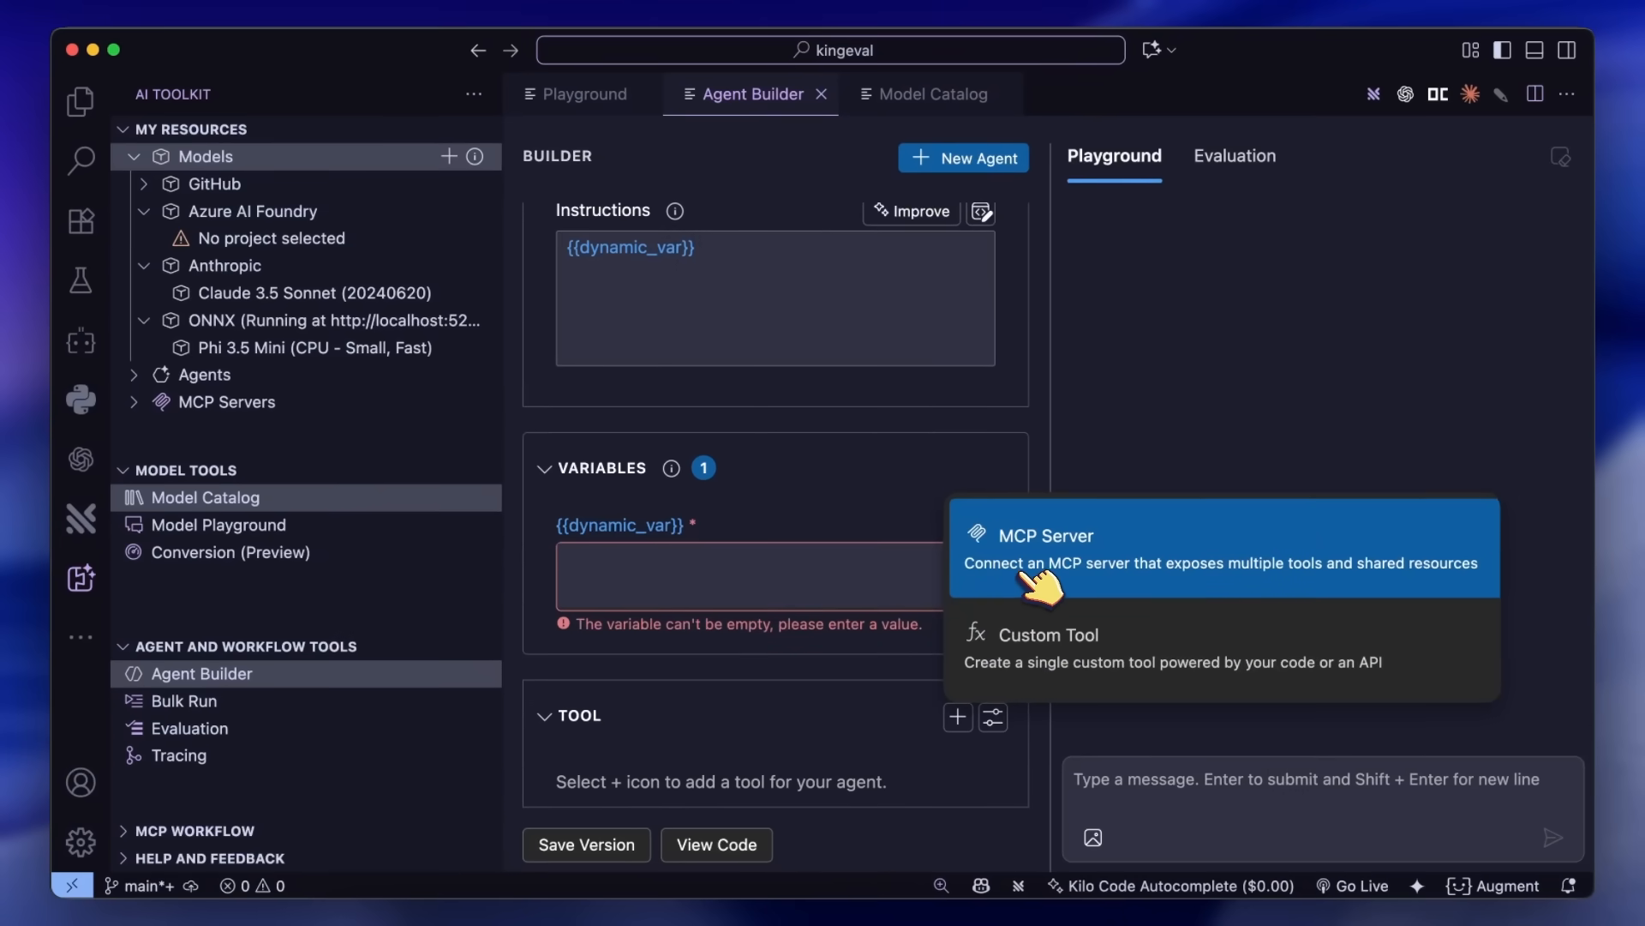
mouse_move(1049, 588)
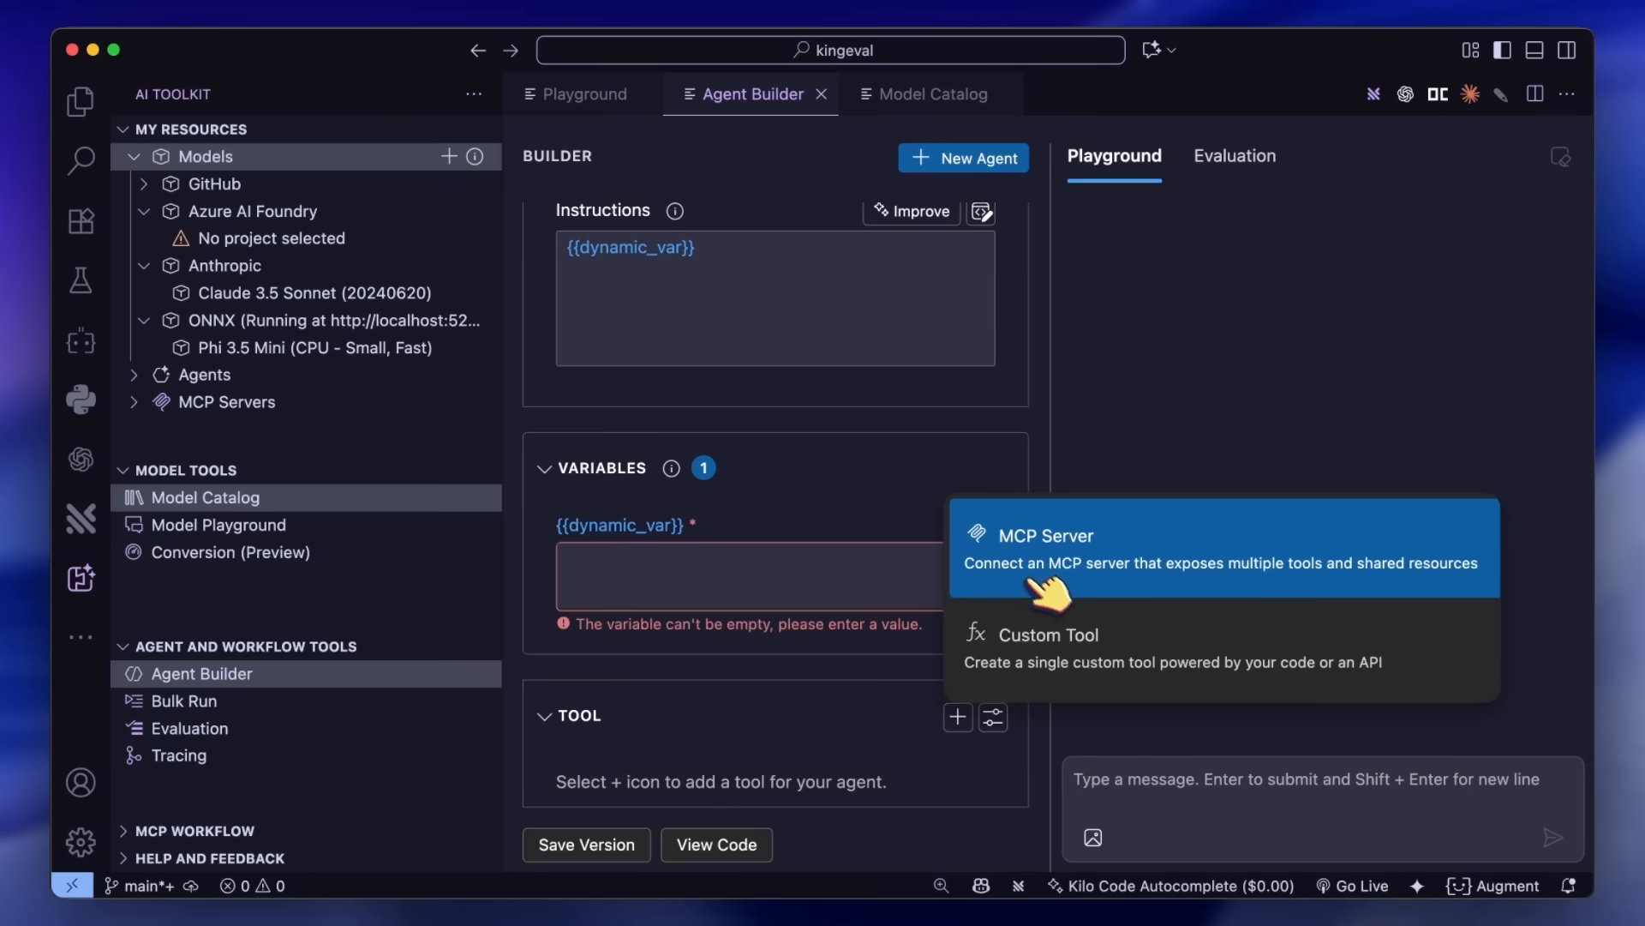
mouse_move(1069, 672)
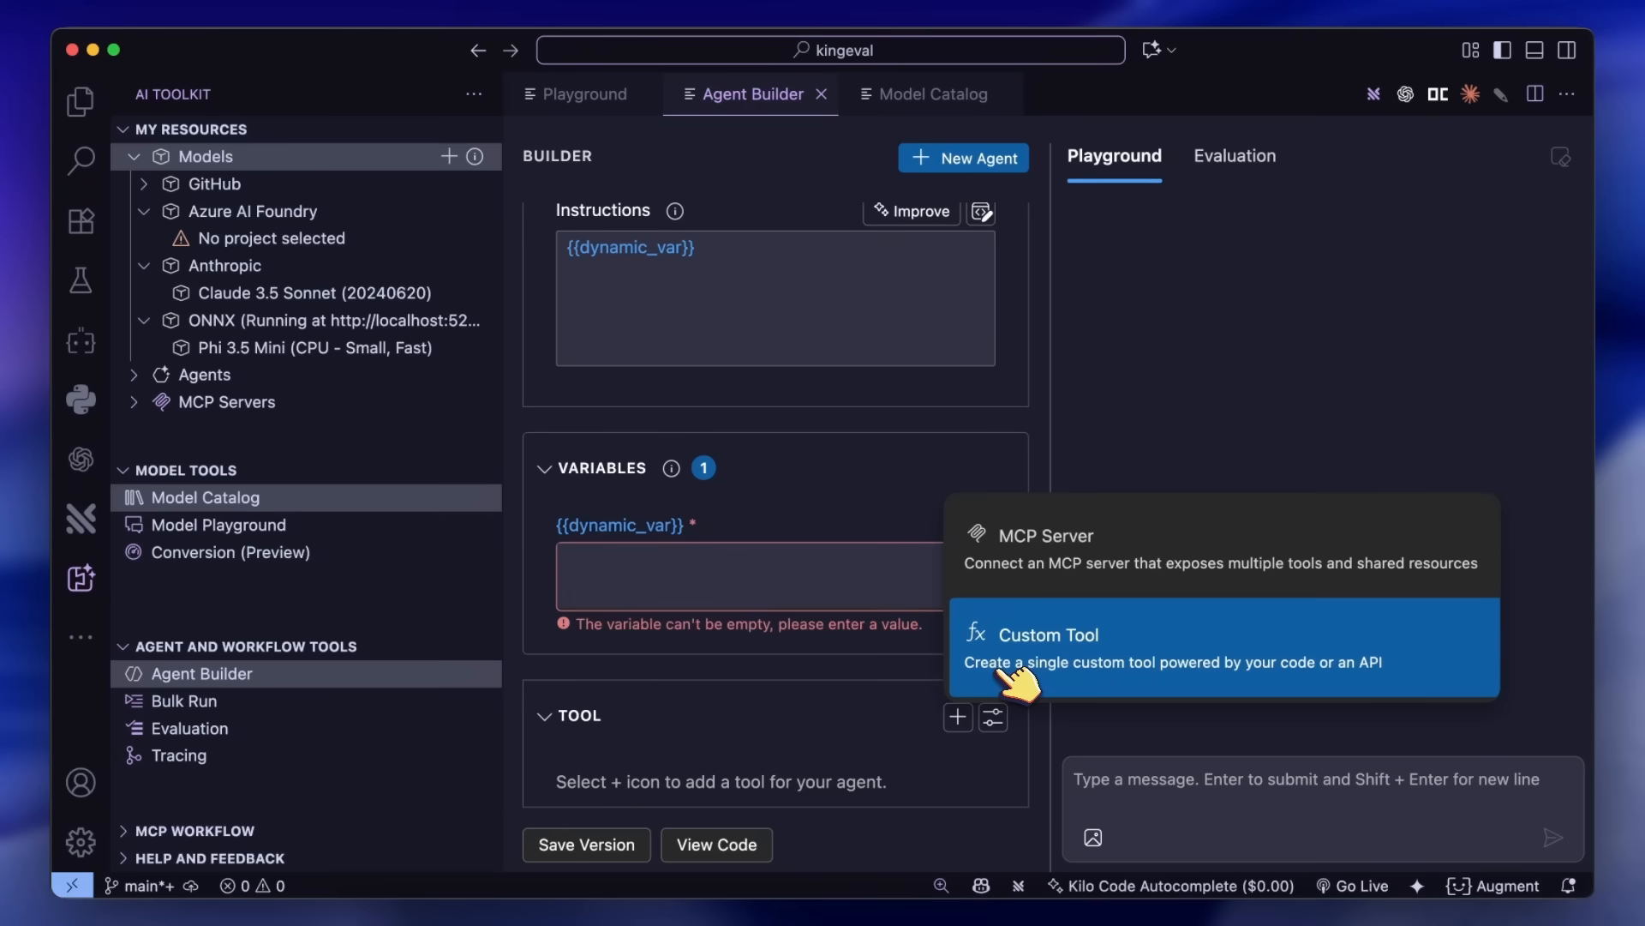
mouse_move(1018, 550)
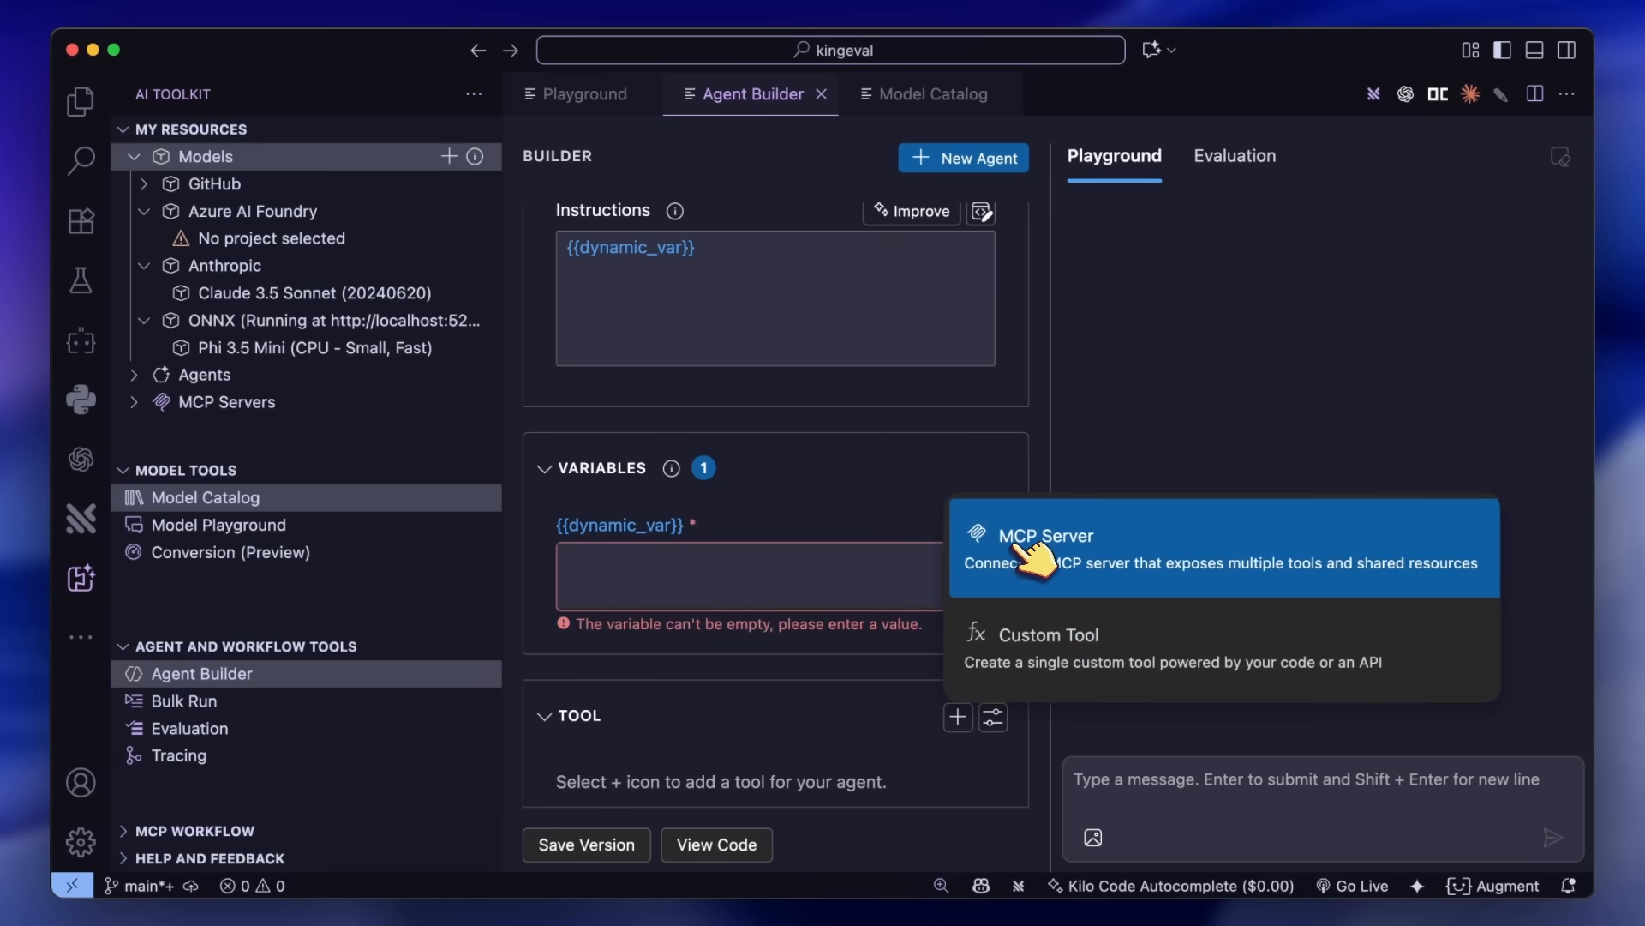
left_click(1044, 535)
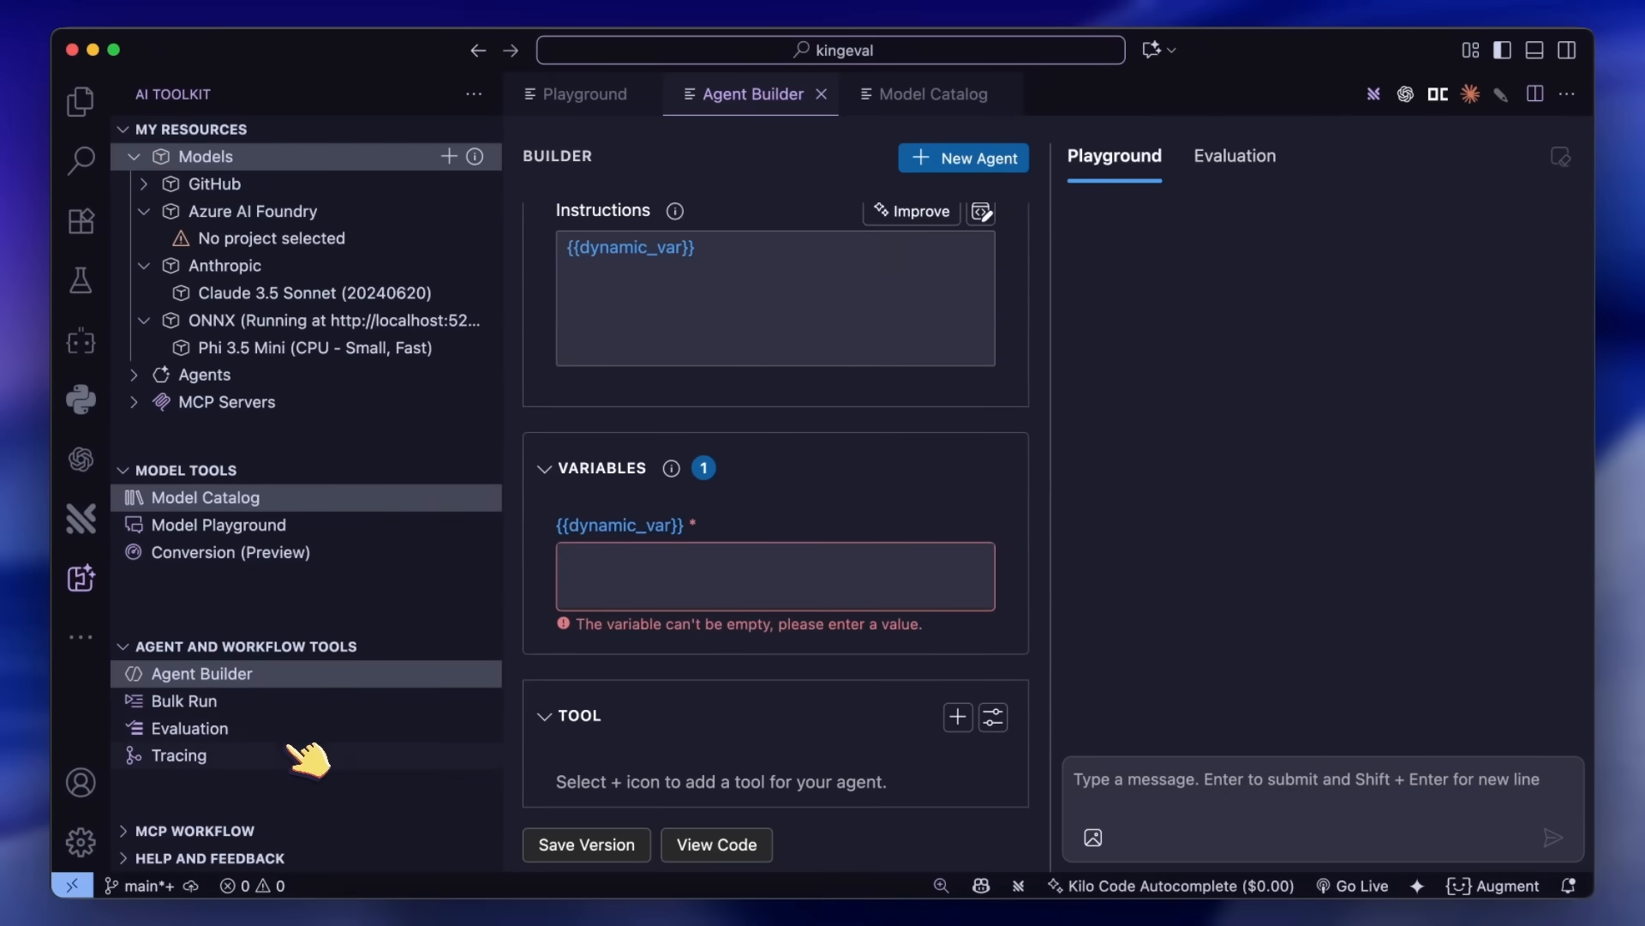
left_click(447, 543)
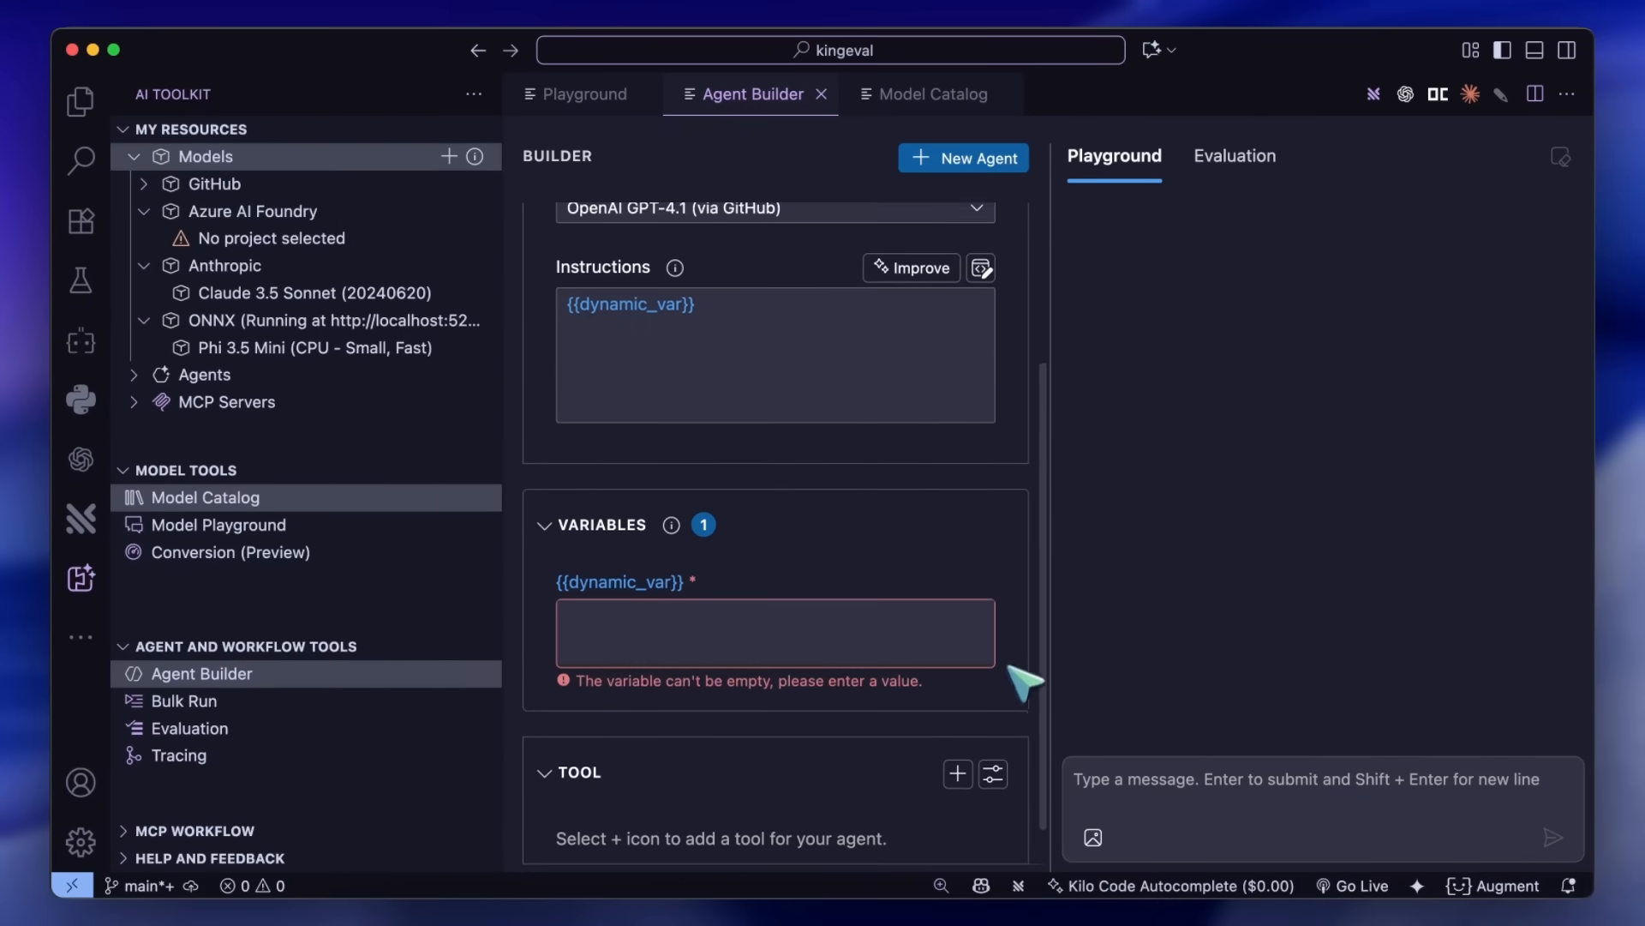
Step: Create a new agent from the Web Scraper example, review its example.com result, and move to evaluation
left_click(963, 157)
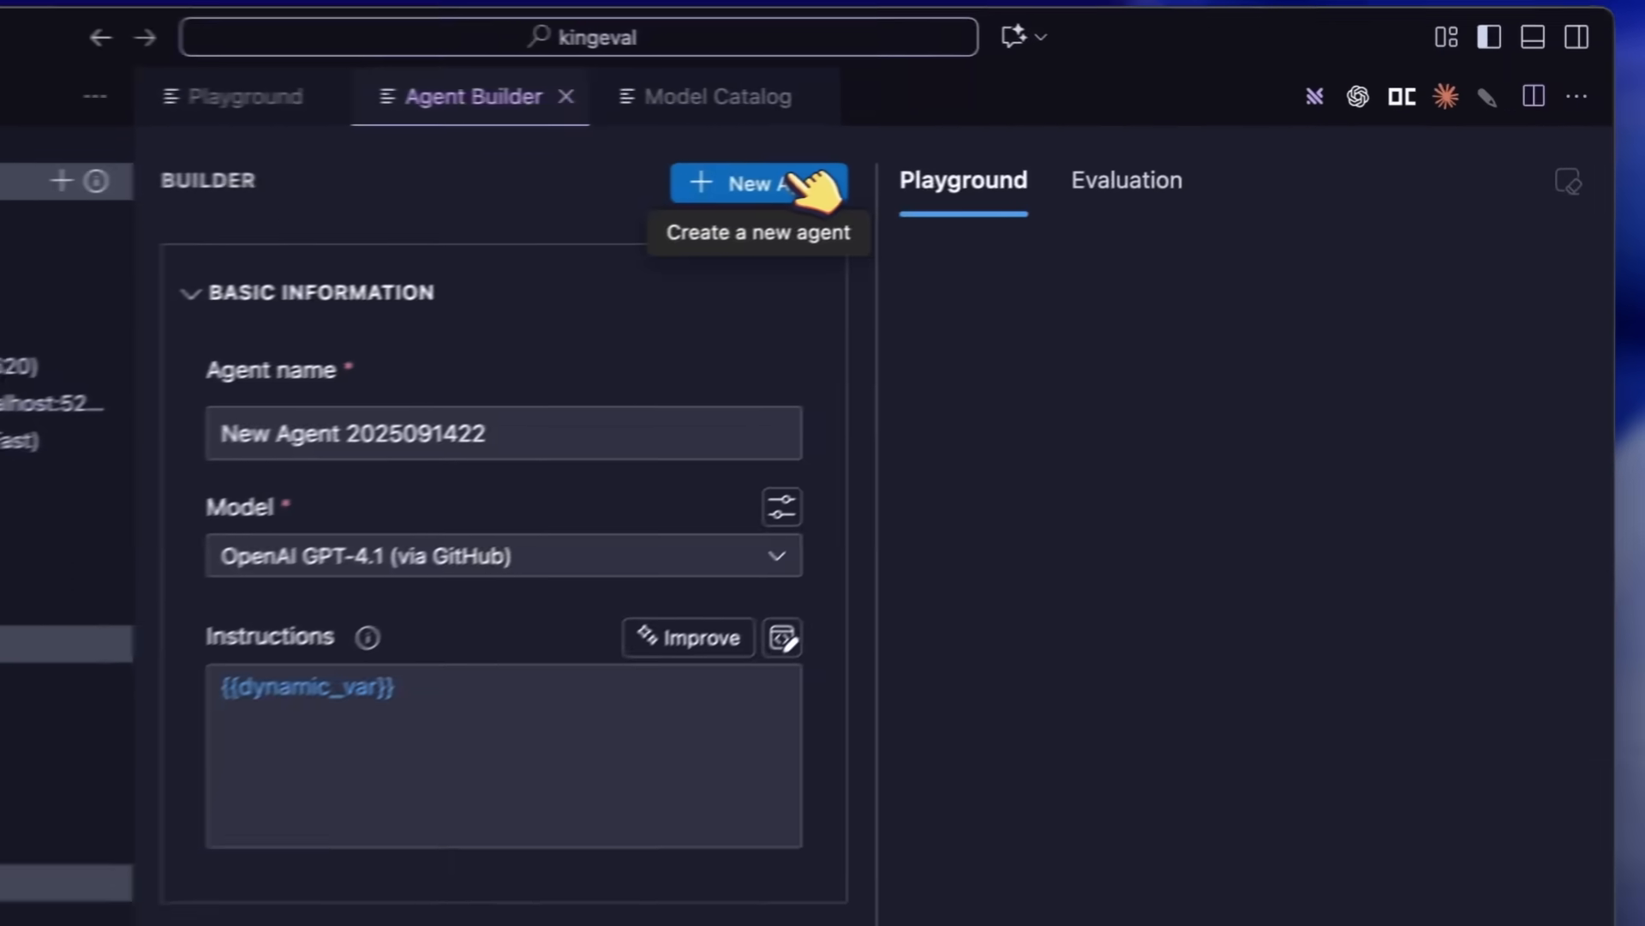
left_click(761, 183)
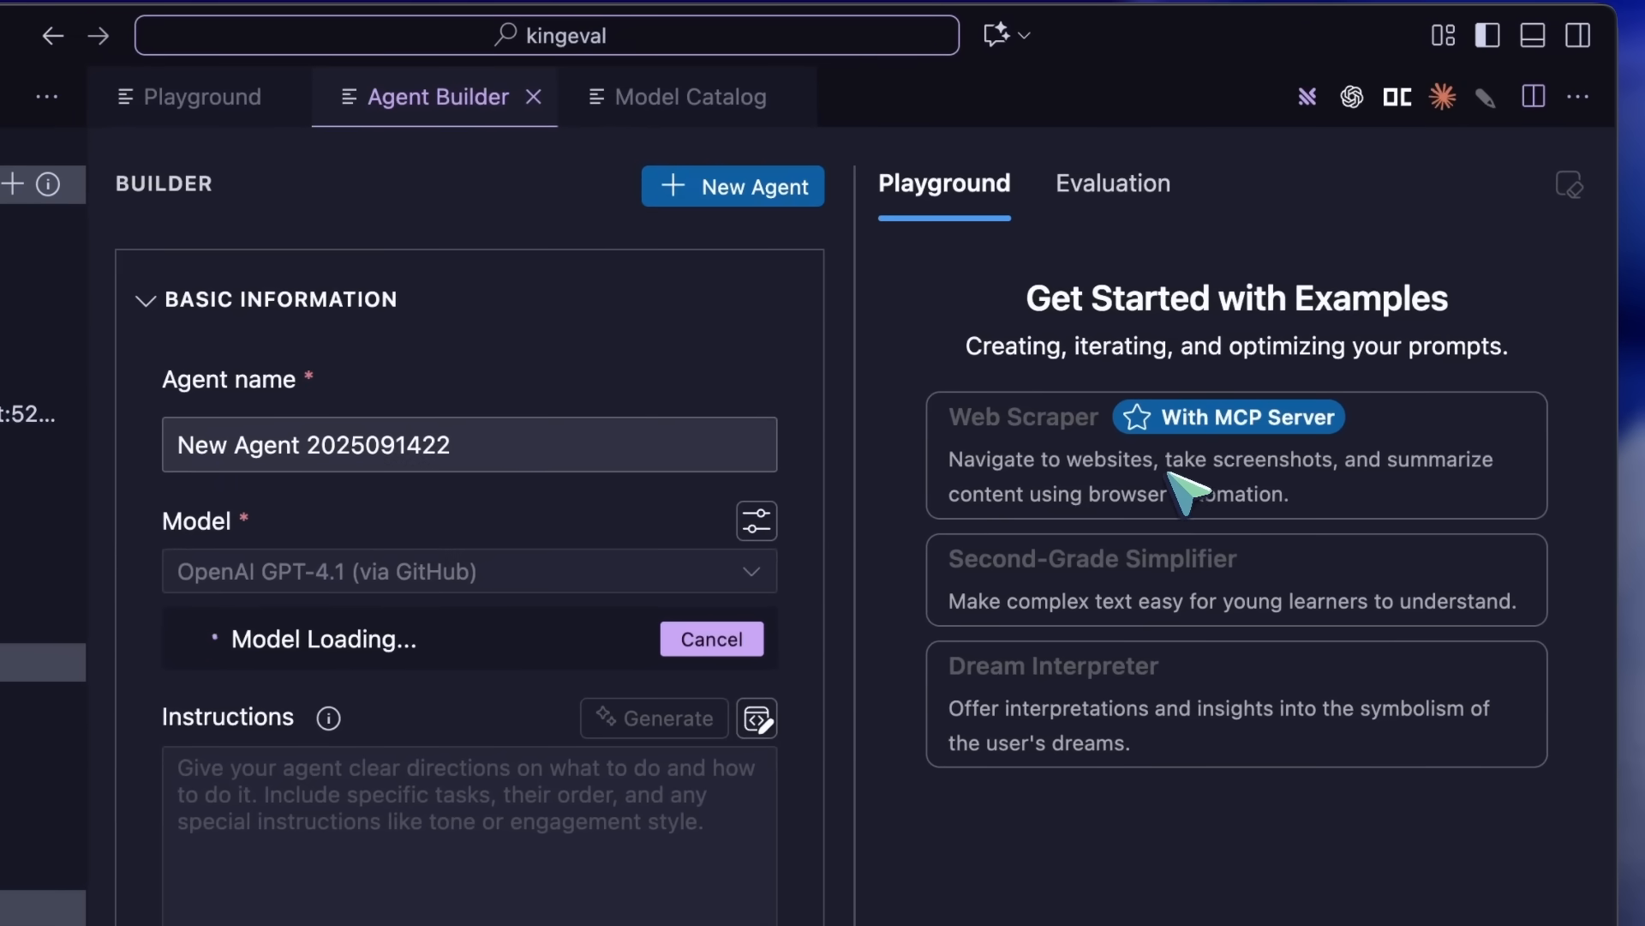
mouse_move(1250, 540)
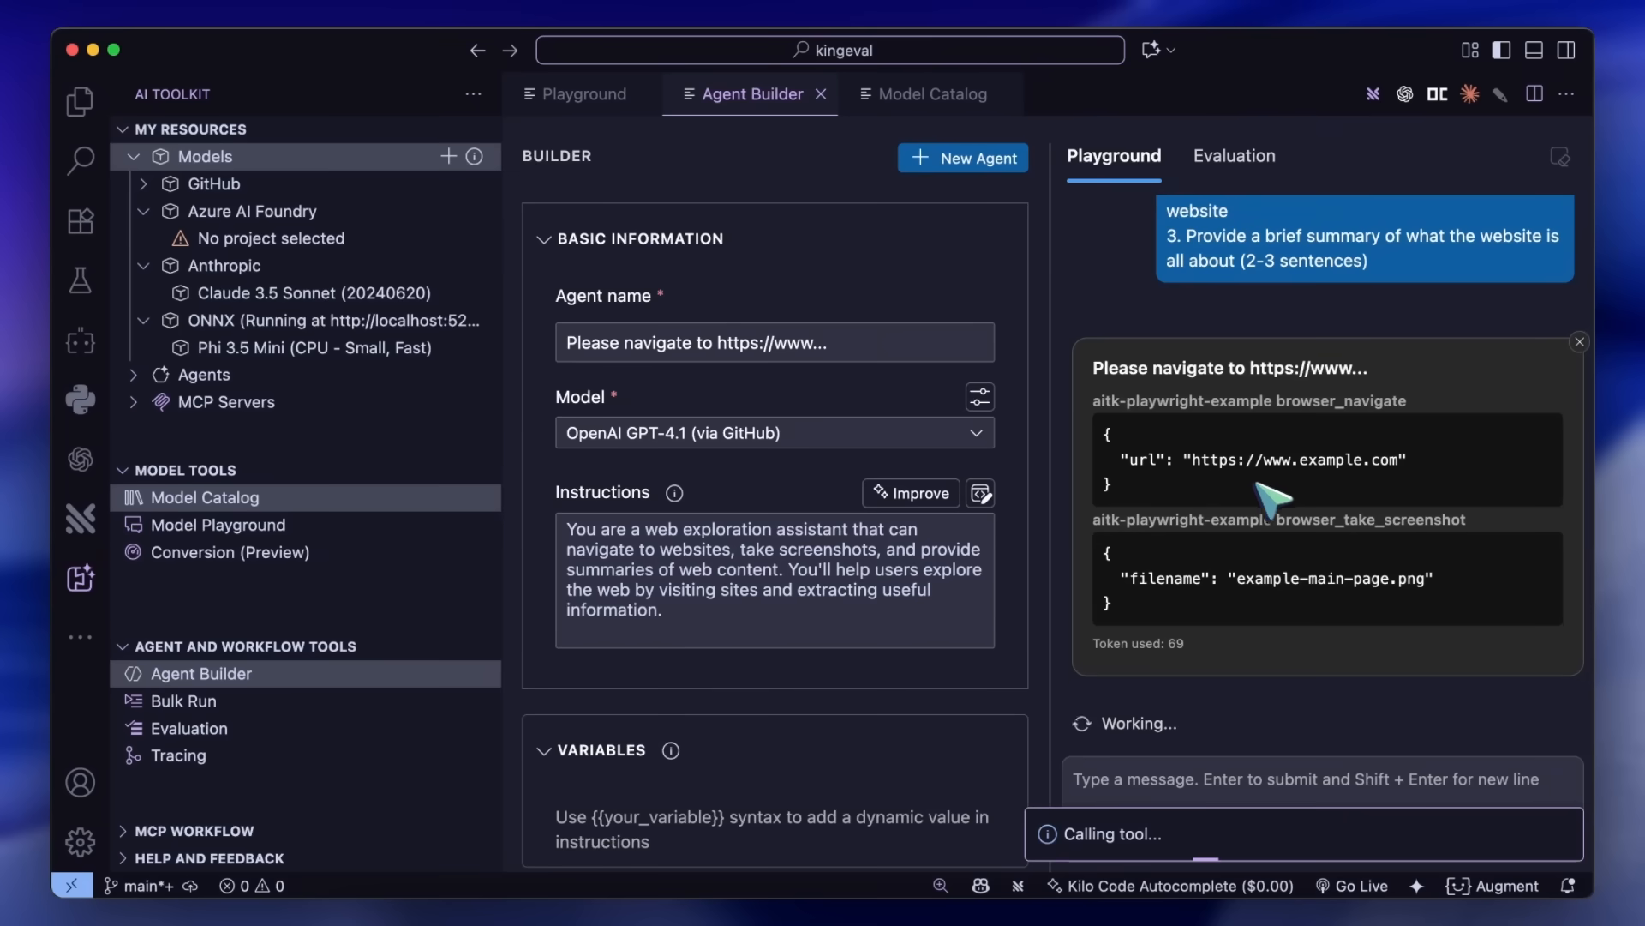
mouse_move(1290, 583)
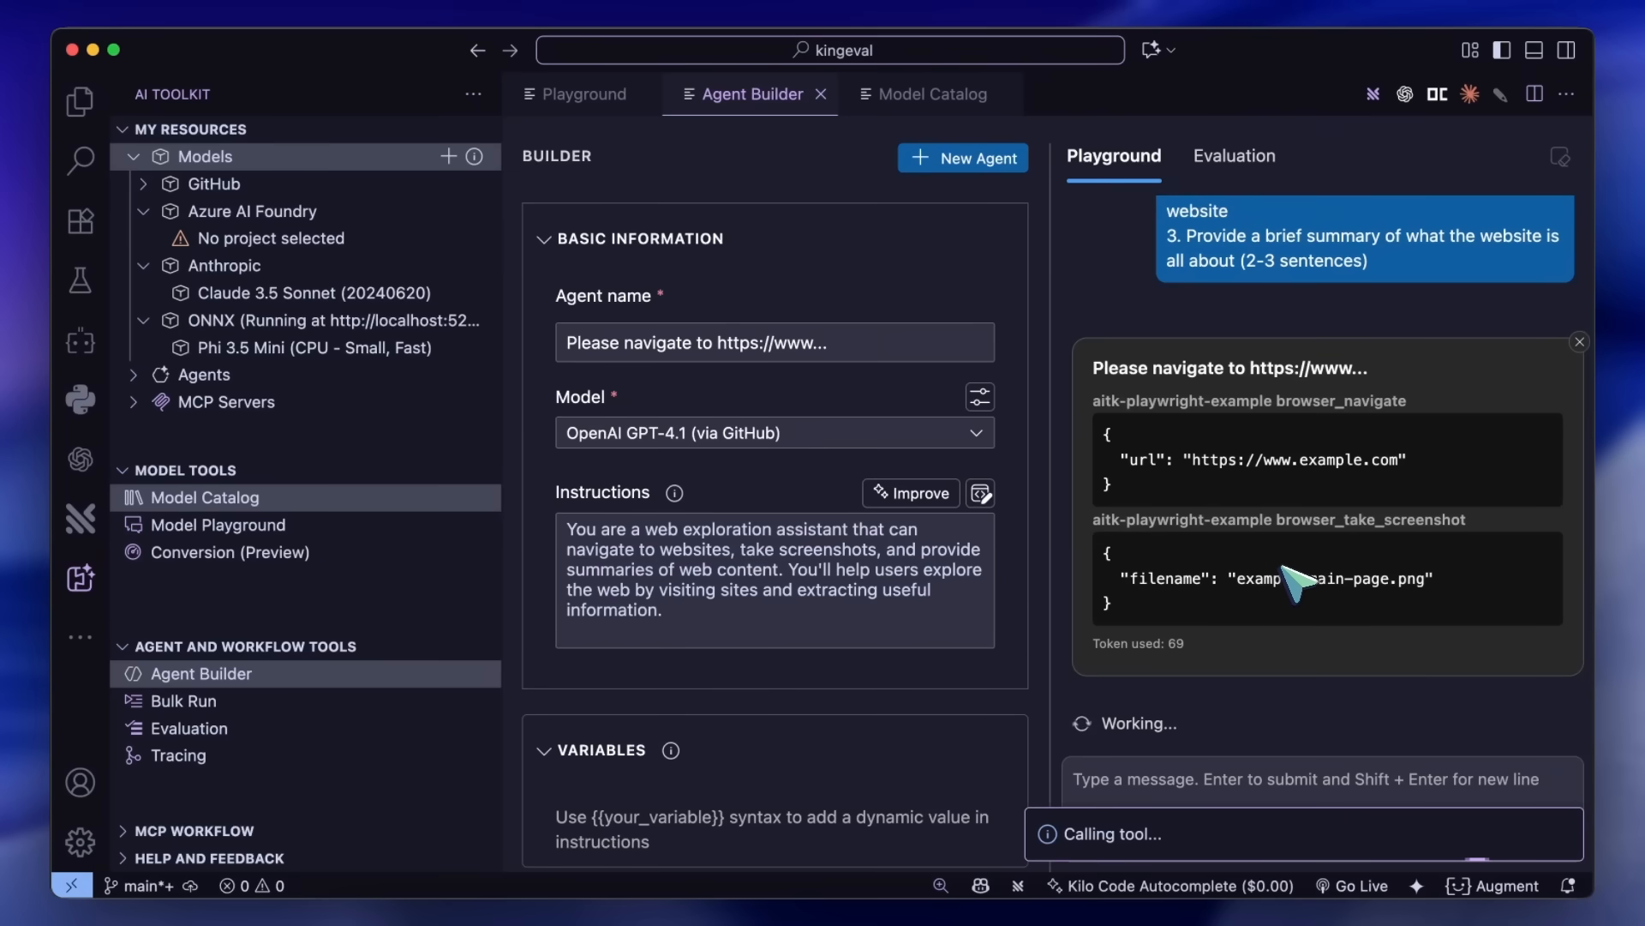
mouse_move(1301, 582)
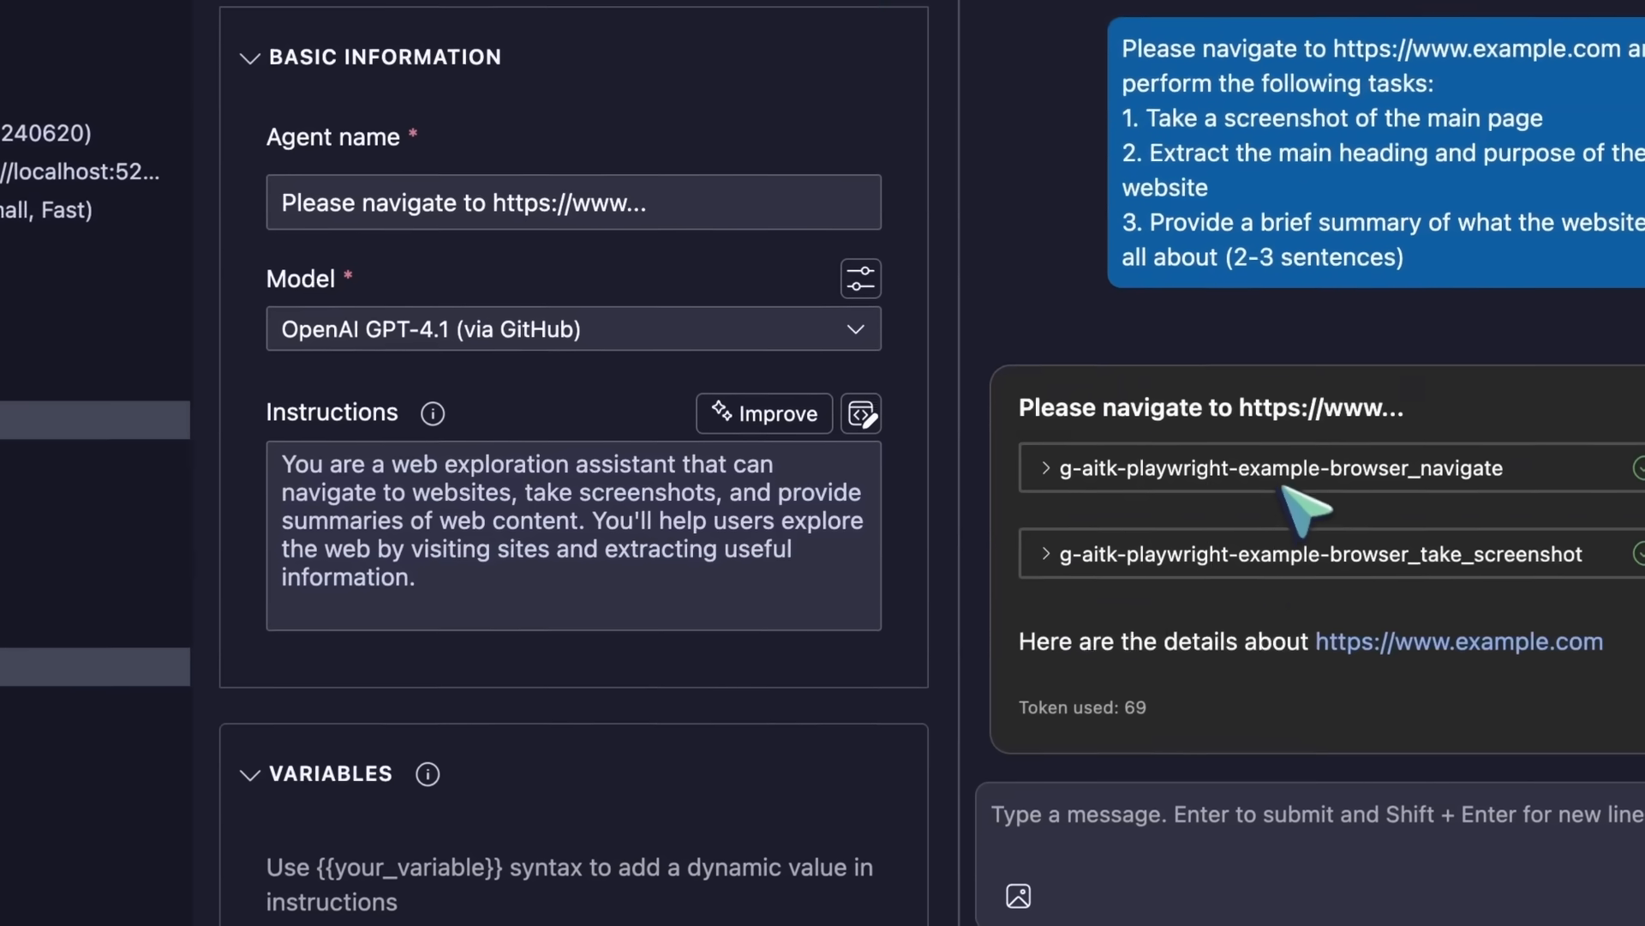
scroll("down", 3)
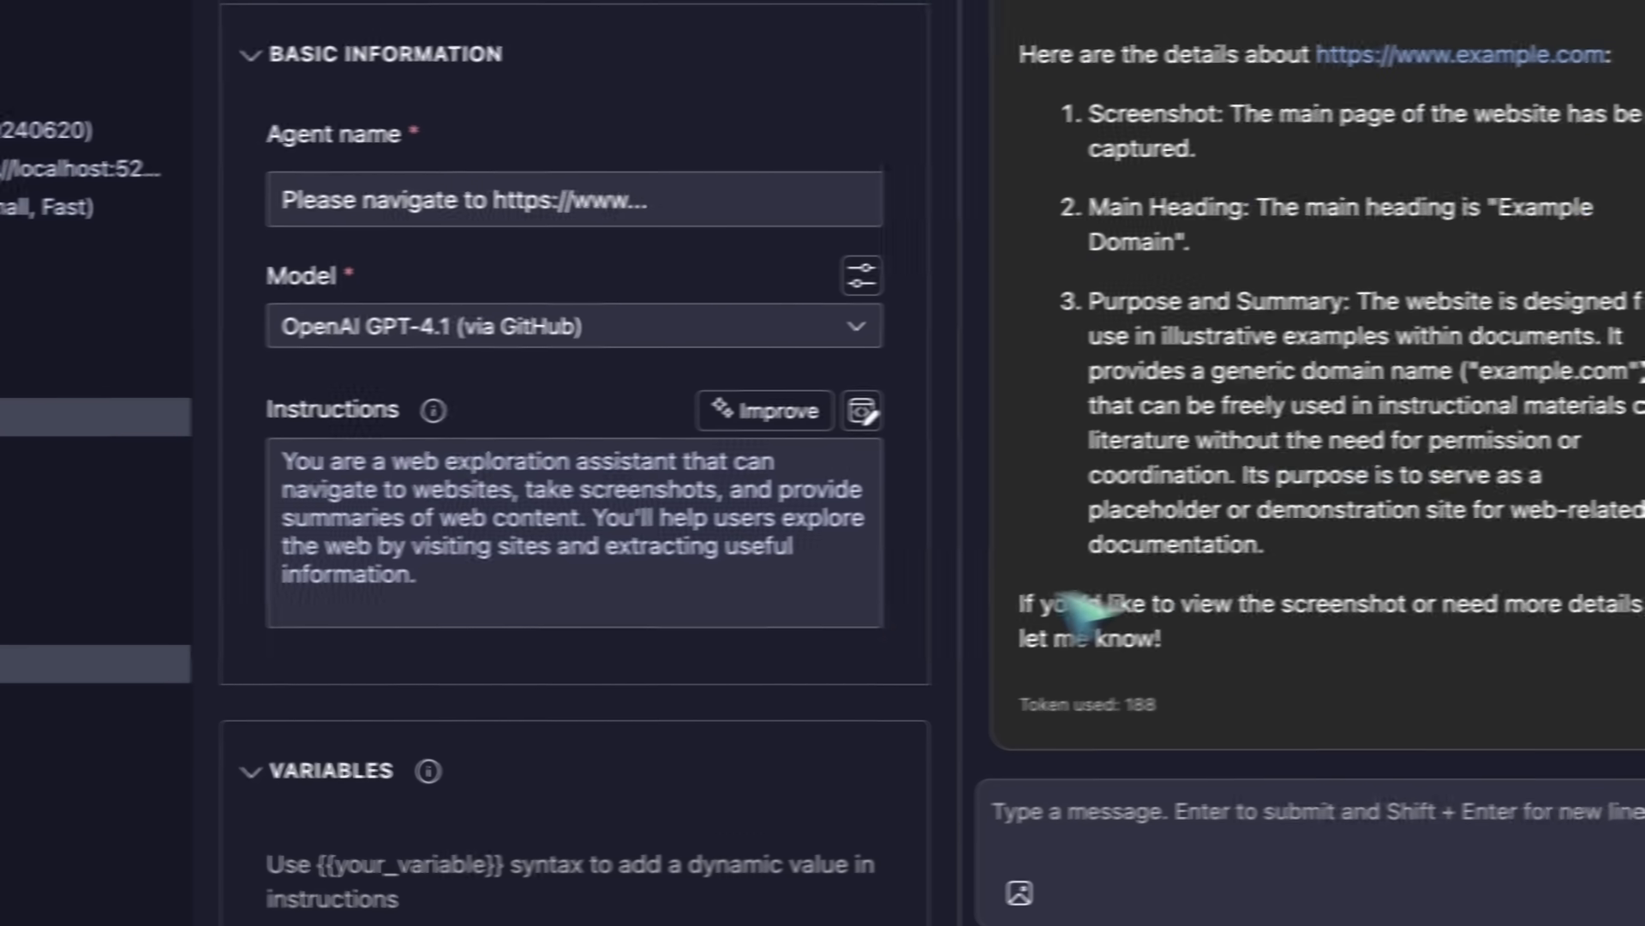
left_click(1238, 53)
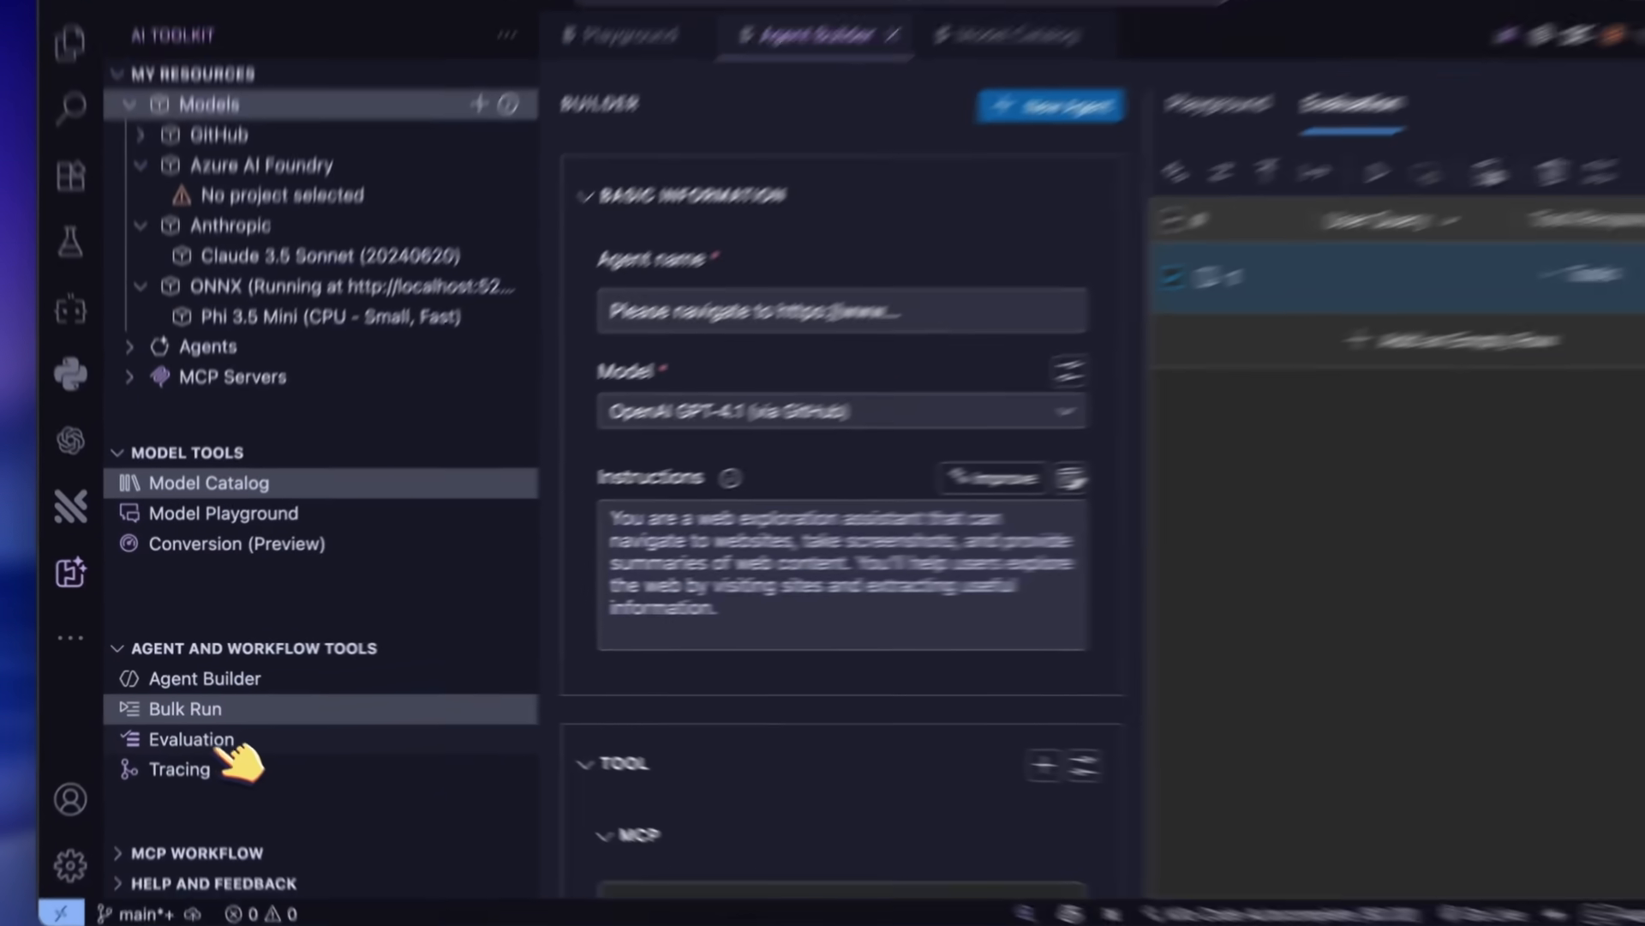
Step: Add an evaluation using the Tool Call Accuracy and Task Adherence evaluators on sample.jsonl
left_click(191, 739)
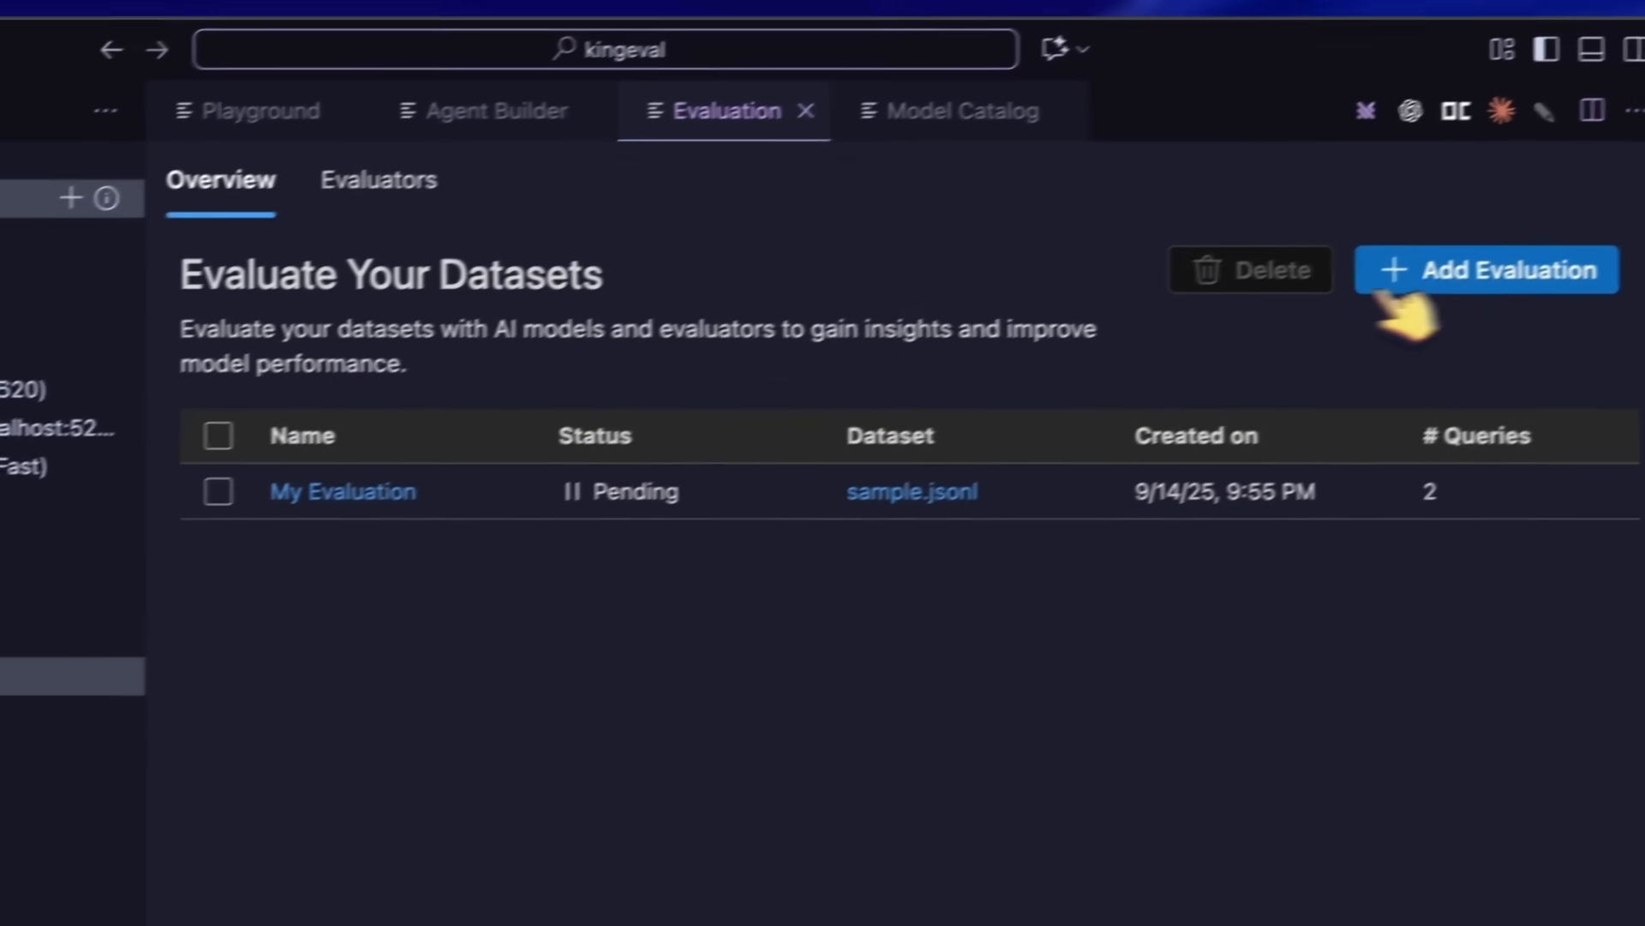
left_click(1484, 269)
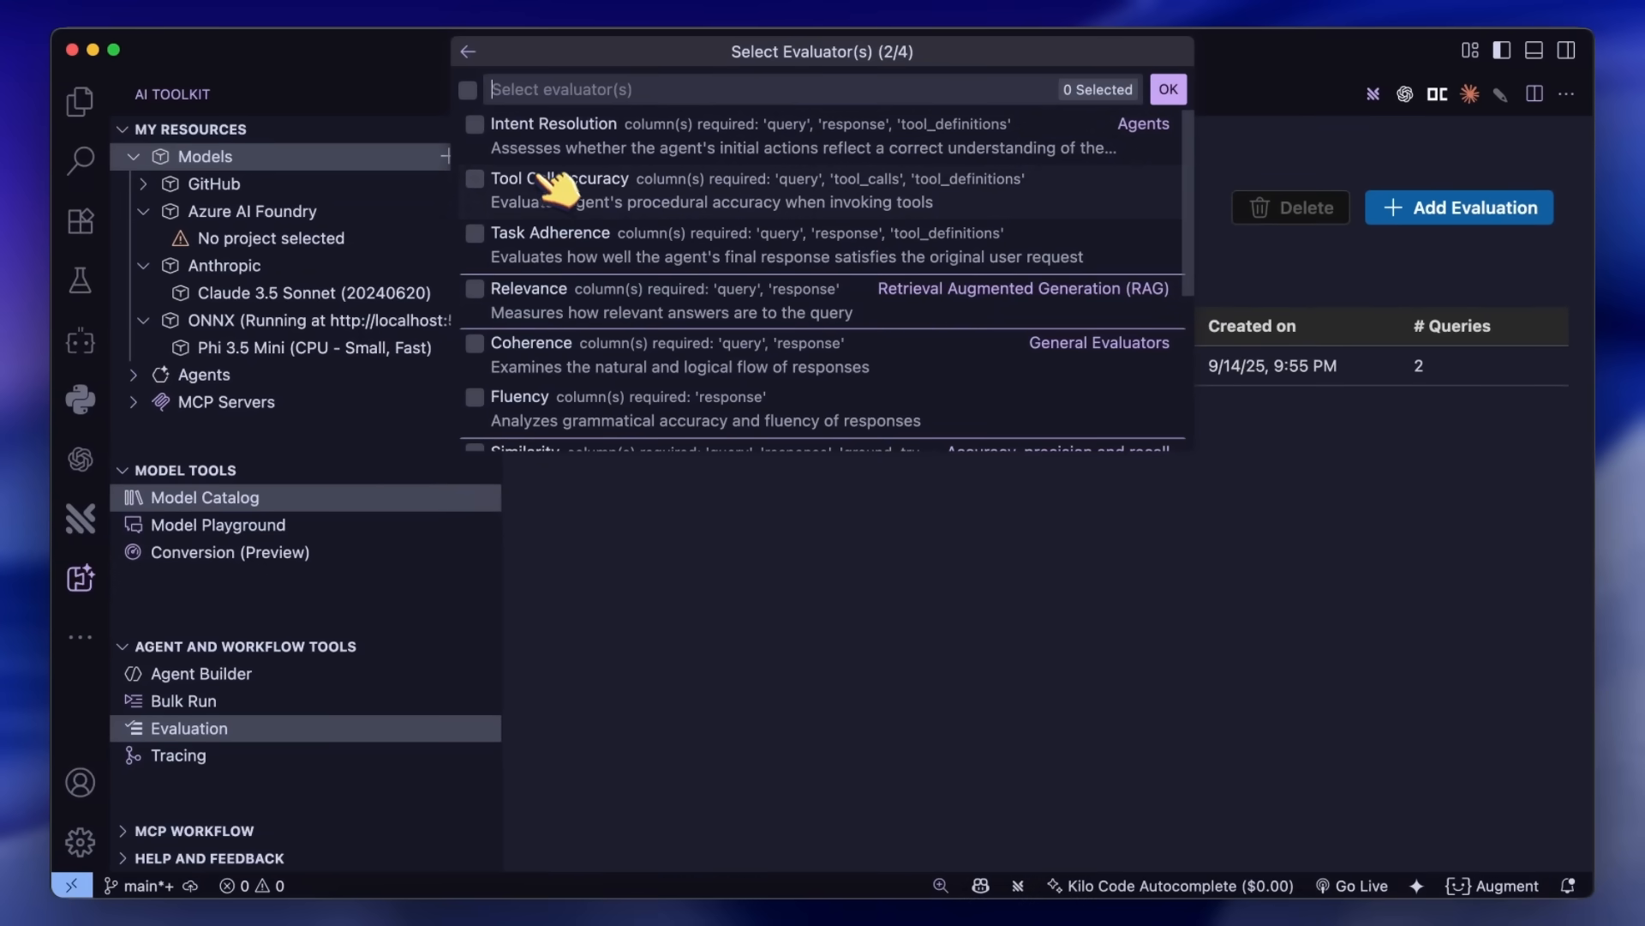
left_click(475, 178)
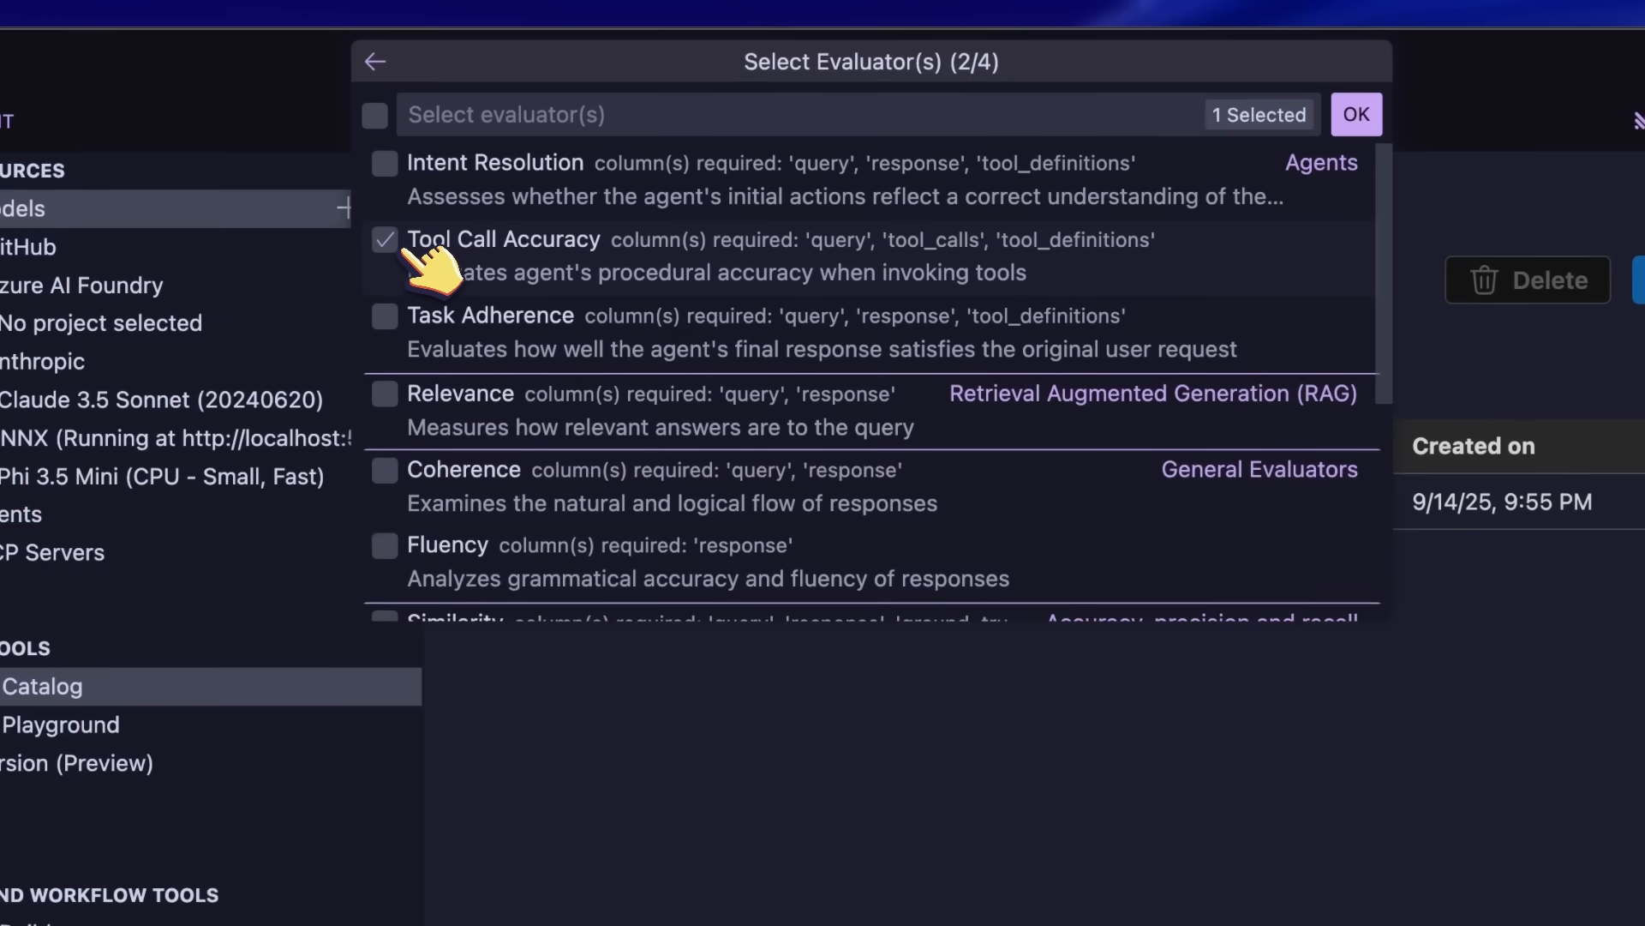
left_click(384, 315)
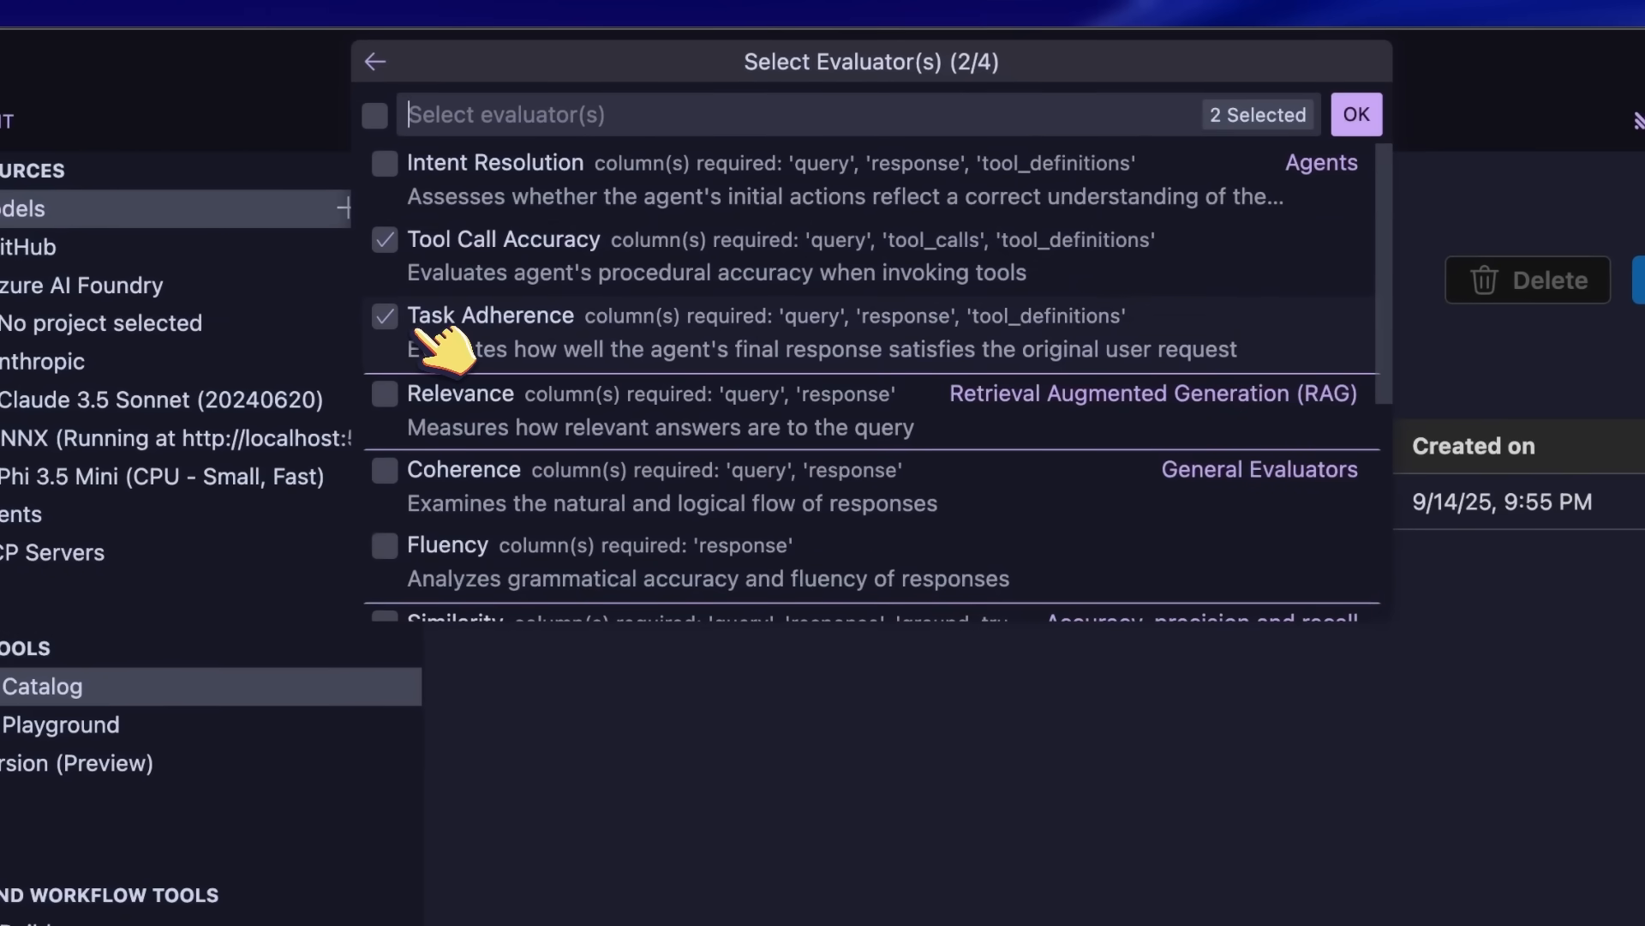
left_click(384, 163)
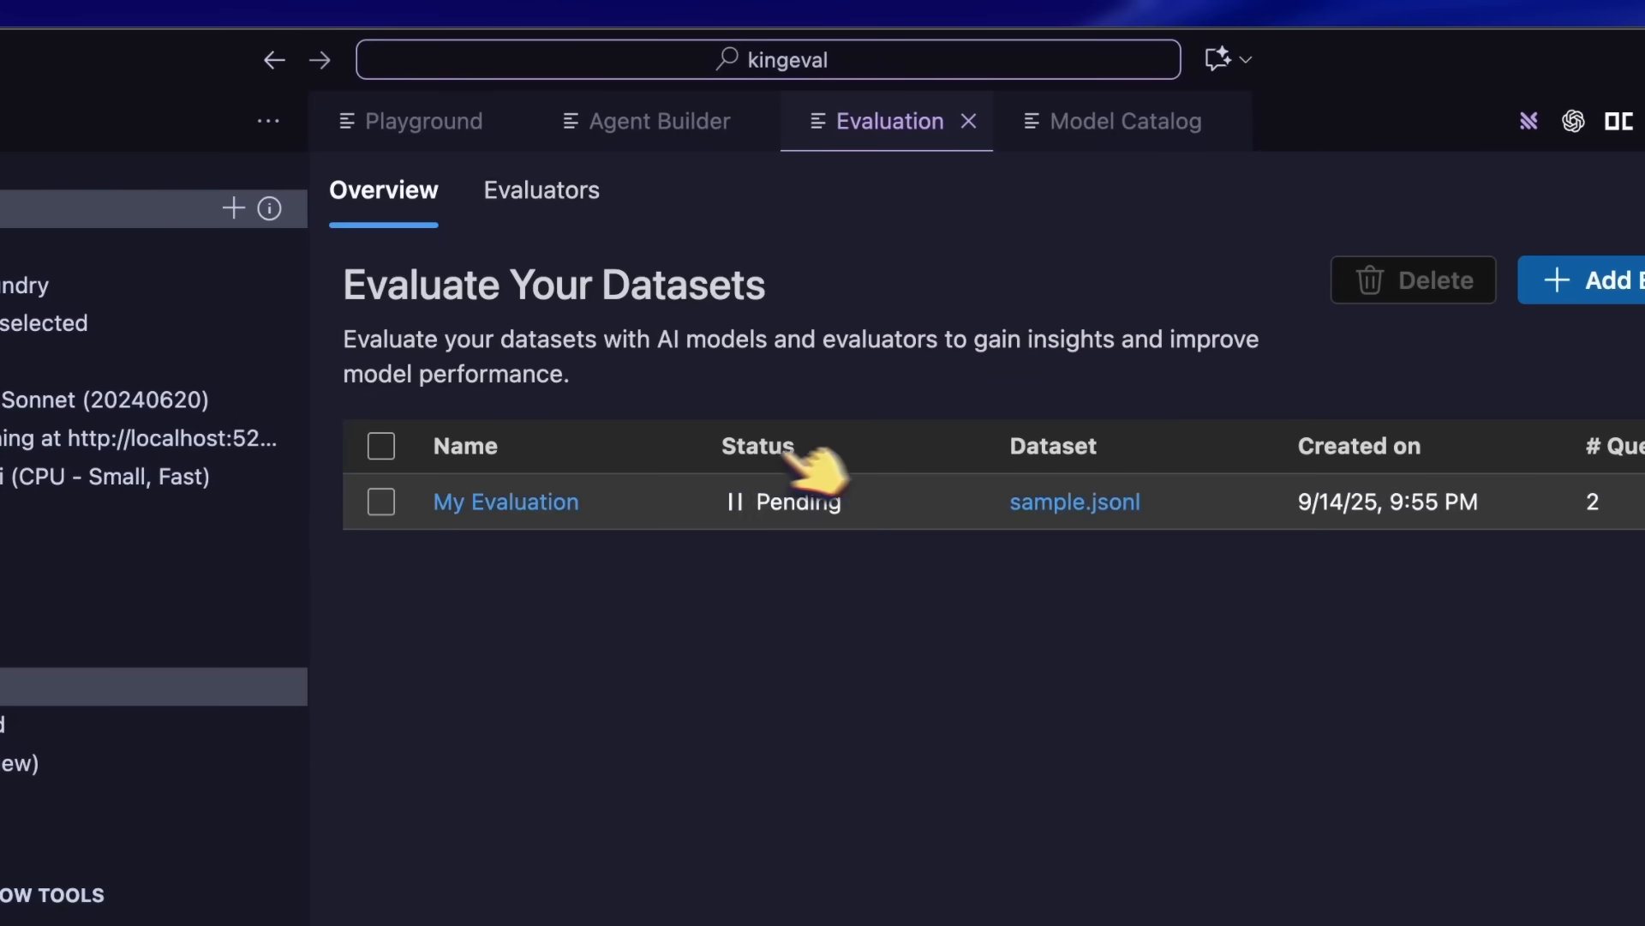
Step: Inspect My Evaluation's two-query dataset rows, then switch to the Tracing page showing no traces
left_click(504, 500)
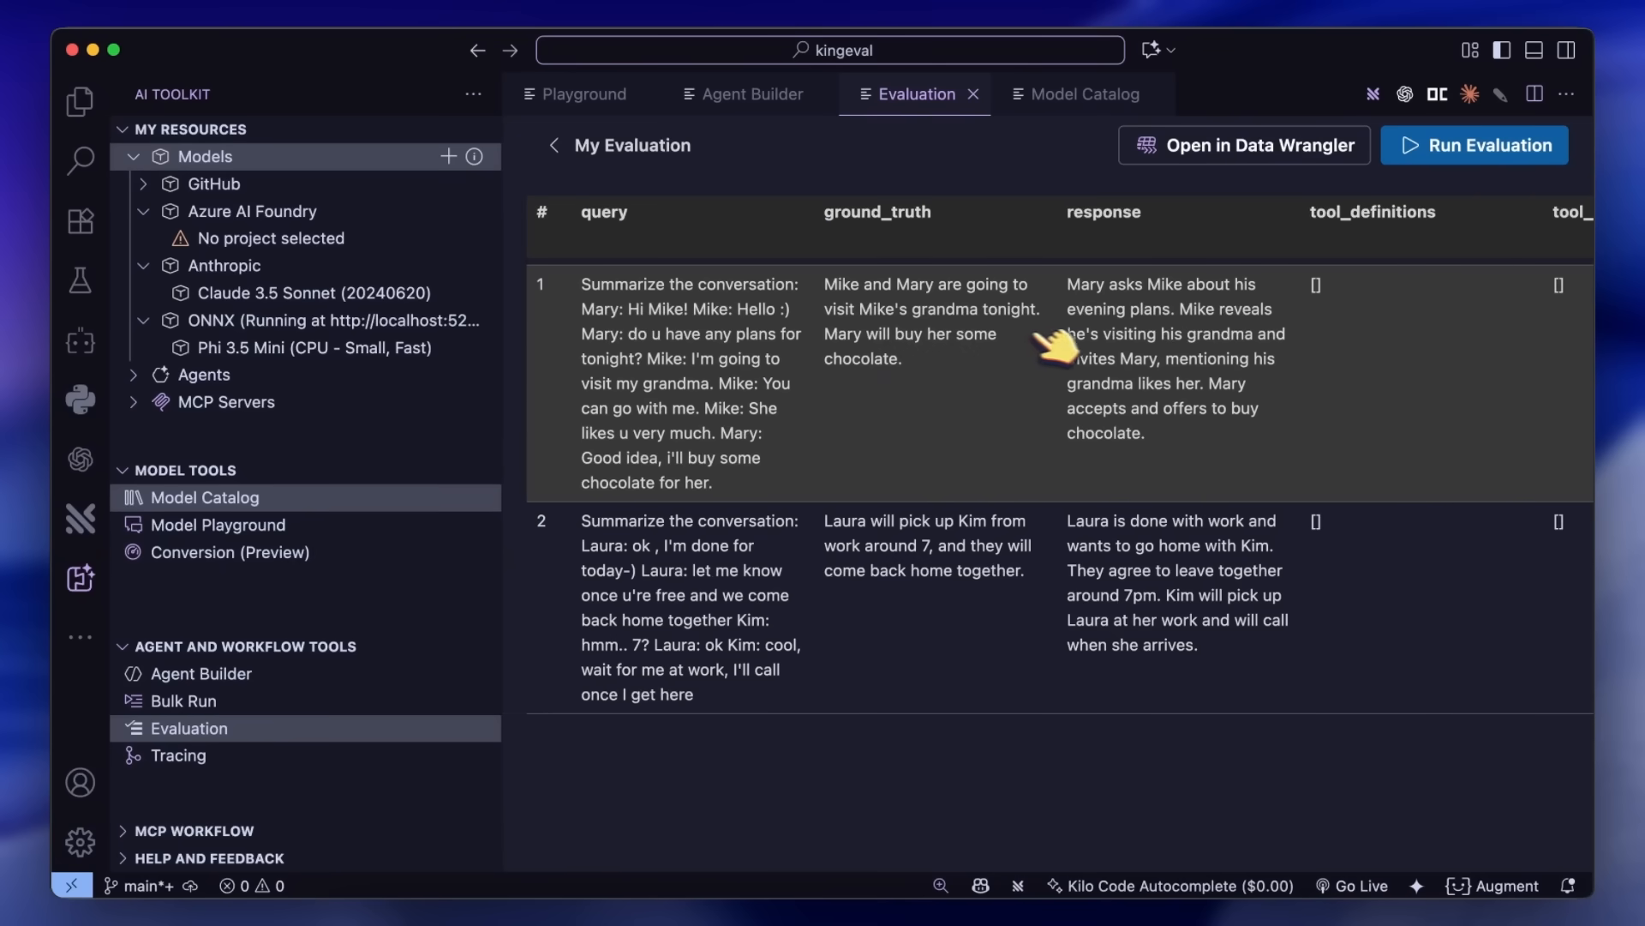
left_click(1474, 144)
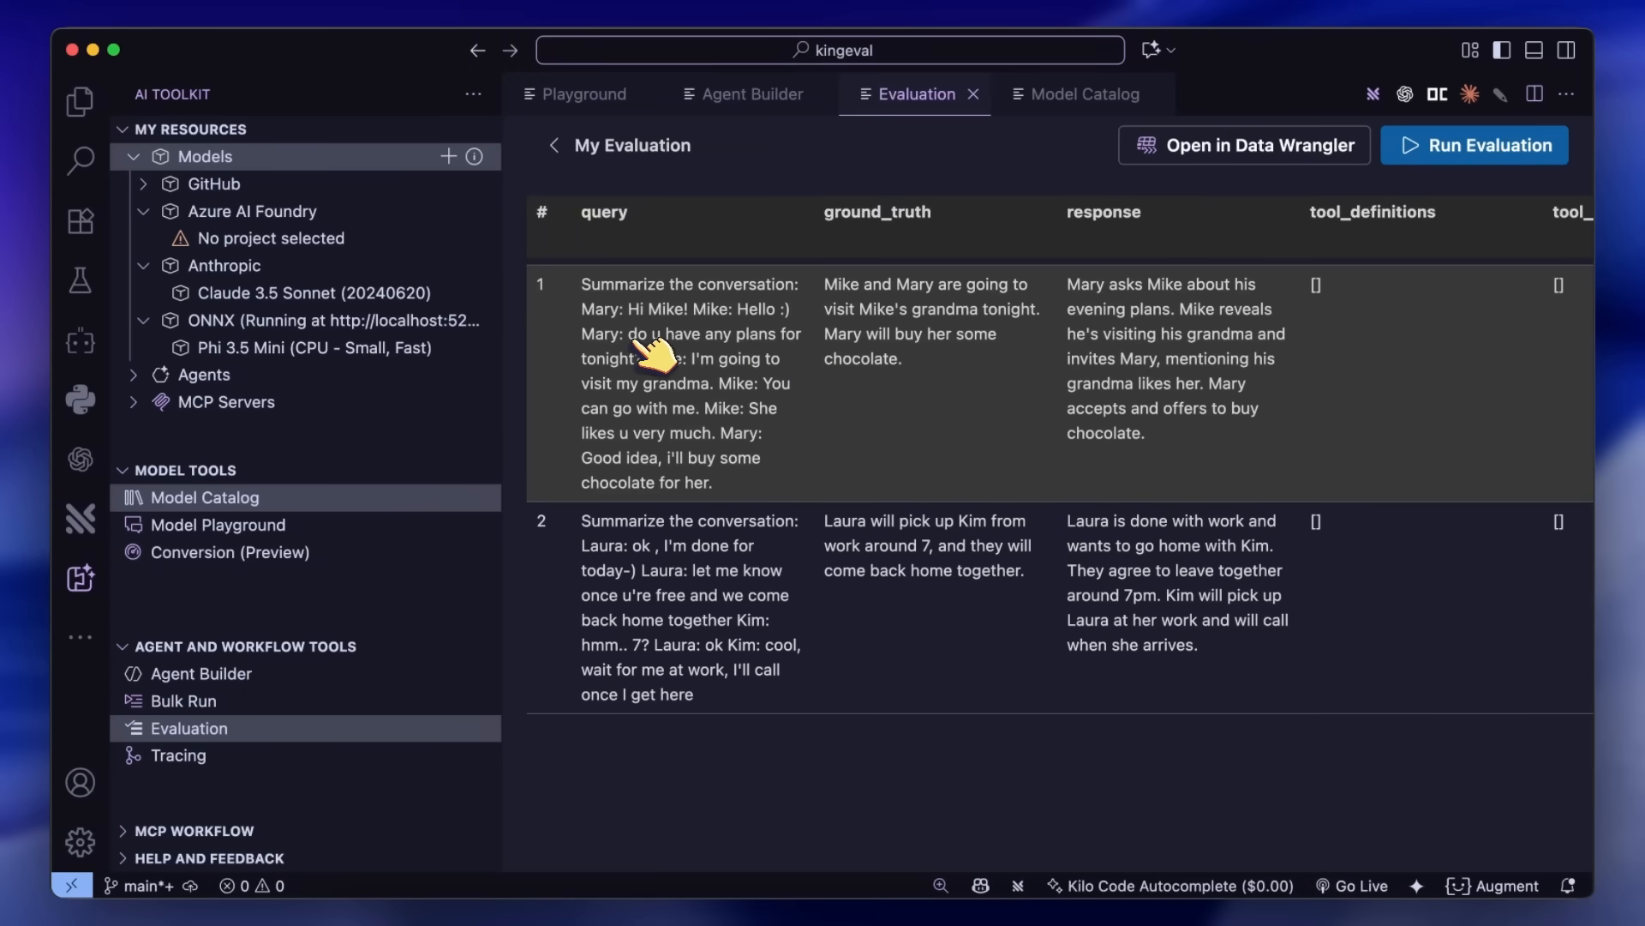
left_click(176, 754)
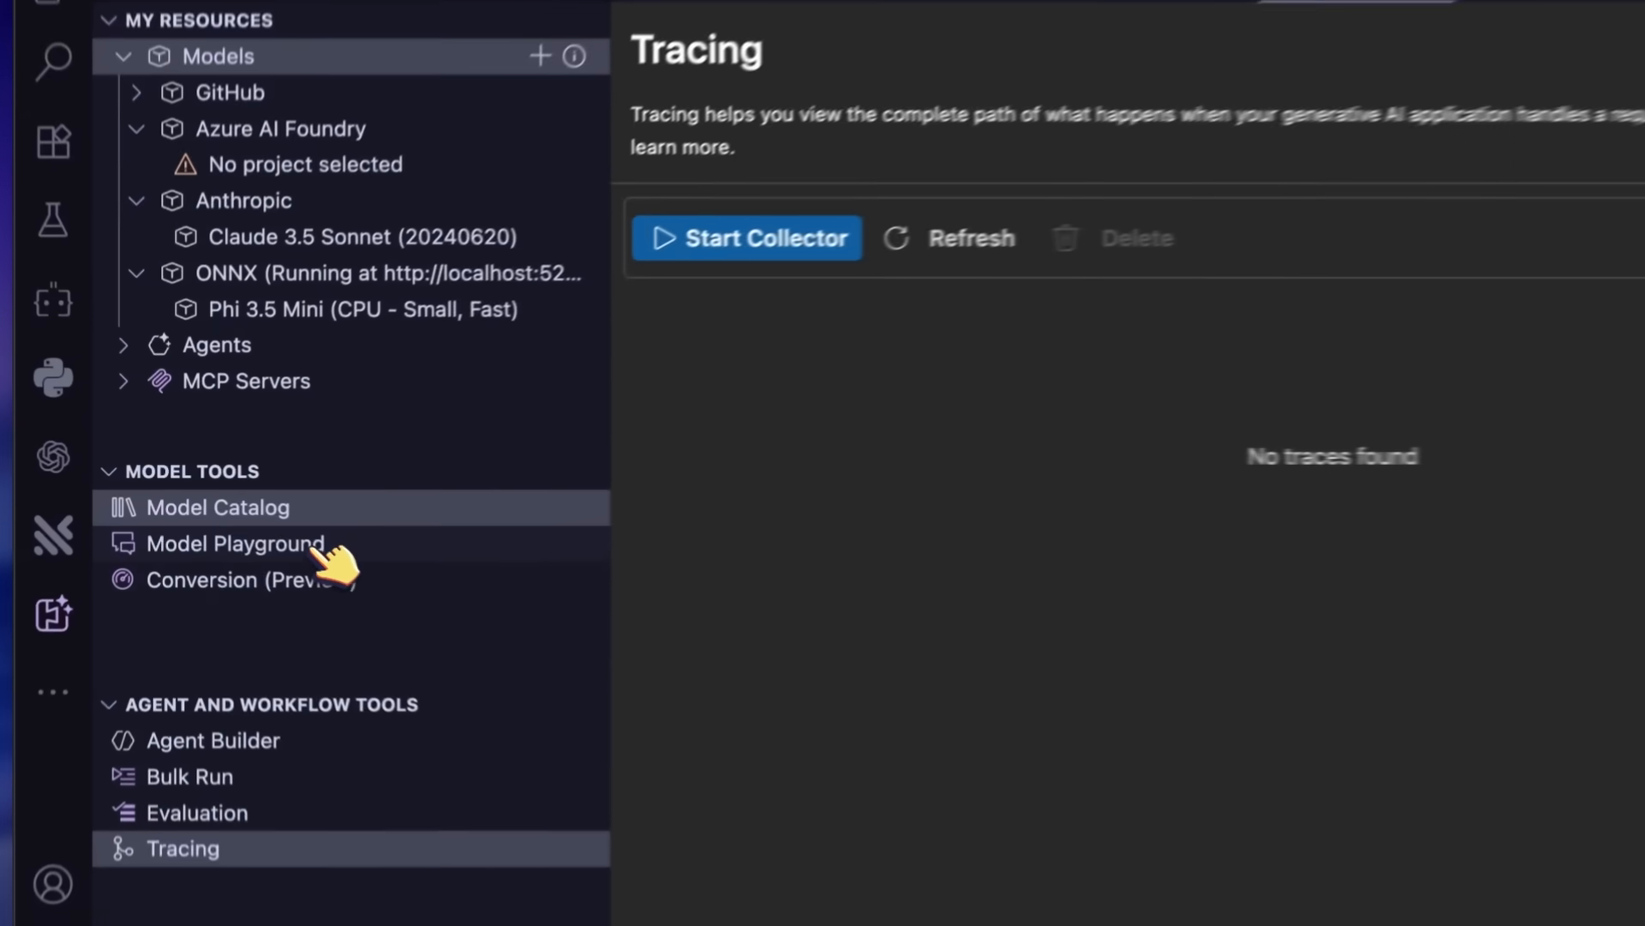
Step: Return to the Model Playground and scroll to GPT-4.1's three-line Python hello-world answer
left_click(235, 543)
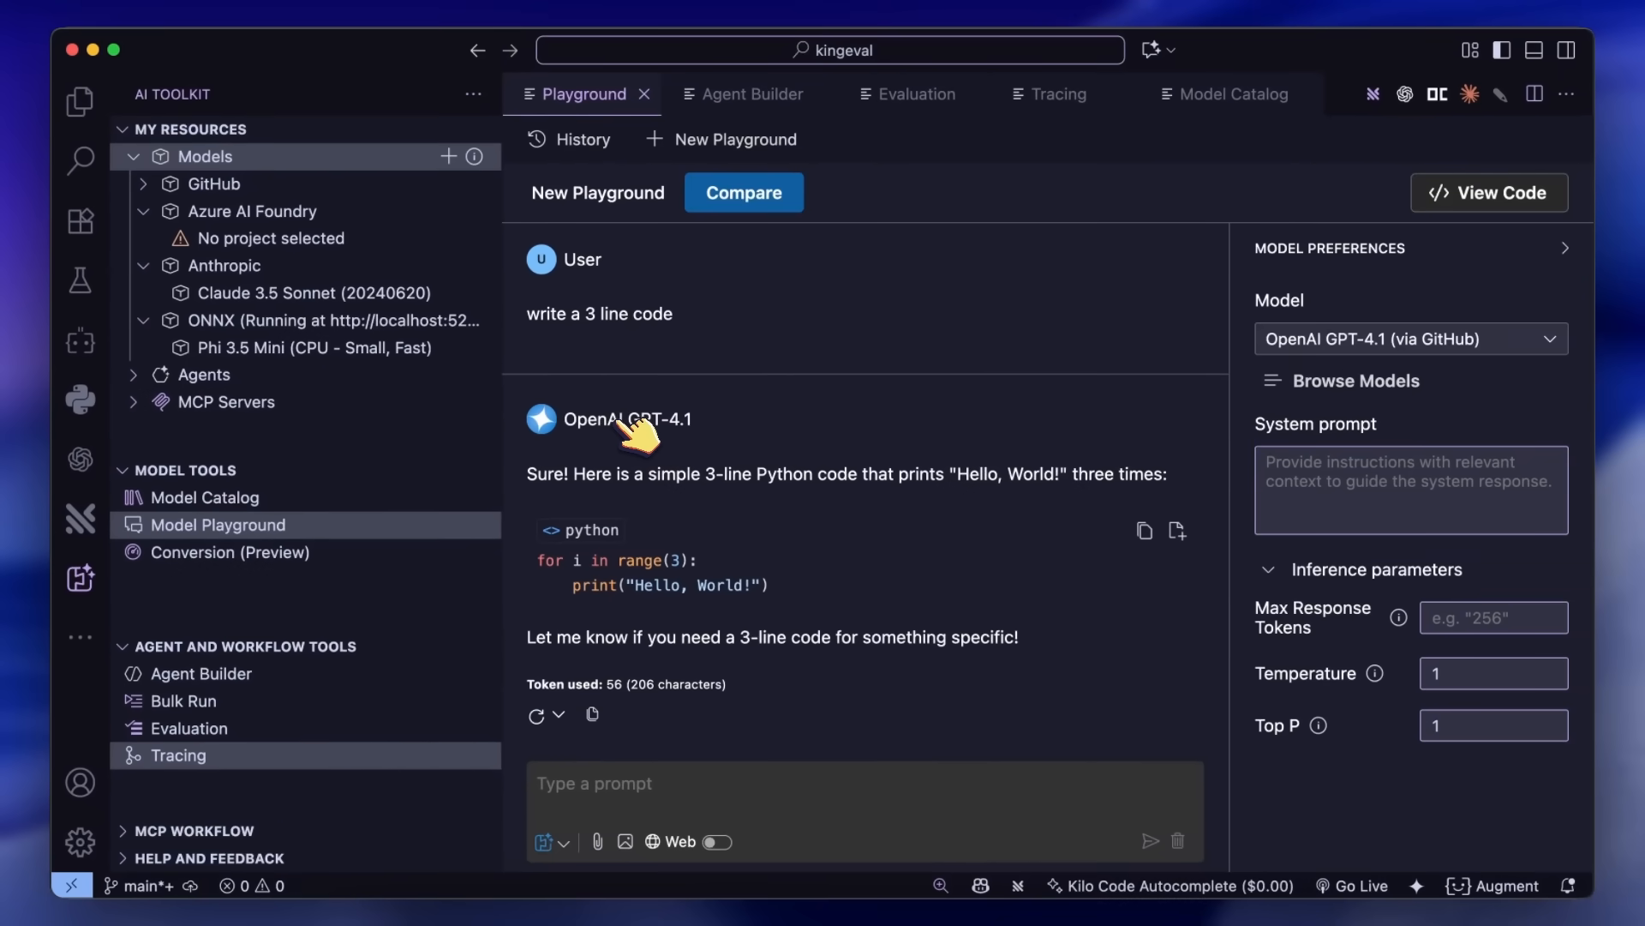
mouse_move(677, 456)
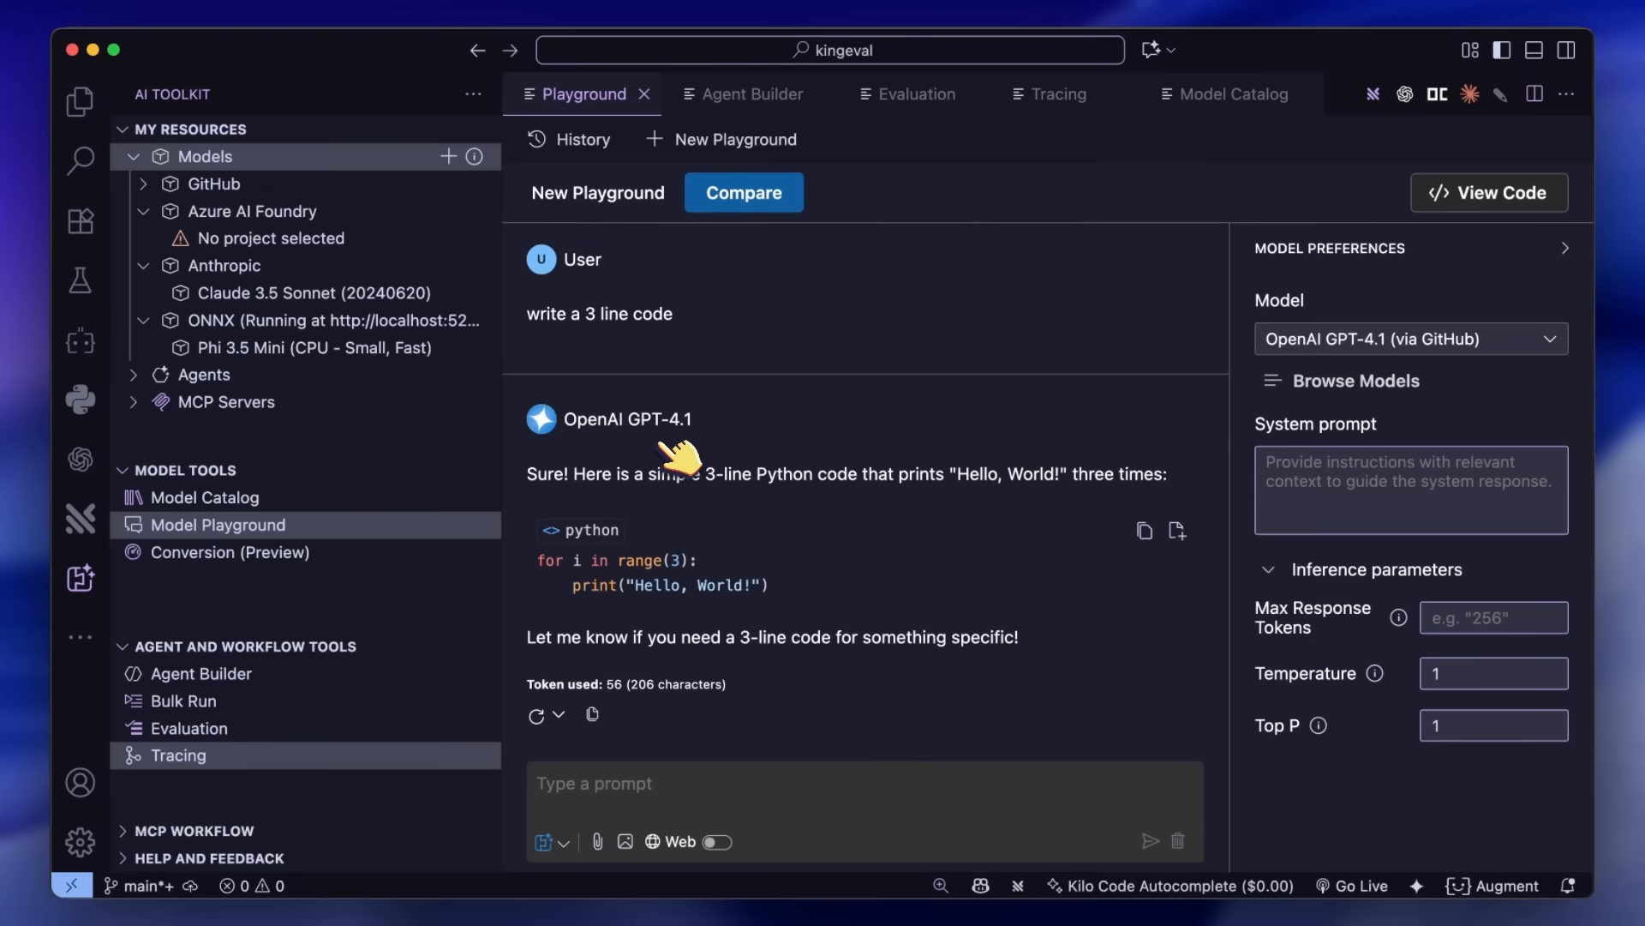
mouse_move(663, 462)
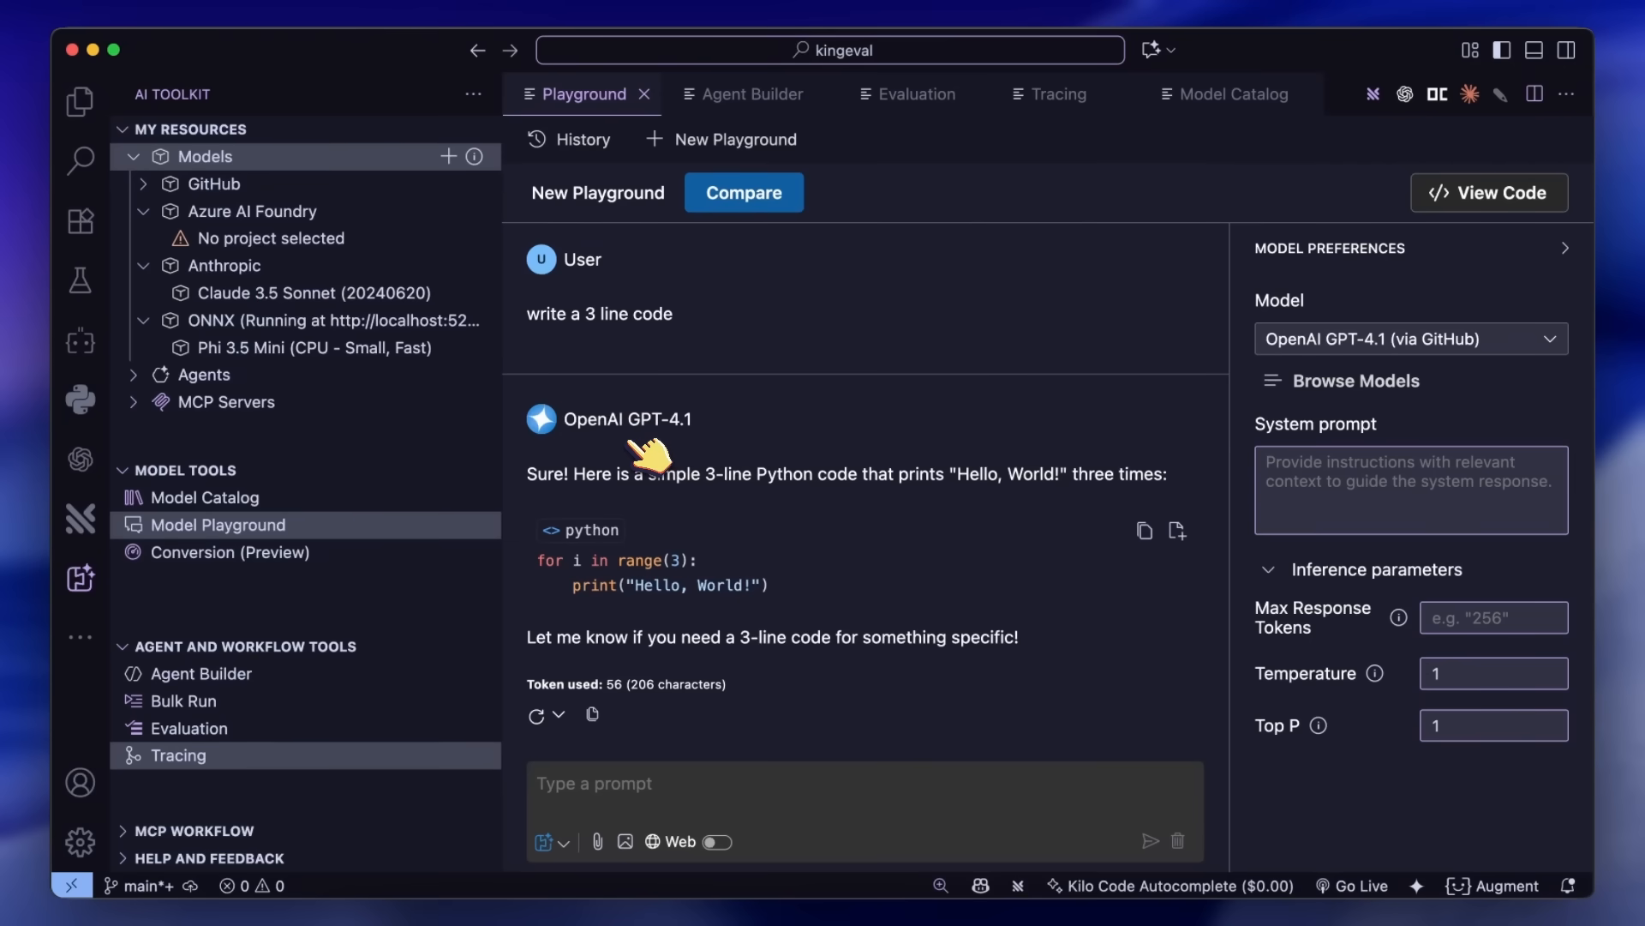
mouse_move(681, 581)
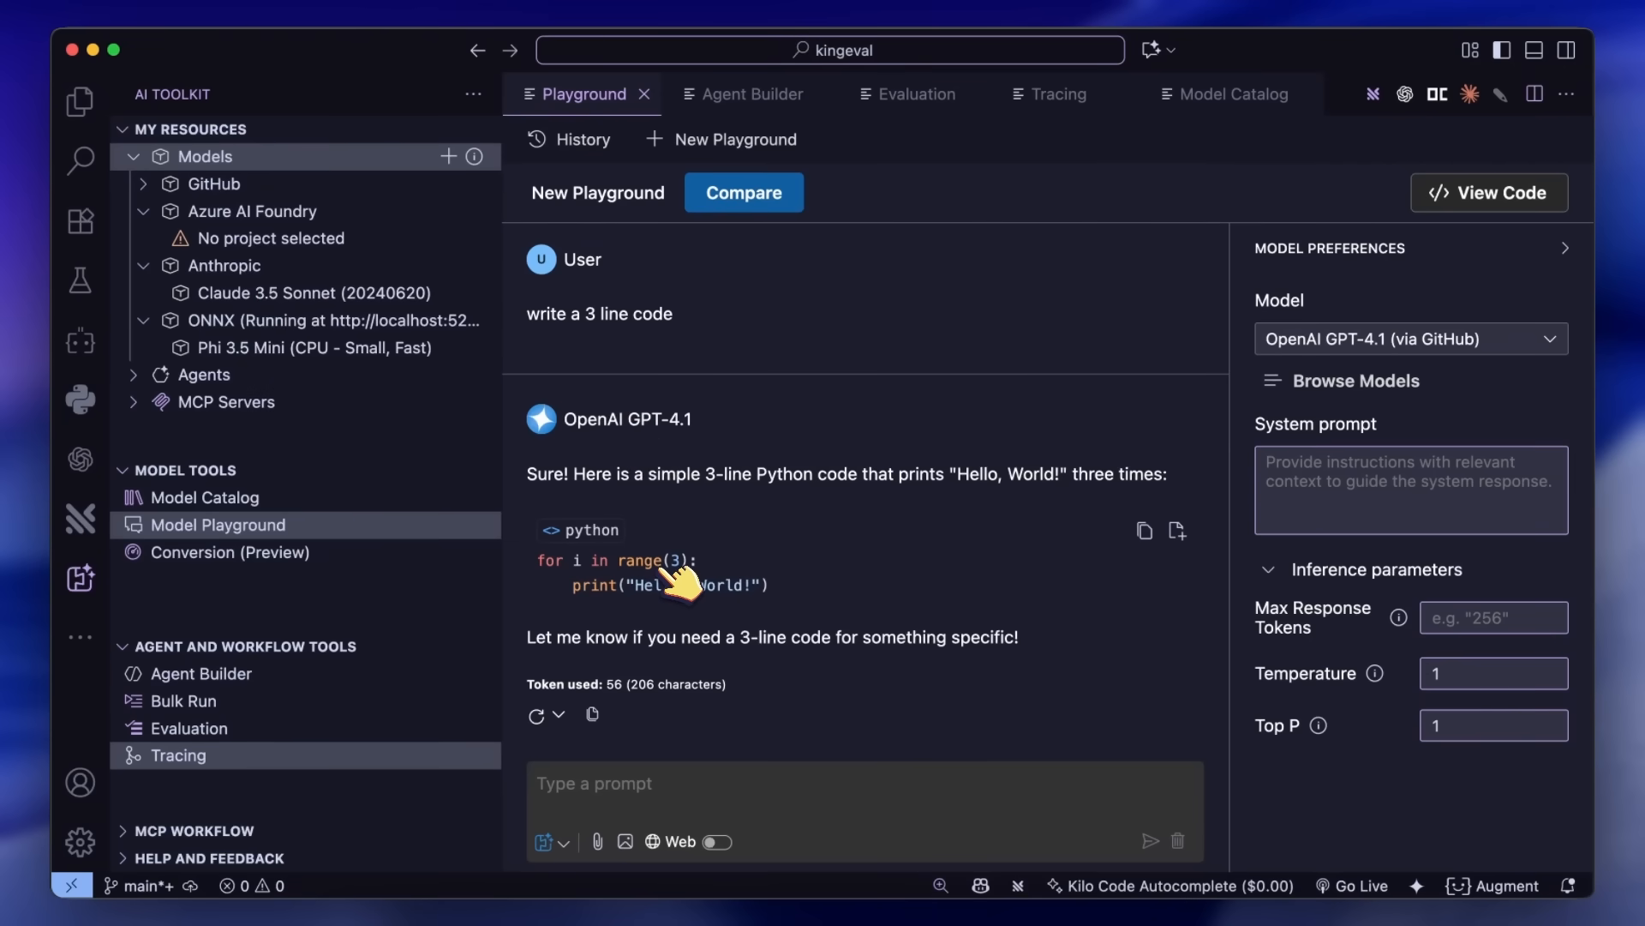
scroll("up", 3)
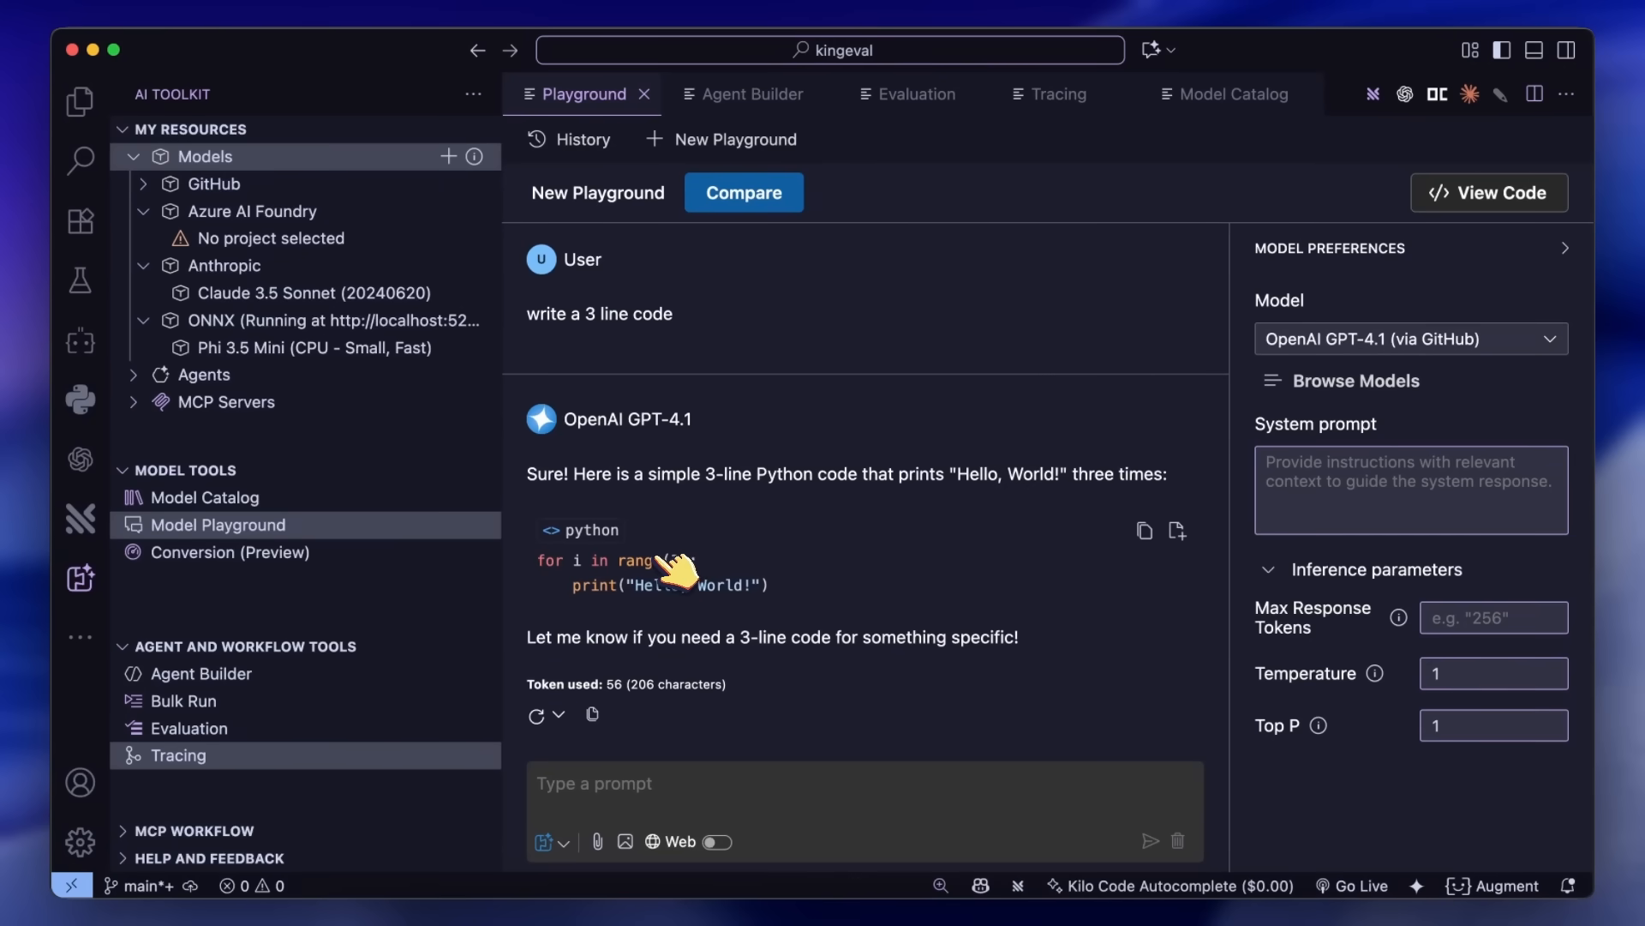
mouse_move(693, 578)
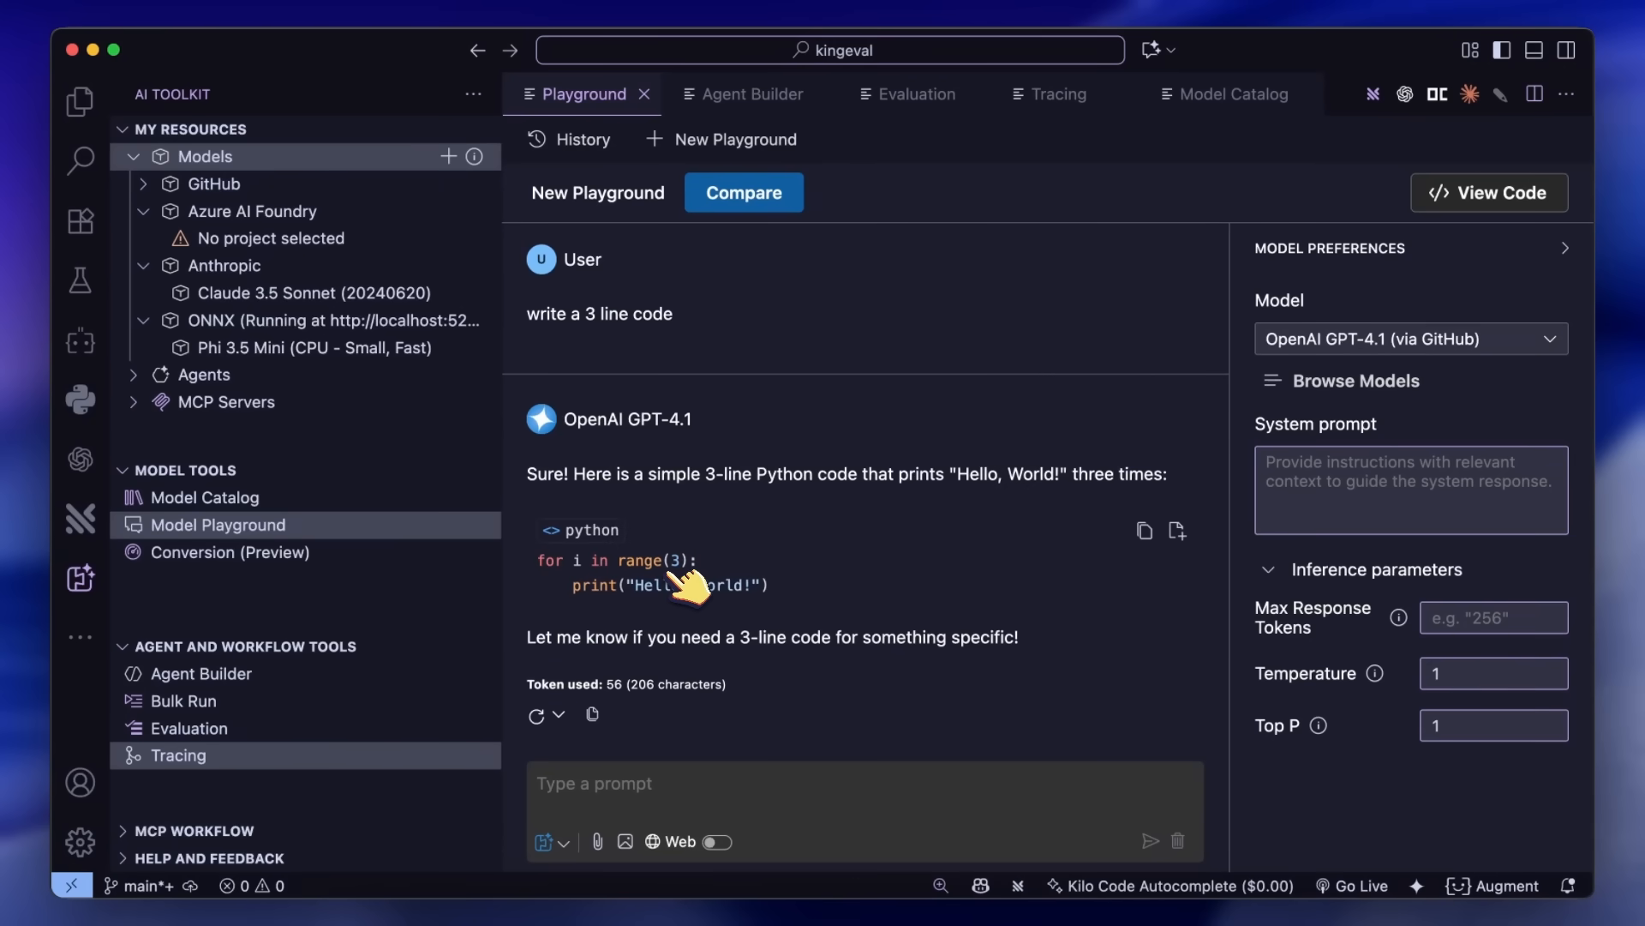
mouse_move(693, 551)
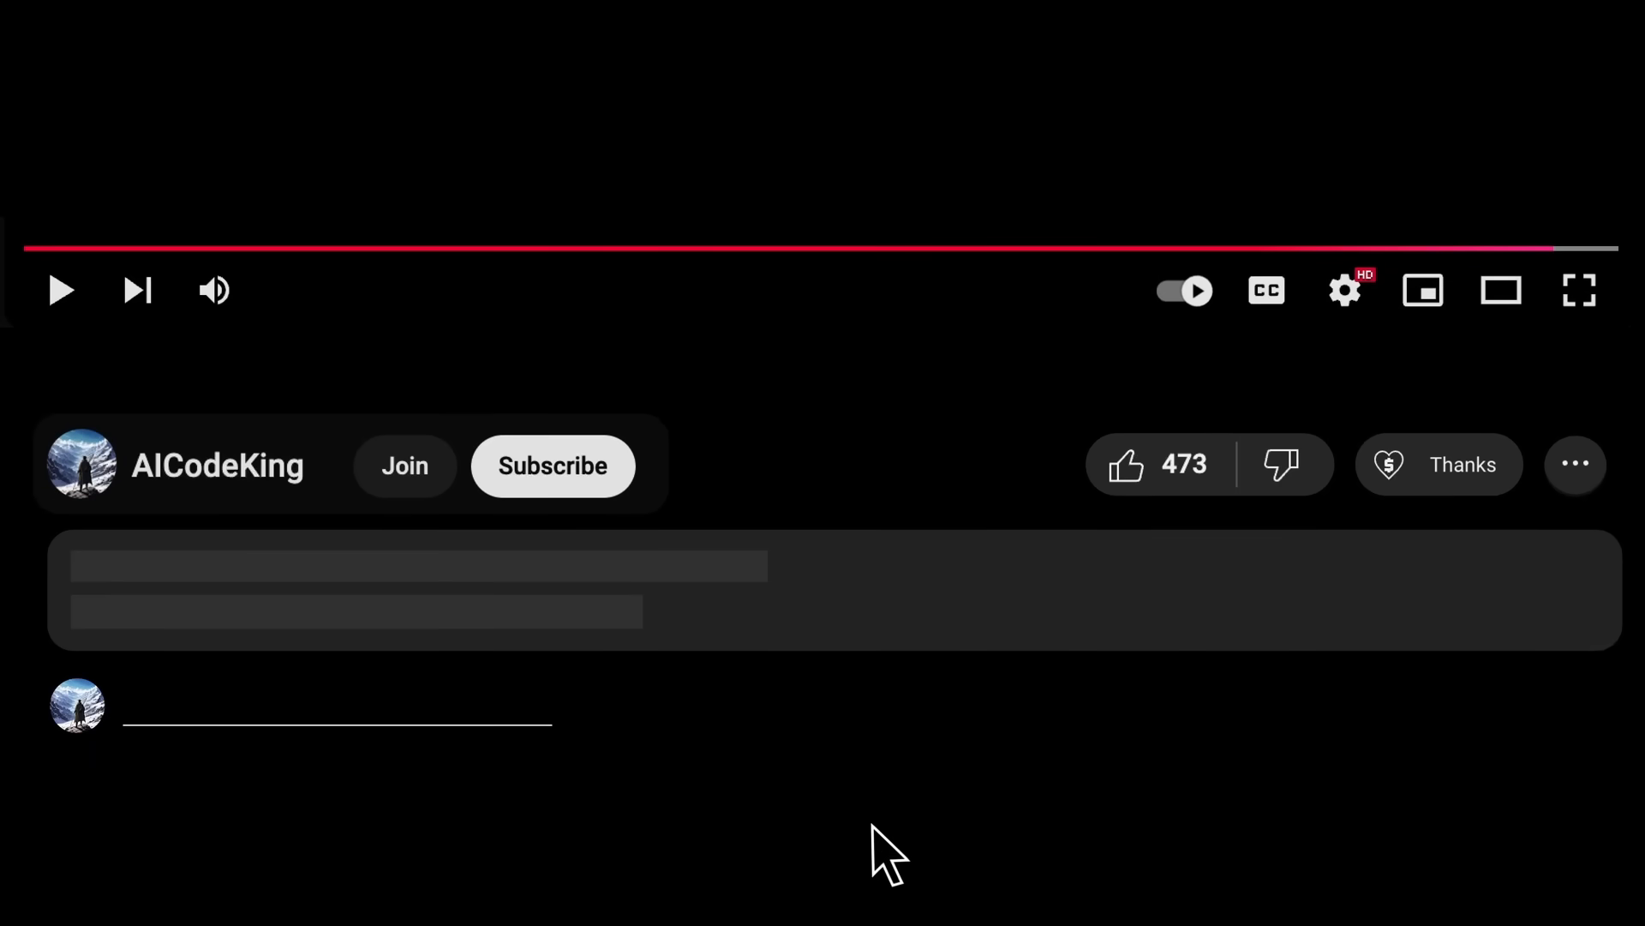
Step: Subscribe to the AIcodeking channel, view Super Thanks, and bring up the four-tier membership join page
left_click(550, 464)
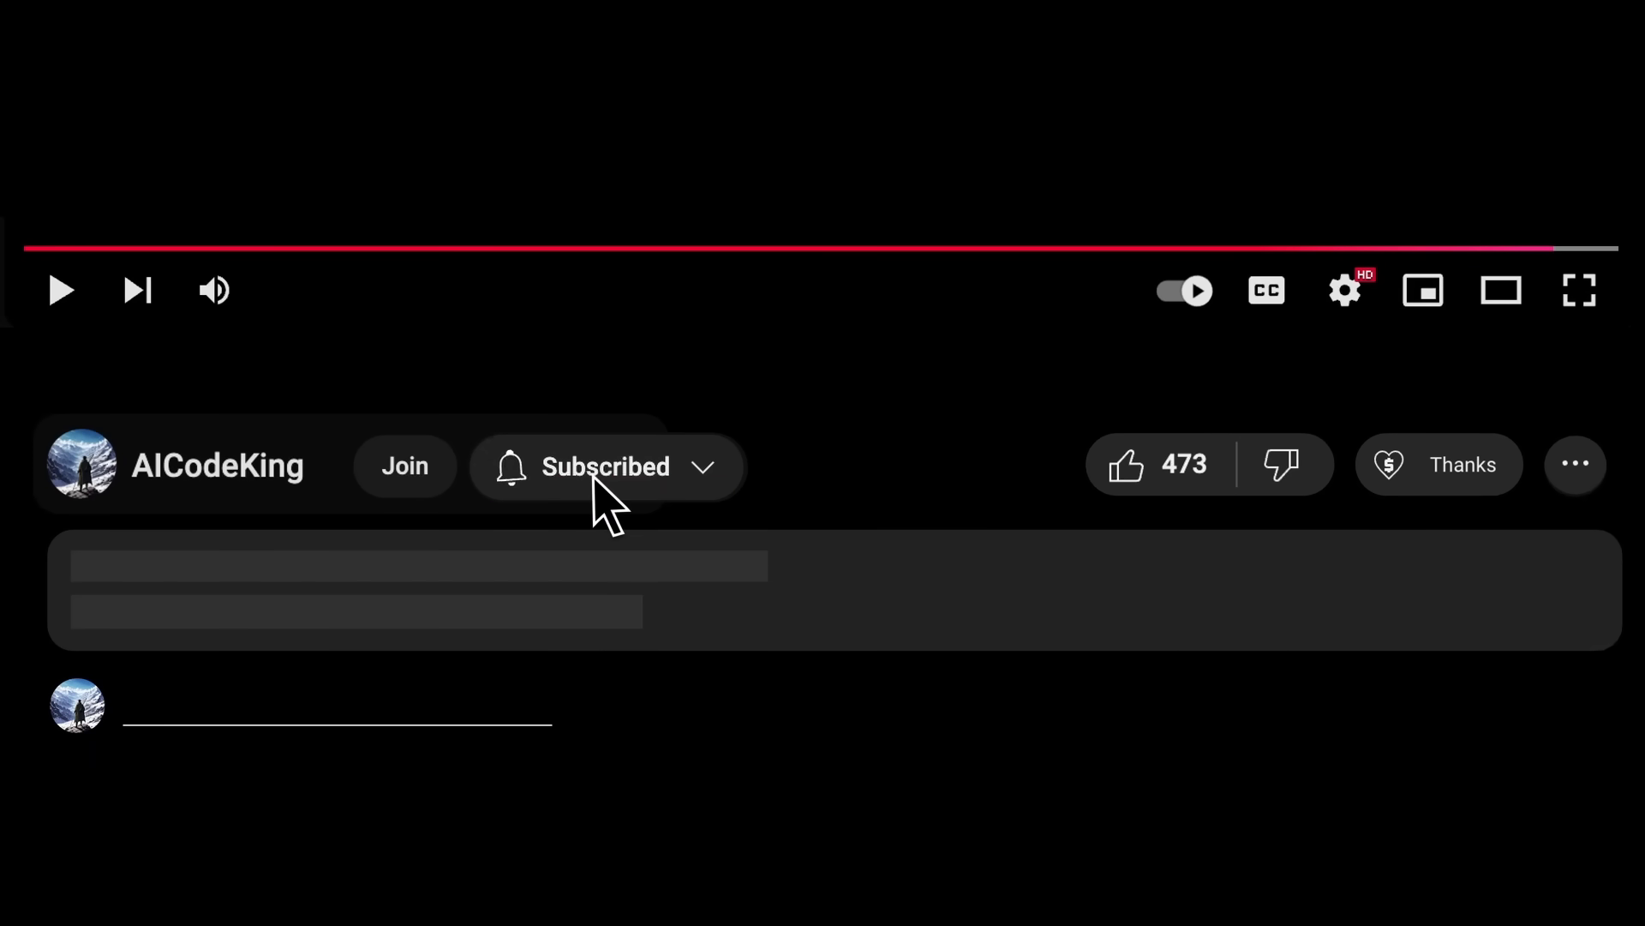
left_click(1462, 464)
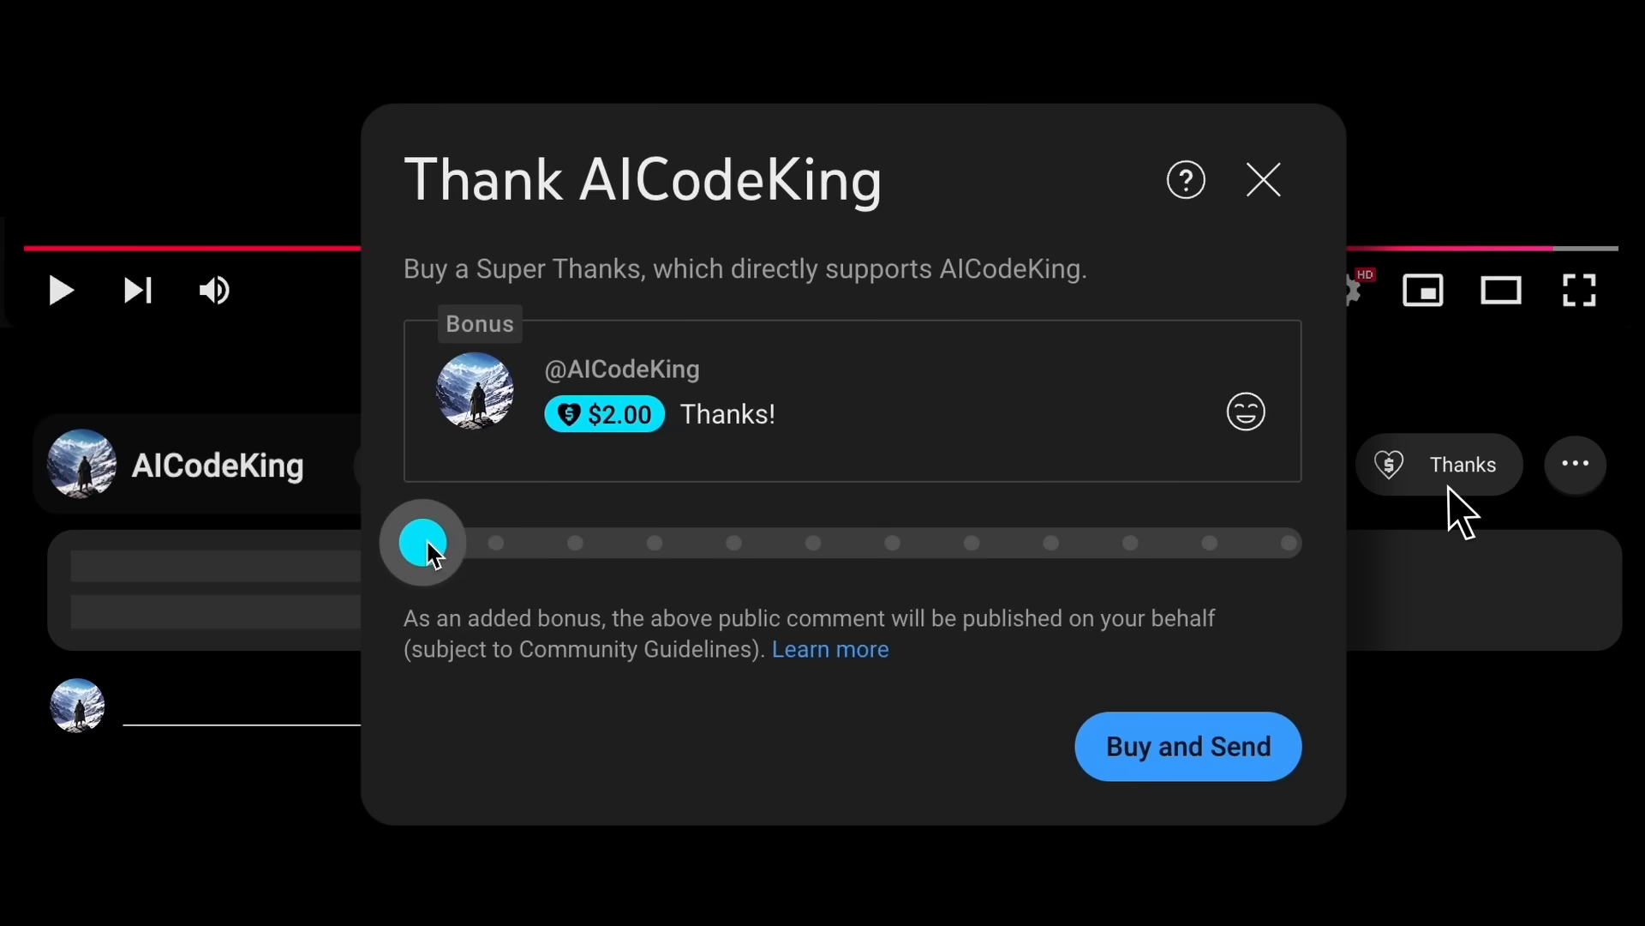
left_click(405, 464)
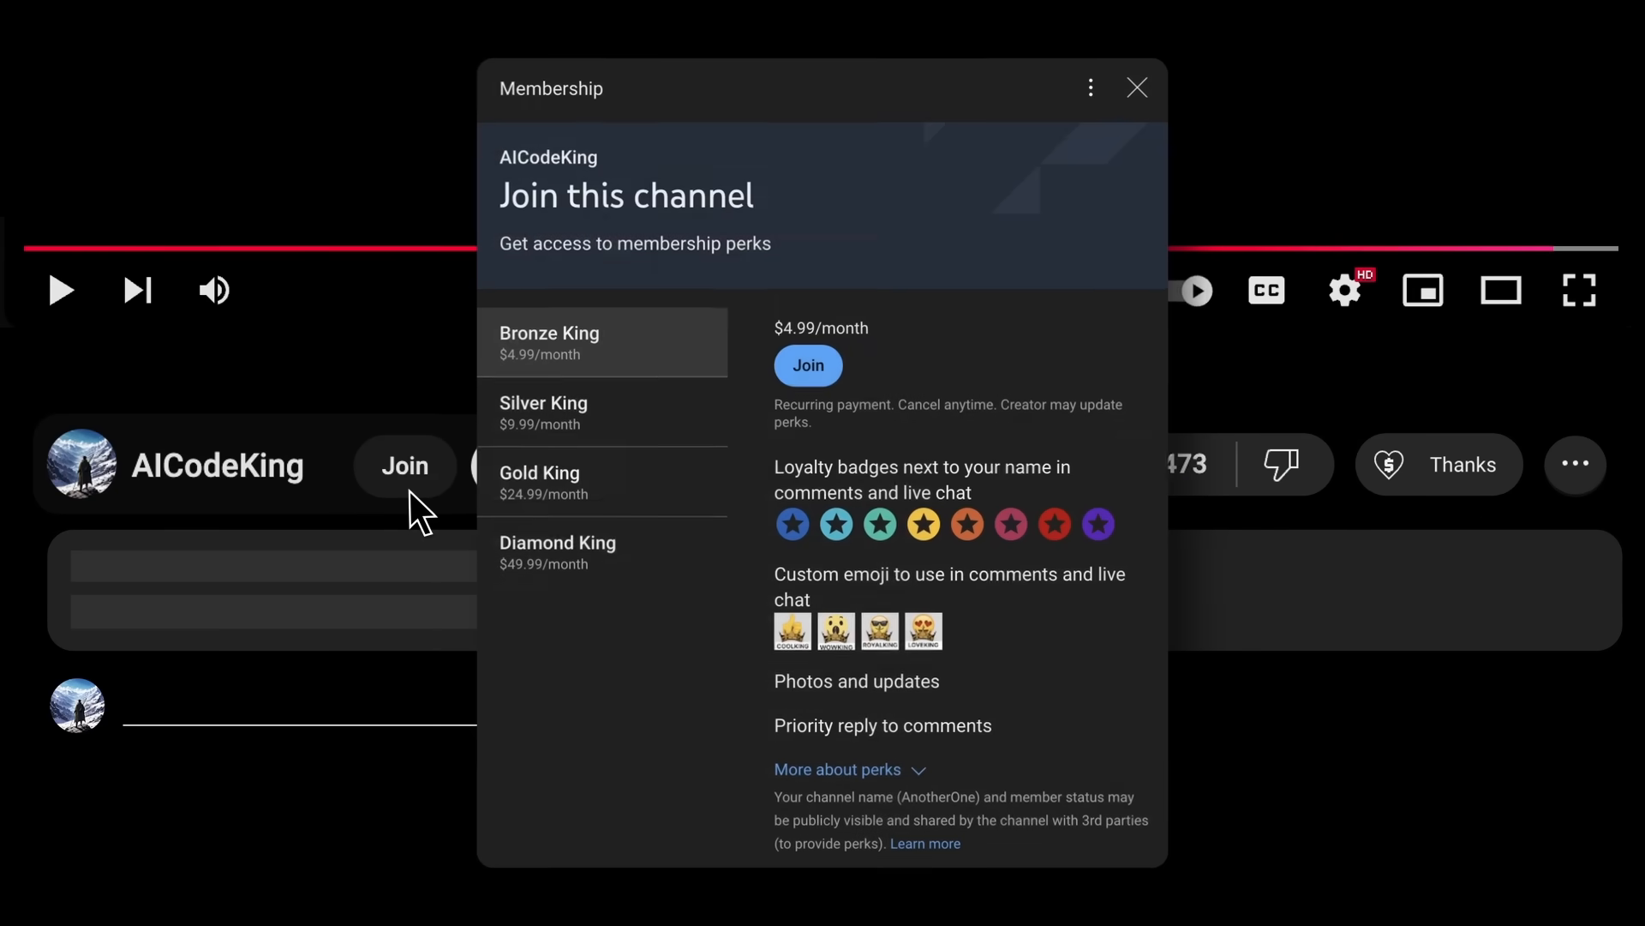